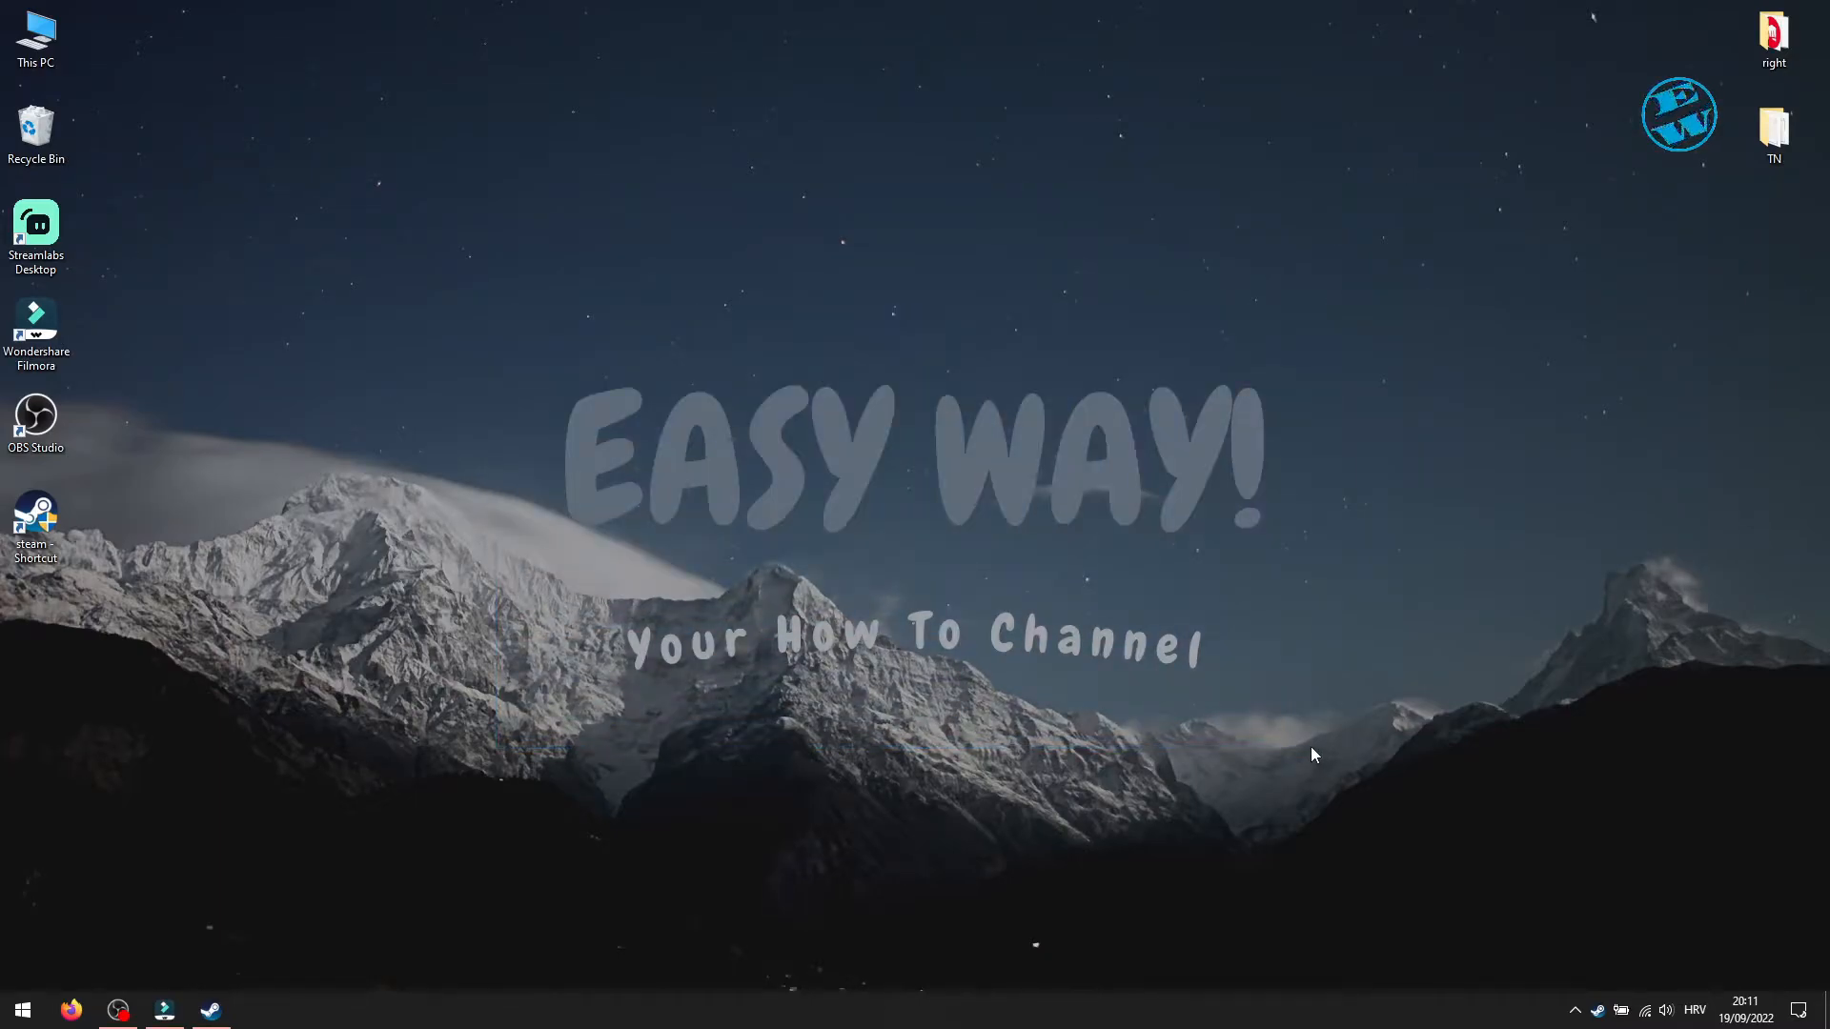
mouse_move(732, 875)
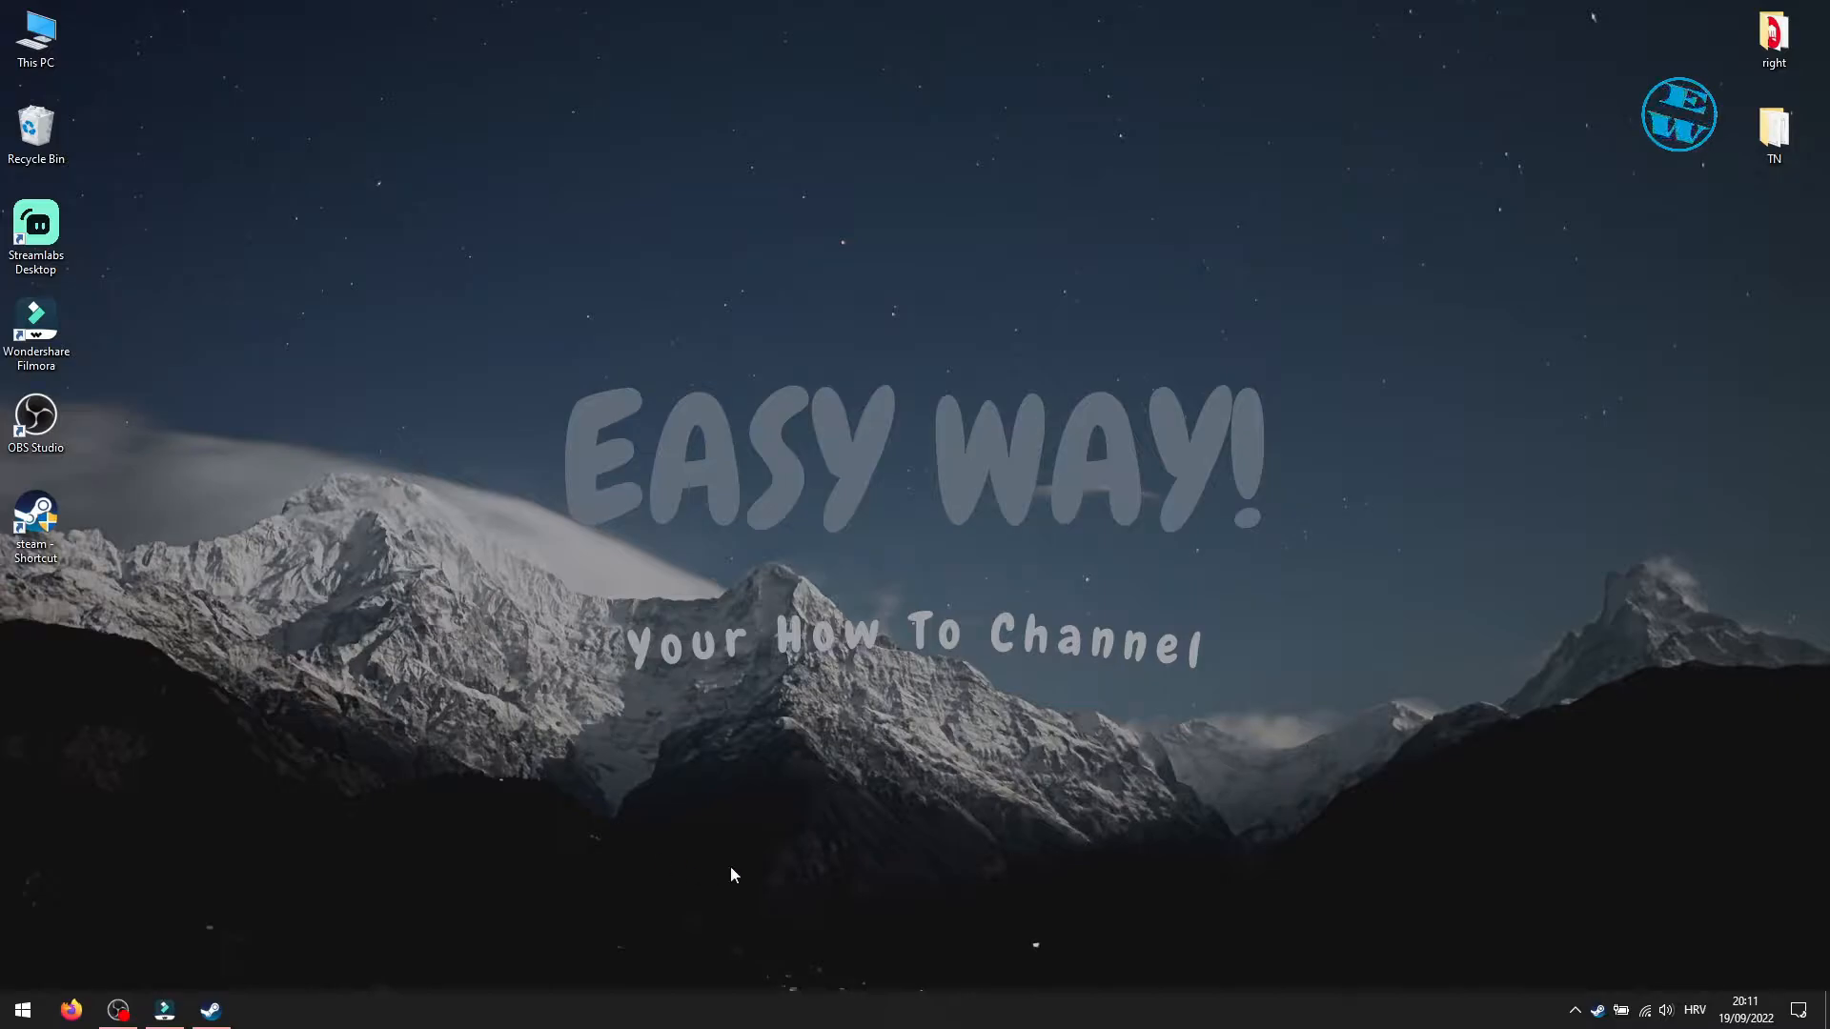
Open Steam from the taskbar and scroll the library to Apex Legends
click(209, 1009)
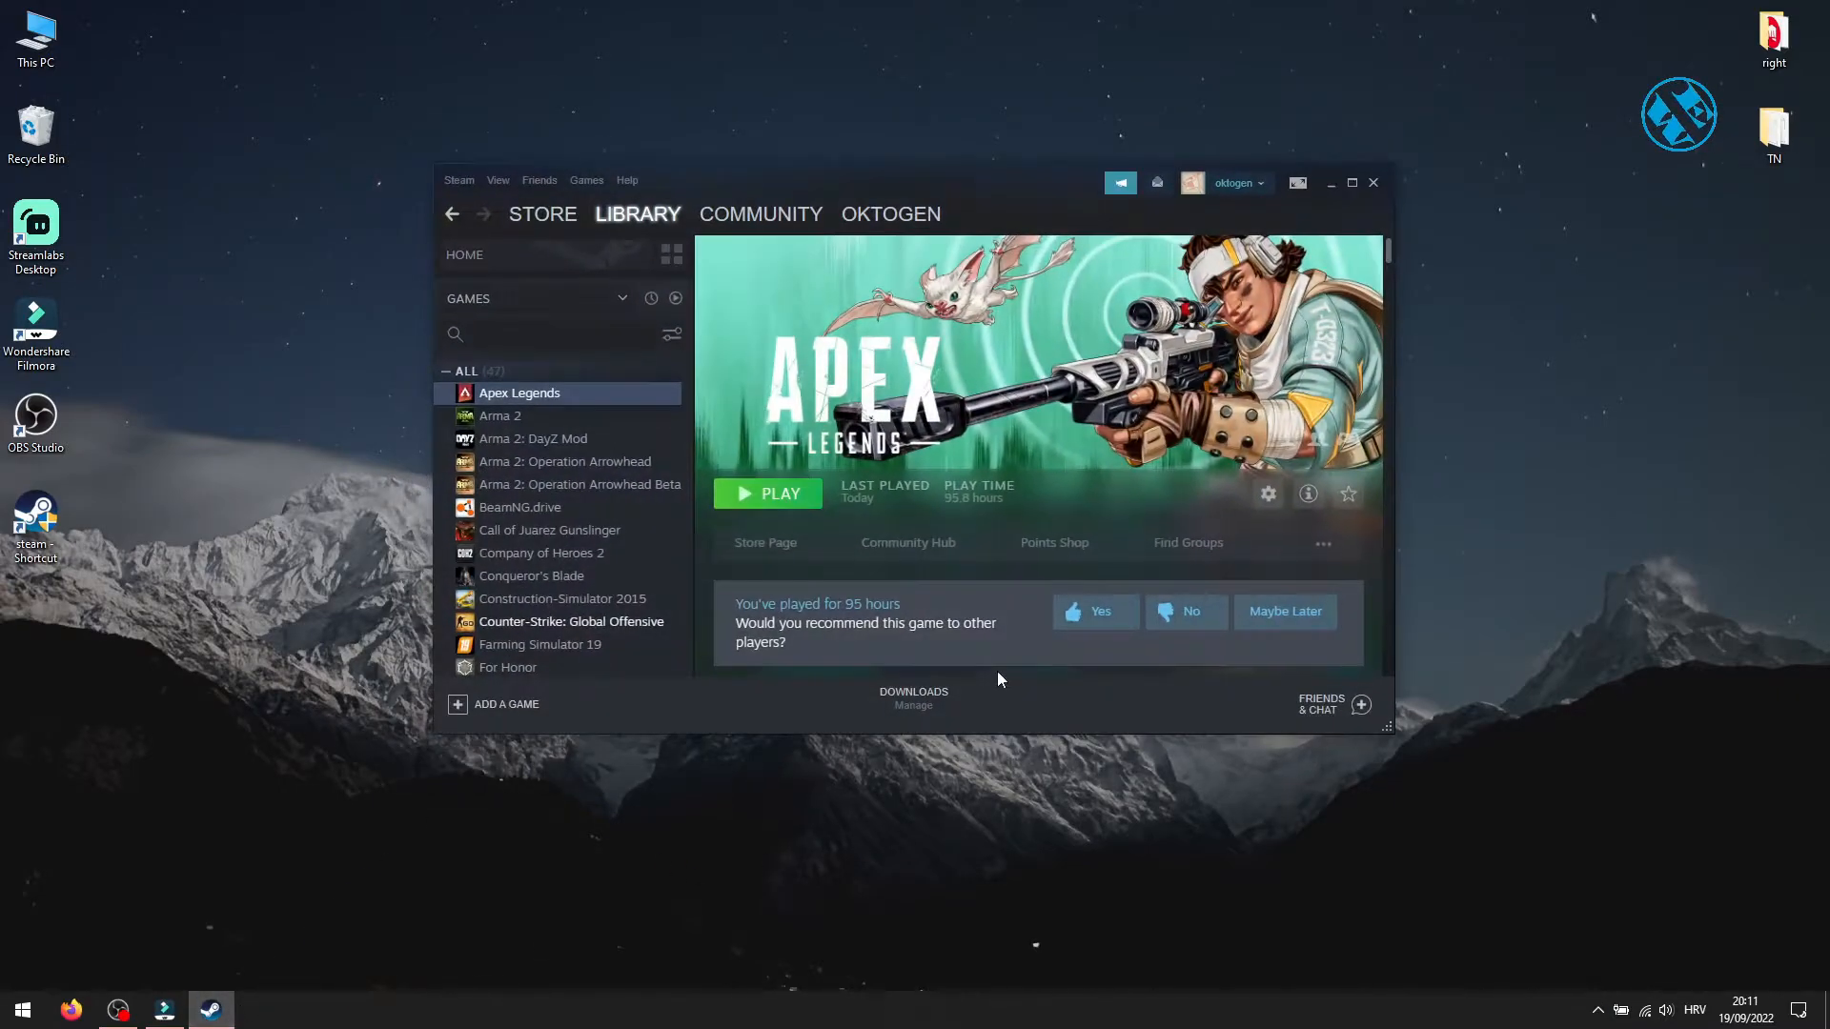
scroll(down, 3)
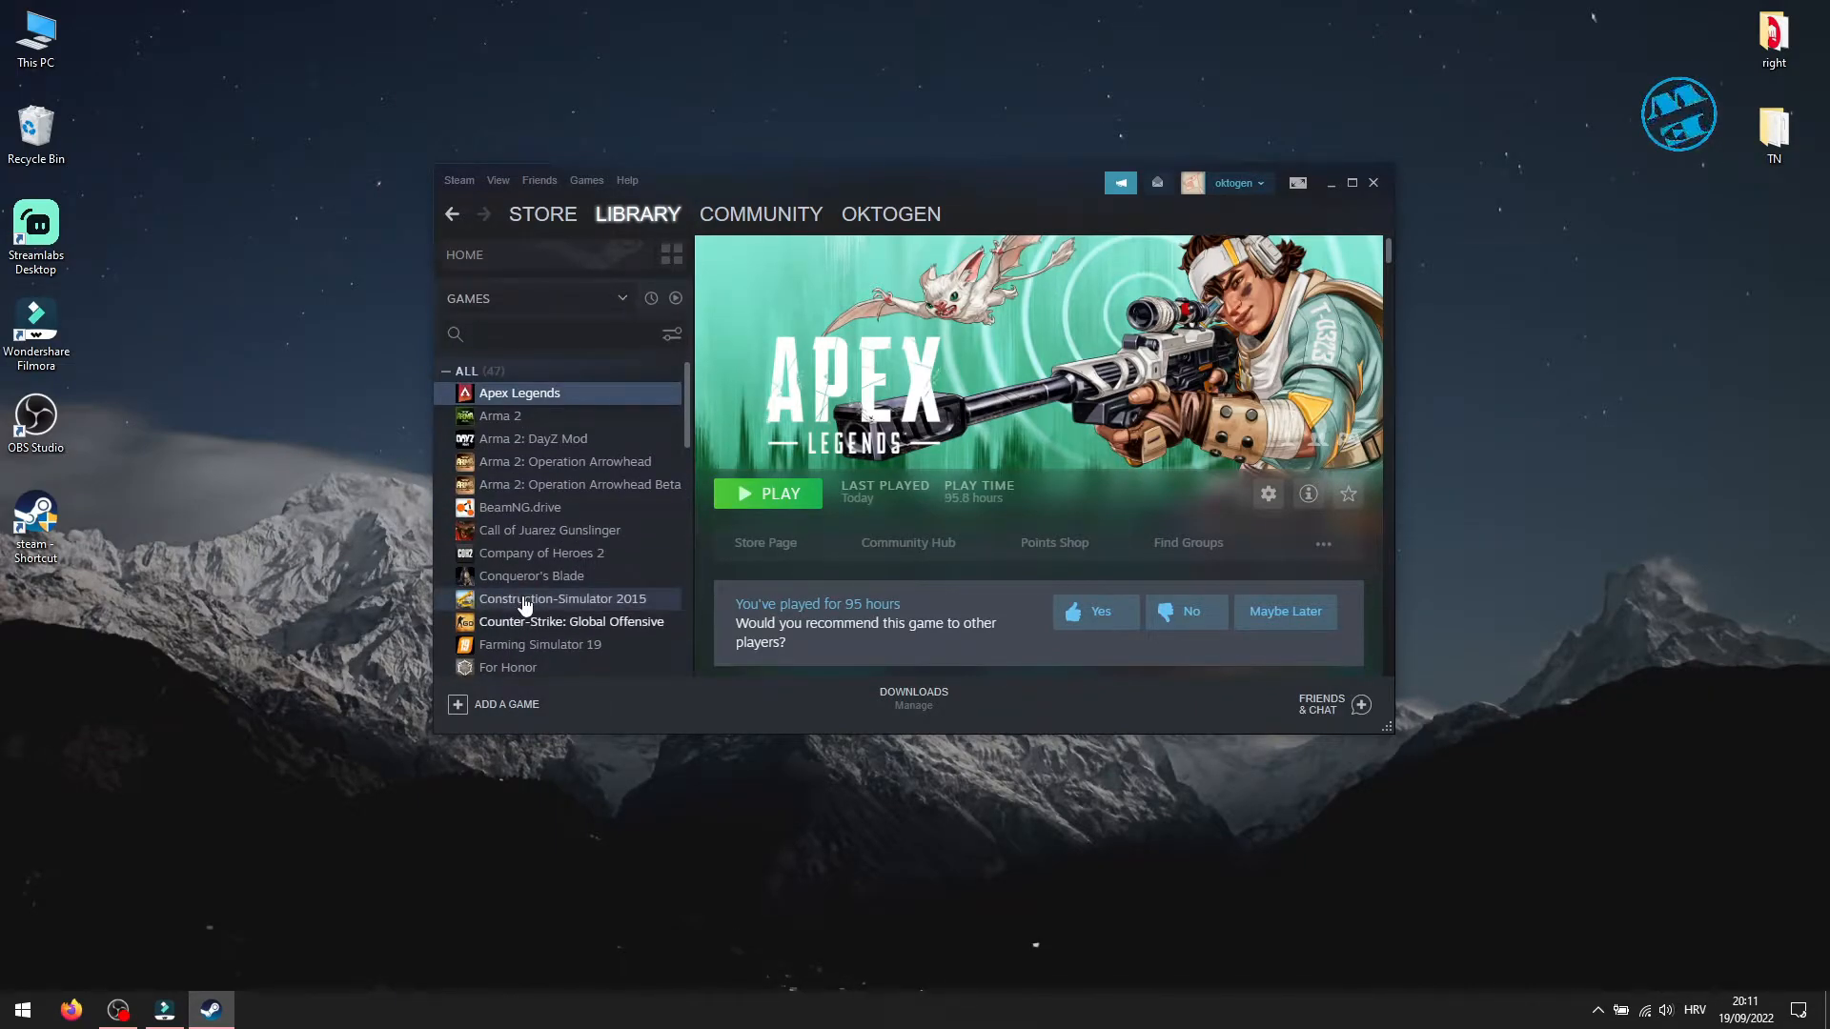
mouse_move(832, 459)
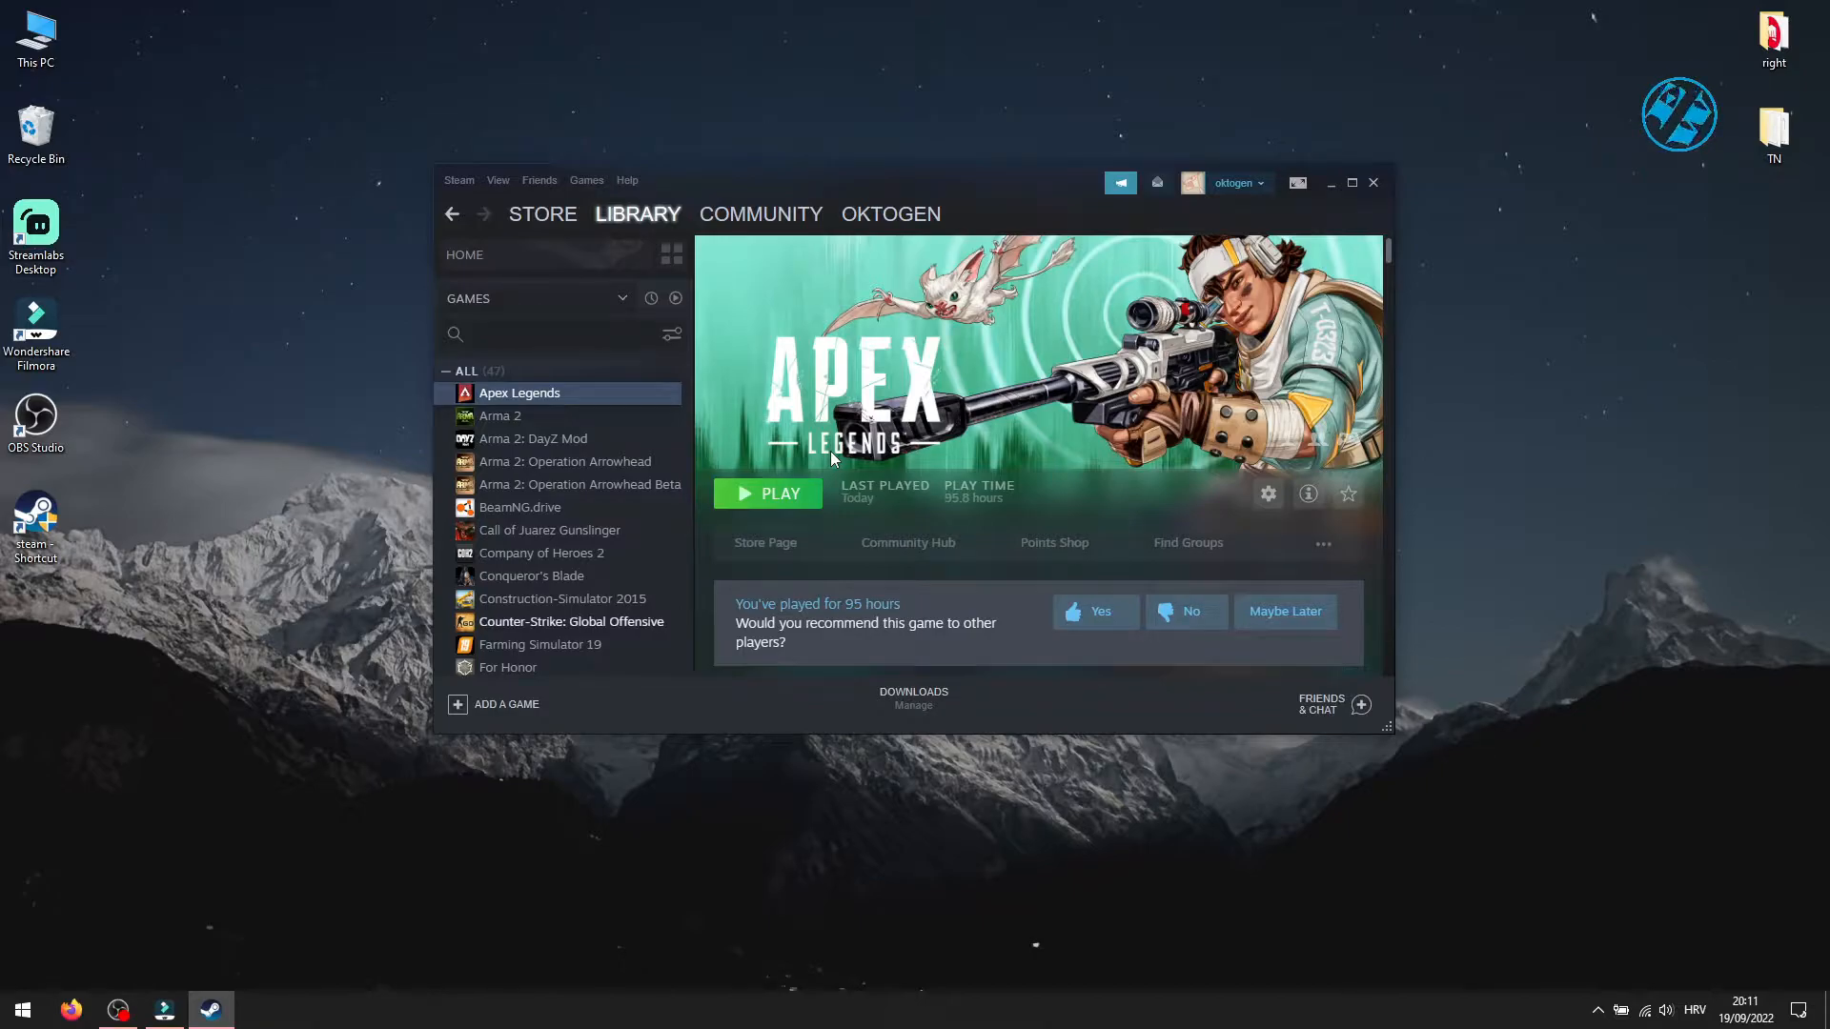
mouse_move(735, 415)
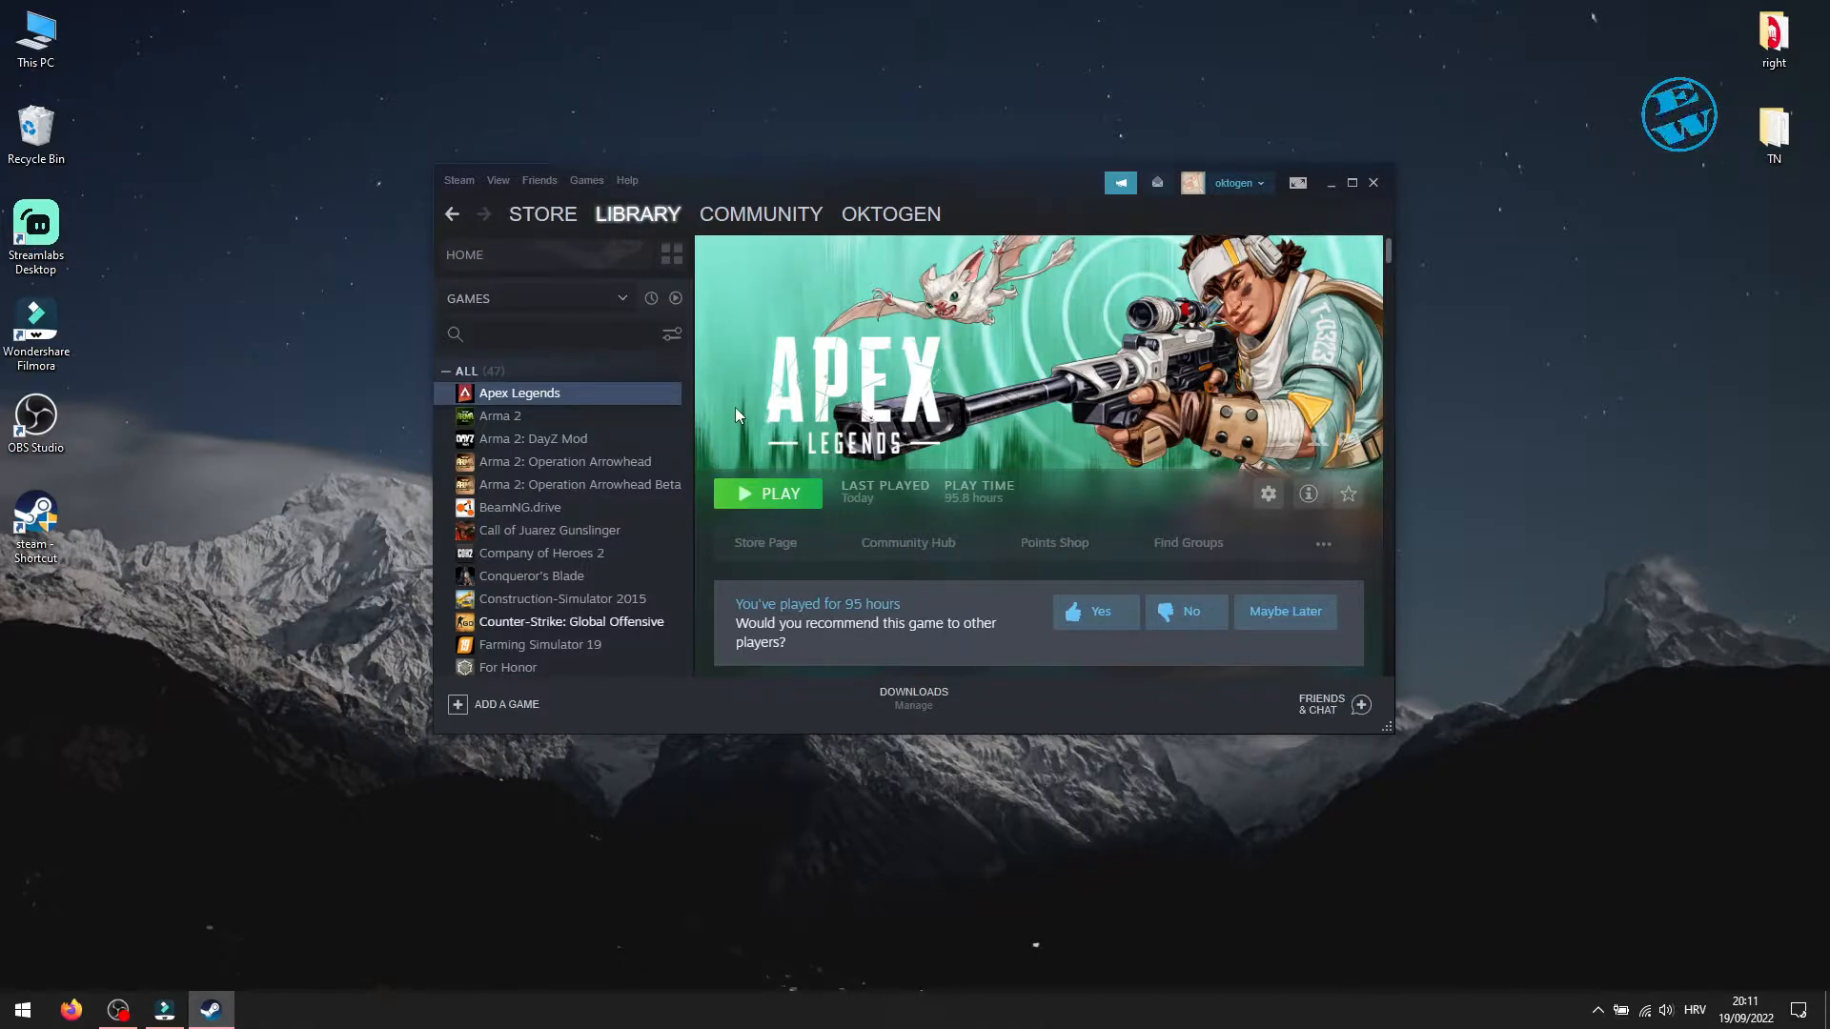
mouse_move(717, 409)
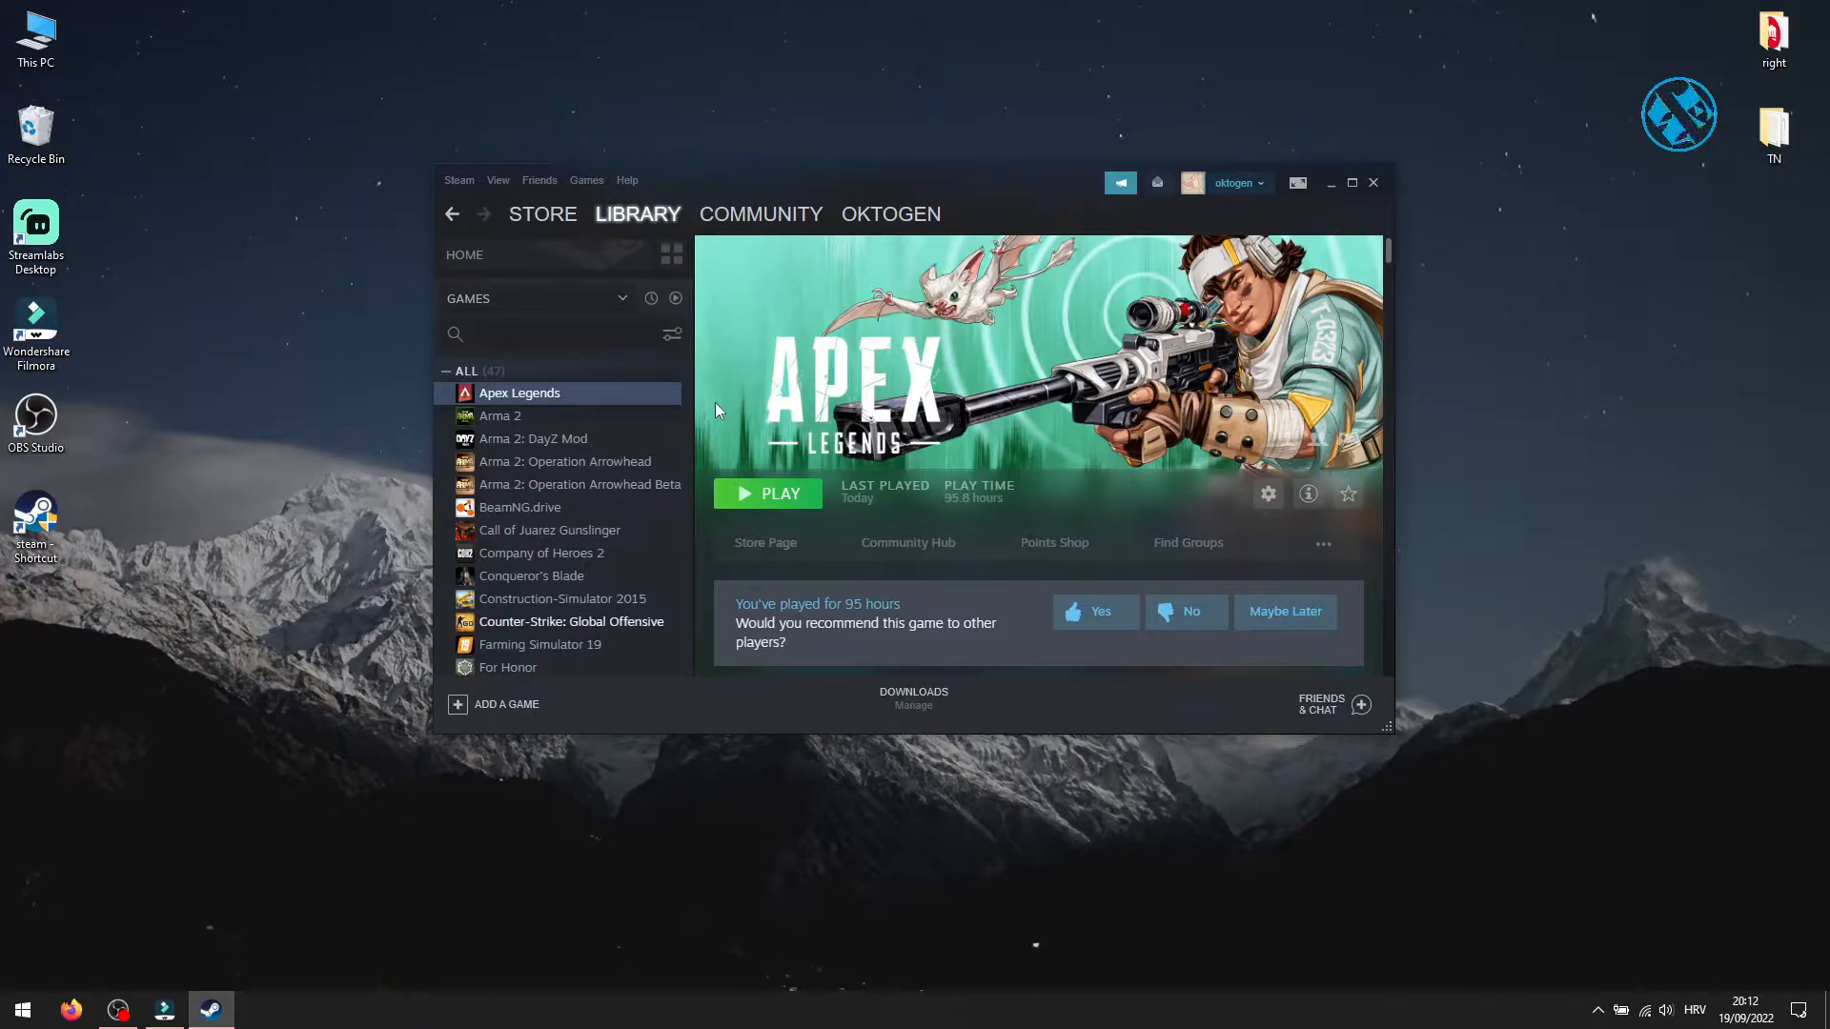
mouse_move(974, 413)
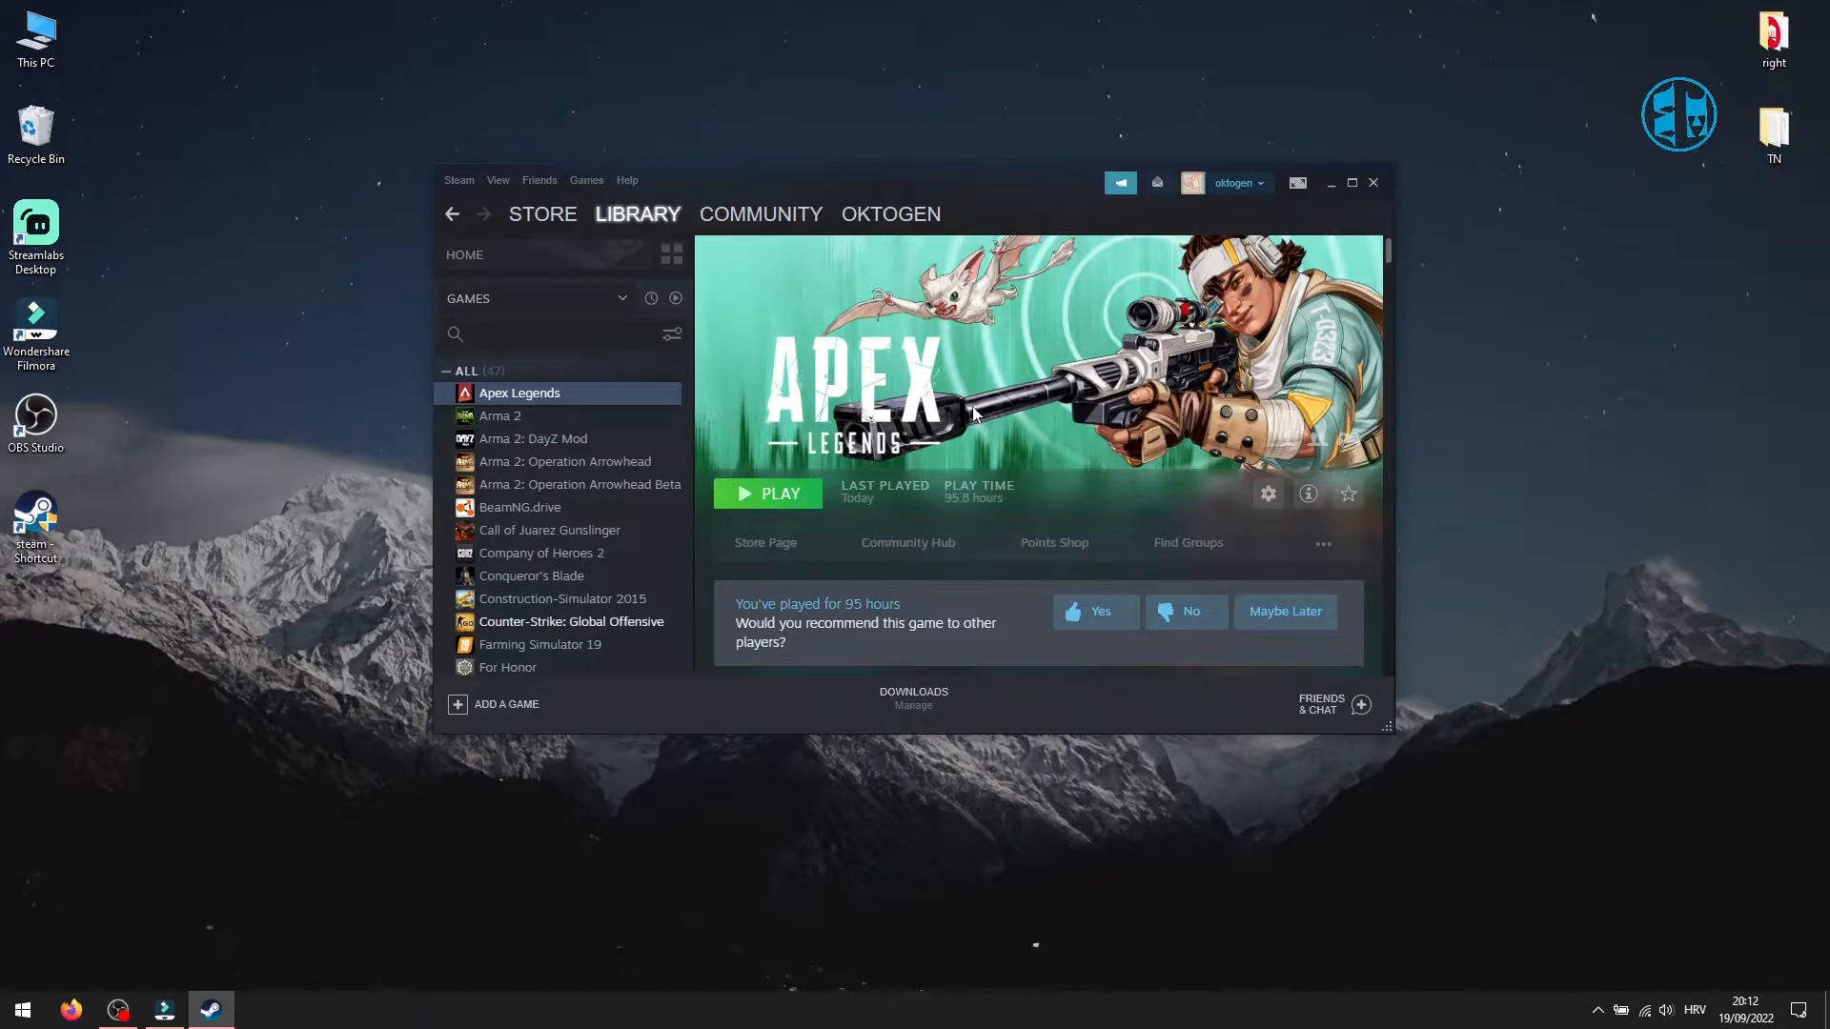
mouse_move(835, 435)
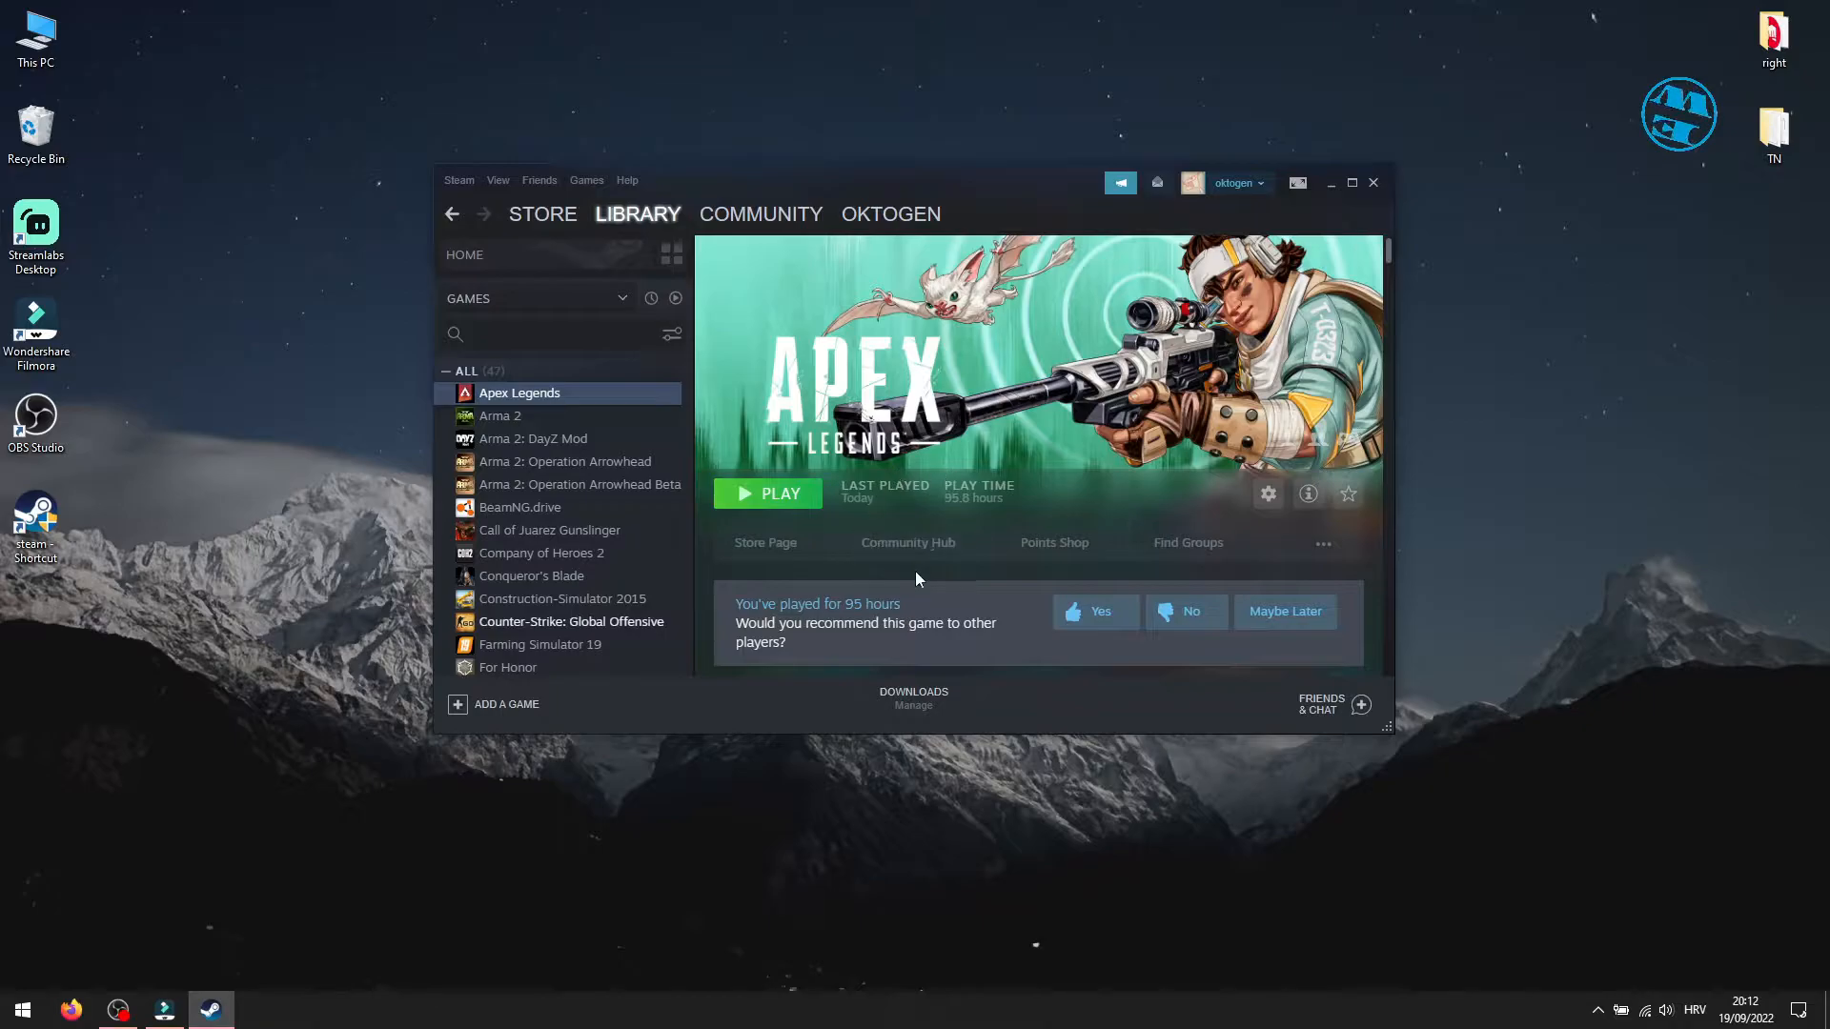
mouse_move(854, 570)
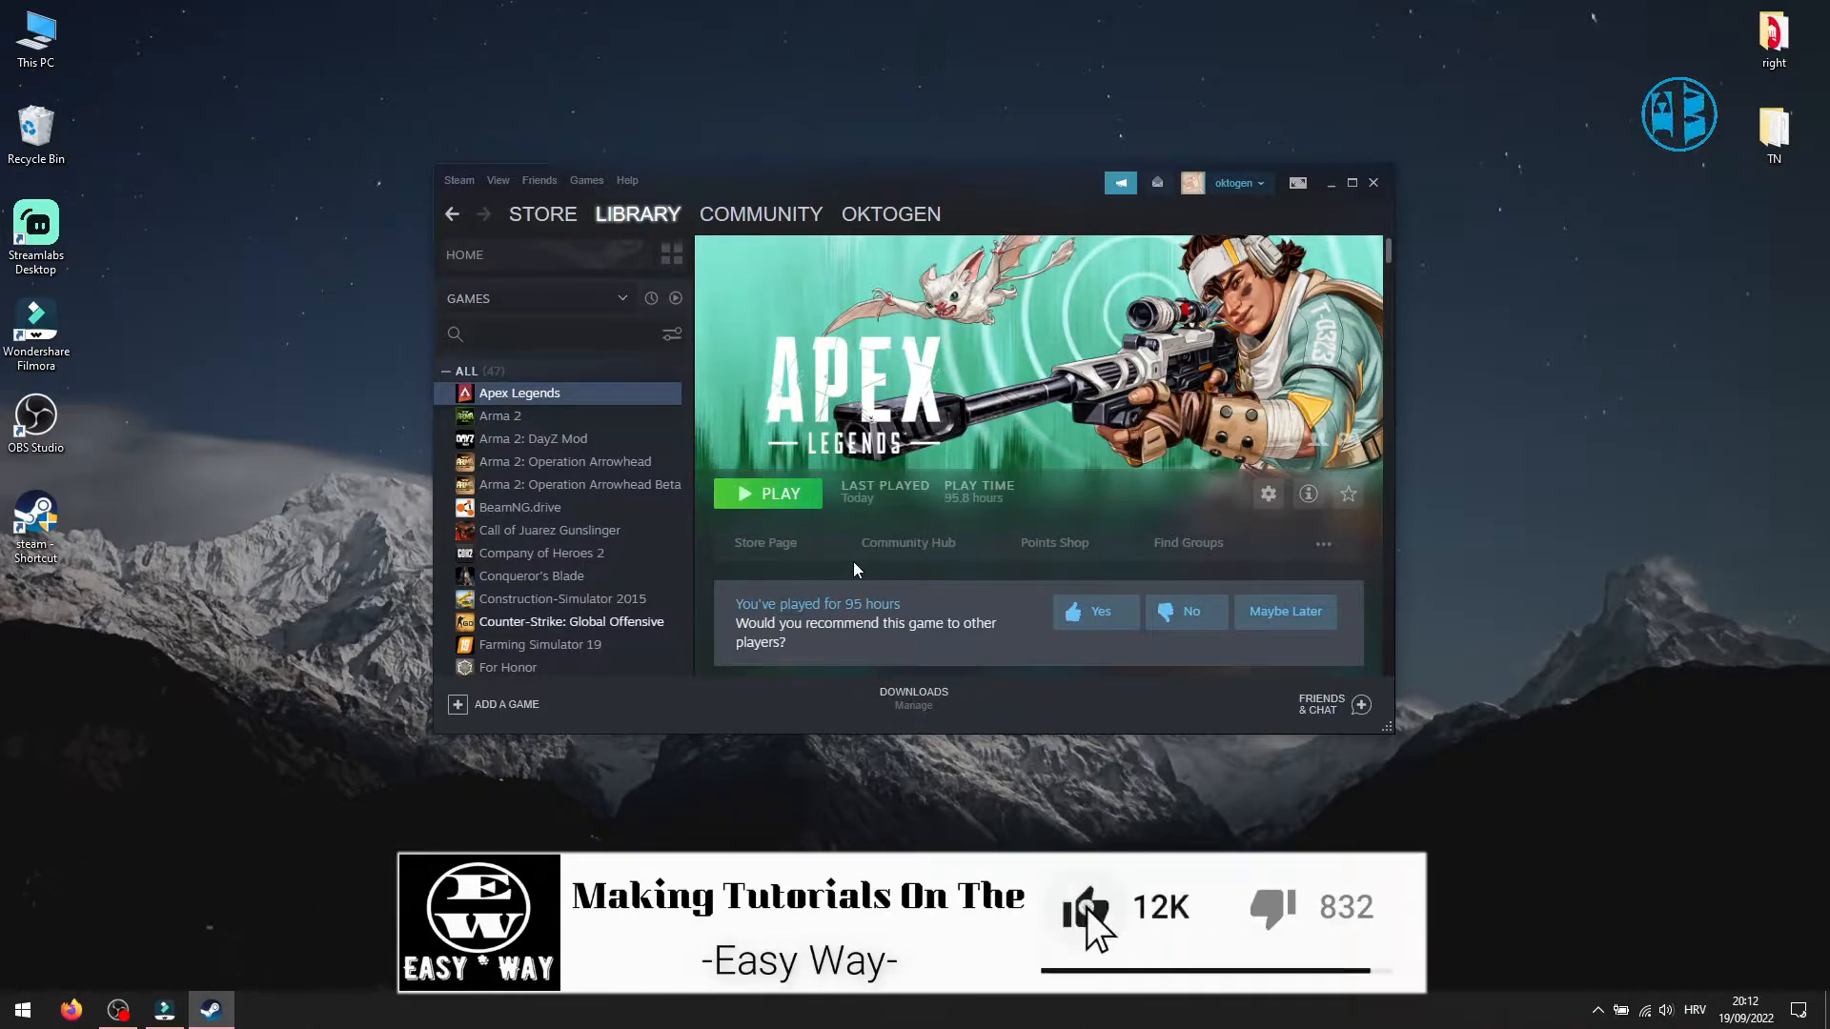
mouse_move(1075, 414)
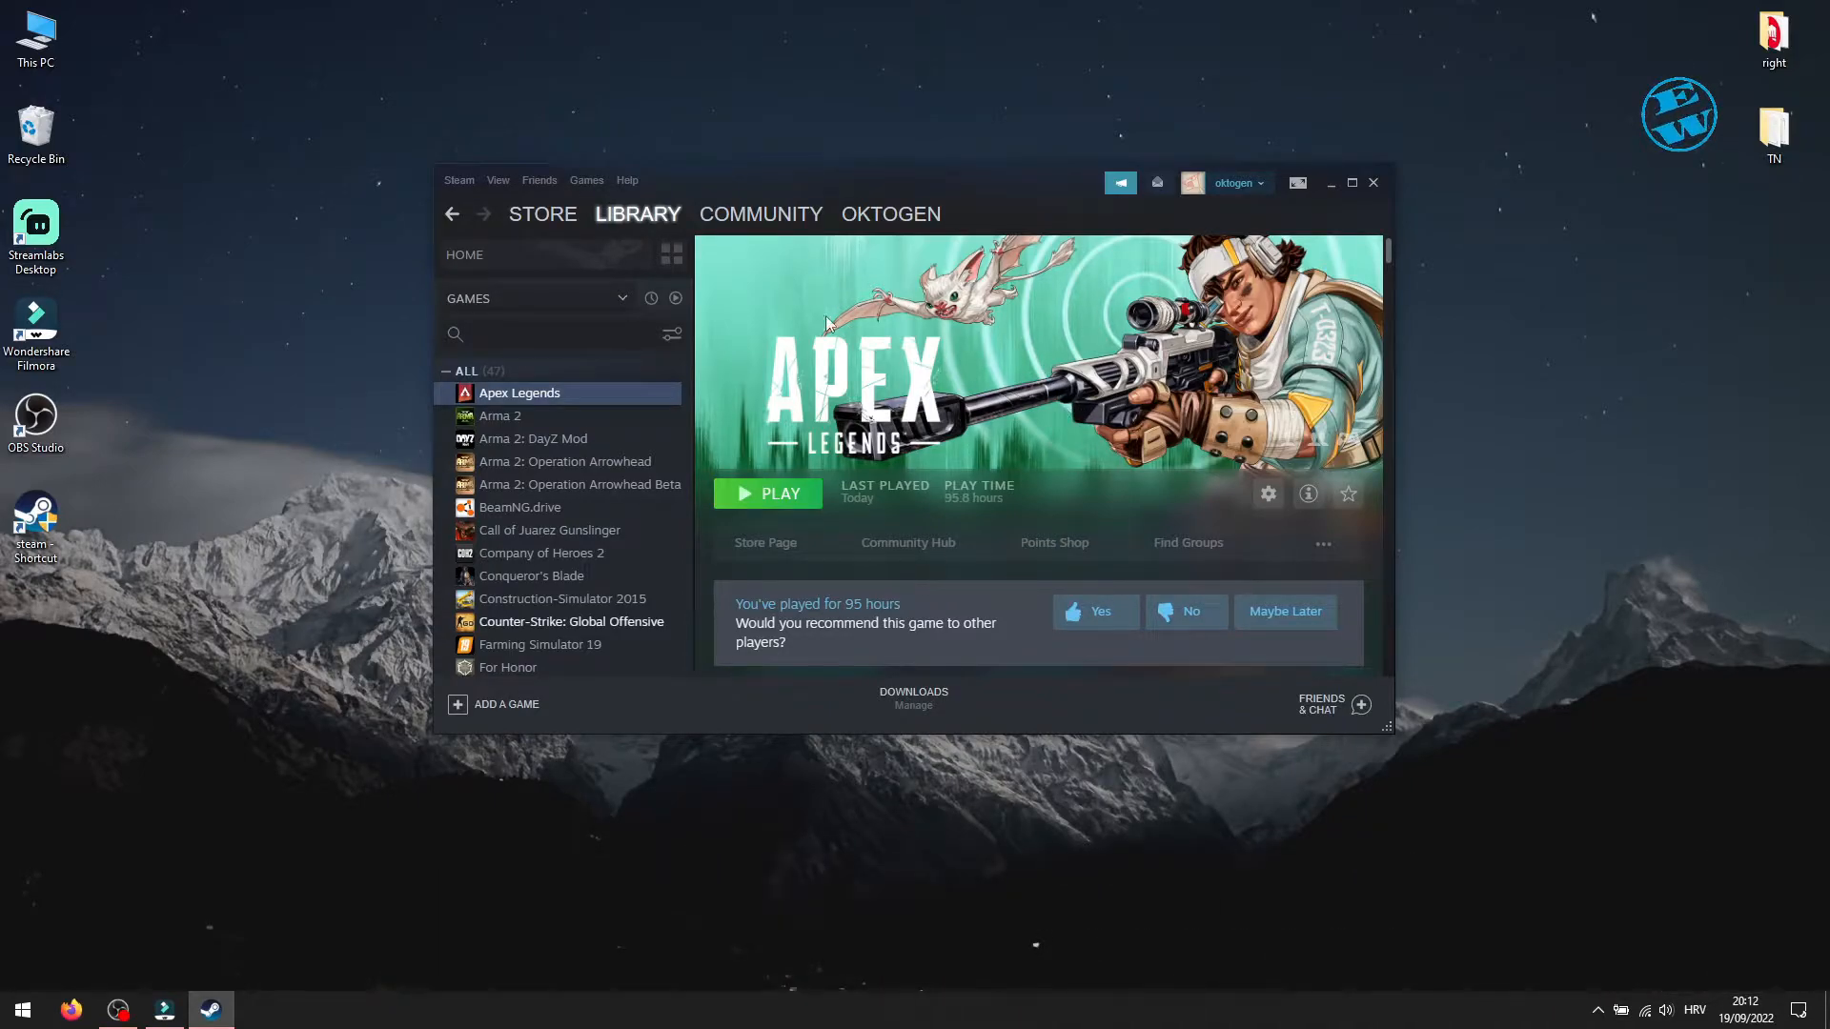
mouse_move(910, 433)
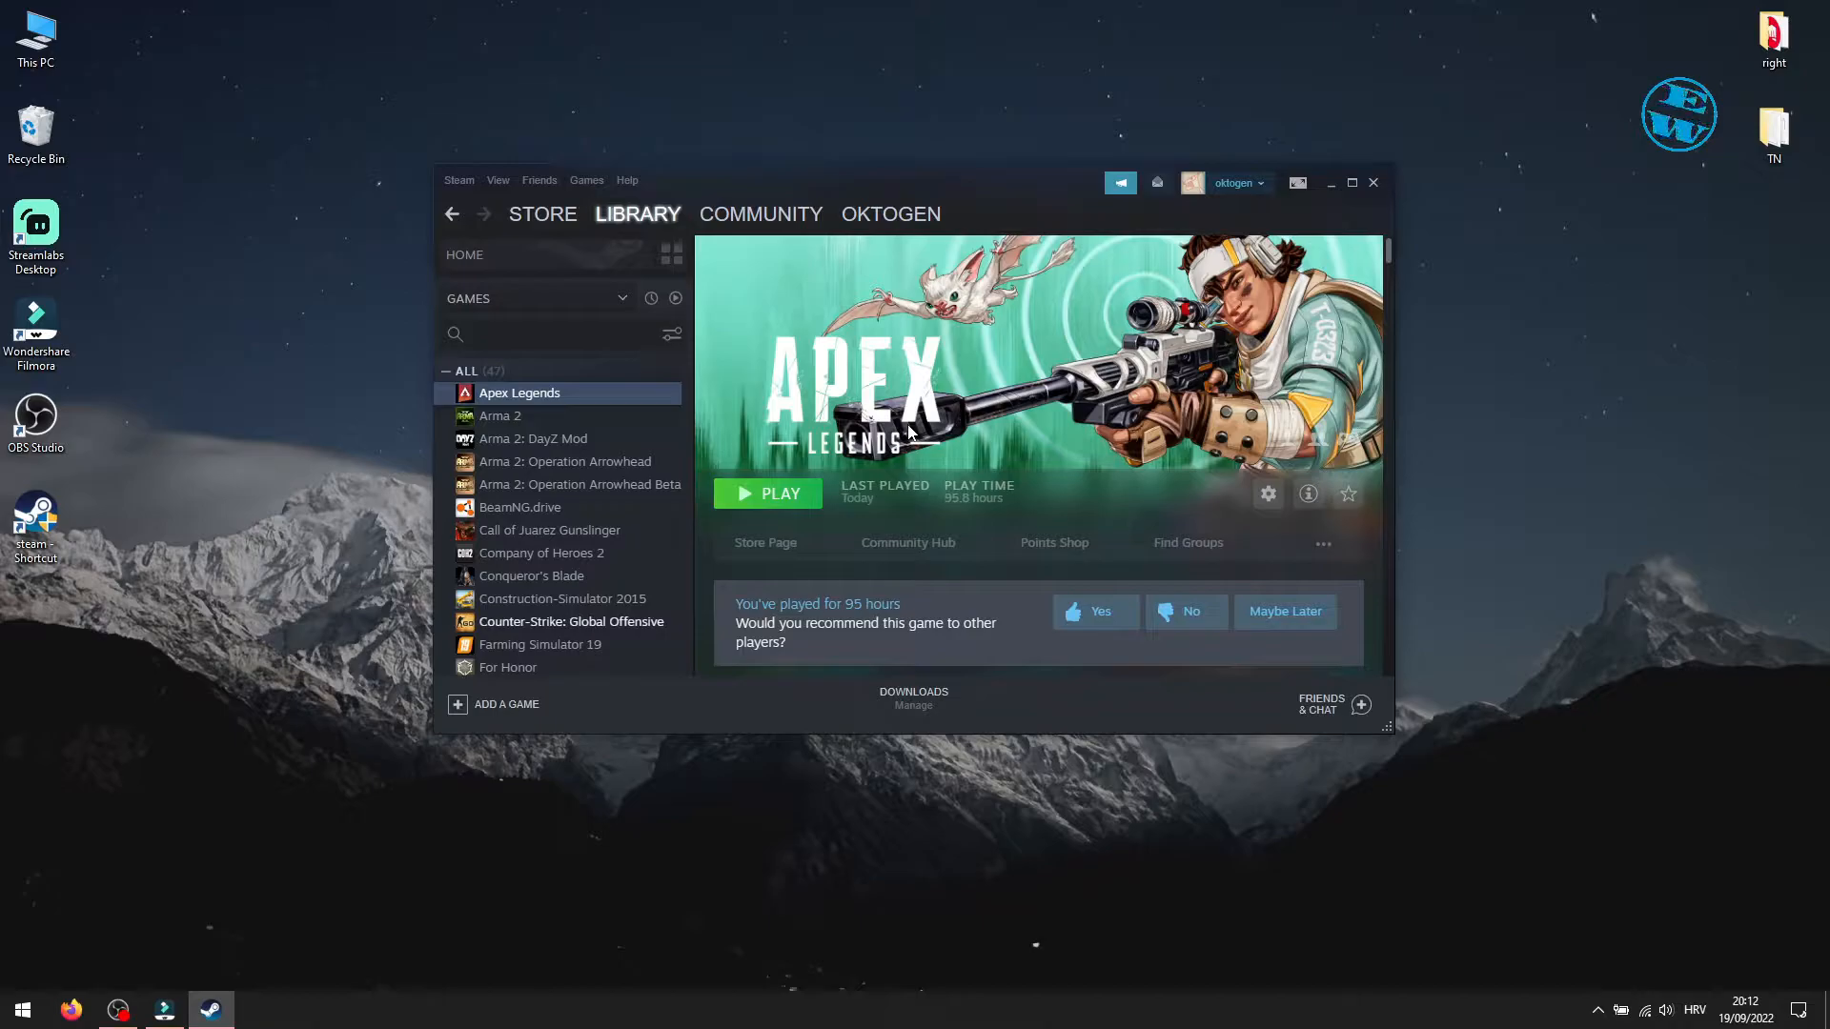
mouse_move(955, 428)
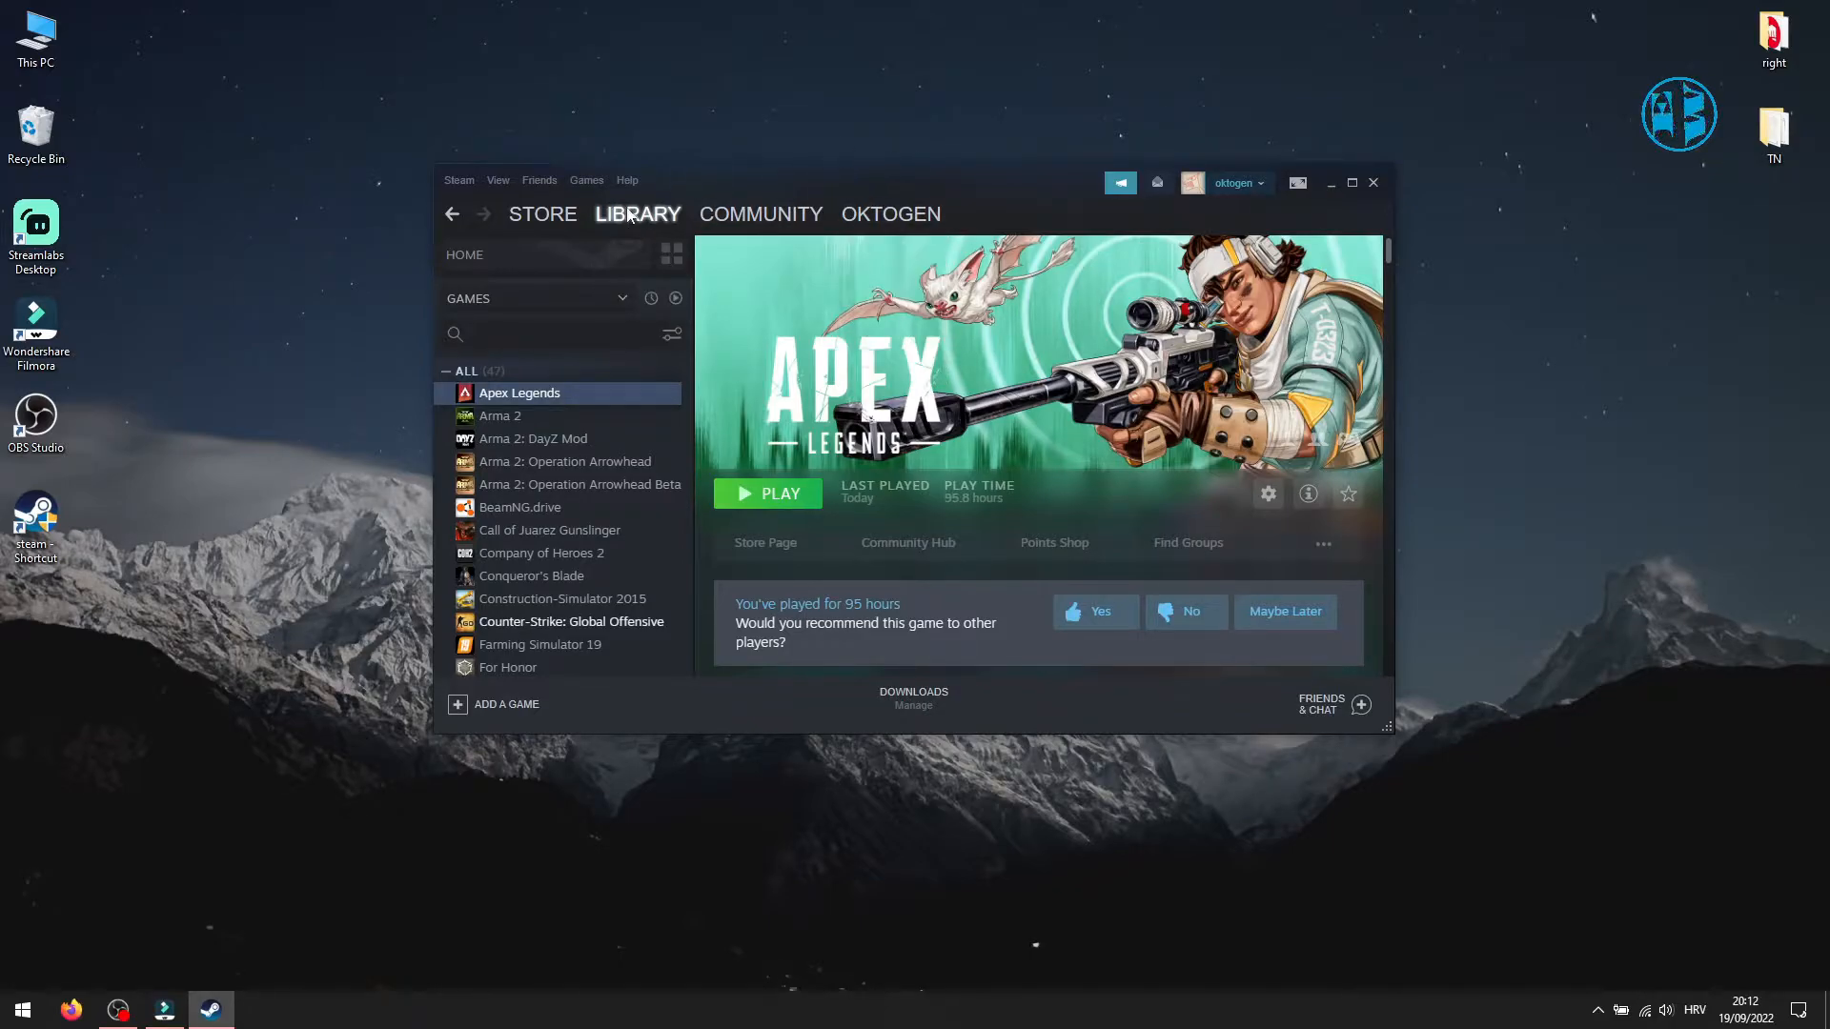
Reach Apex Legends' Local Files properties, then close the Steam window
click(464, 255)
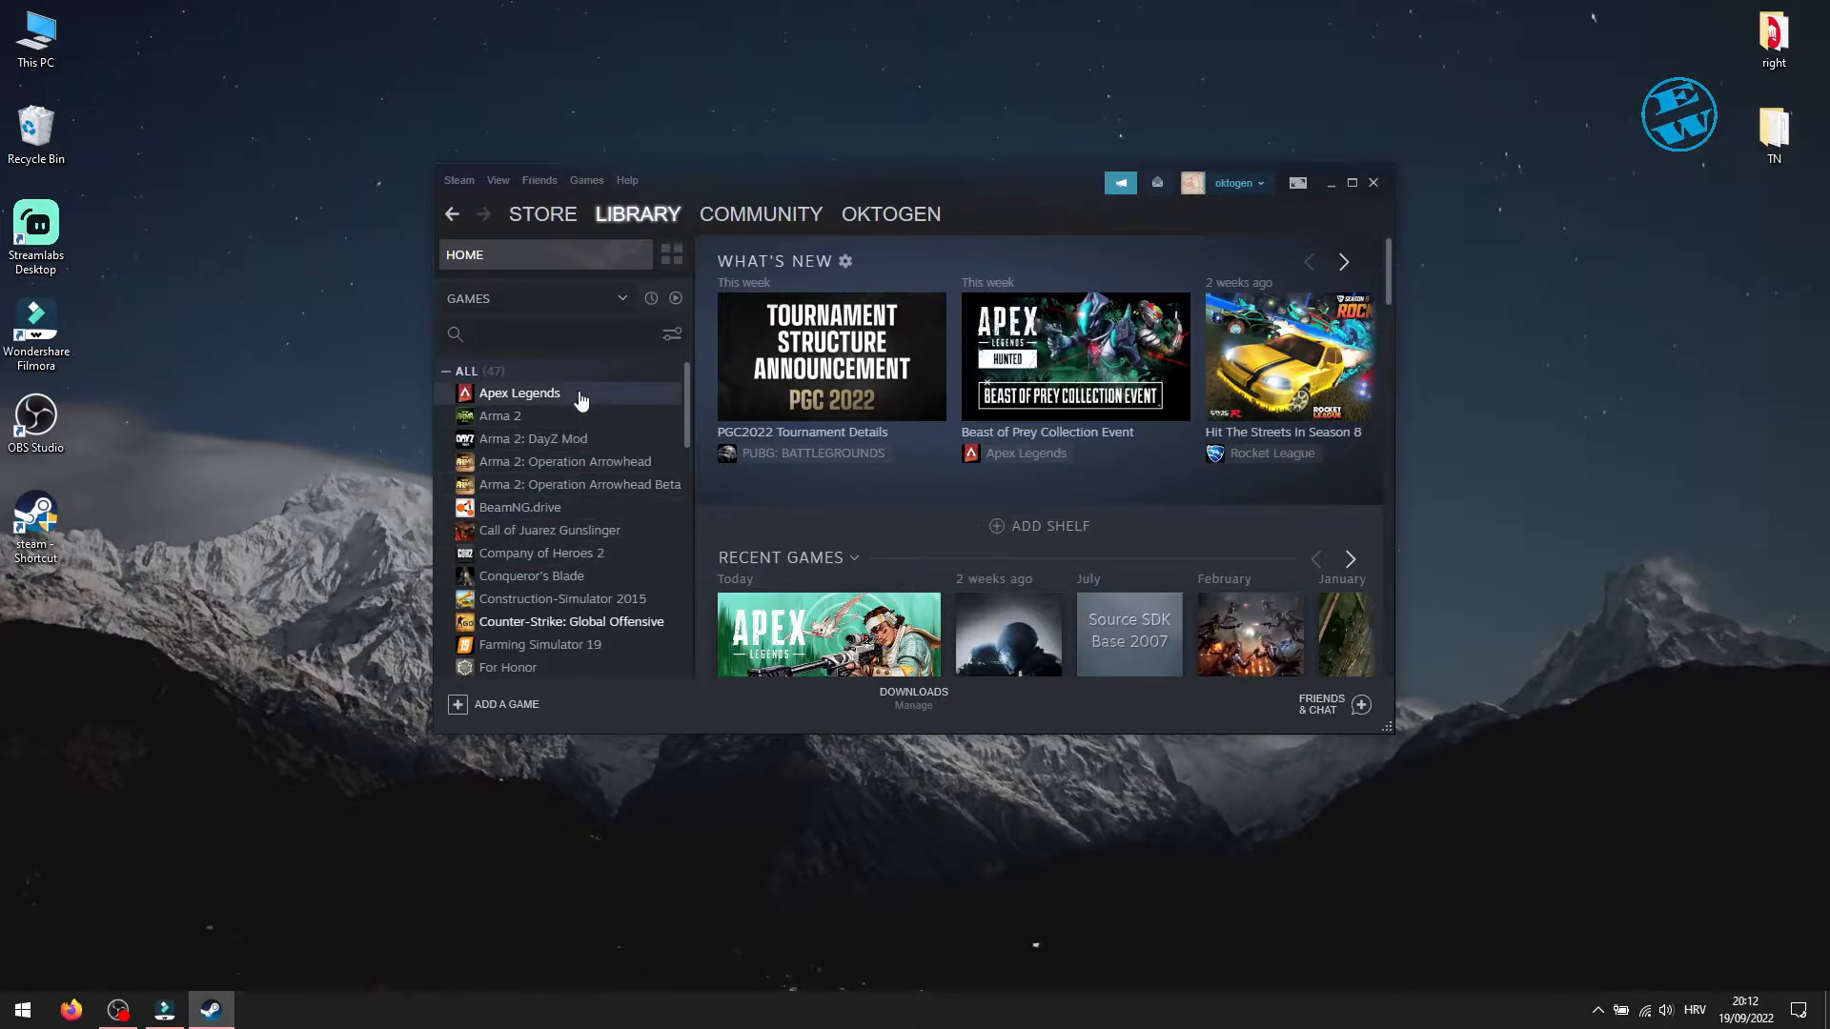
click(521, 392)
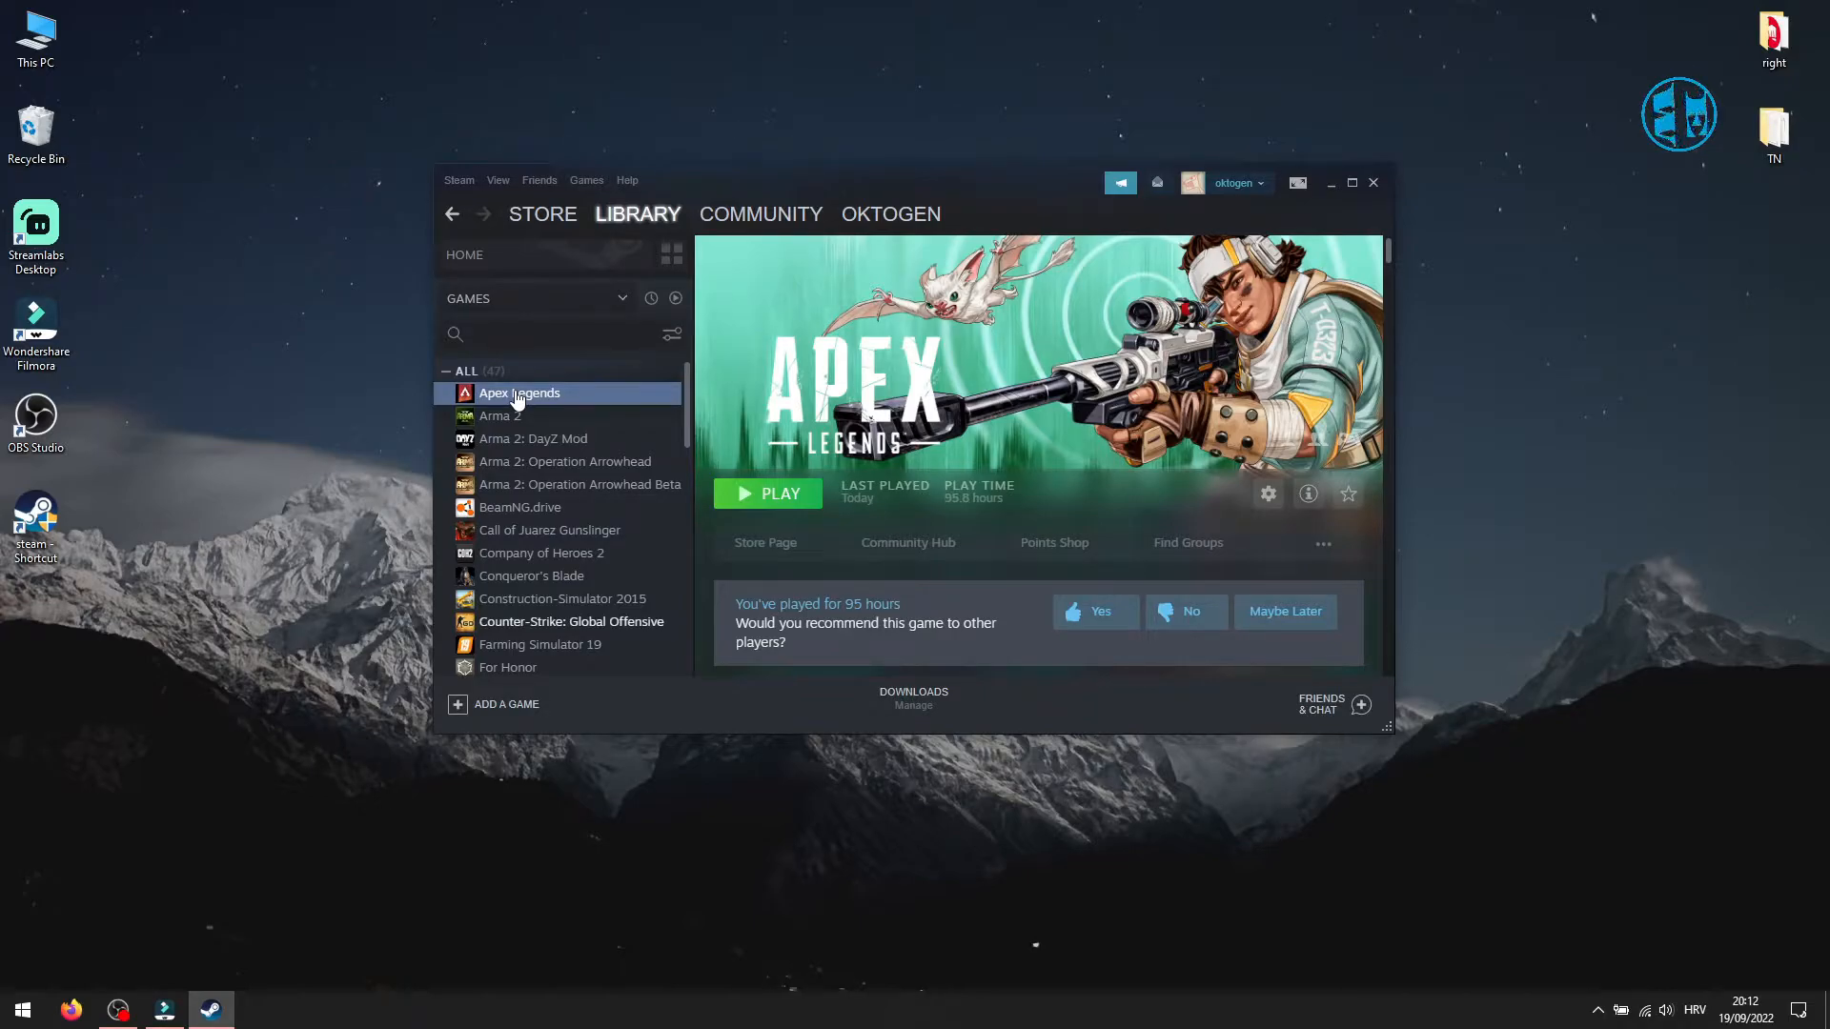
right_click(520, 391)
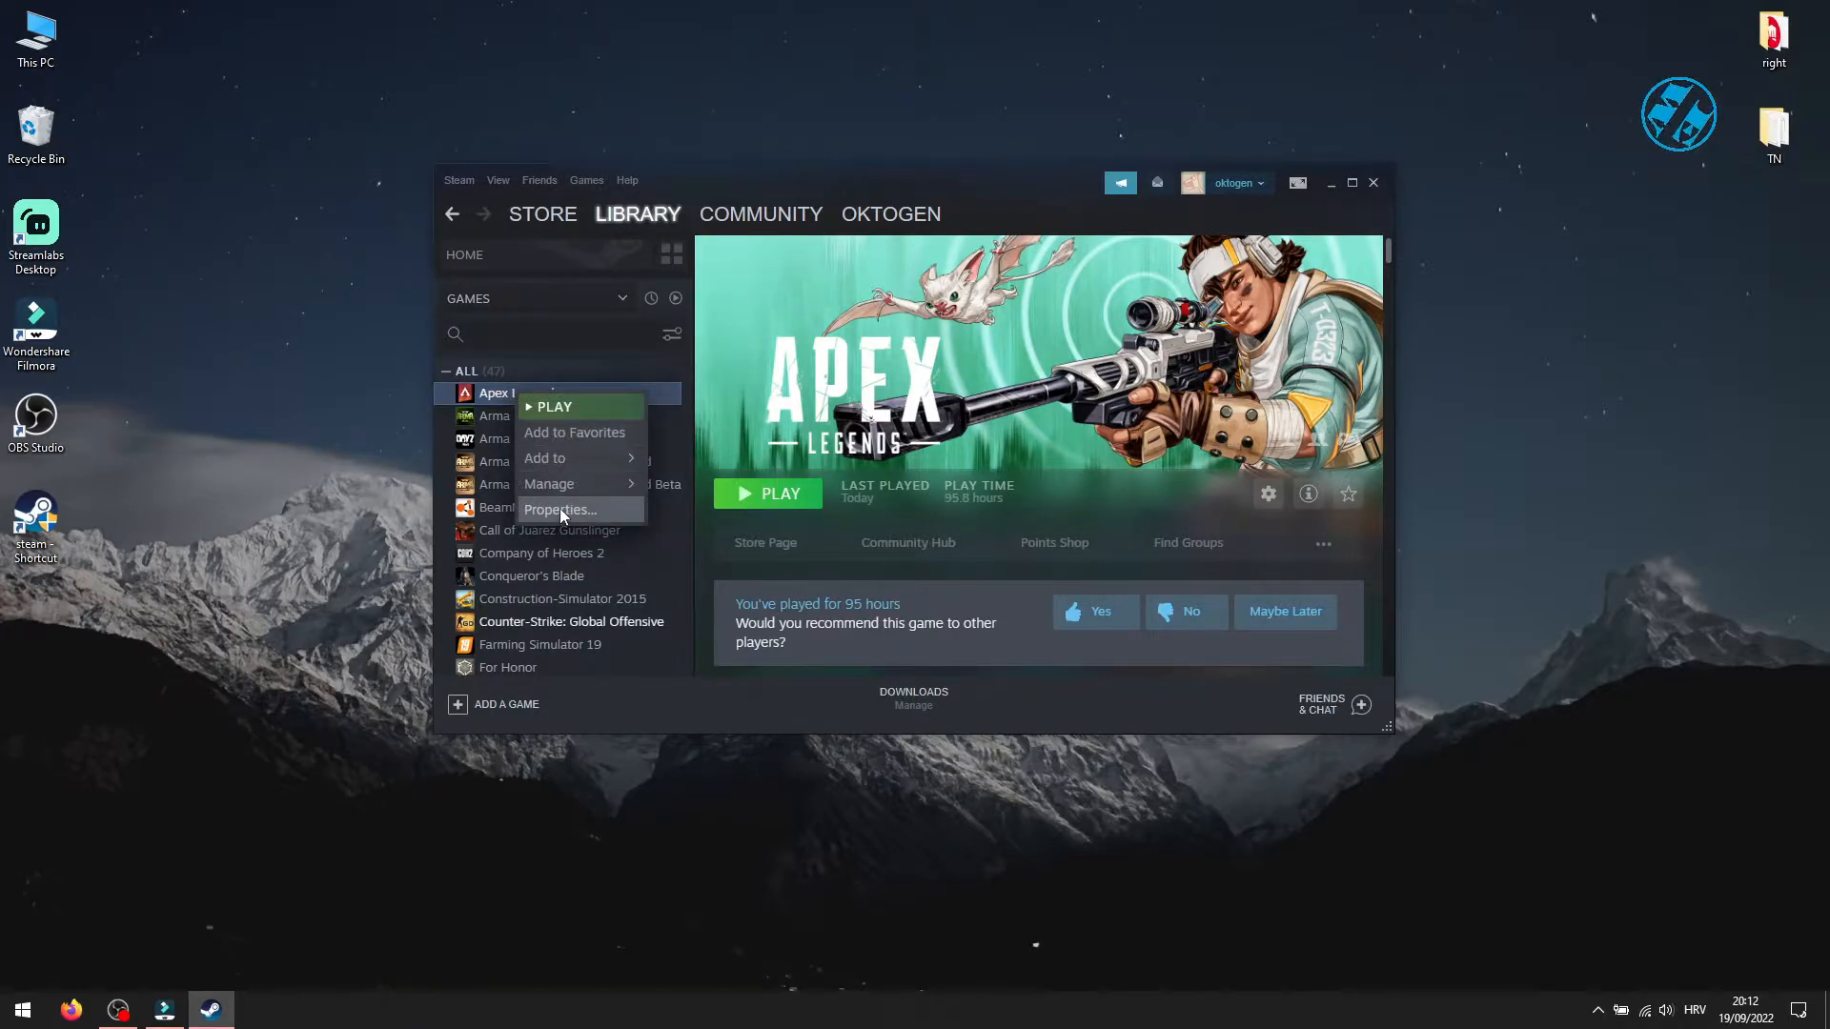
click(562, 510)
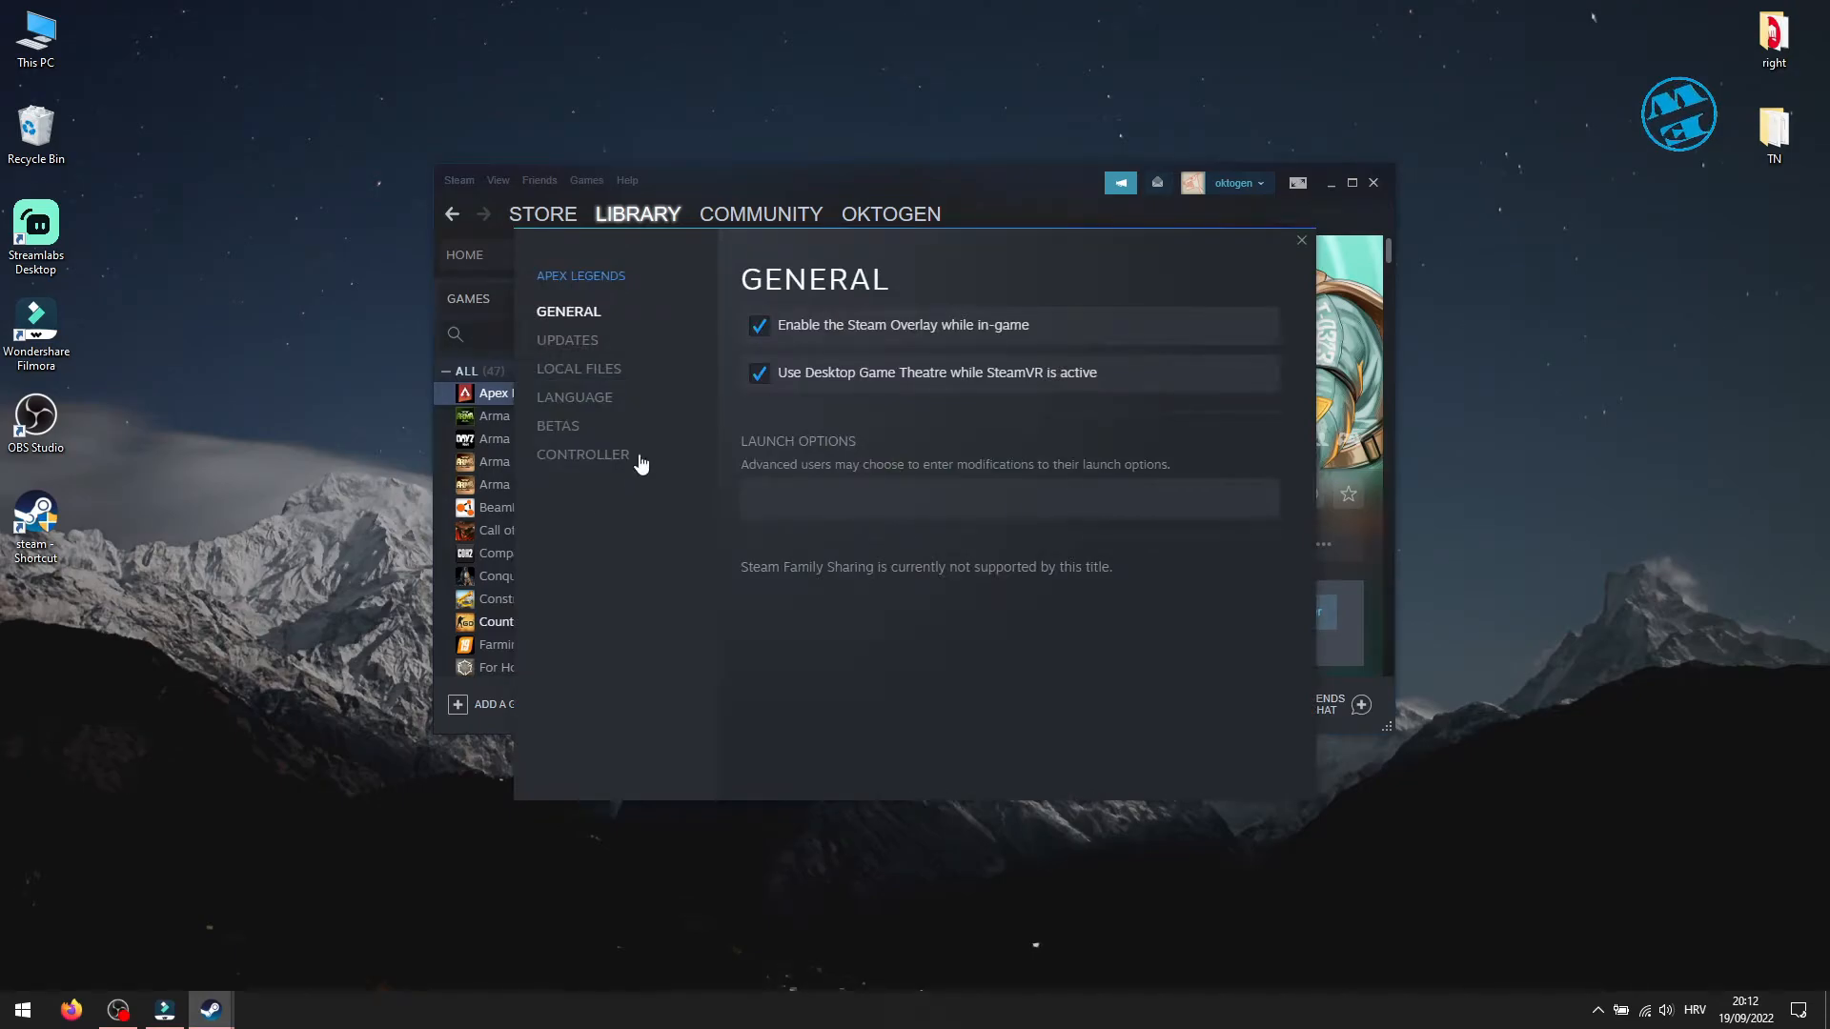
click(577, 368)
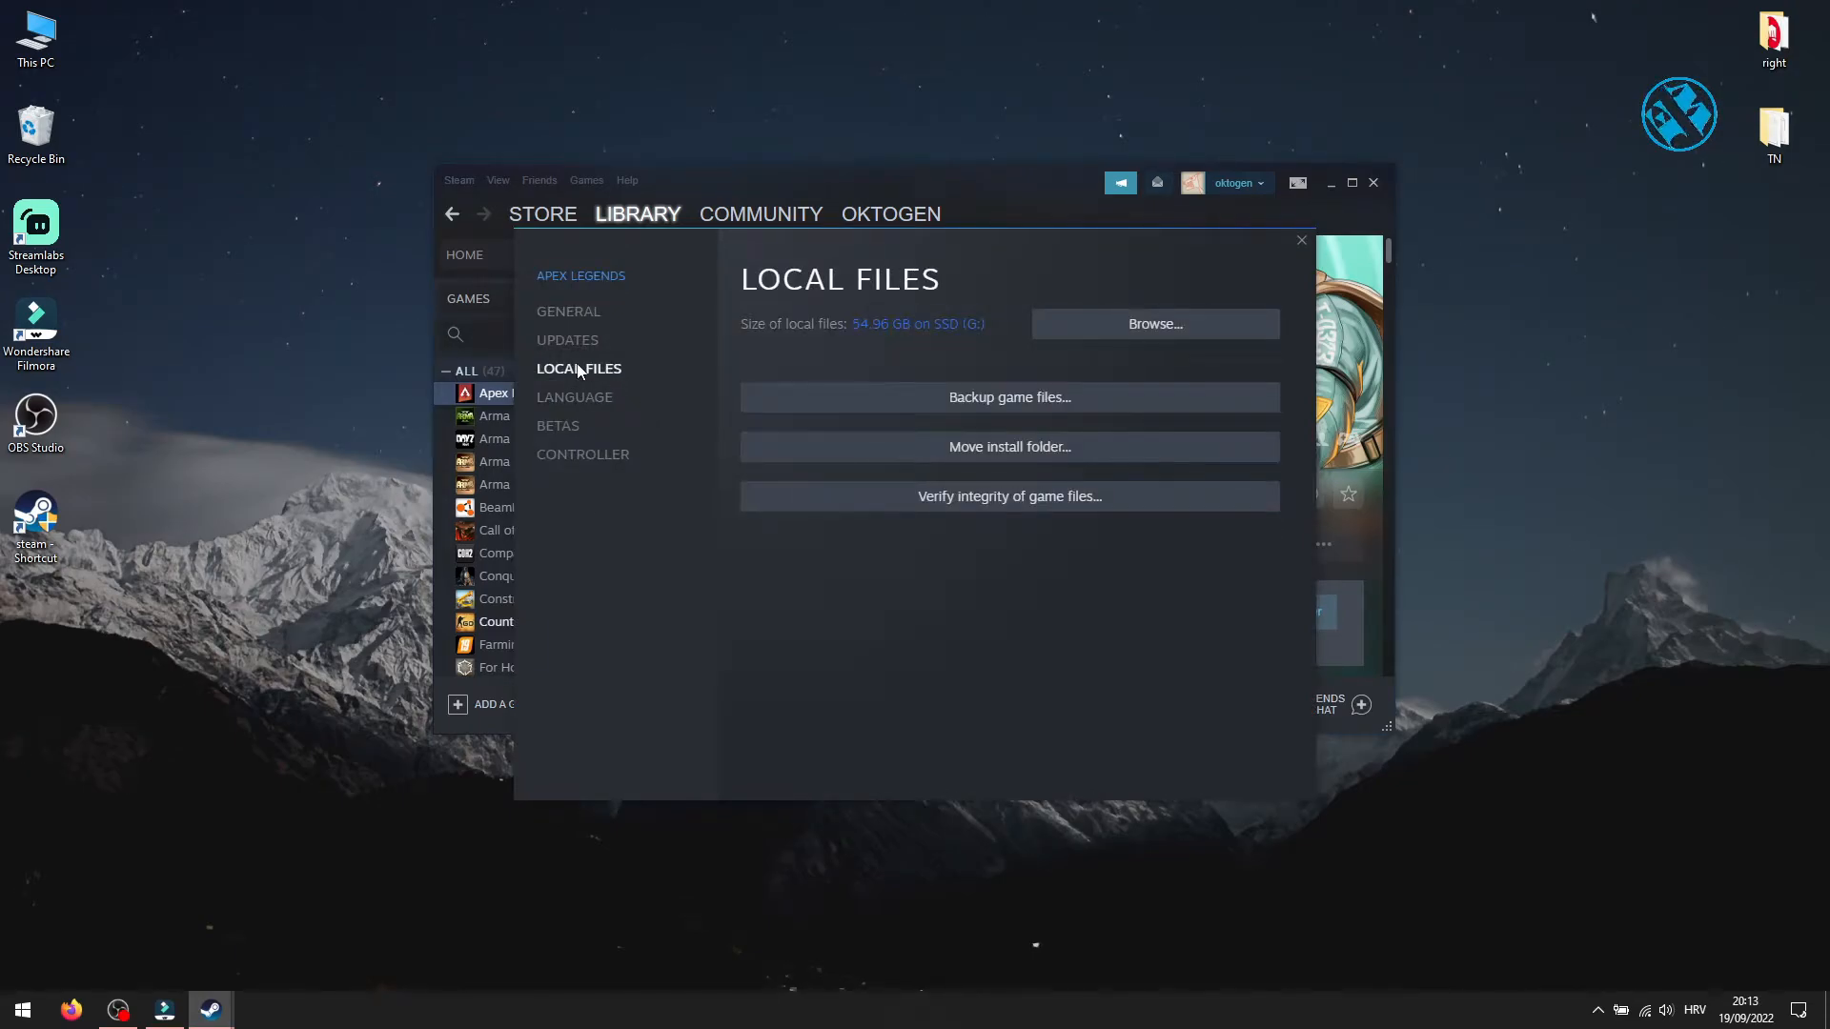
mouse_move(1014, 511)
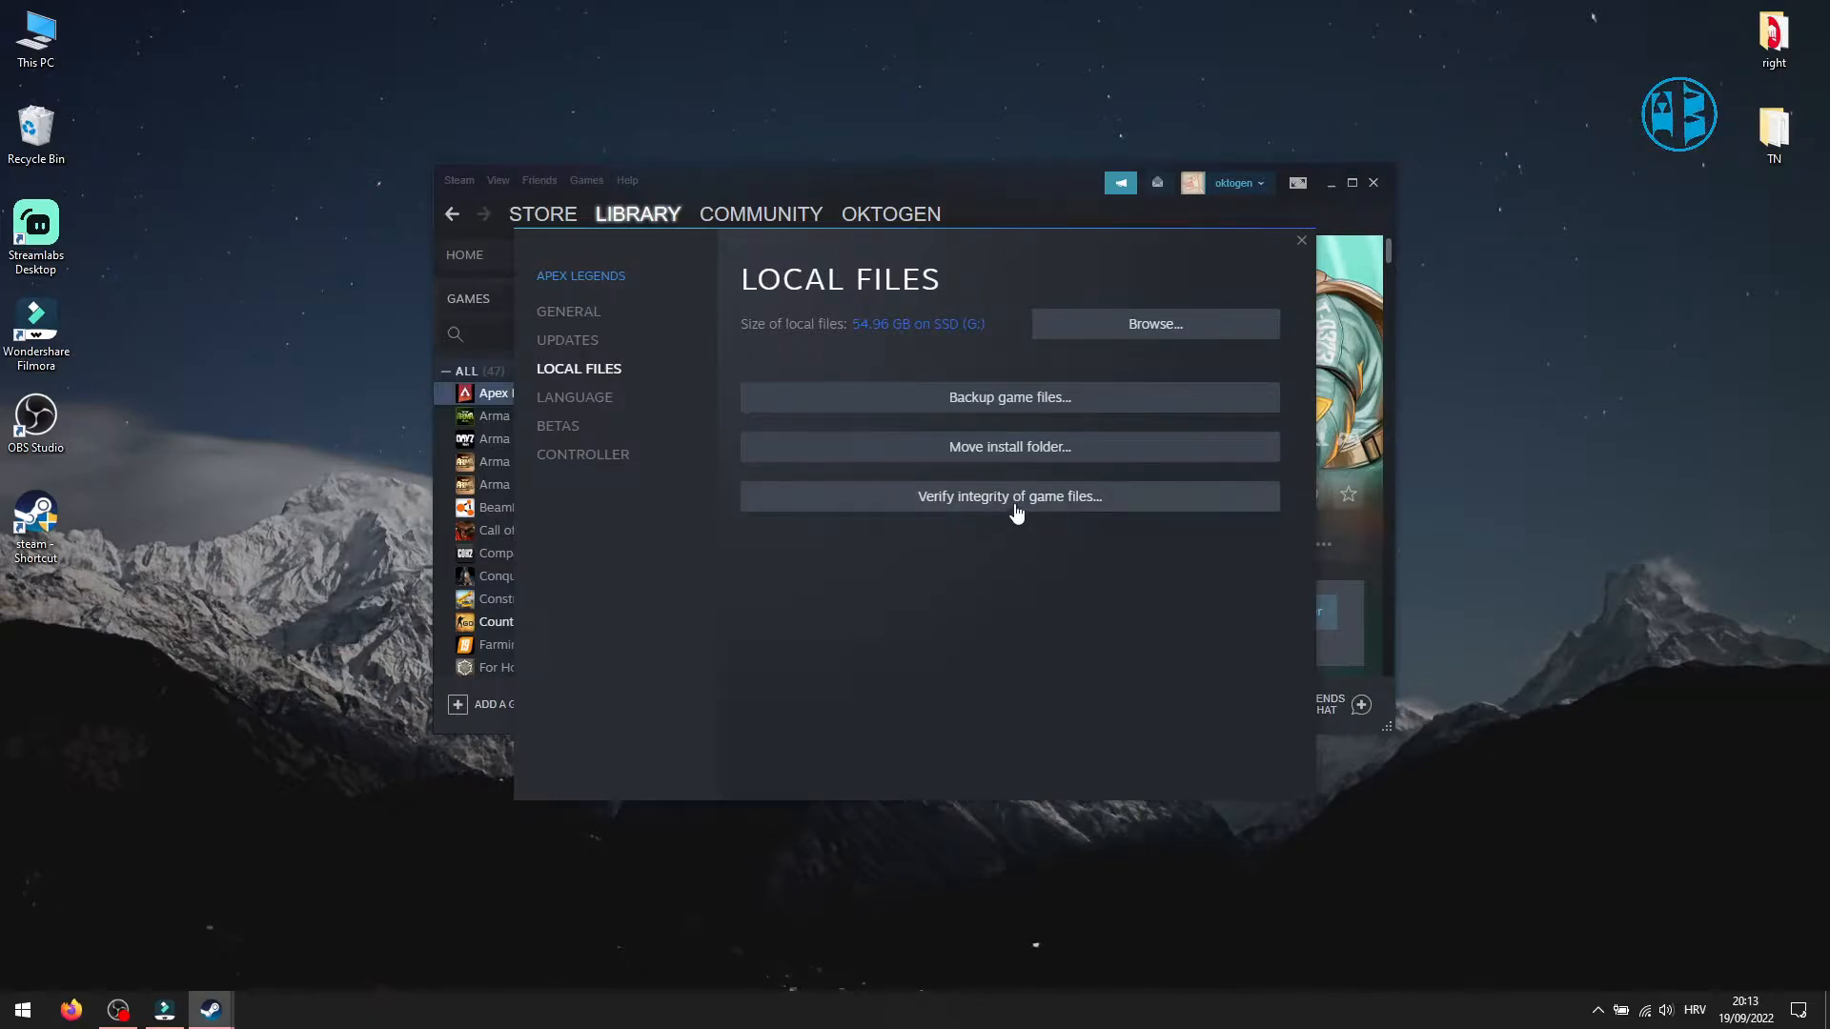
mouse_move(987, 509)
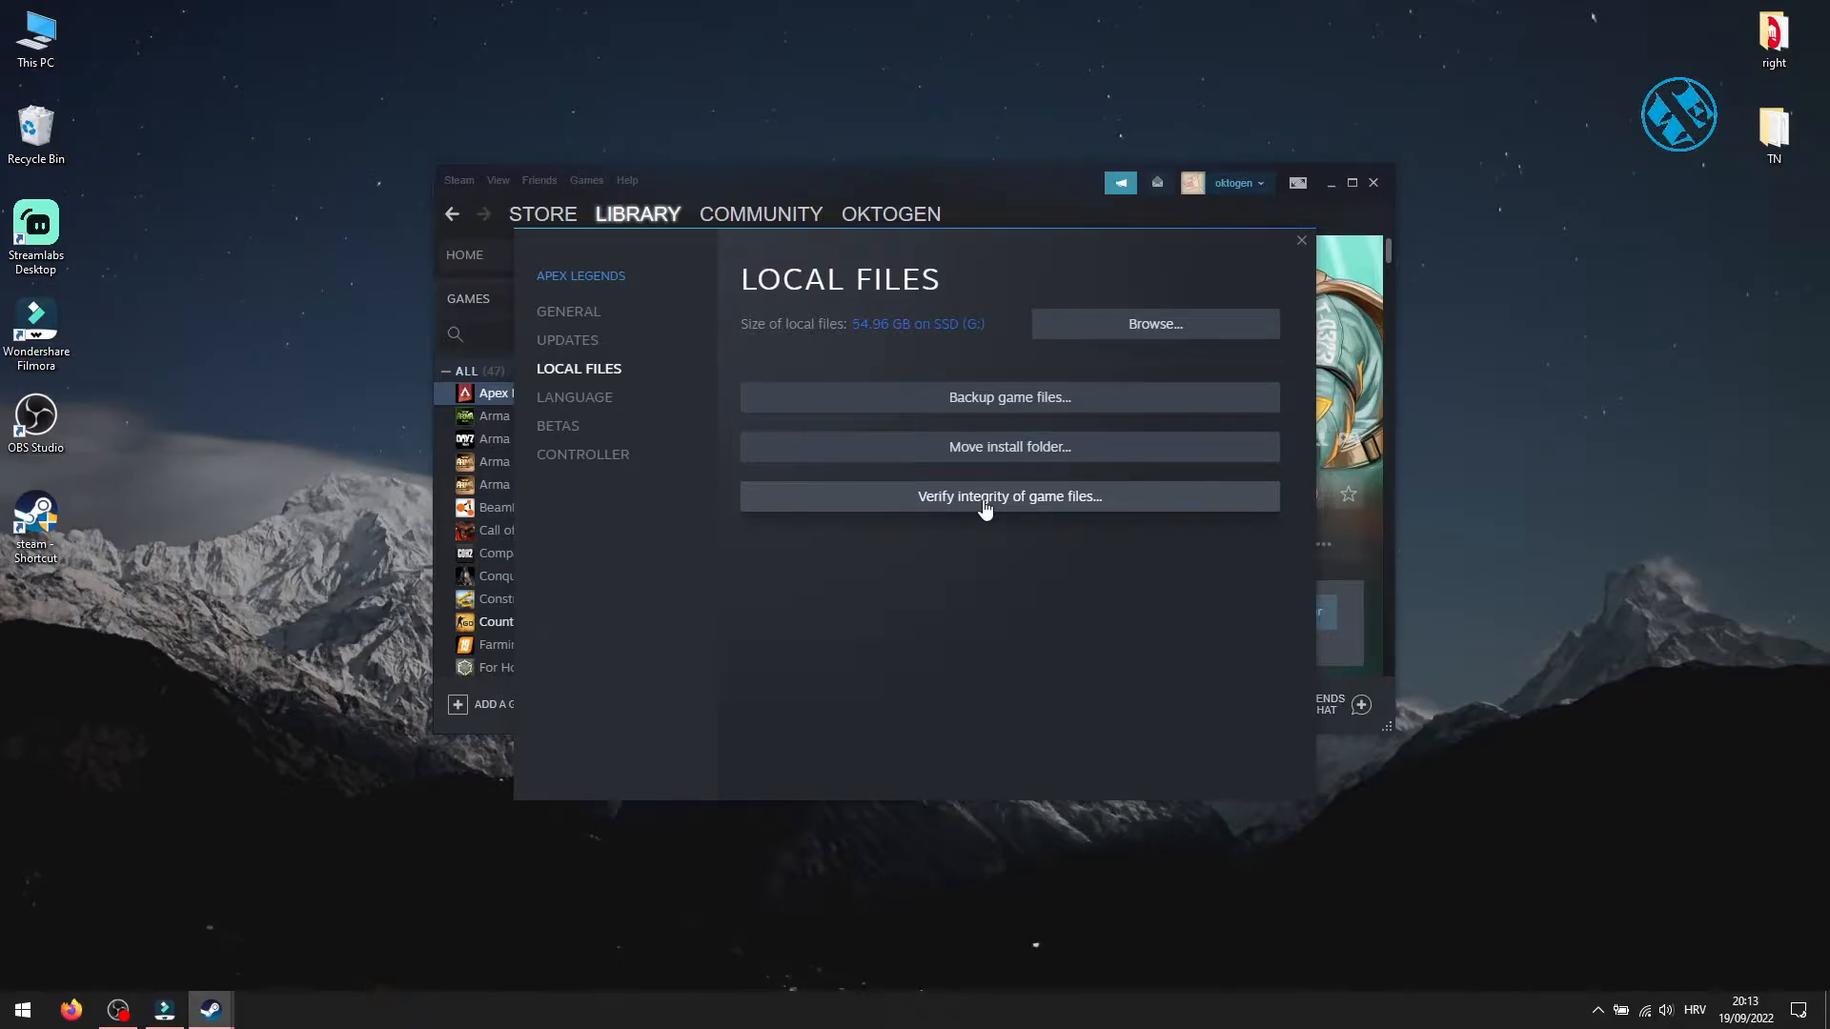
mouse_move(983, 536)
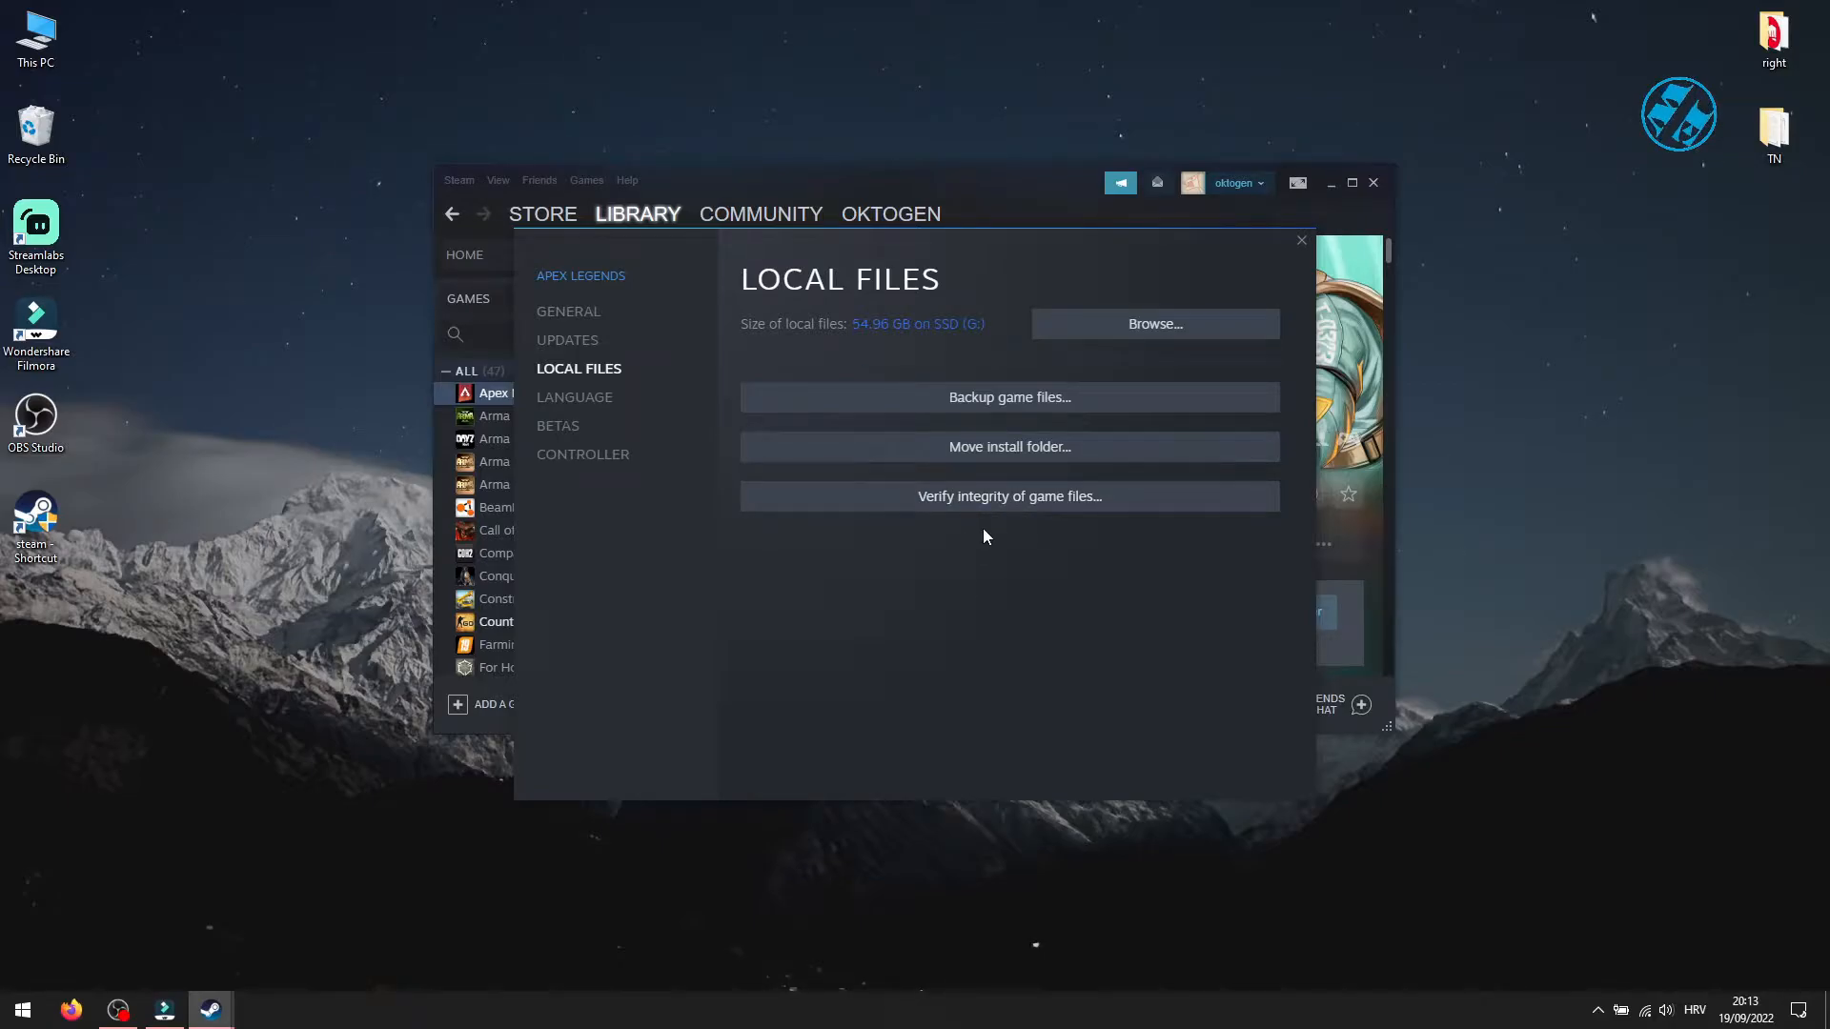
mouse_move(1000, 560)
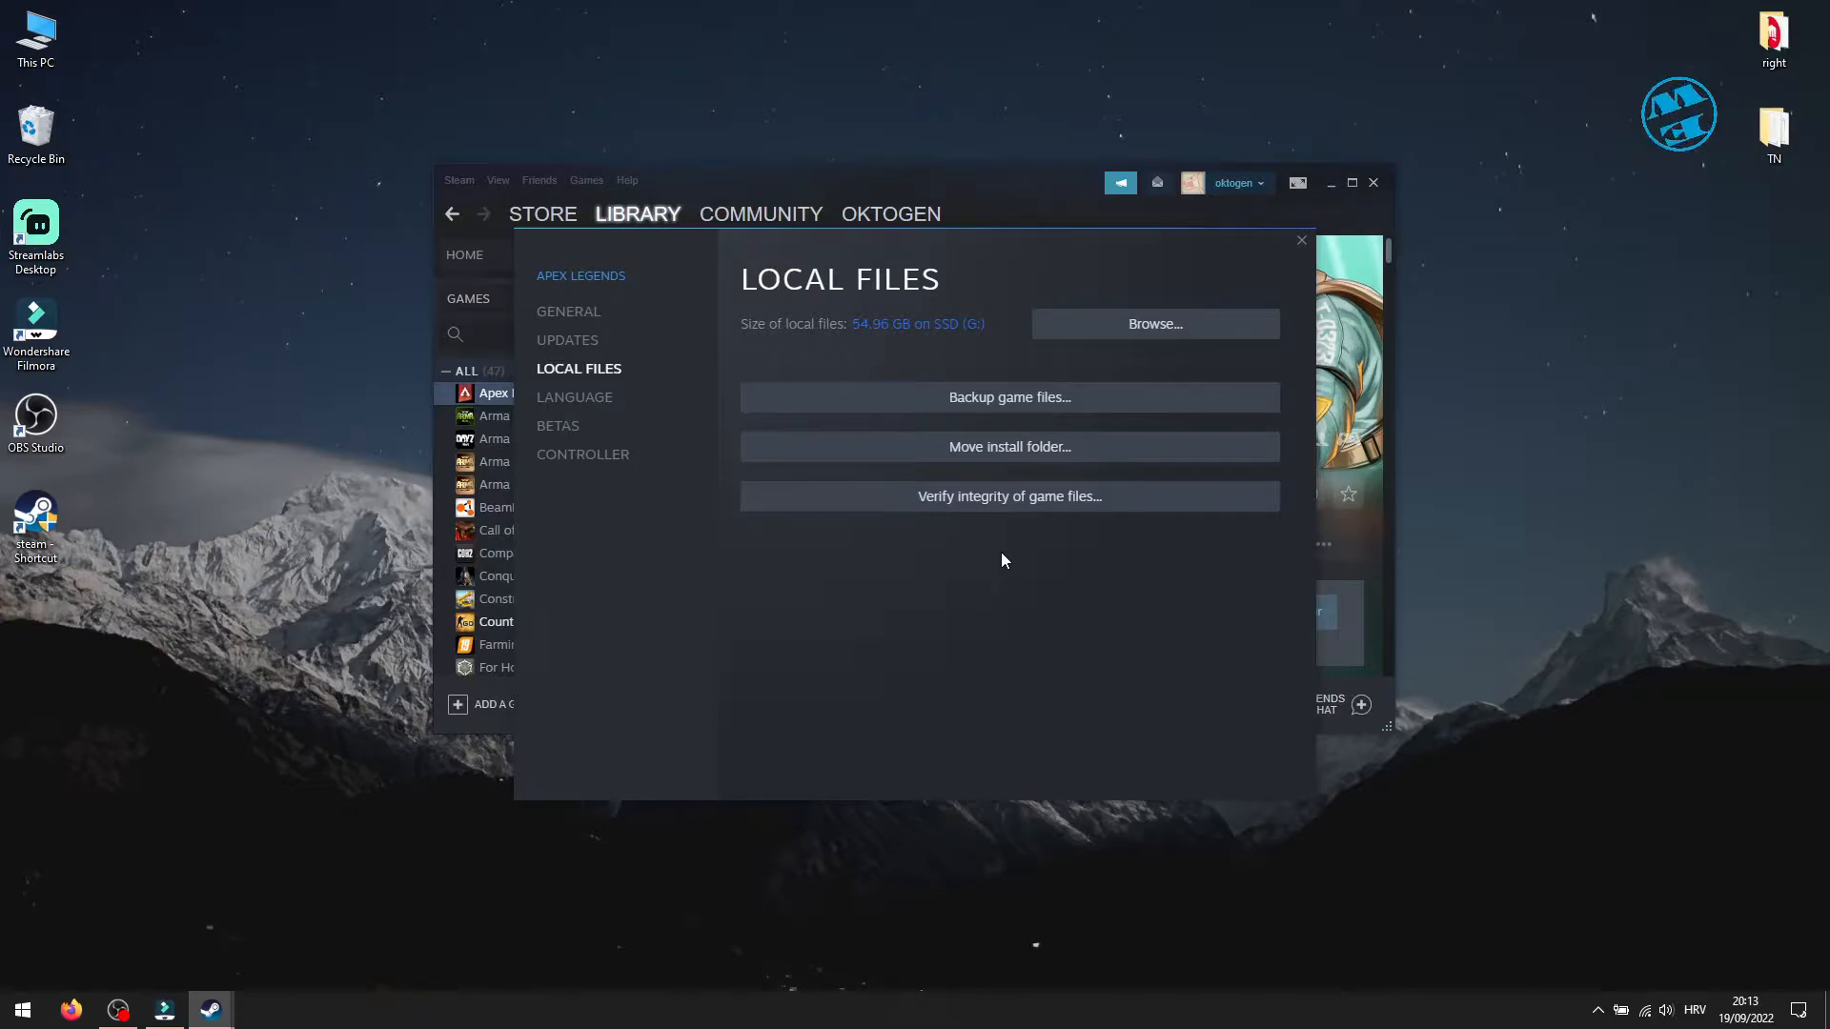
click(1300, 240)
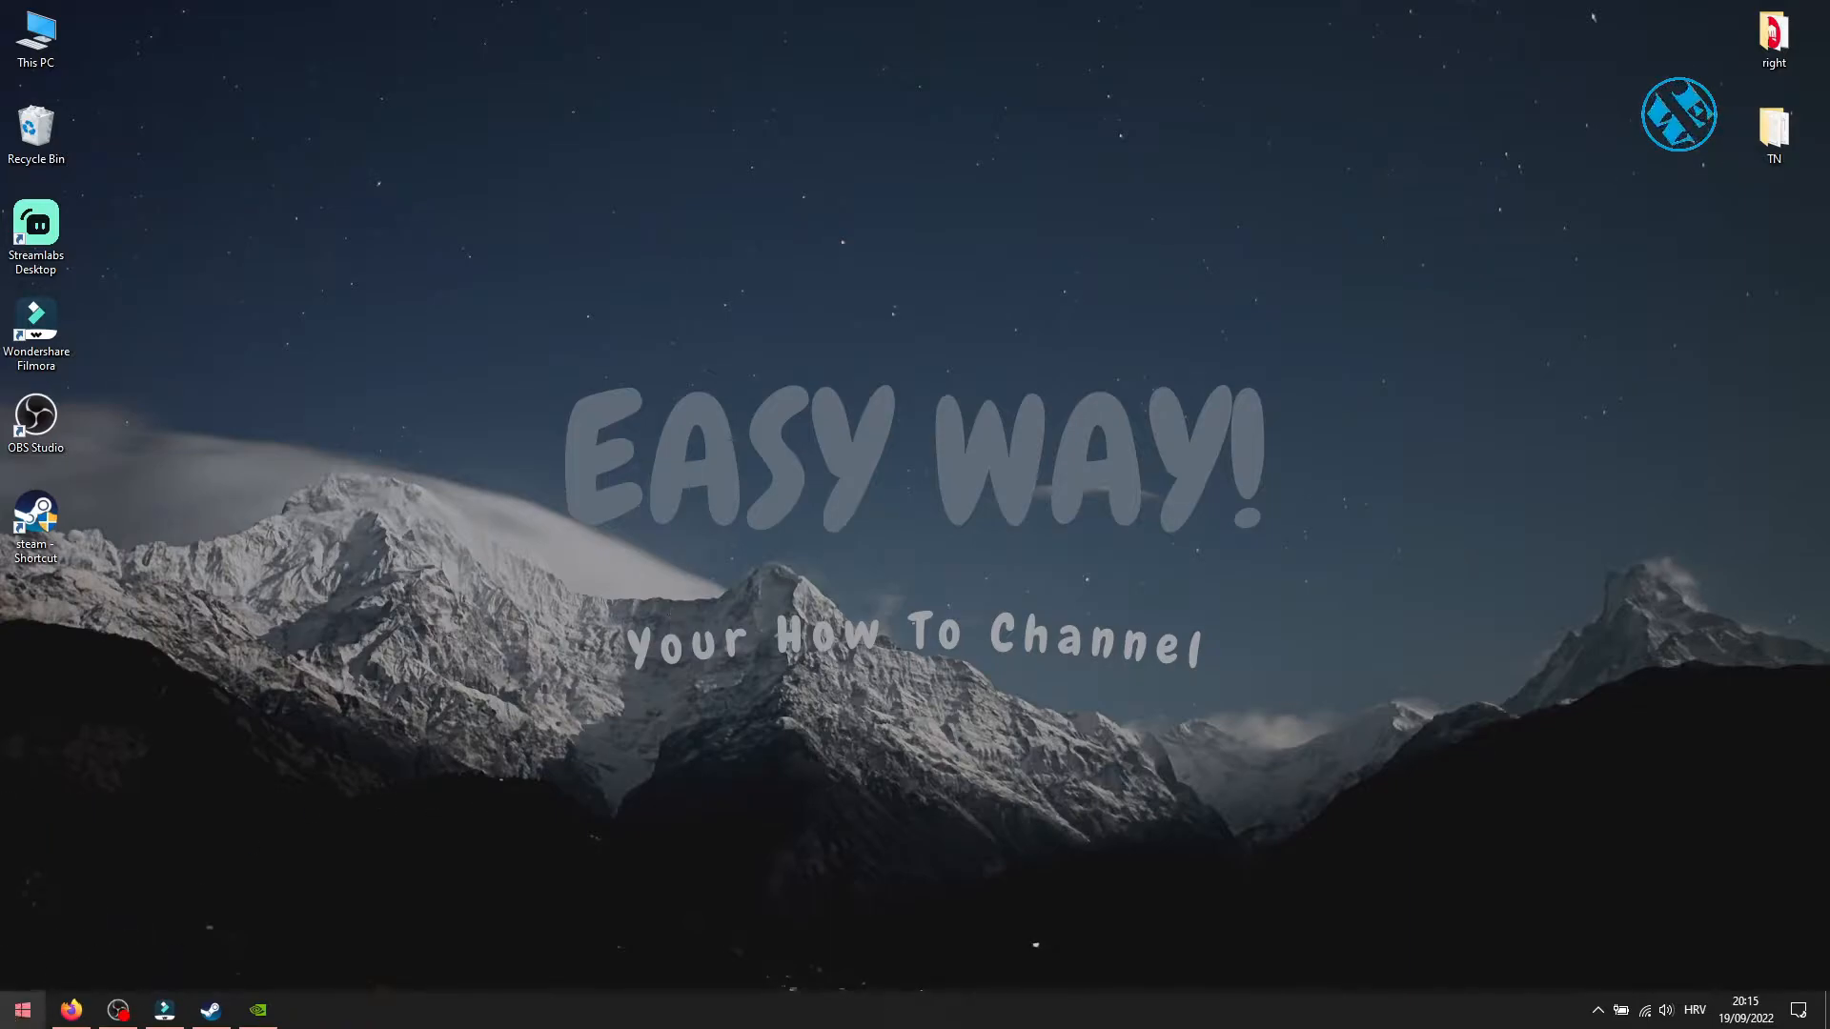
Search automatically for a GeForce GTX 1070 driver update from Device Manager
right_click(21, 1010)
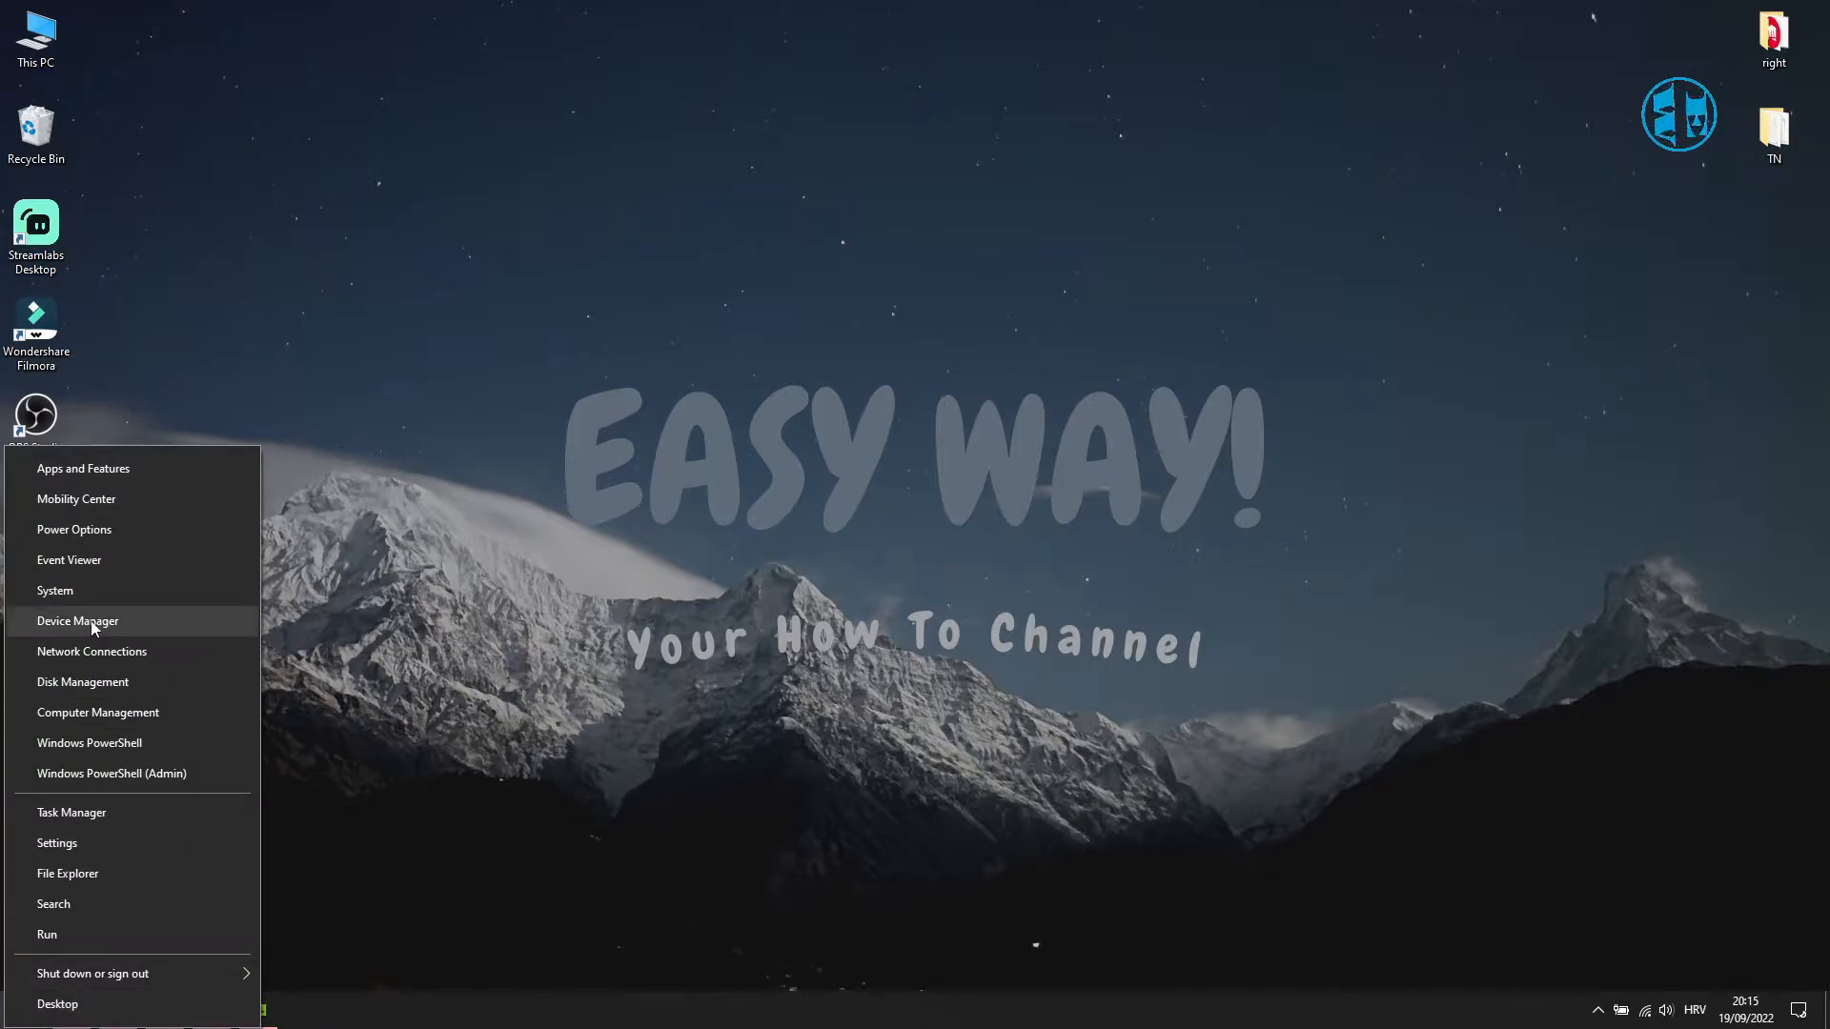
click(78, 620)
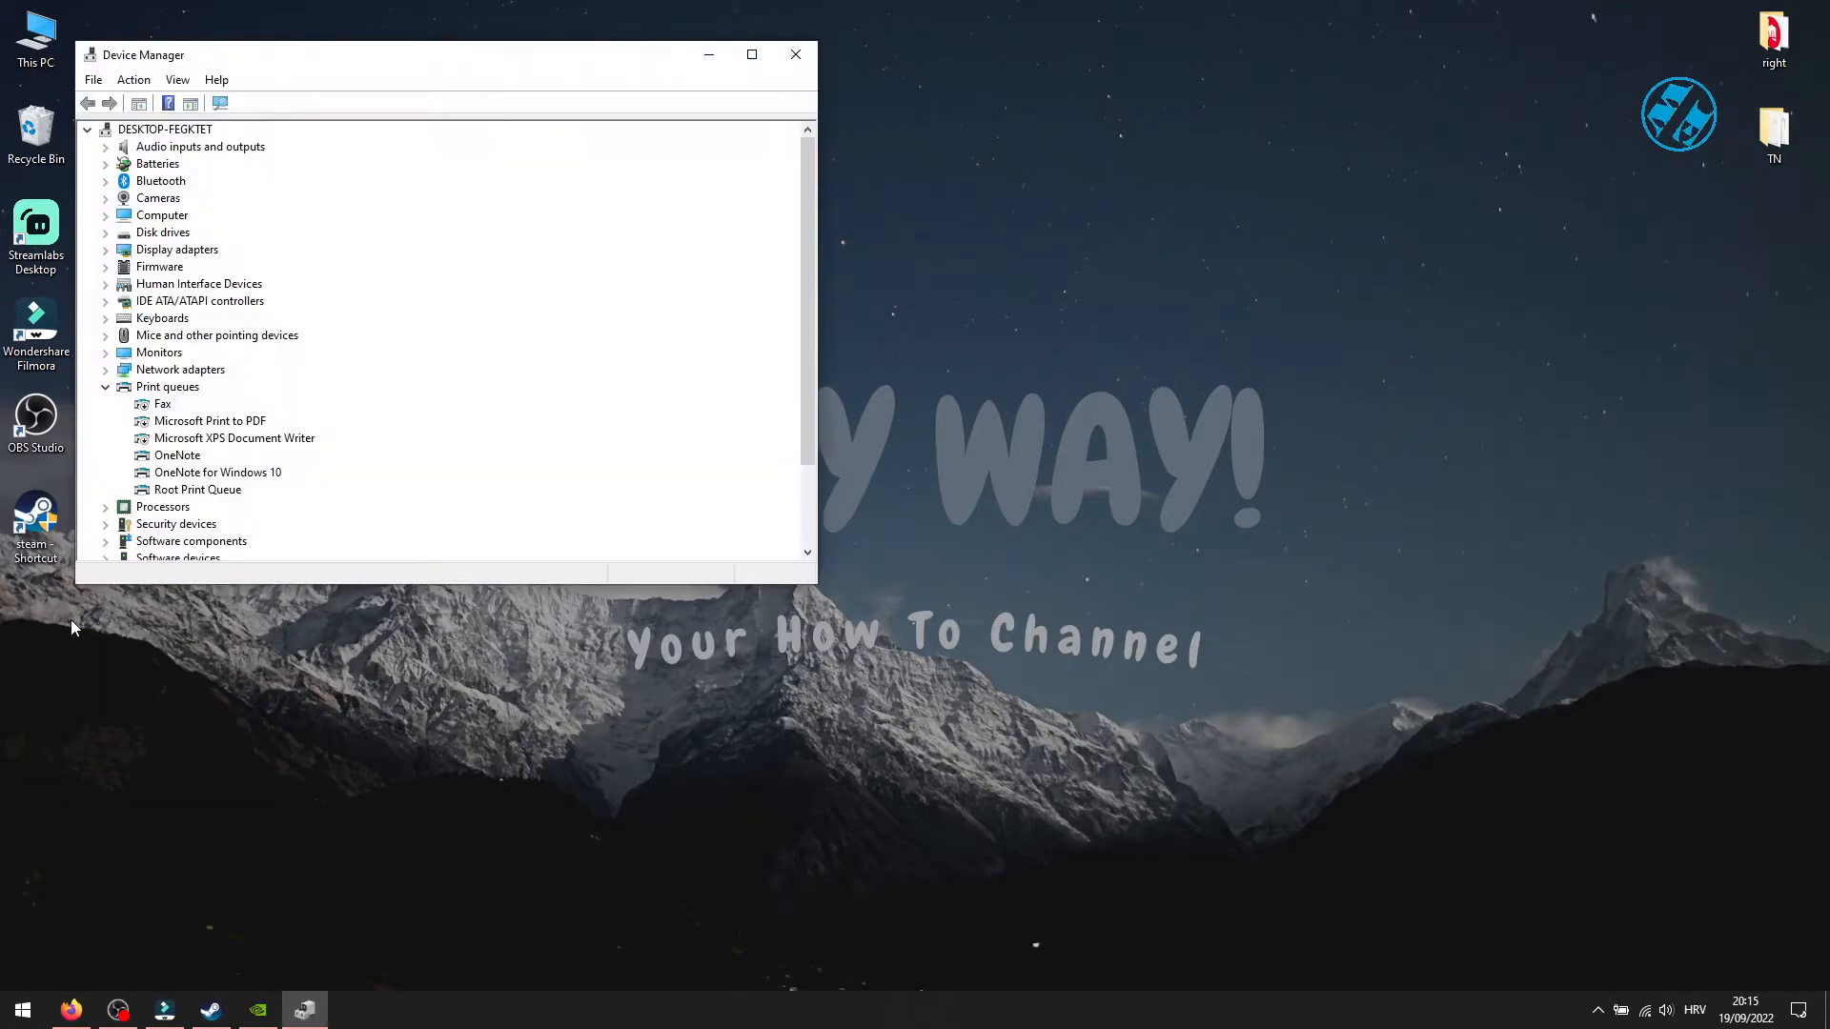
drag(444, 55, 660, 72)
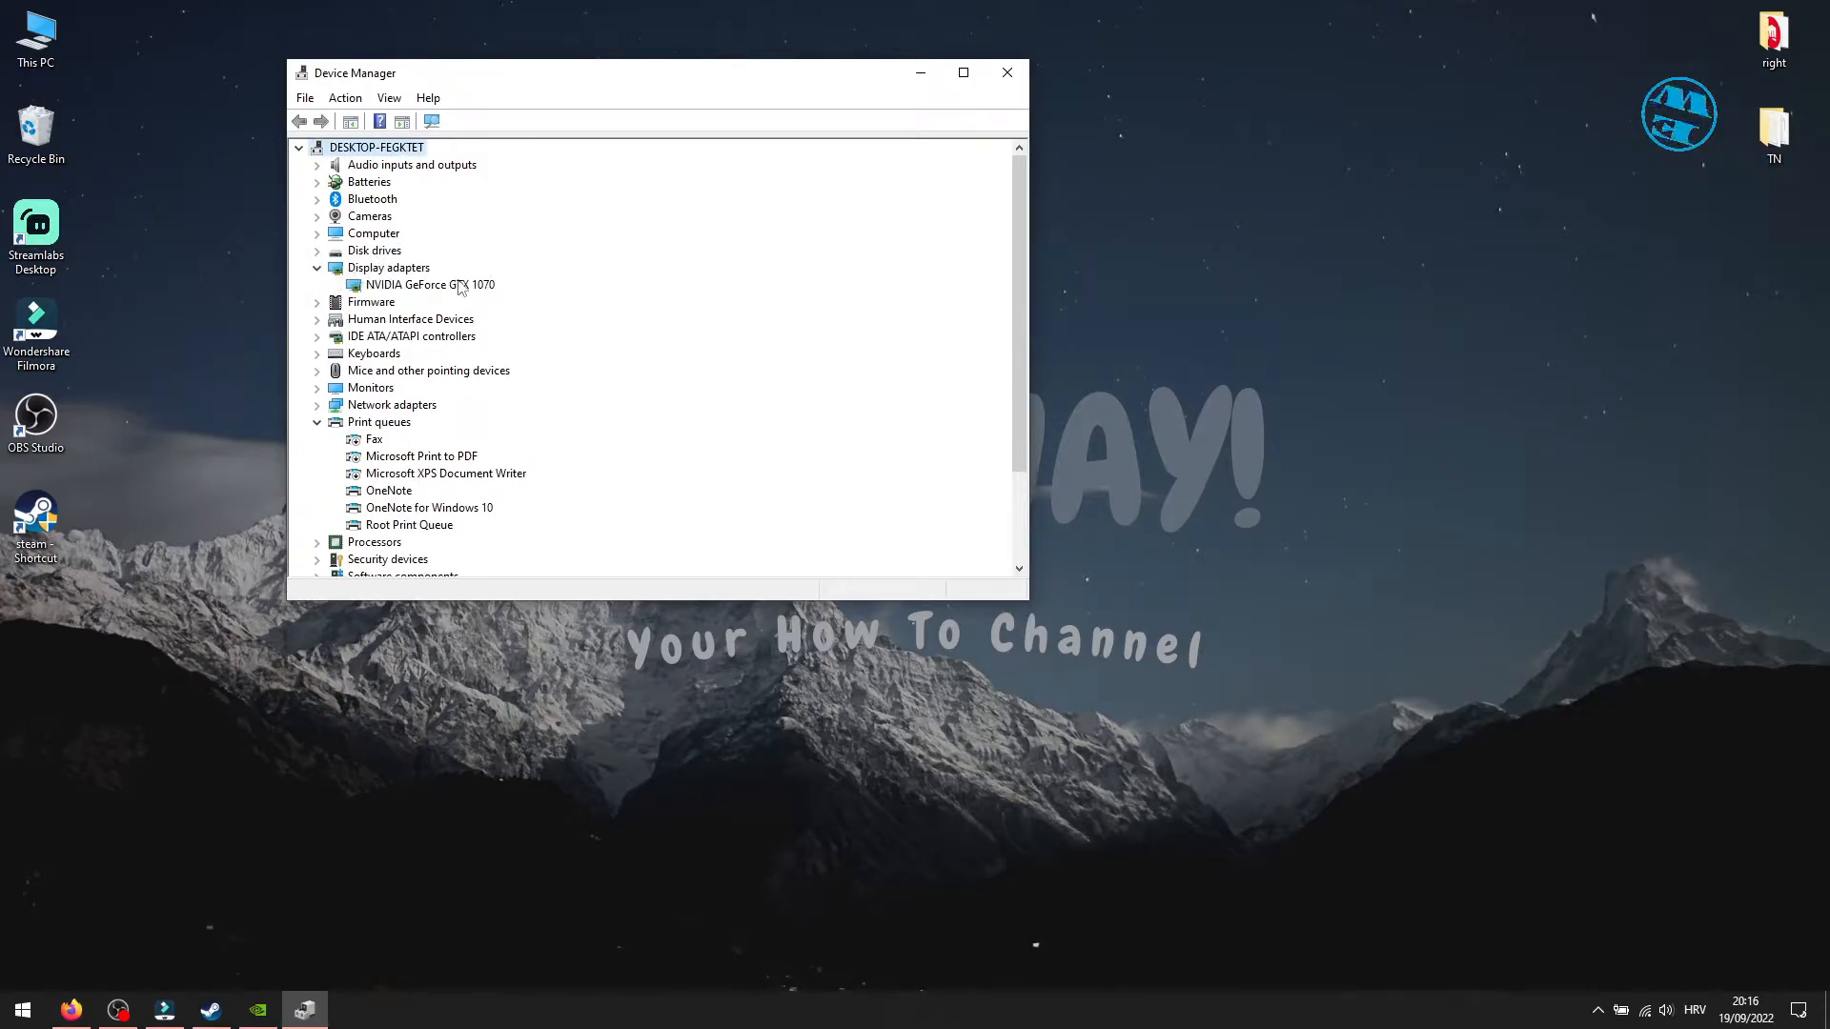
right_click(430, 285)
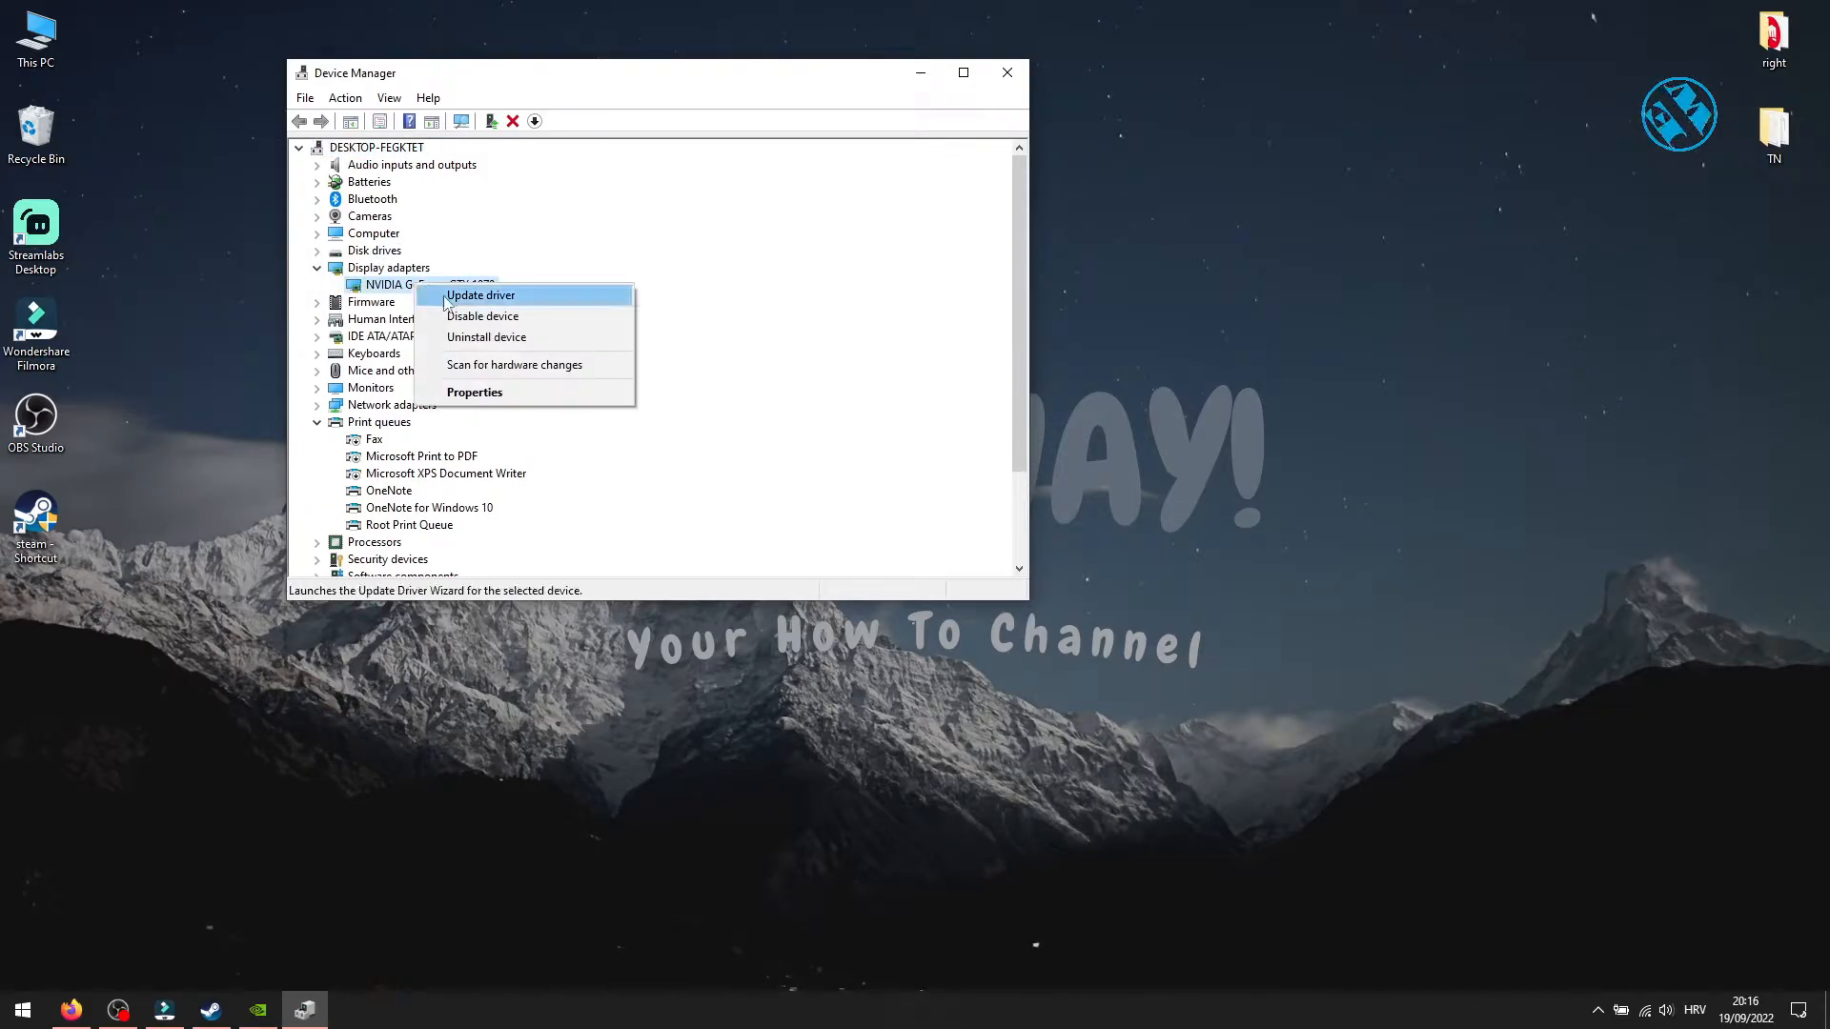
click(480, 295)
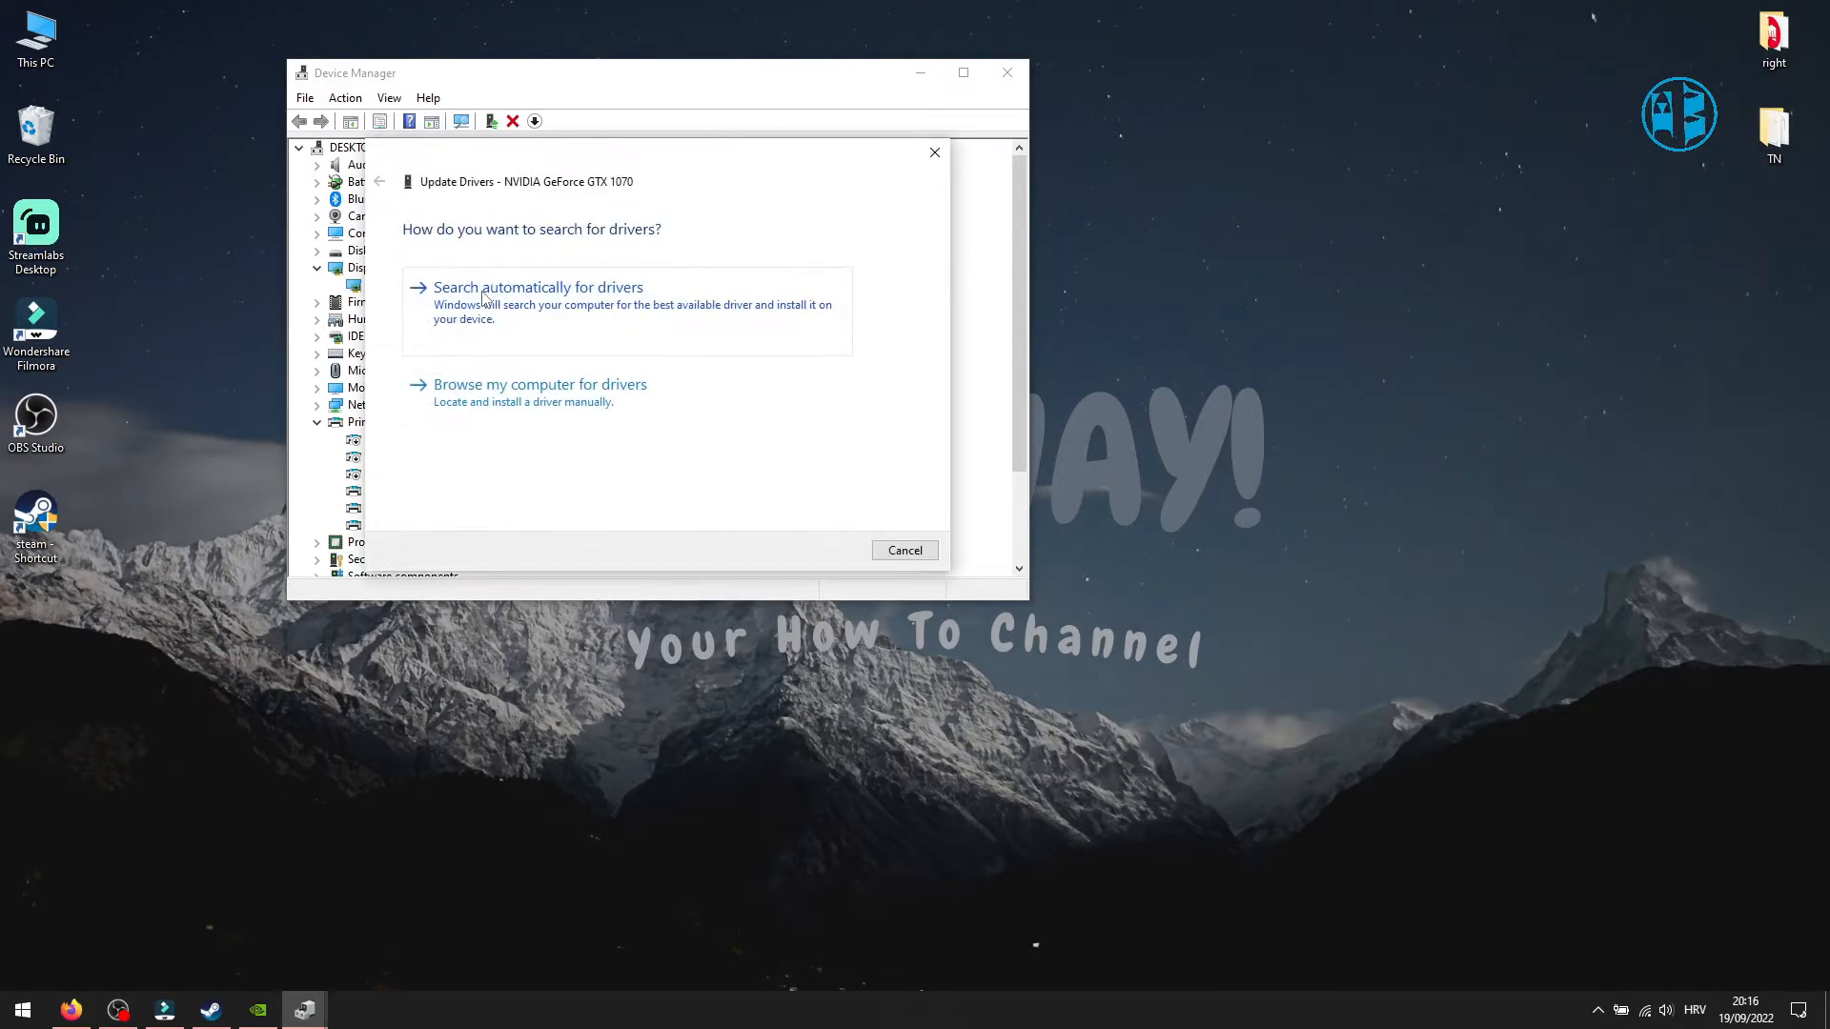
mouse_move(551, 309)
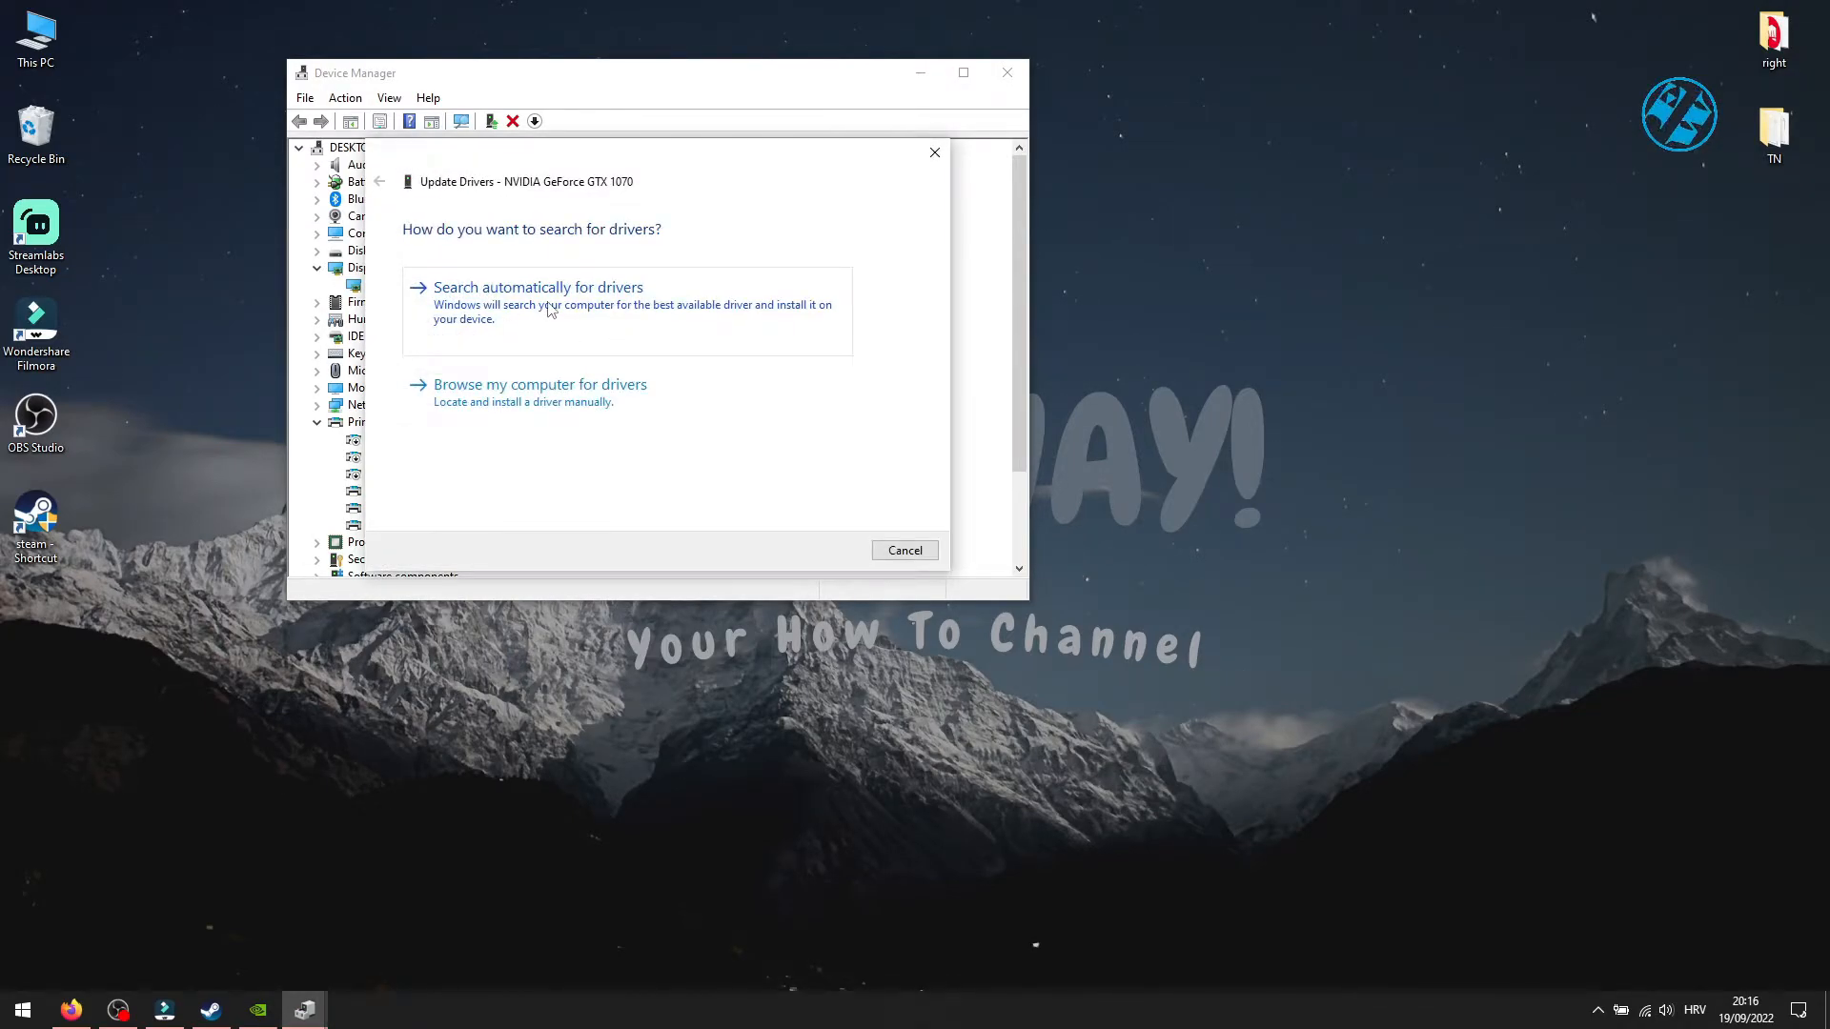
click(537, 287)
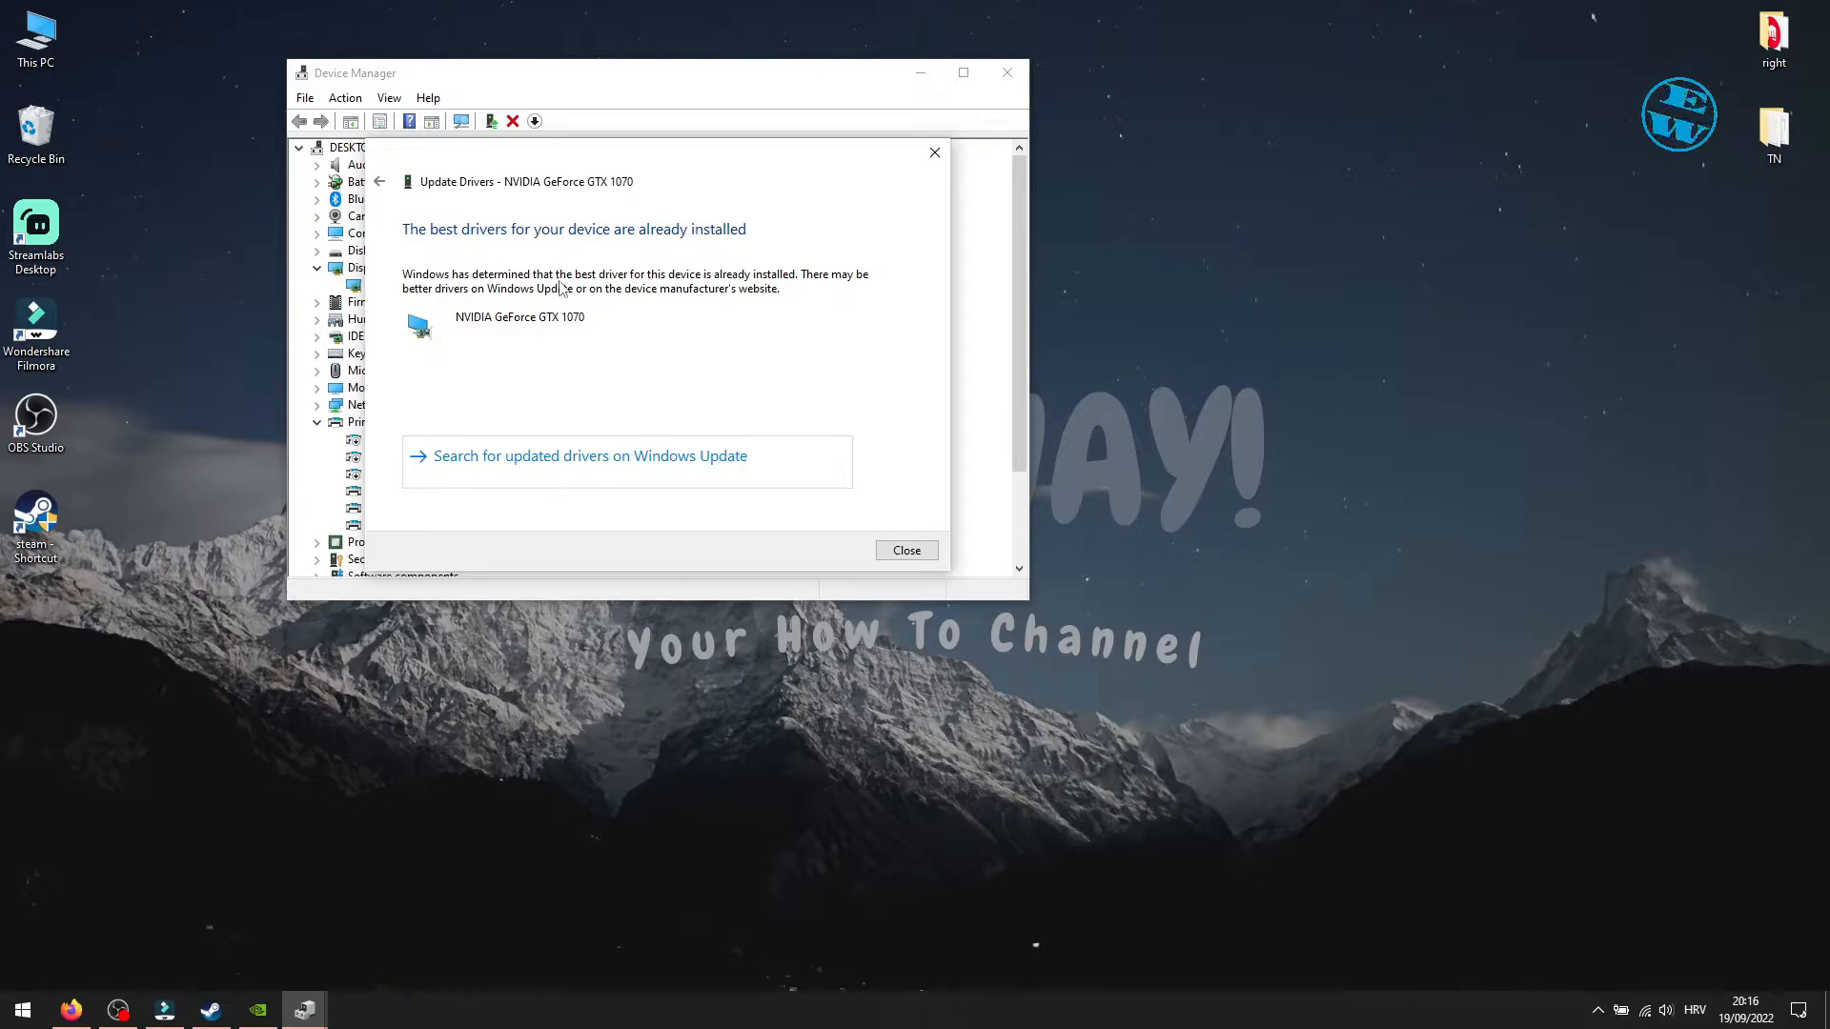
mouse_move(618, 237)
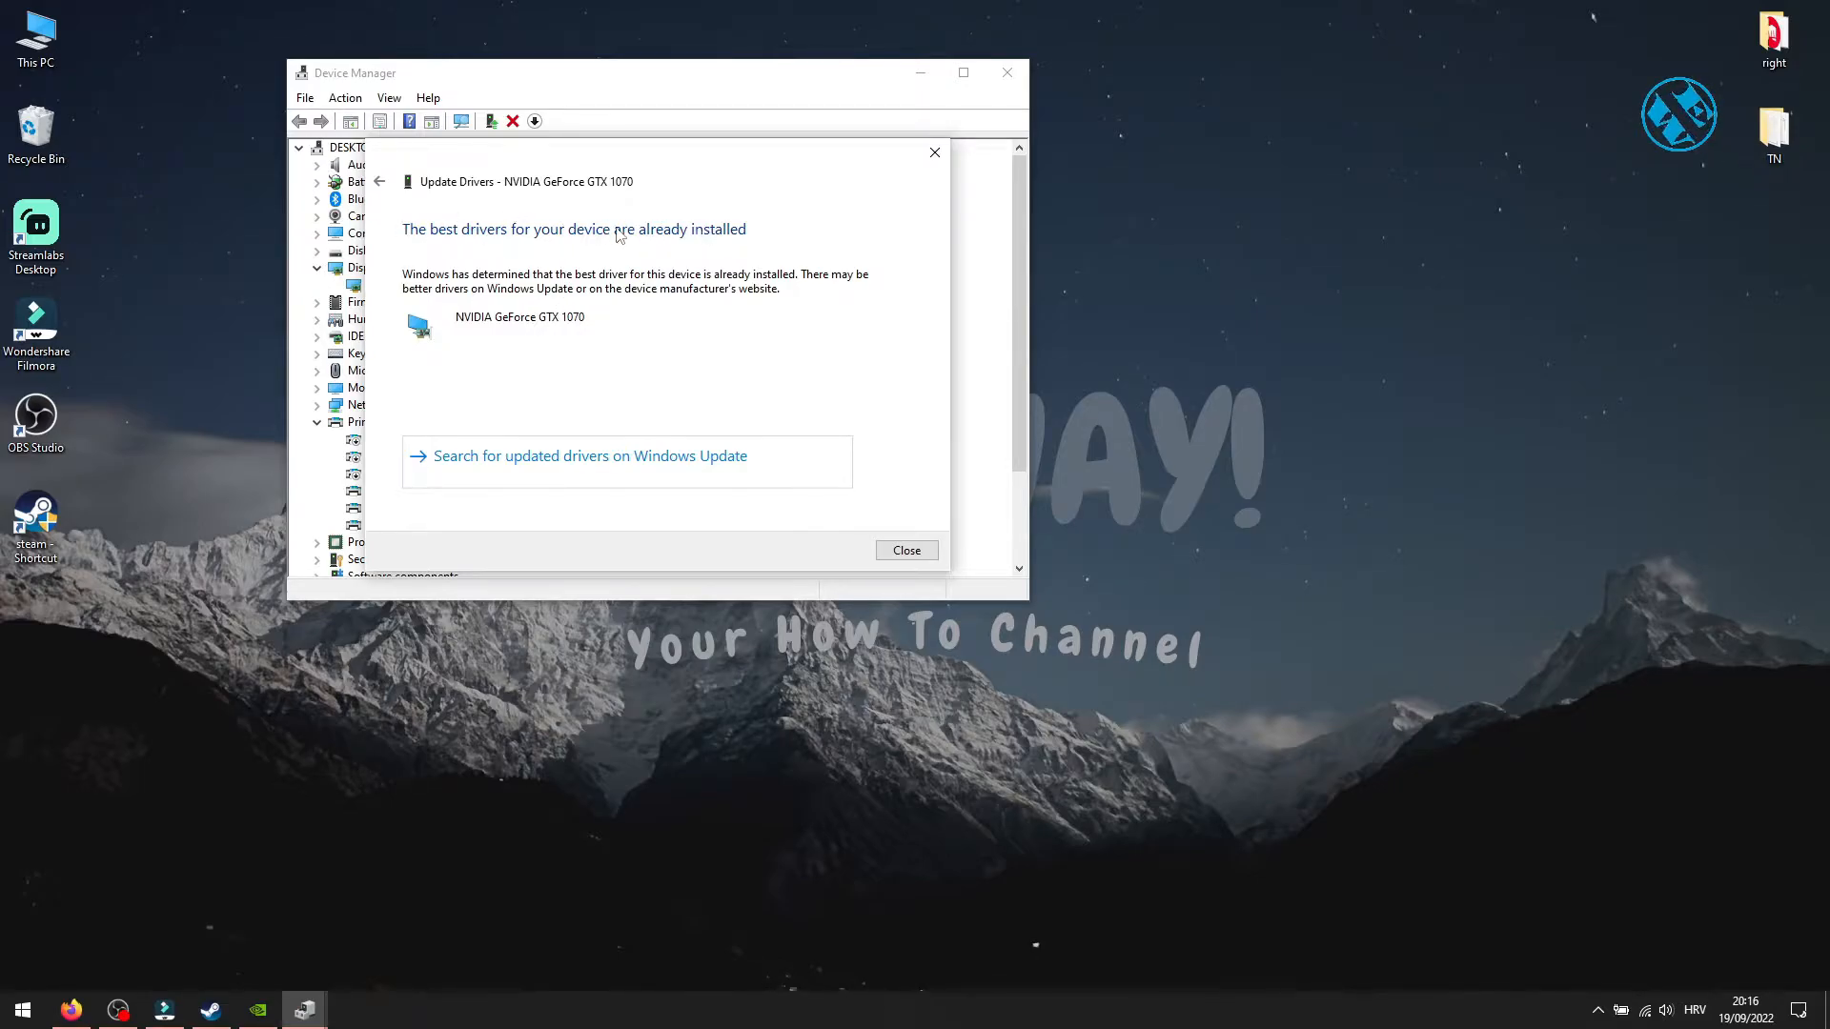
mouse_move(741, 288)
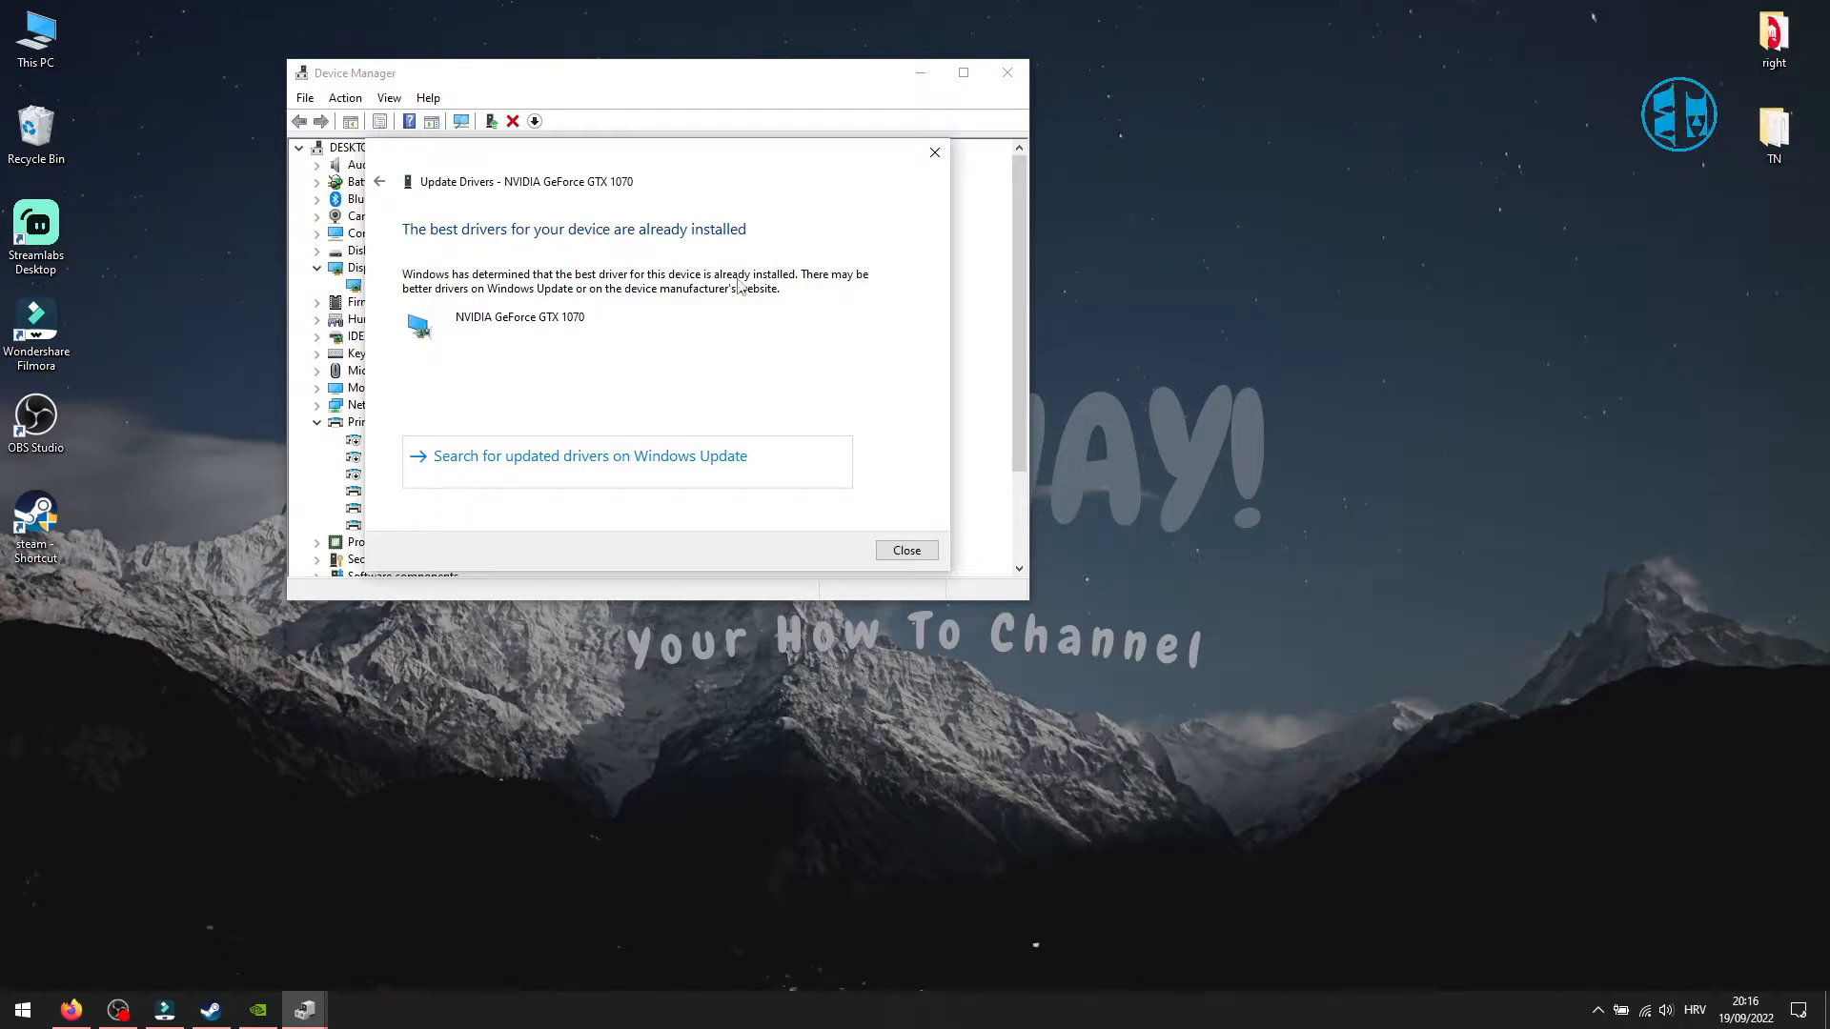
Review the NVIDIA, AMD and Intel driver pages in Firefox, scrolling the Intel results
click(905, 550)
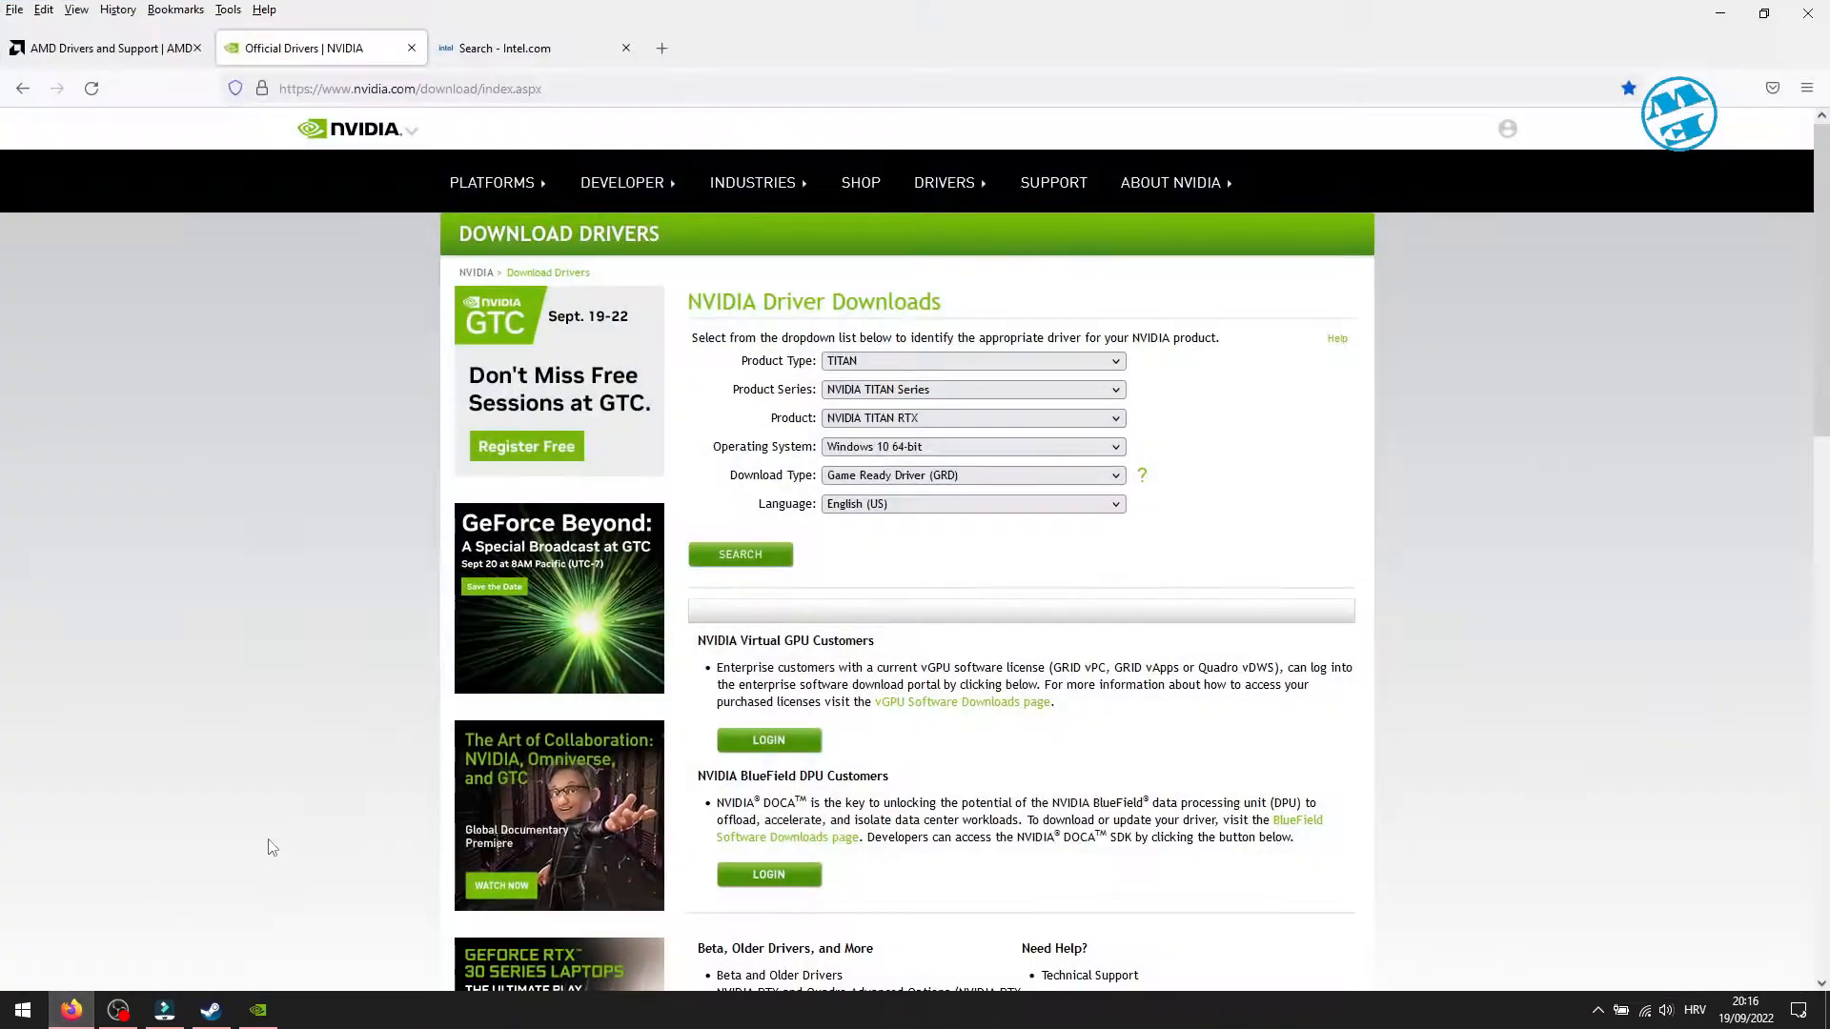
click(105, 48)
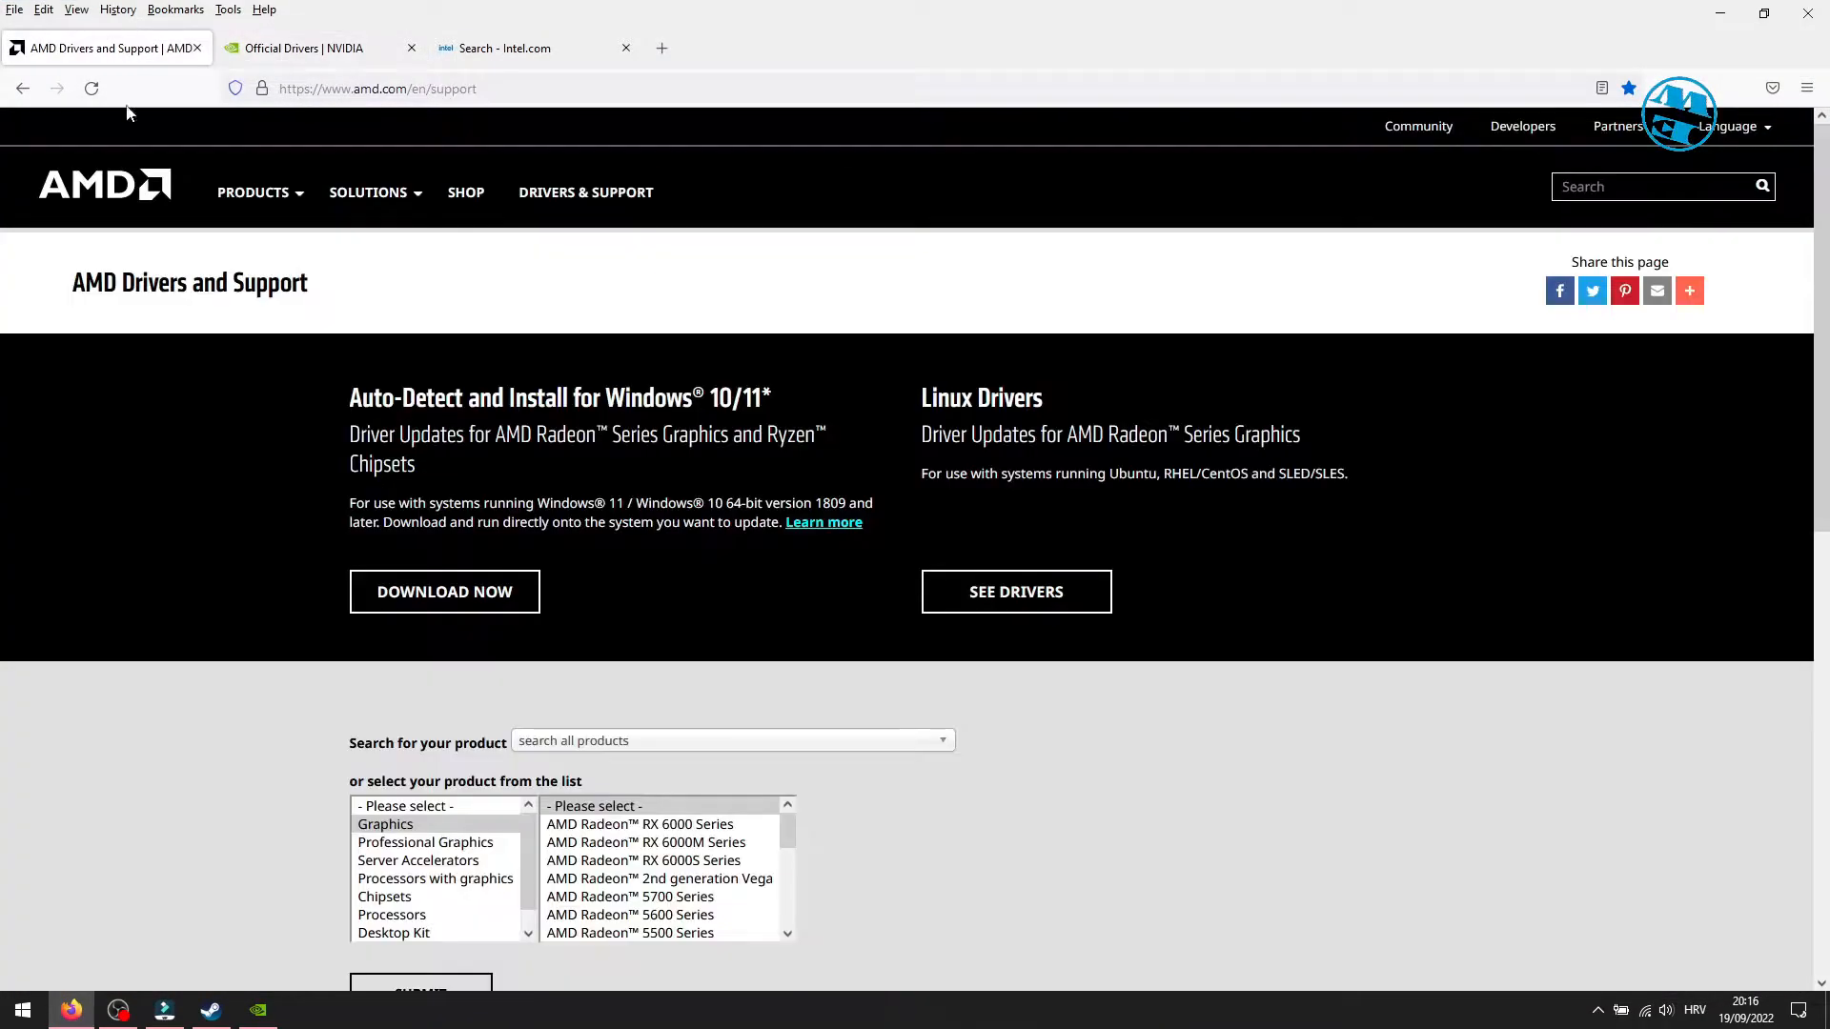
click(525, 48)
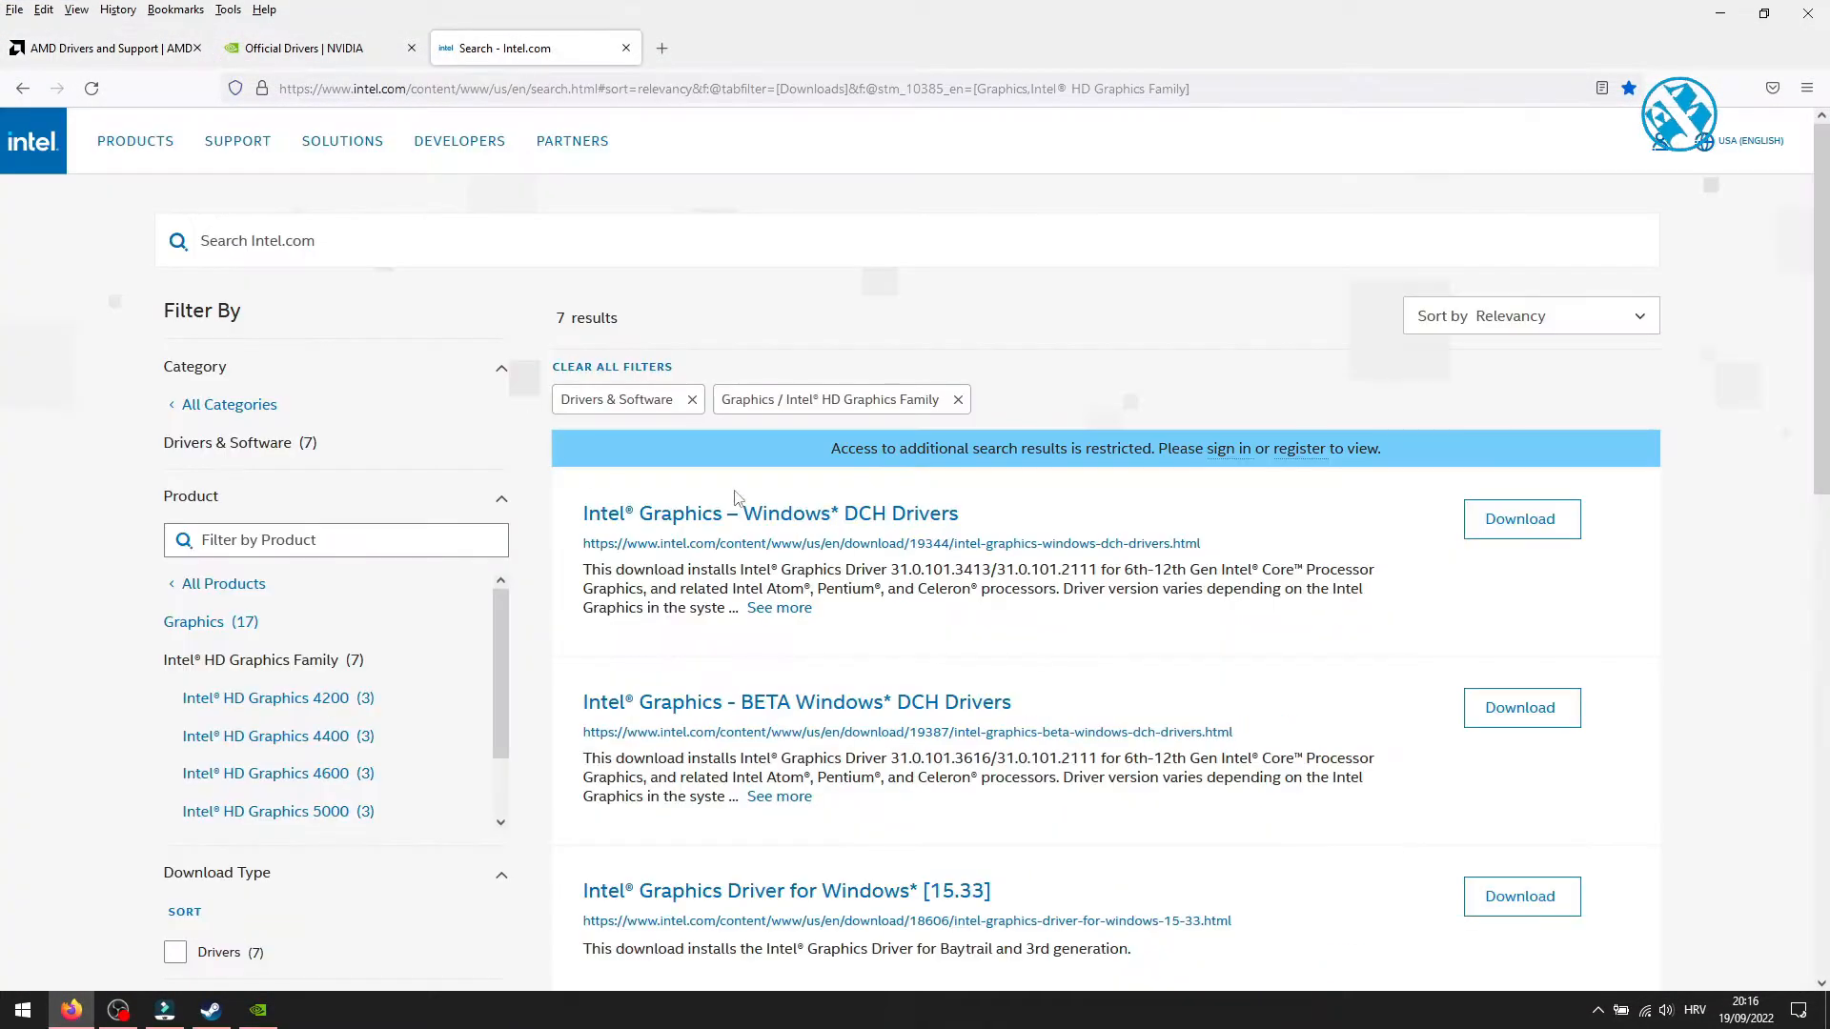
scroll(down, 3)
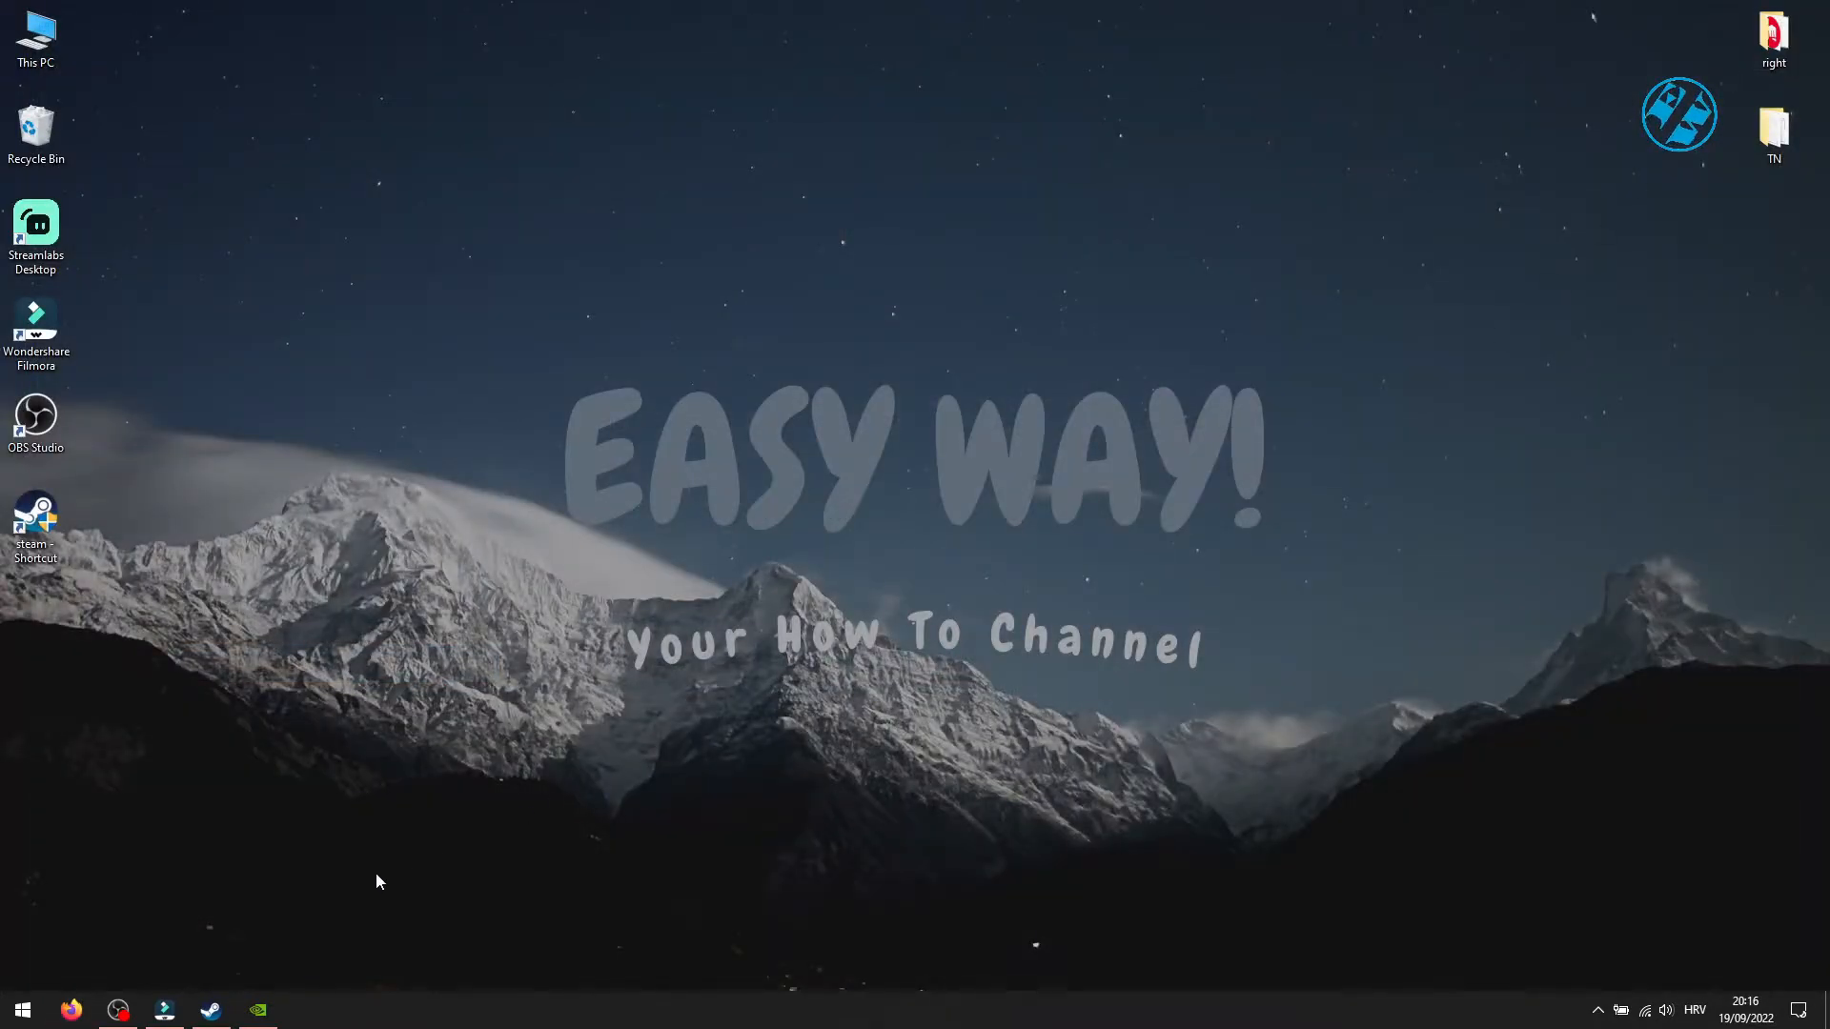
Check driver status on GeForce Experience's Drivers page, then close it
click(256, 1009)
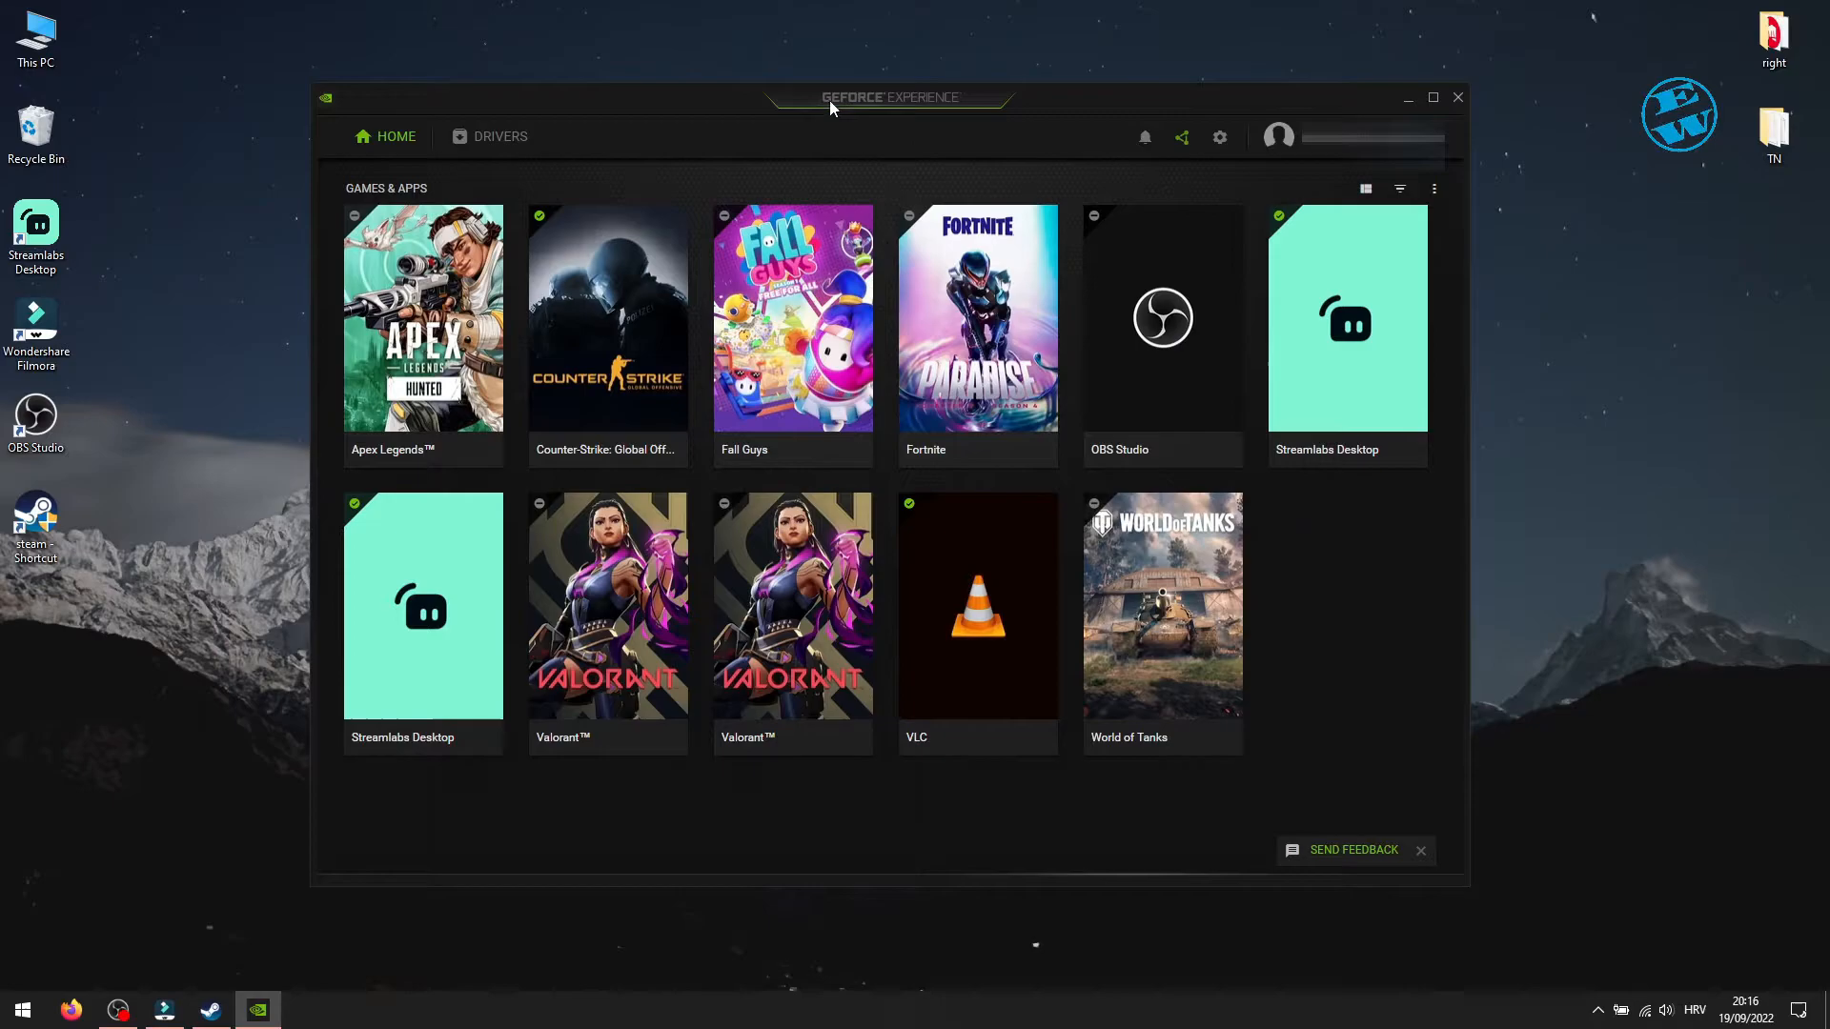
mouse_move(919, 108)
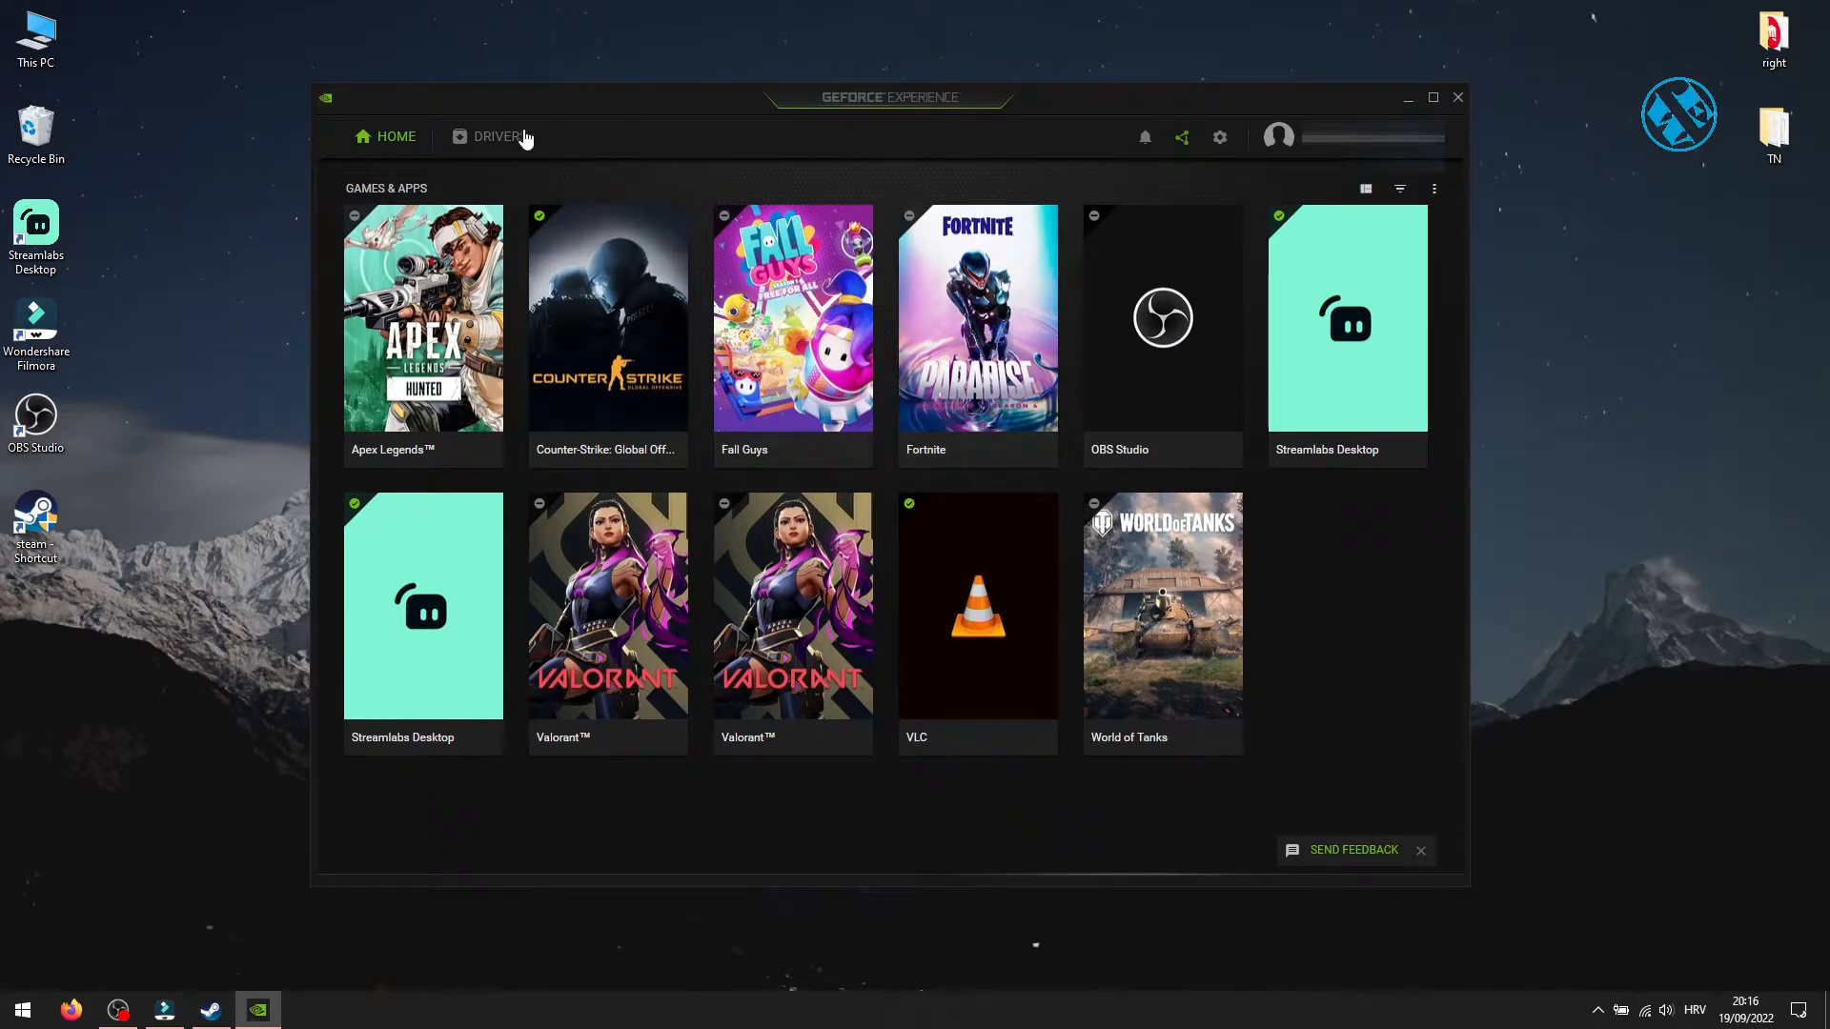
click(494, 136)
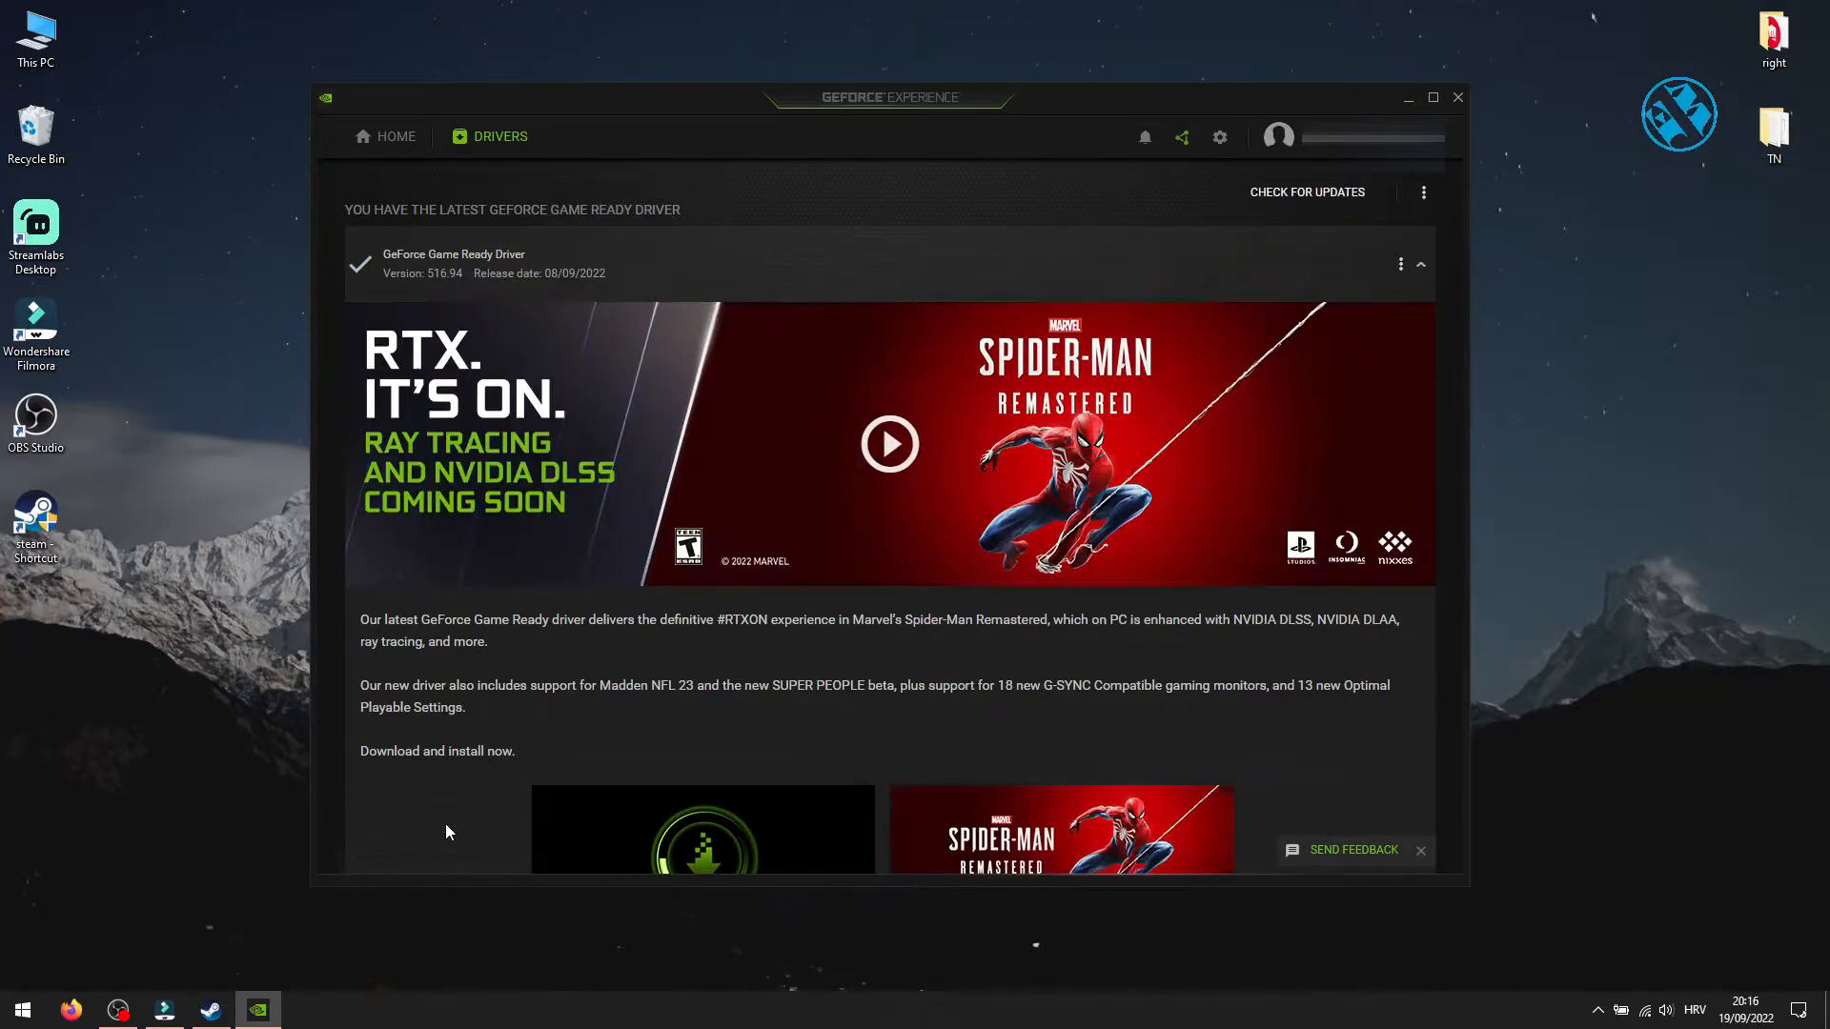
click(1306, 191)
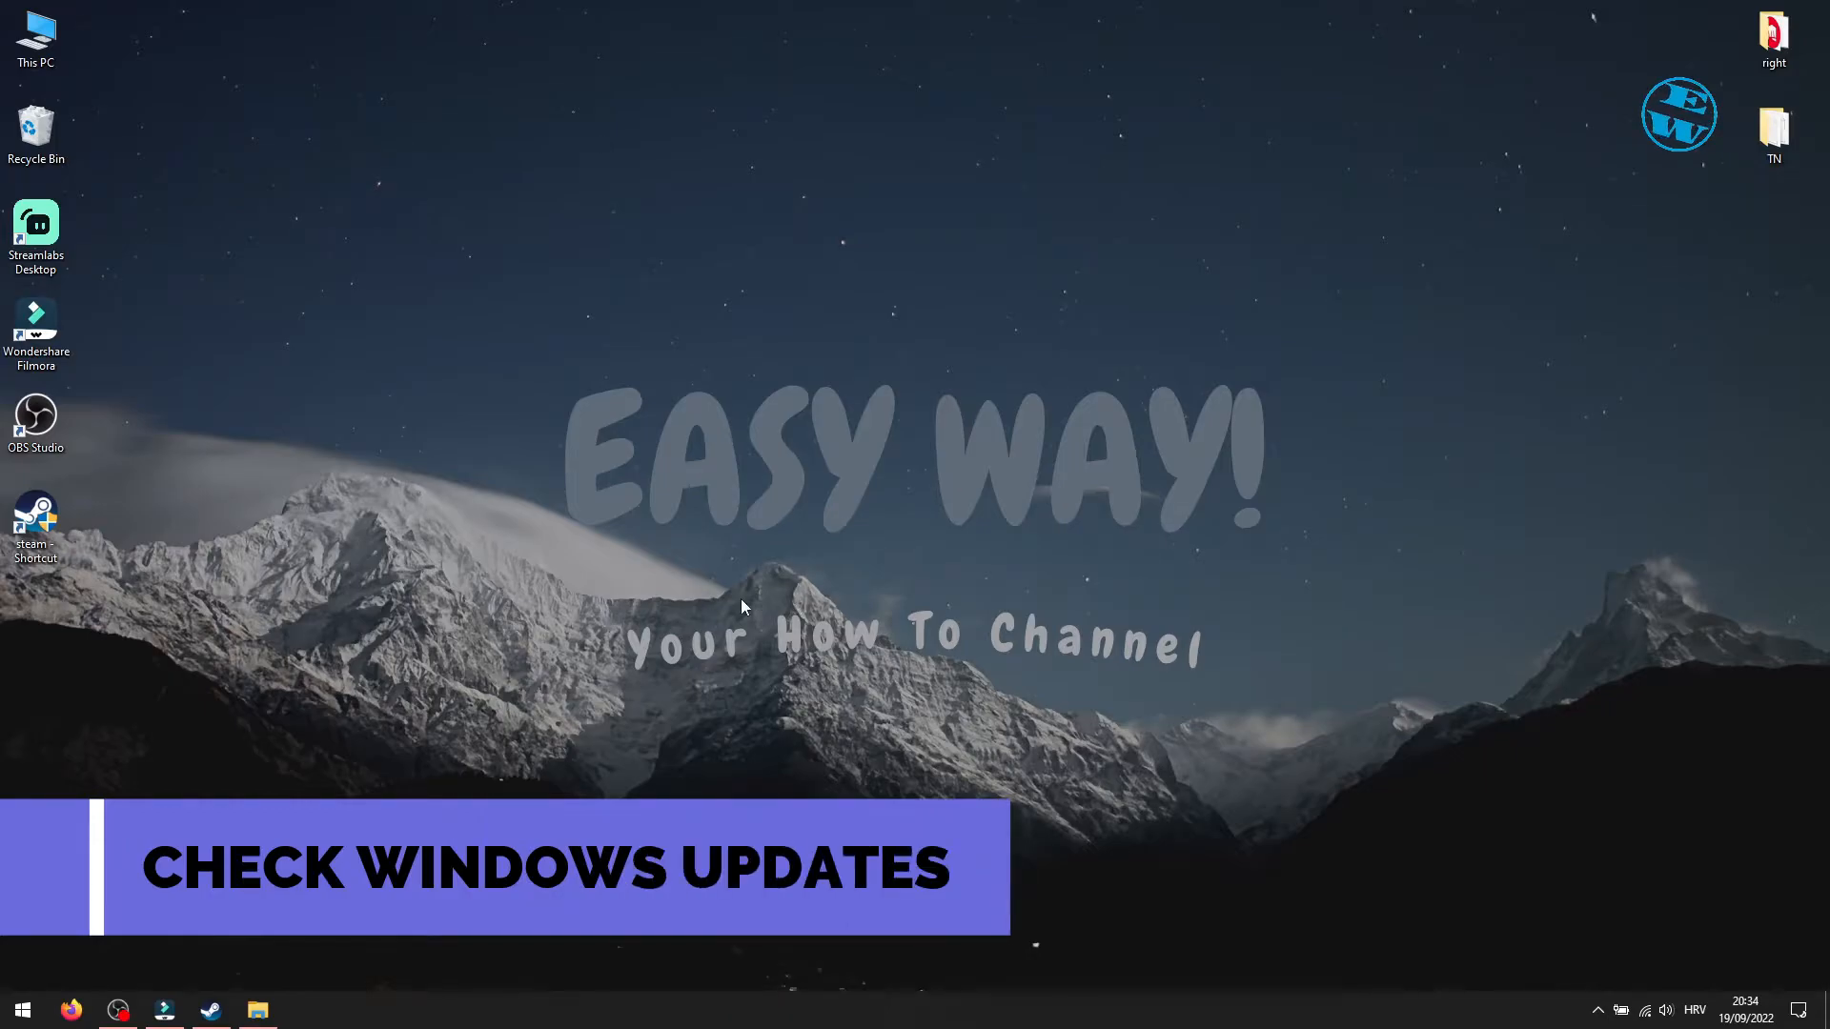
Run Check for updates under Settings > Update & Security, then close Settings
click(21, 1010)
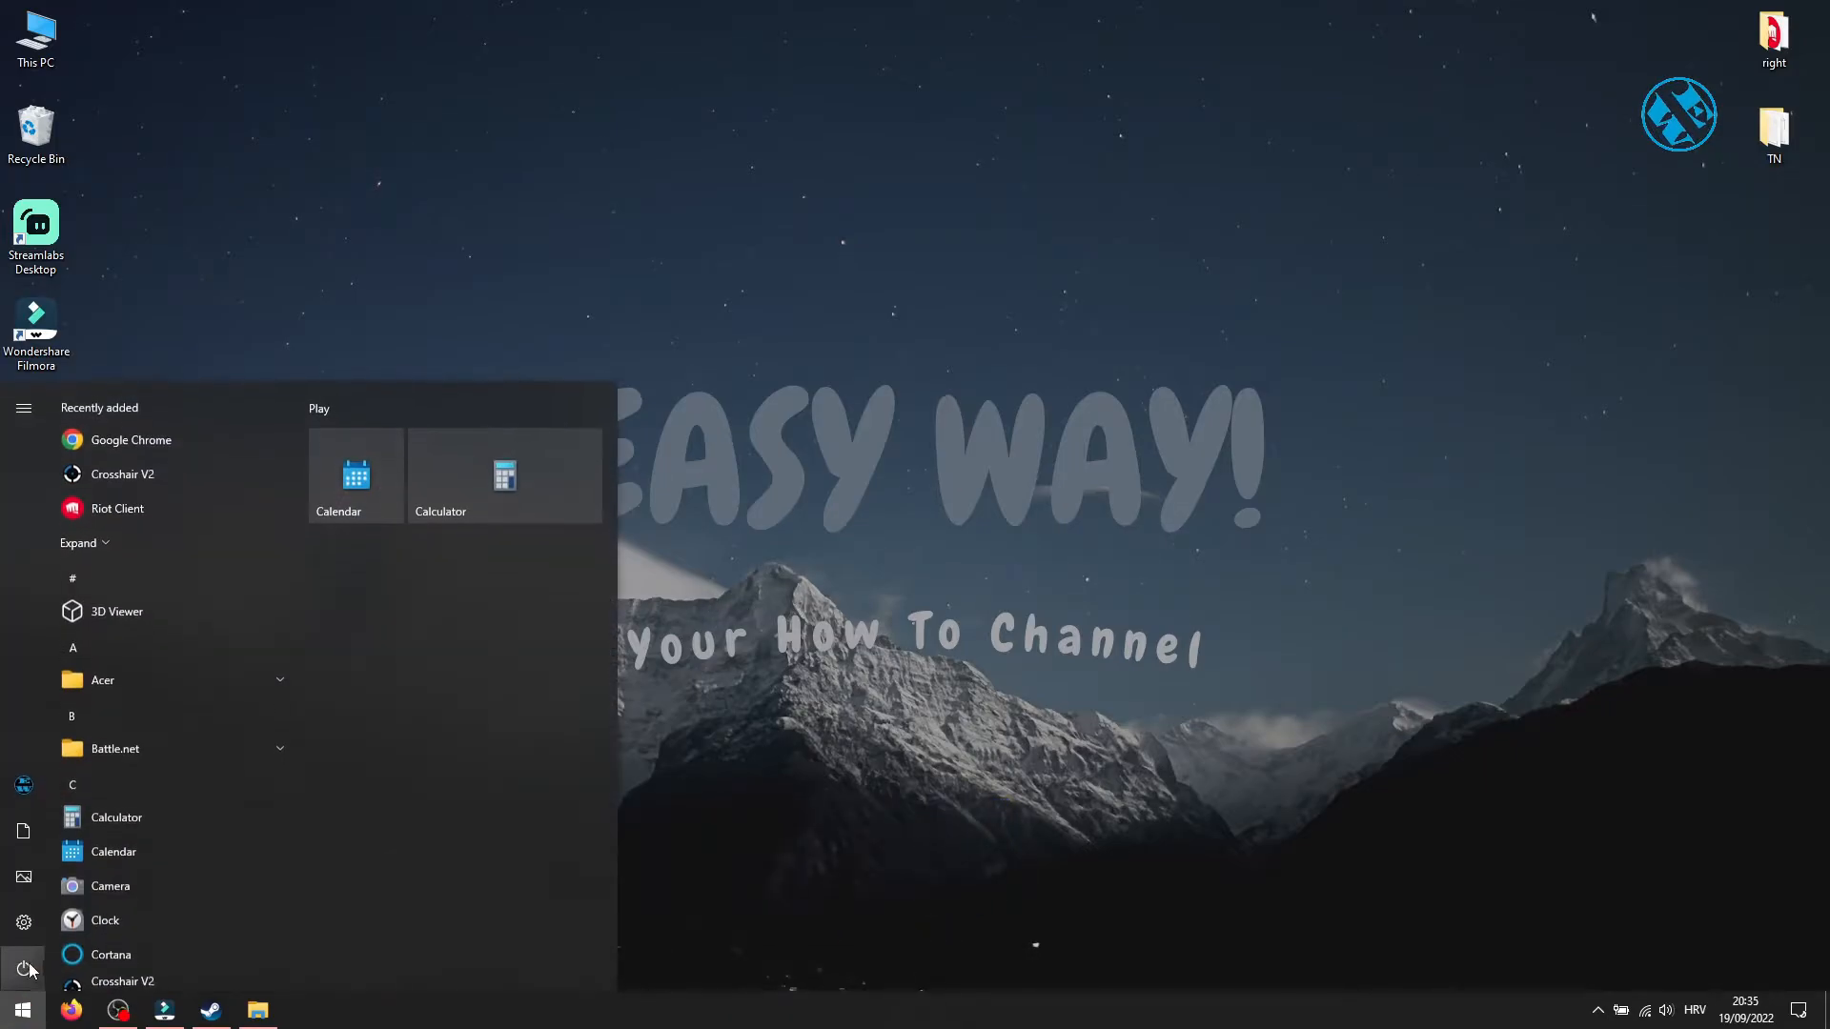
click(23, 922)
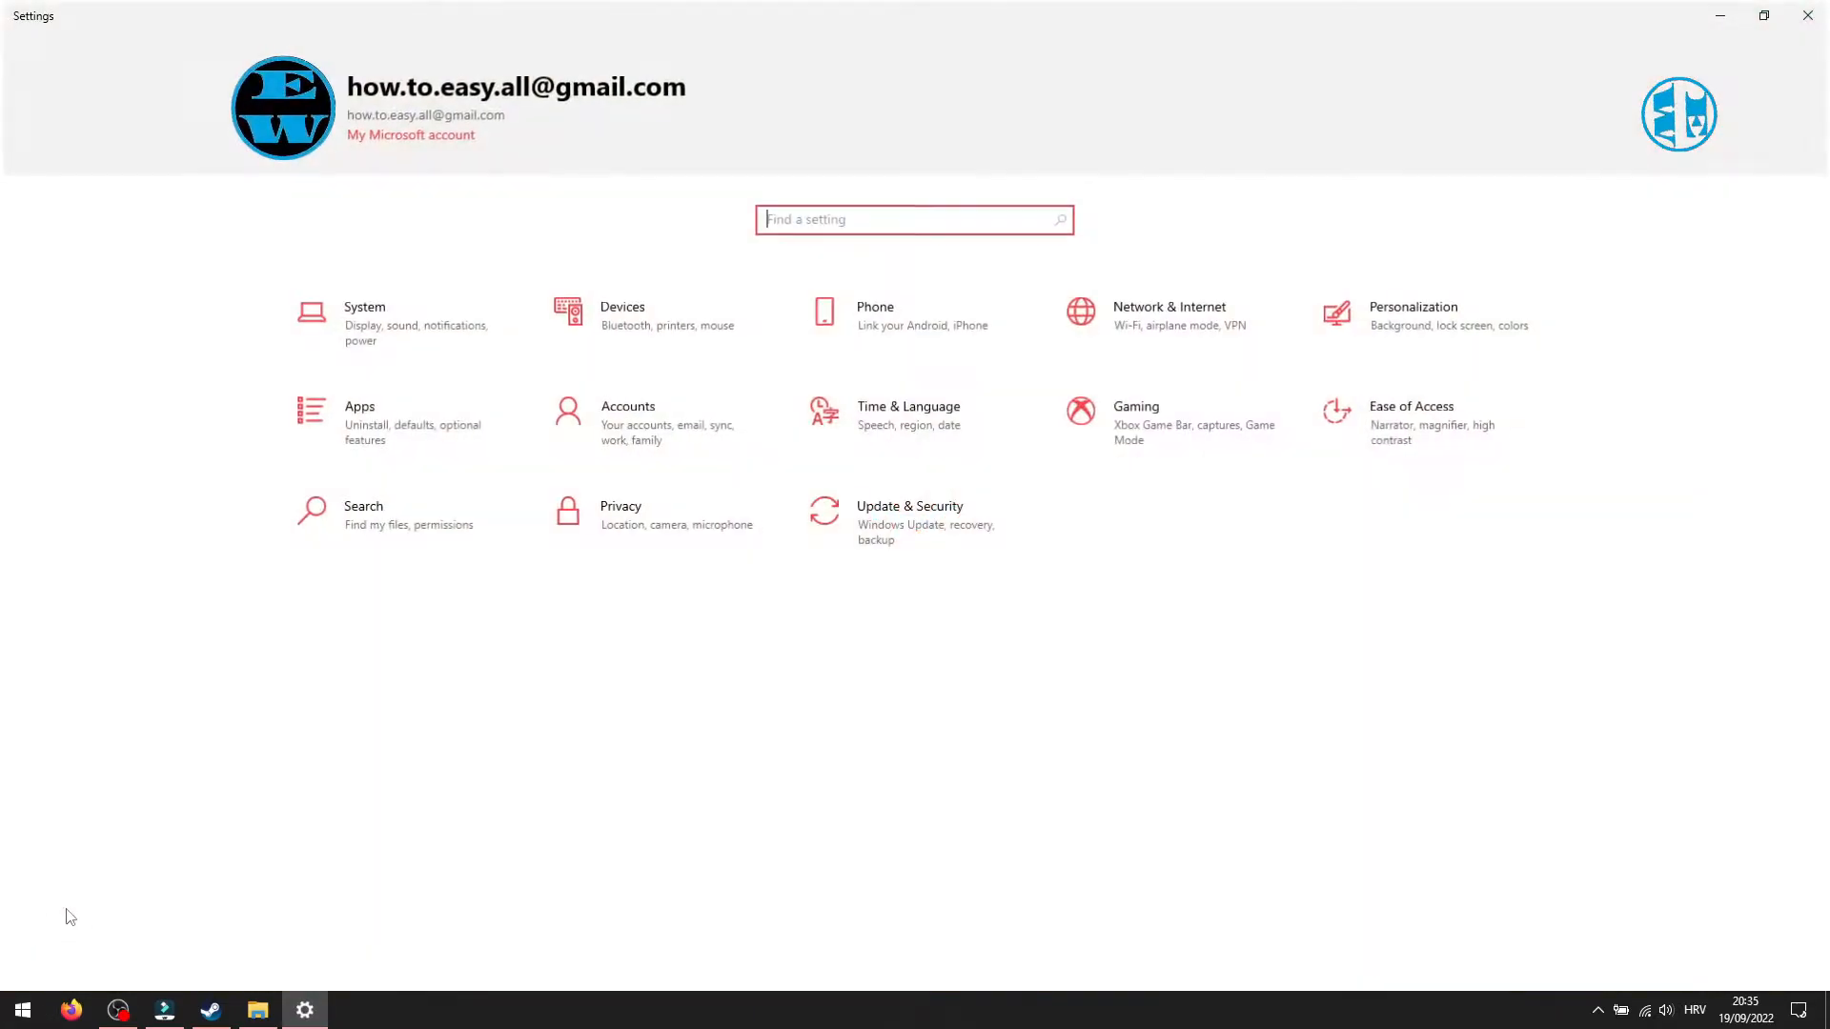
click(909, 514)
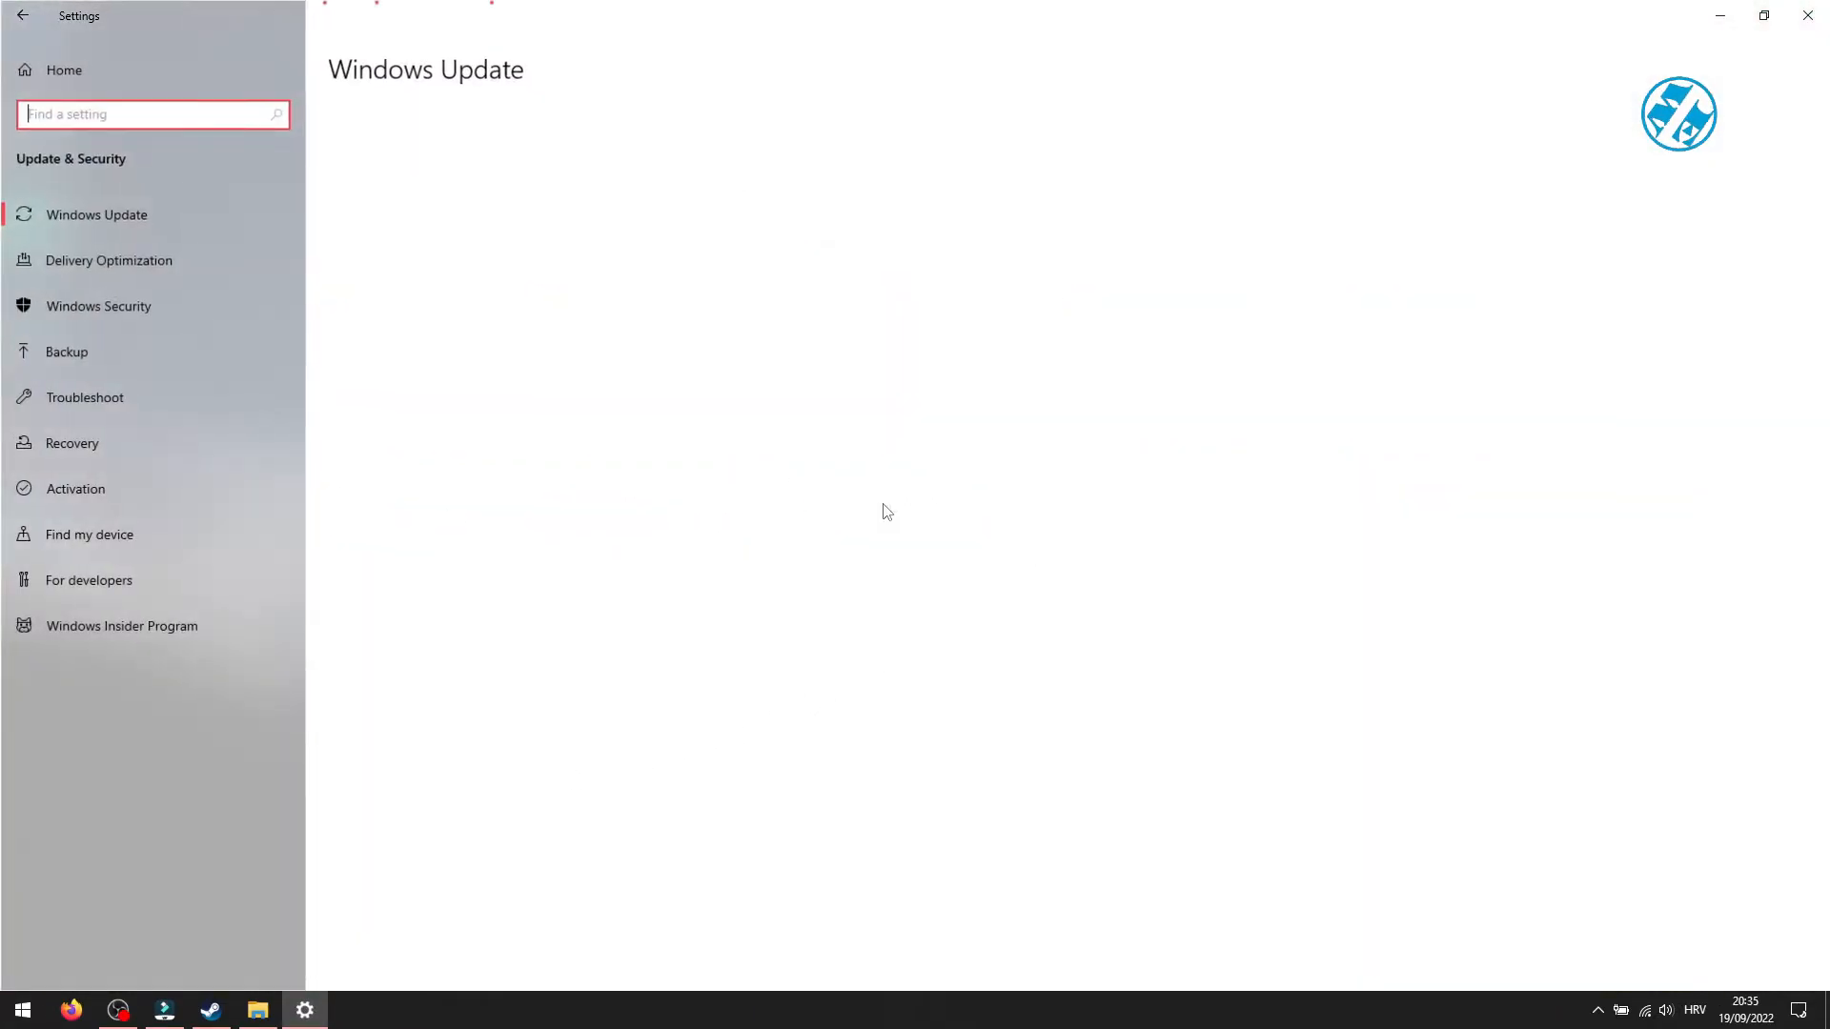
click(95, 214)
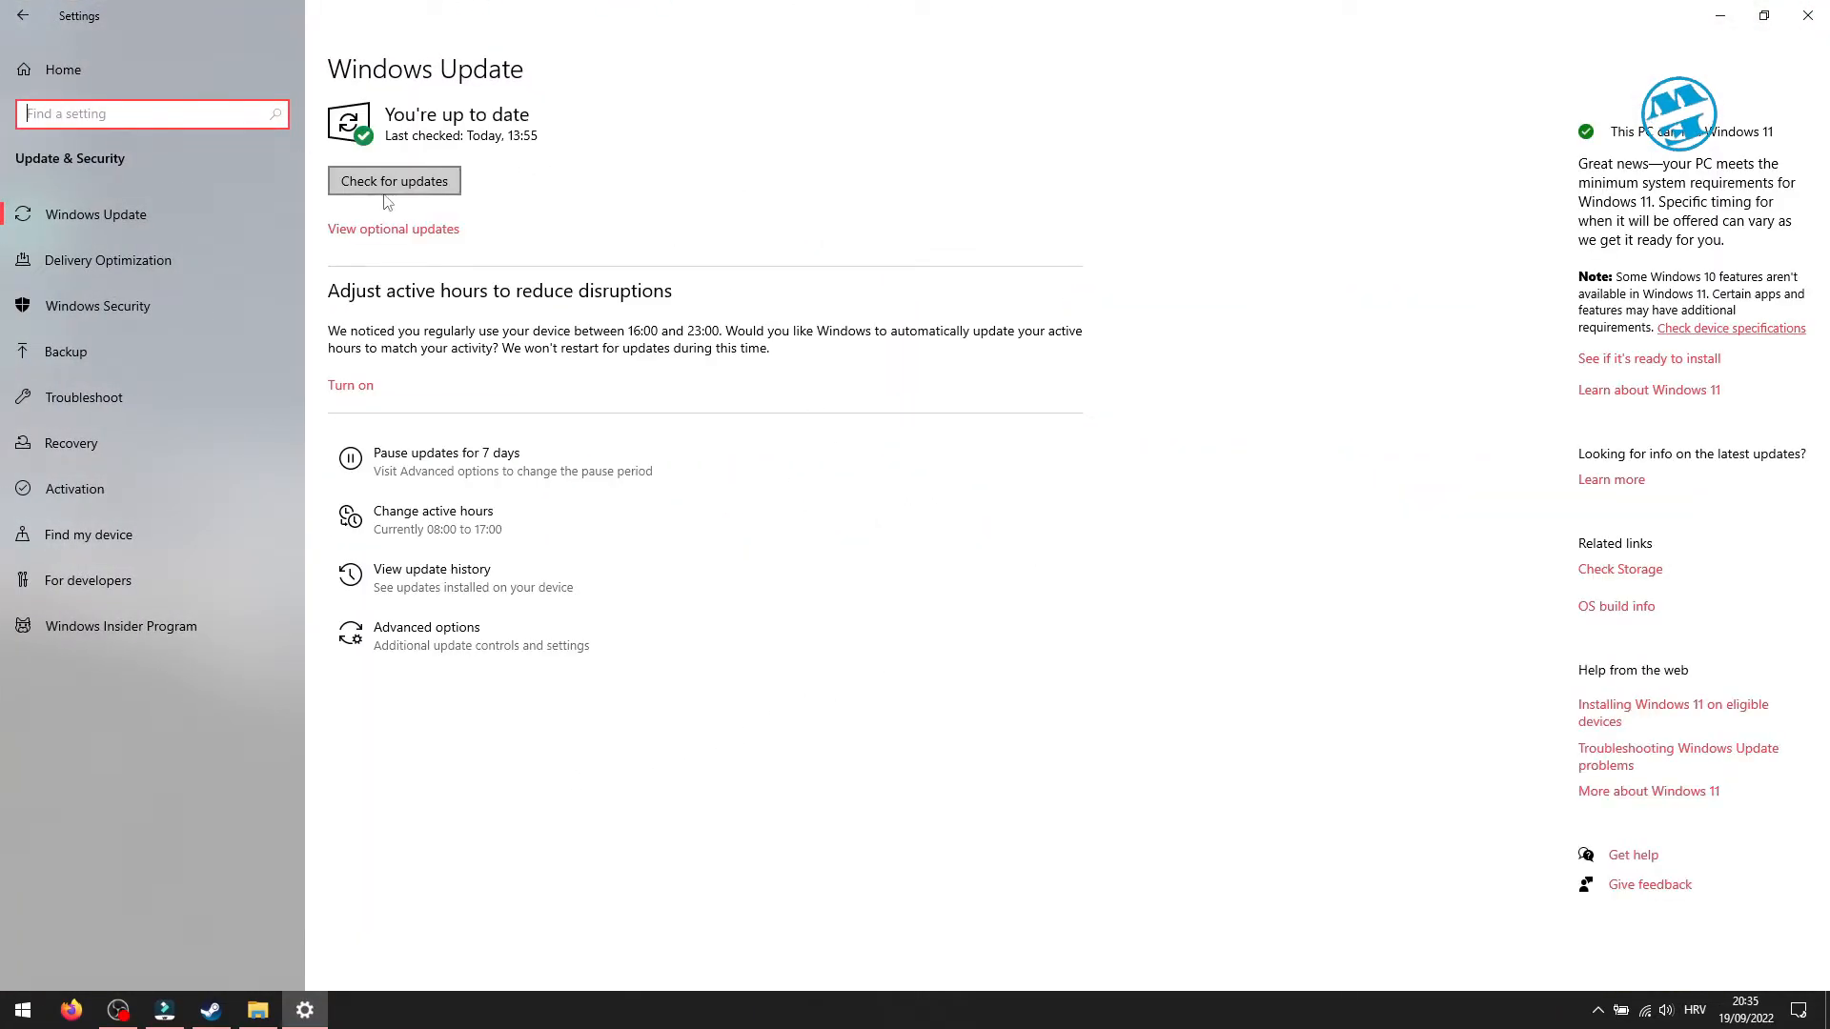
click(394, 181)
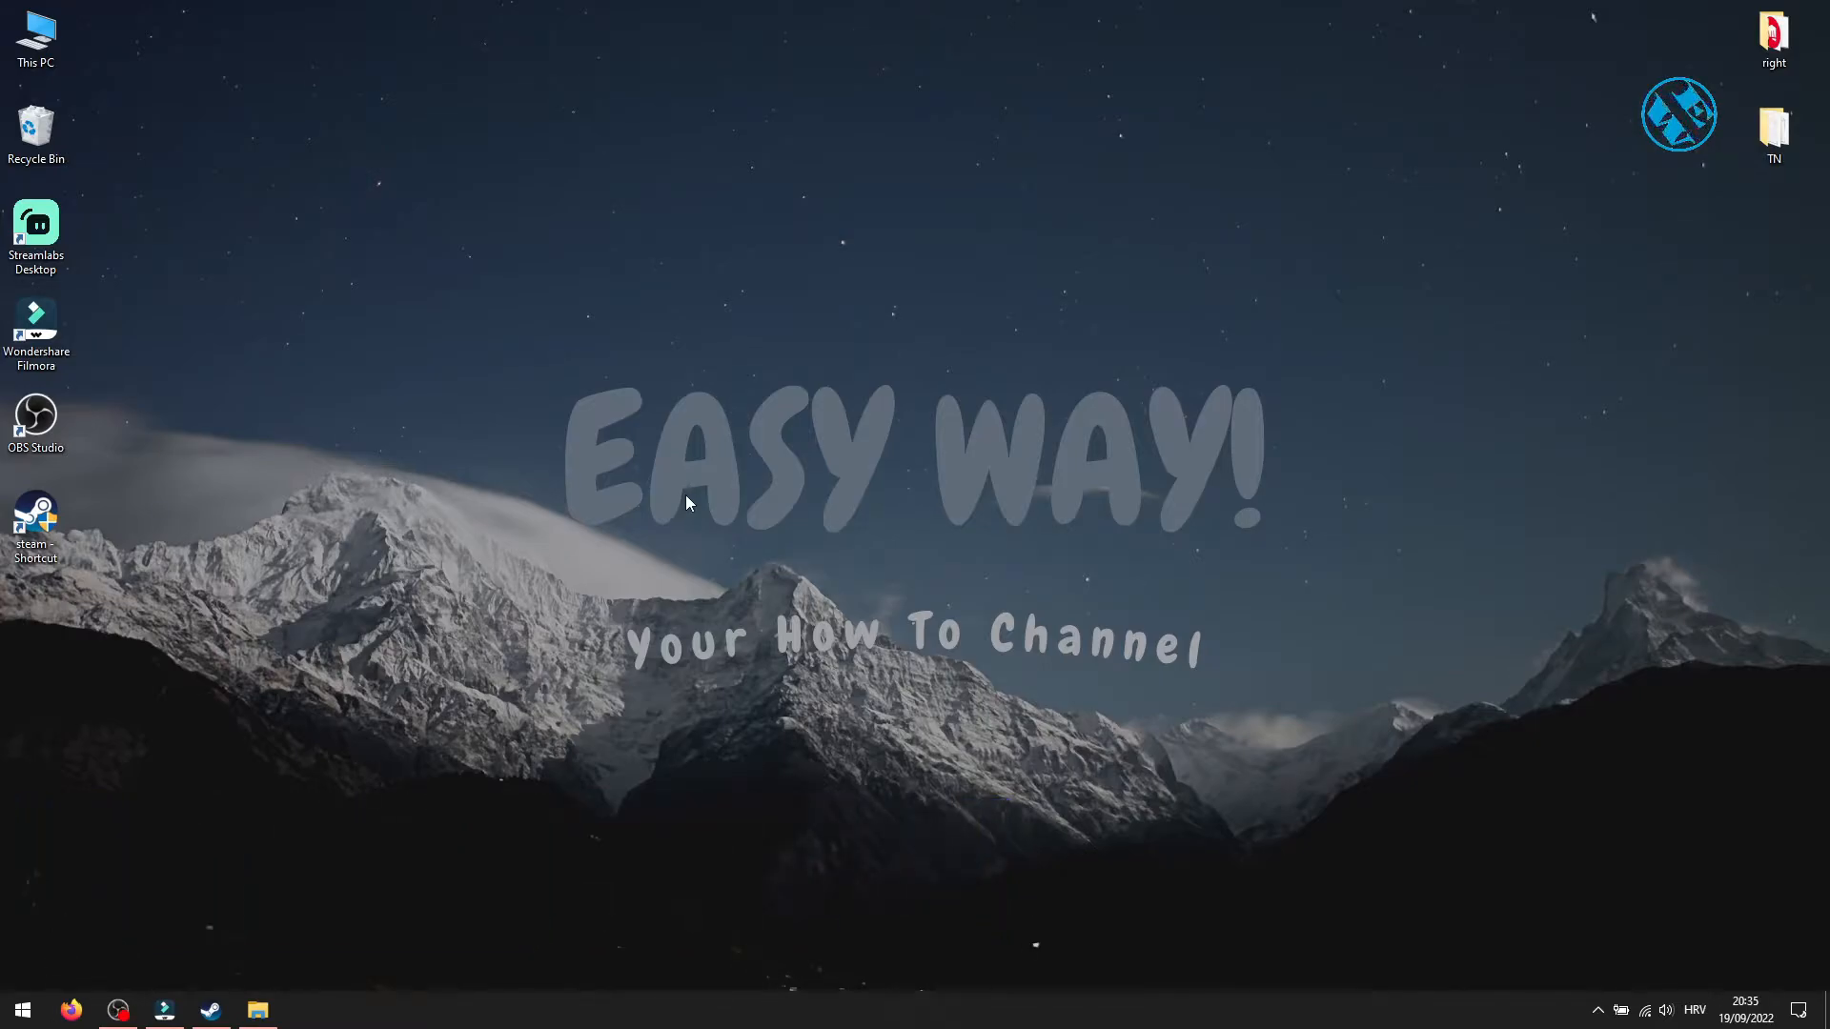
mouse_move(256, 987)
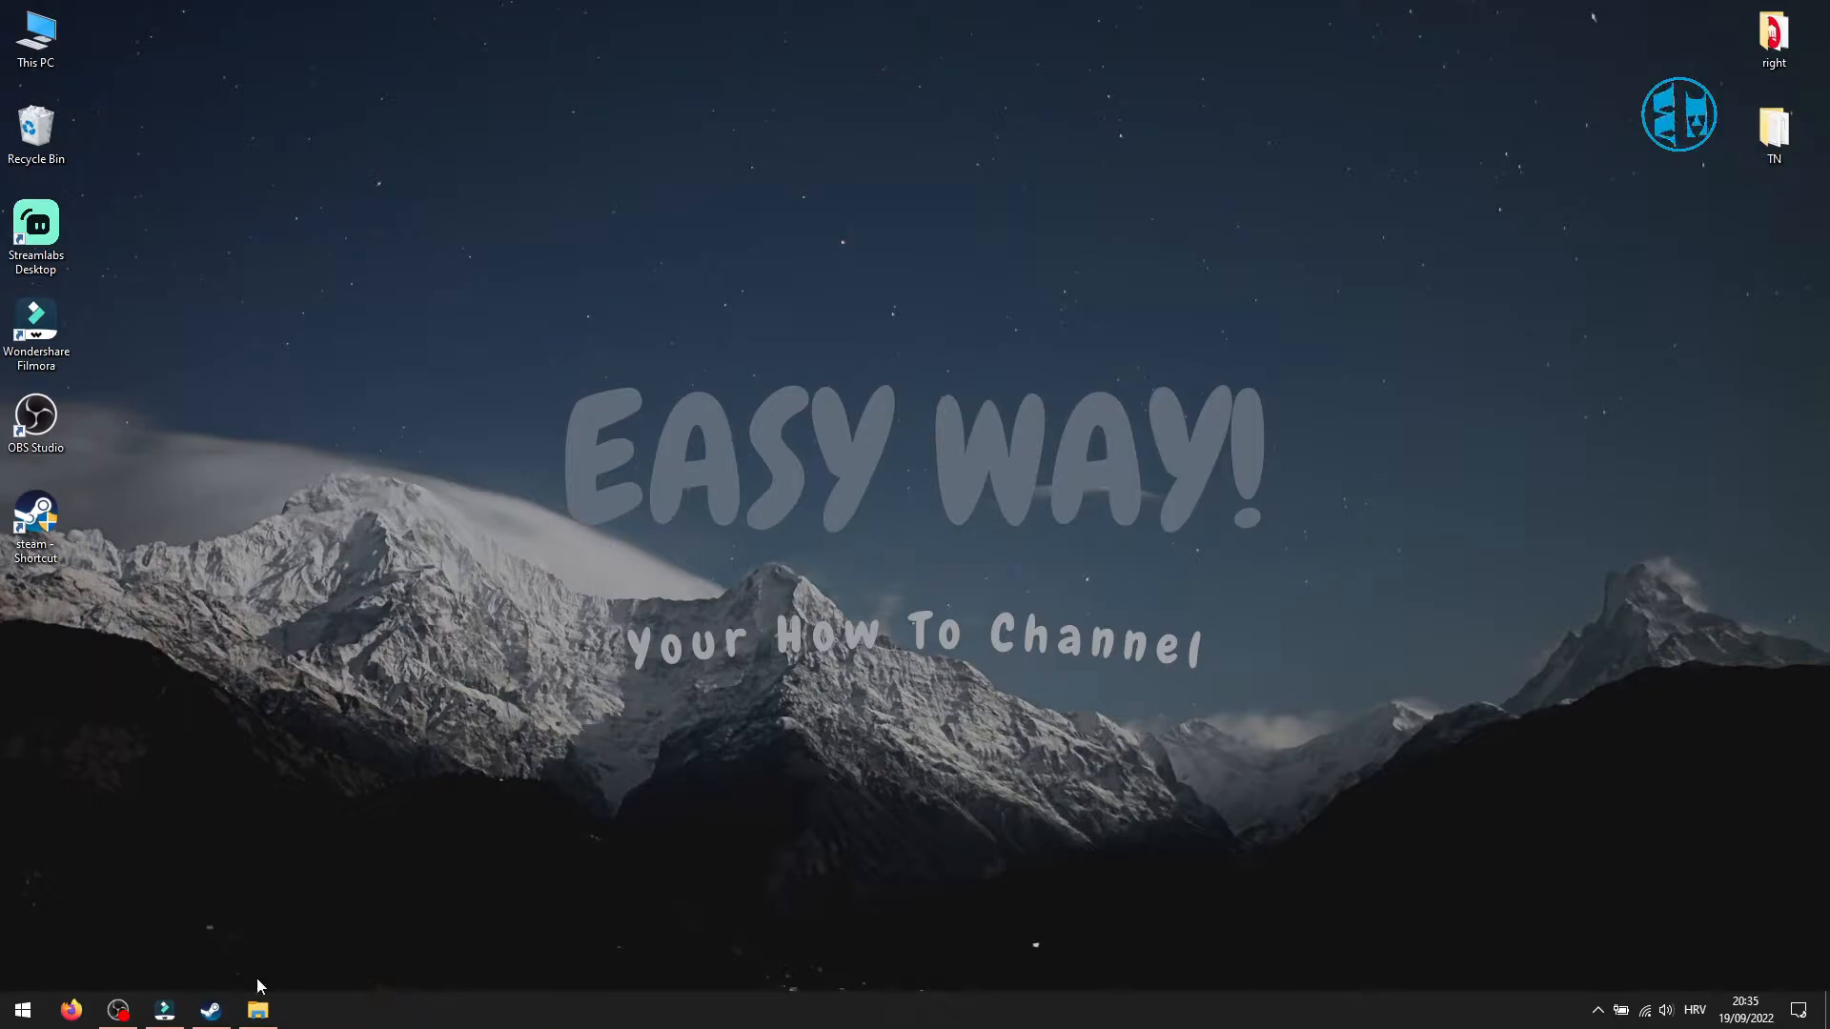
Browse to Apex Legends' install folder from its Steam Local Files properties
click(209, 1010)
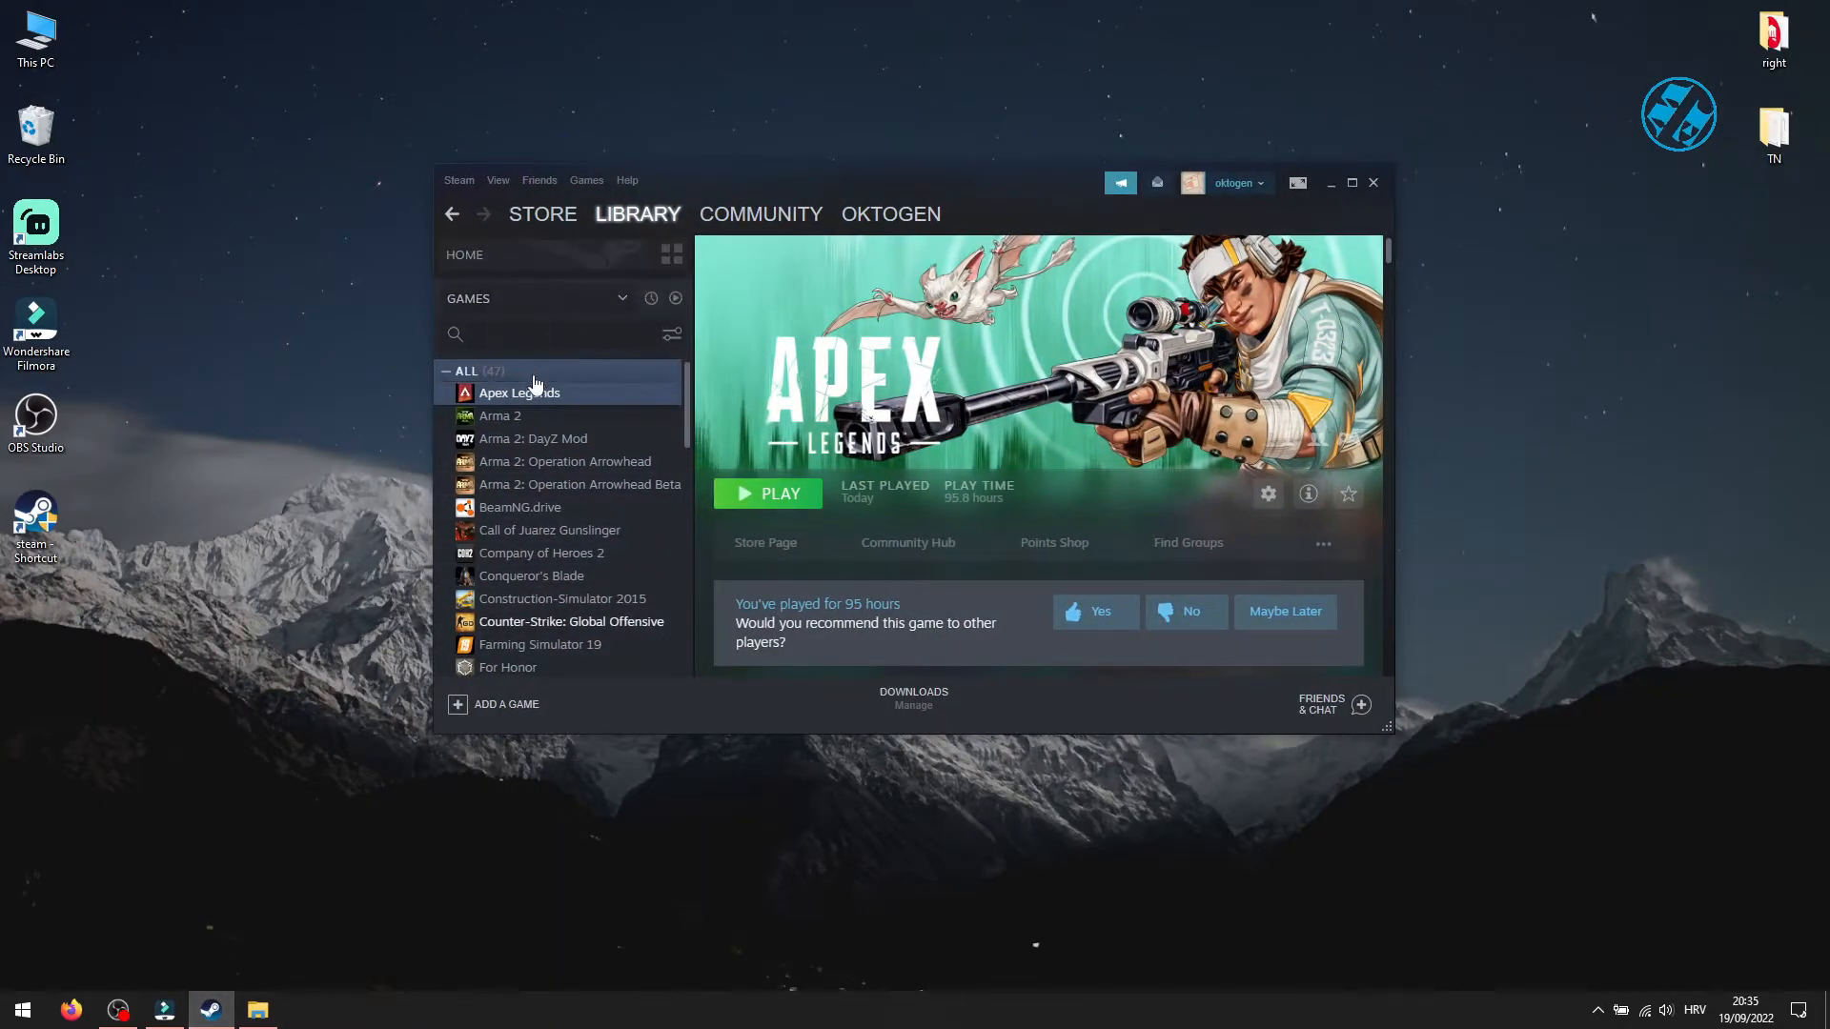
right_click(519, 392)
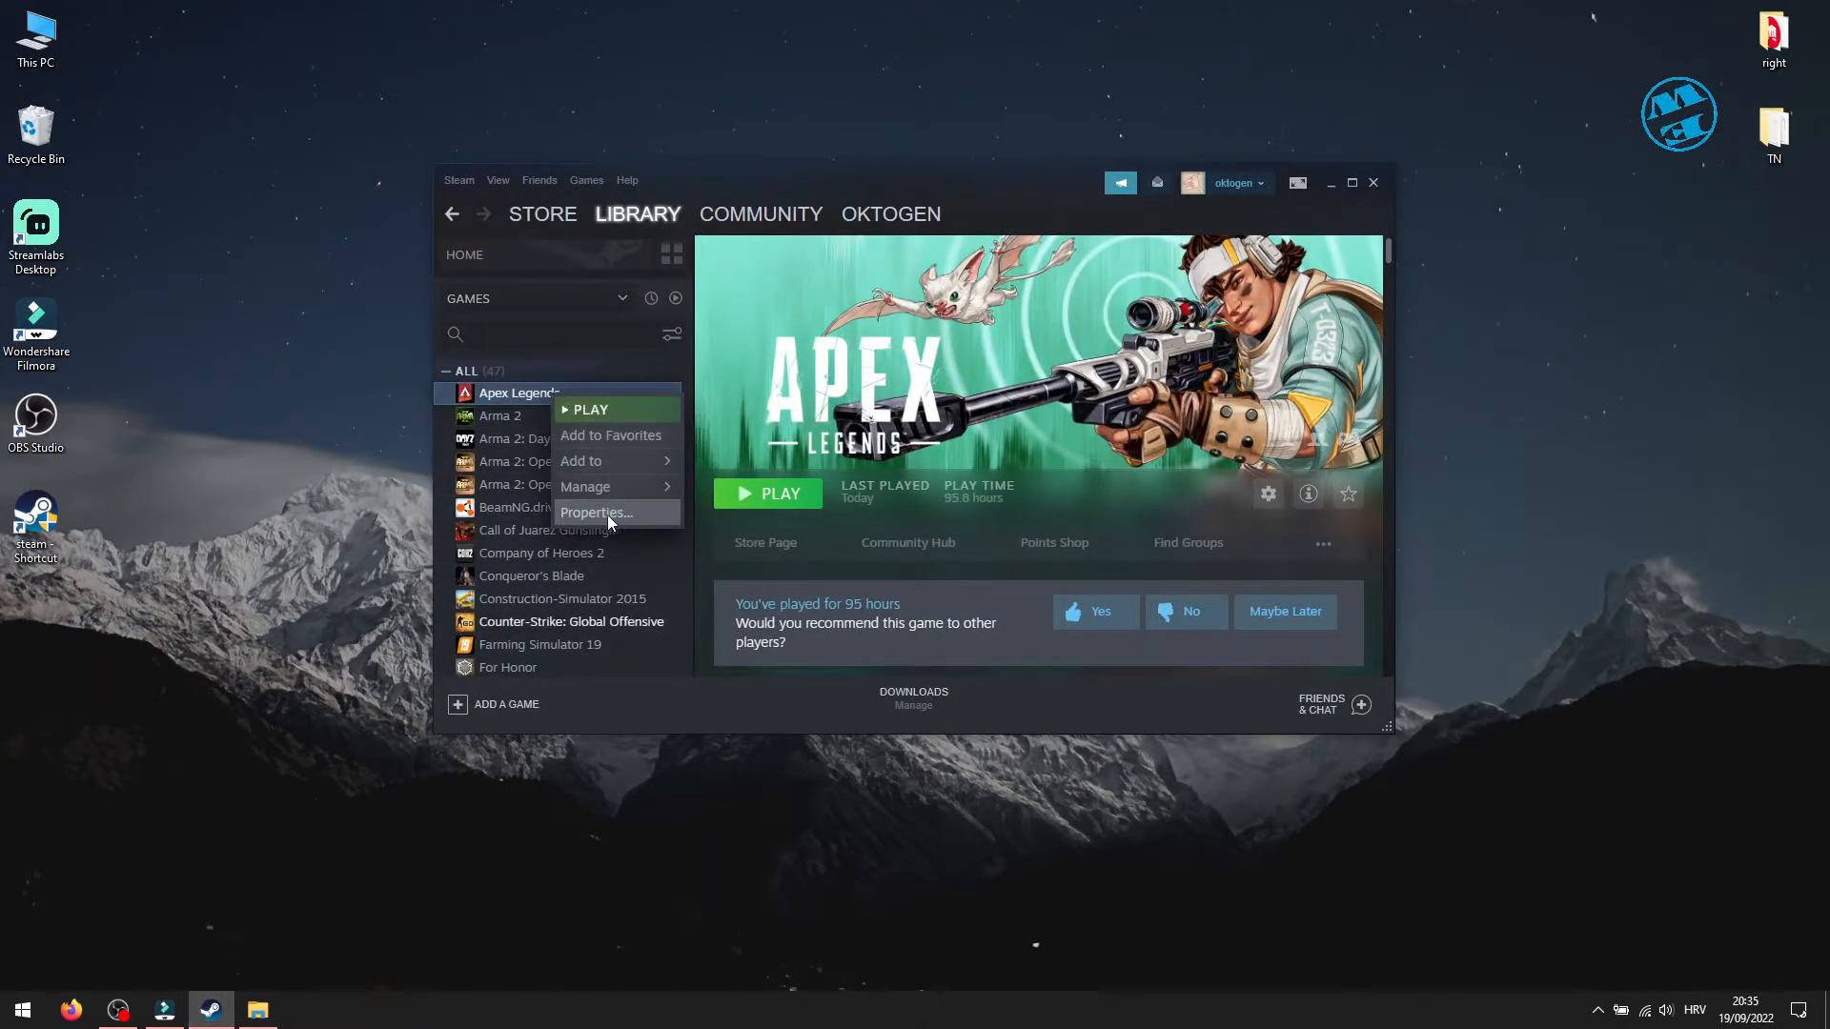
click(595, 513)
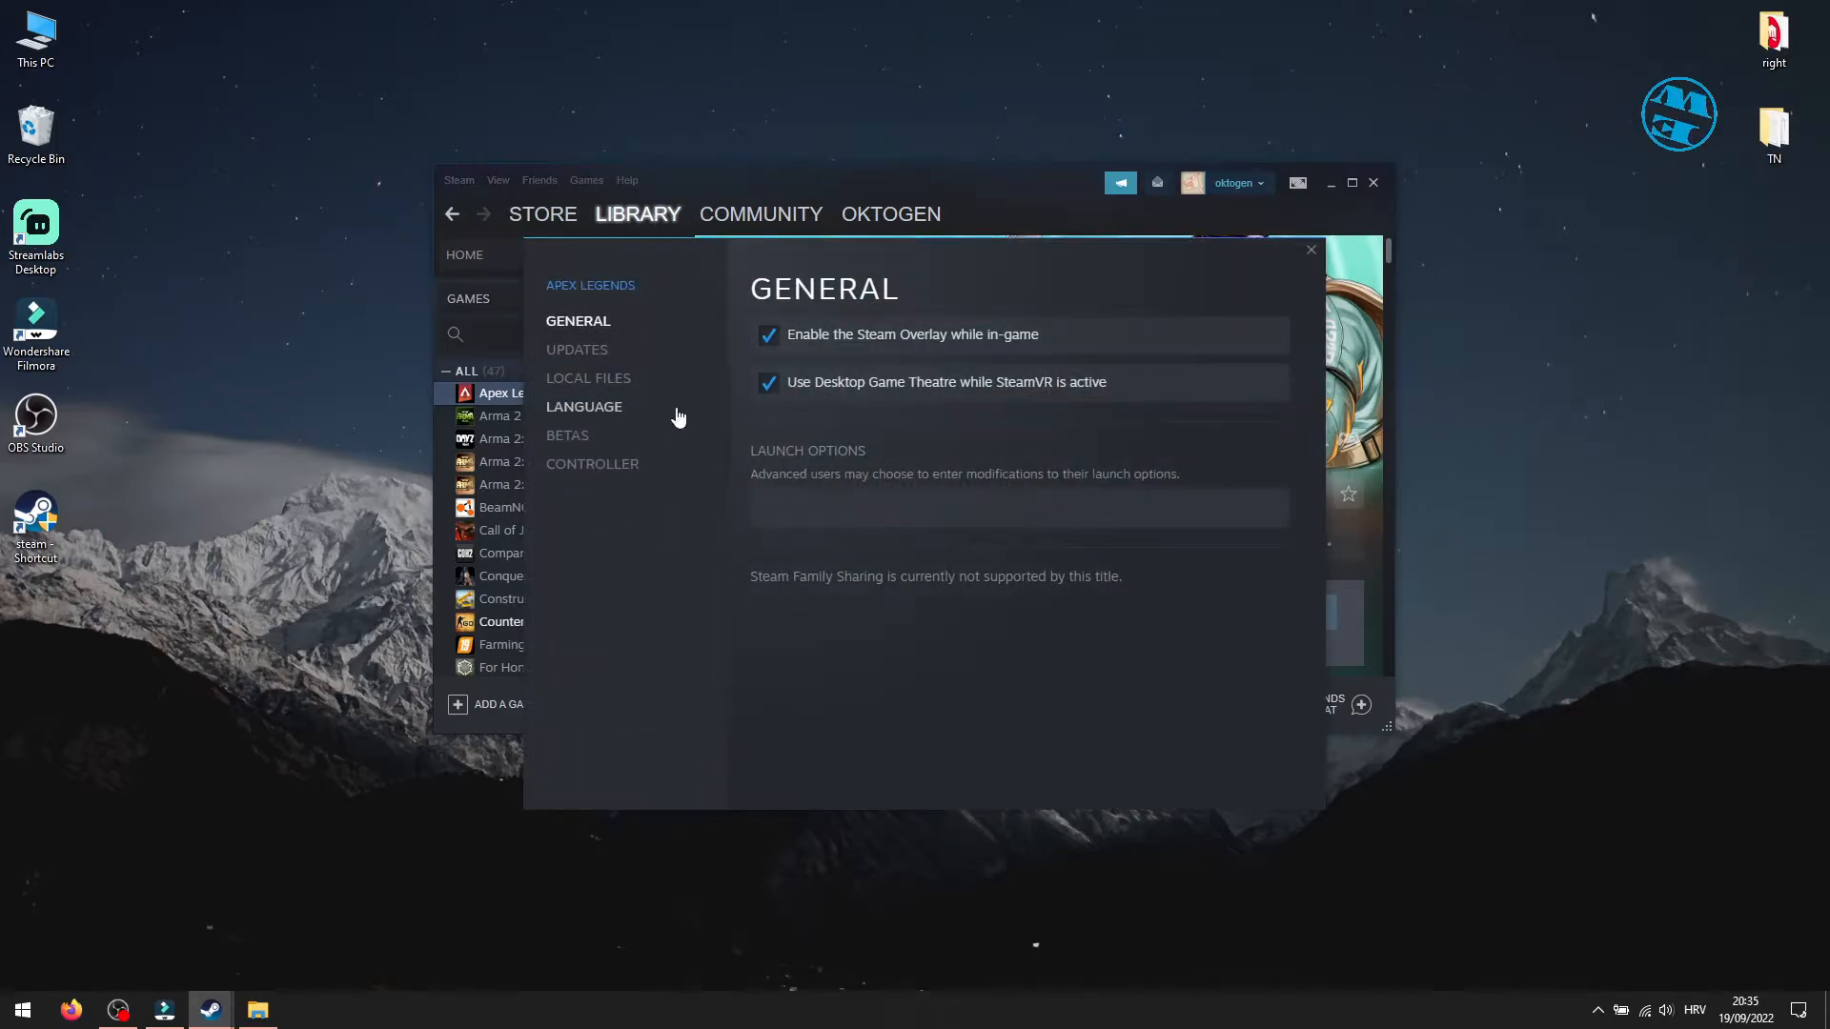
click(588, 378)
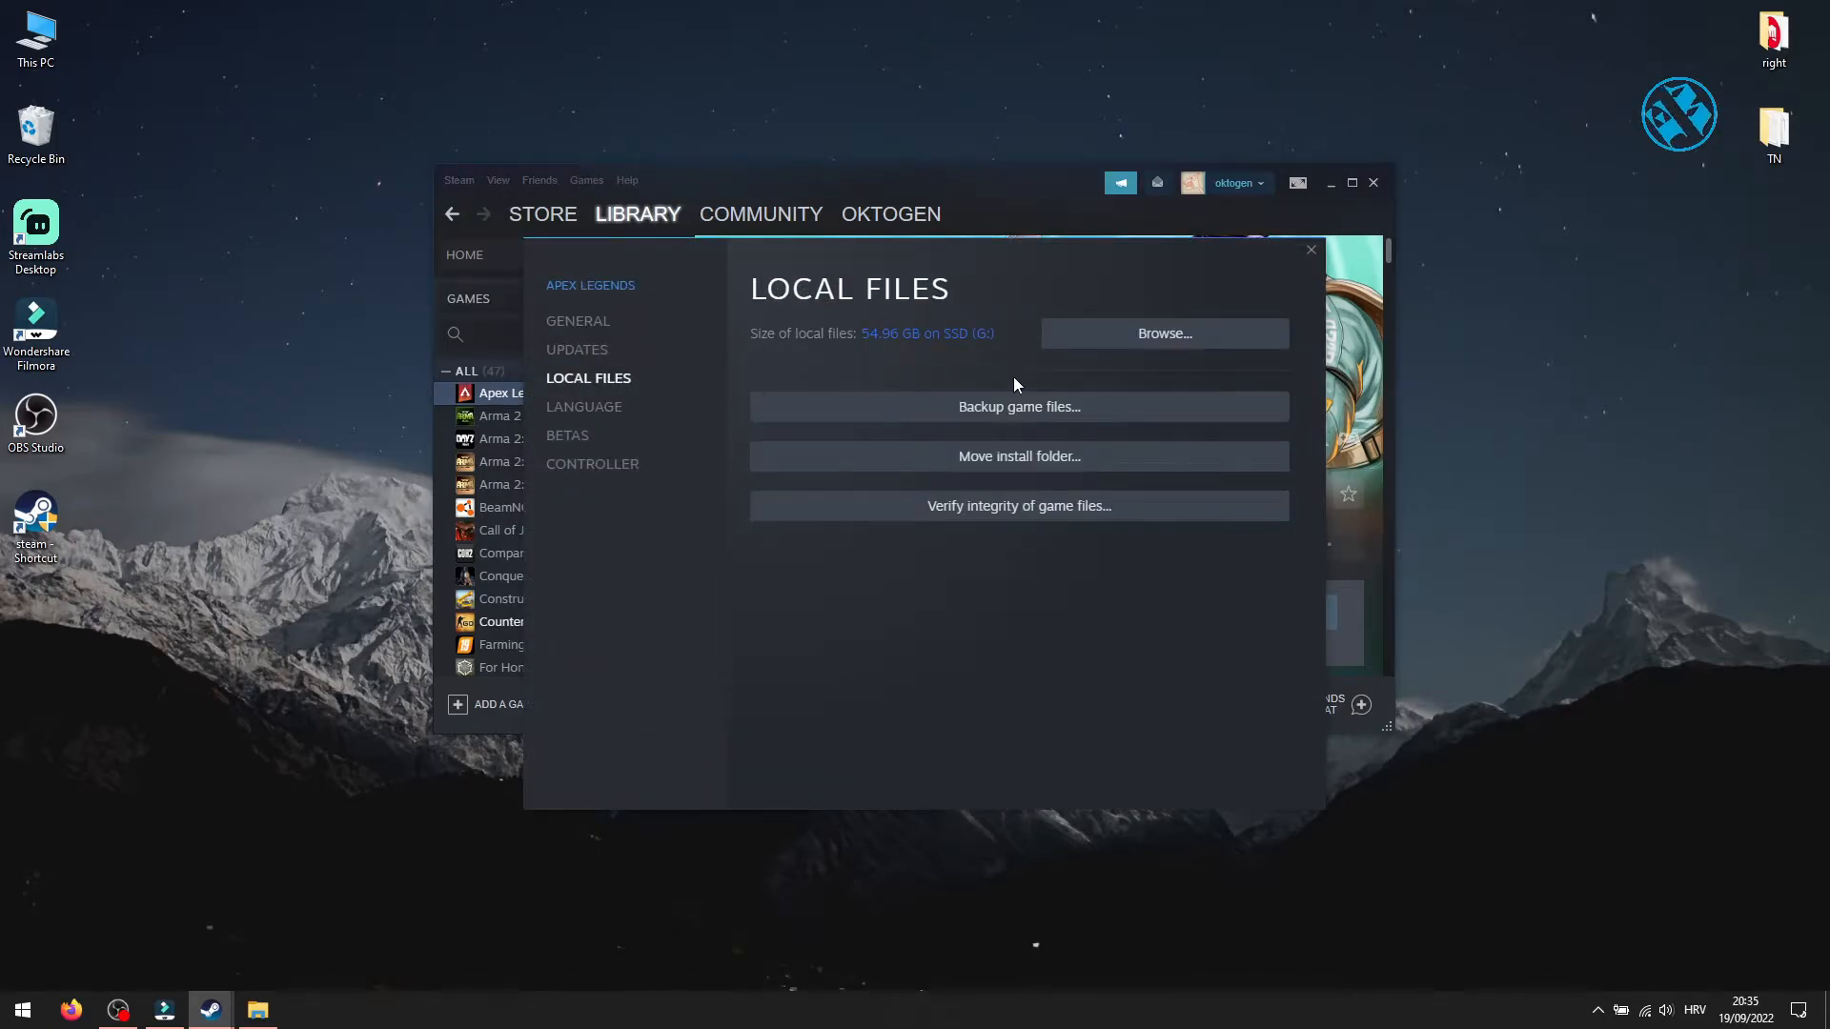
click(1163, 333)
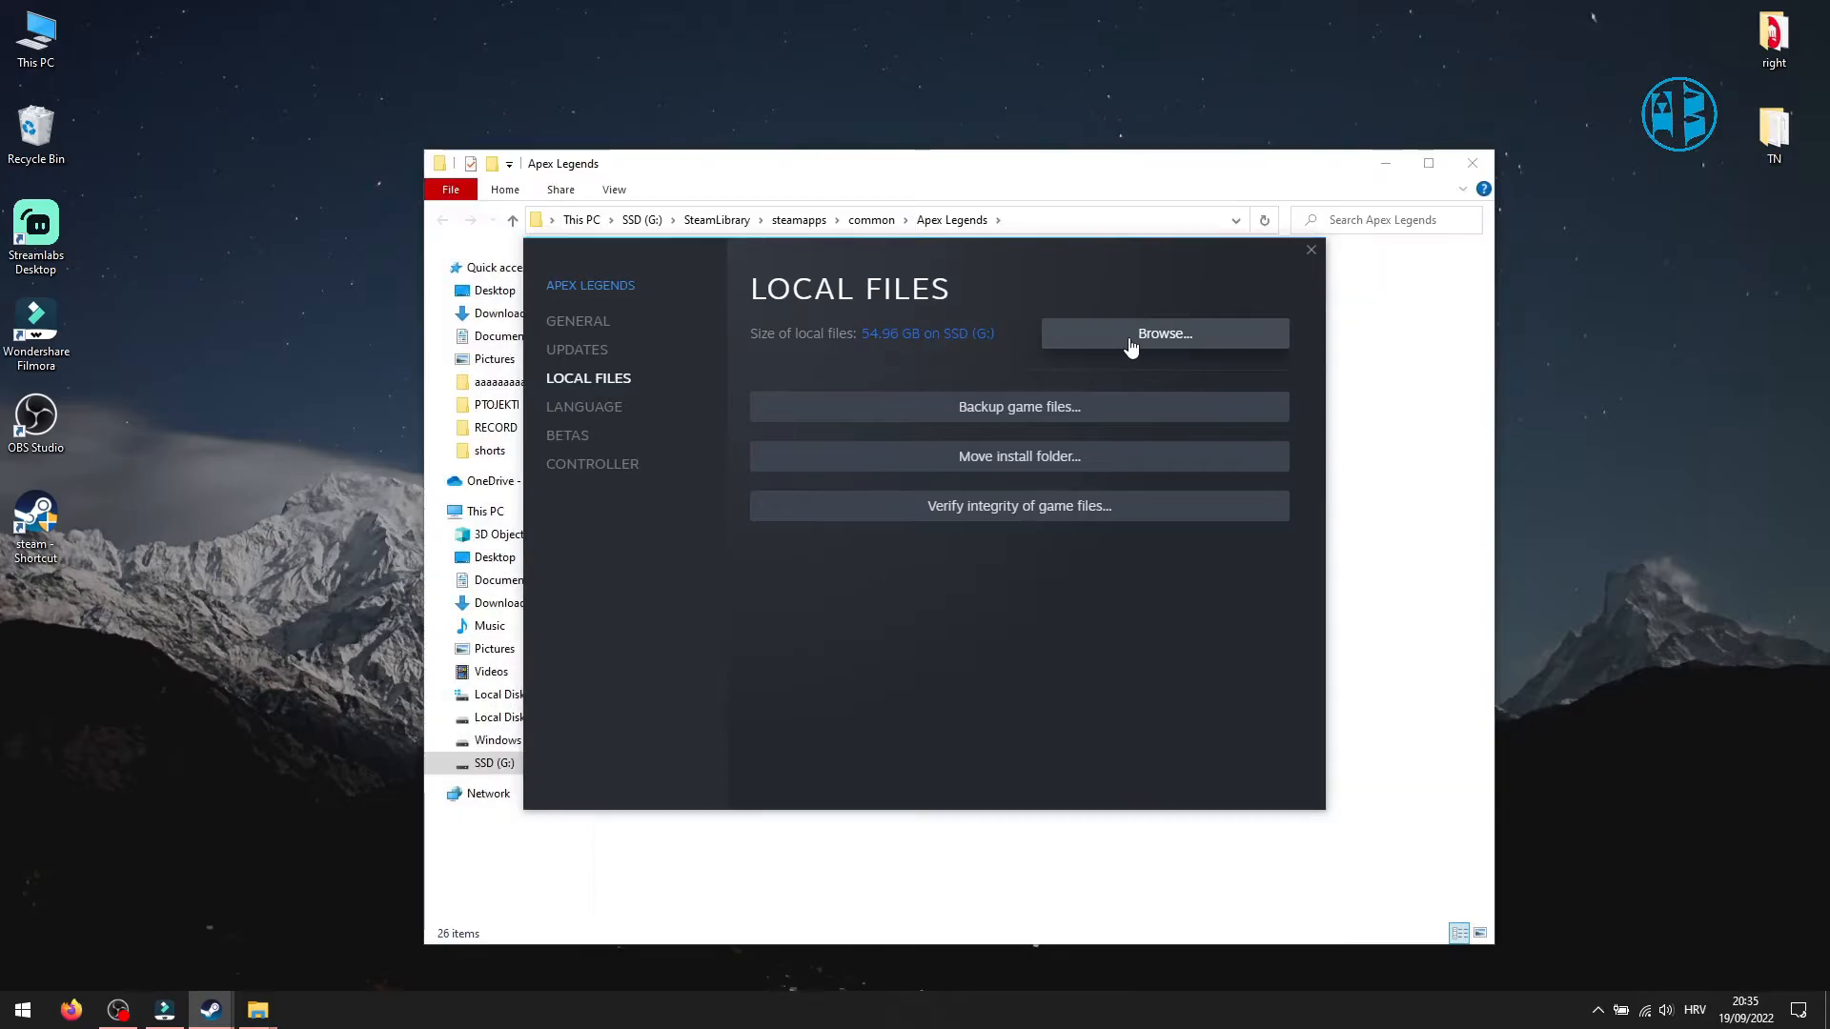
click(1163, 333)
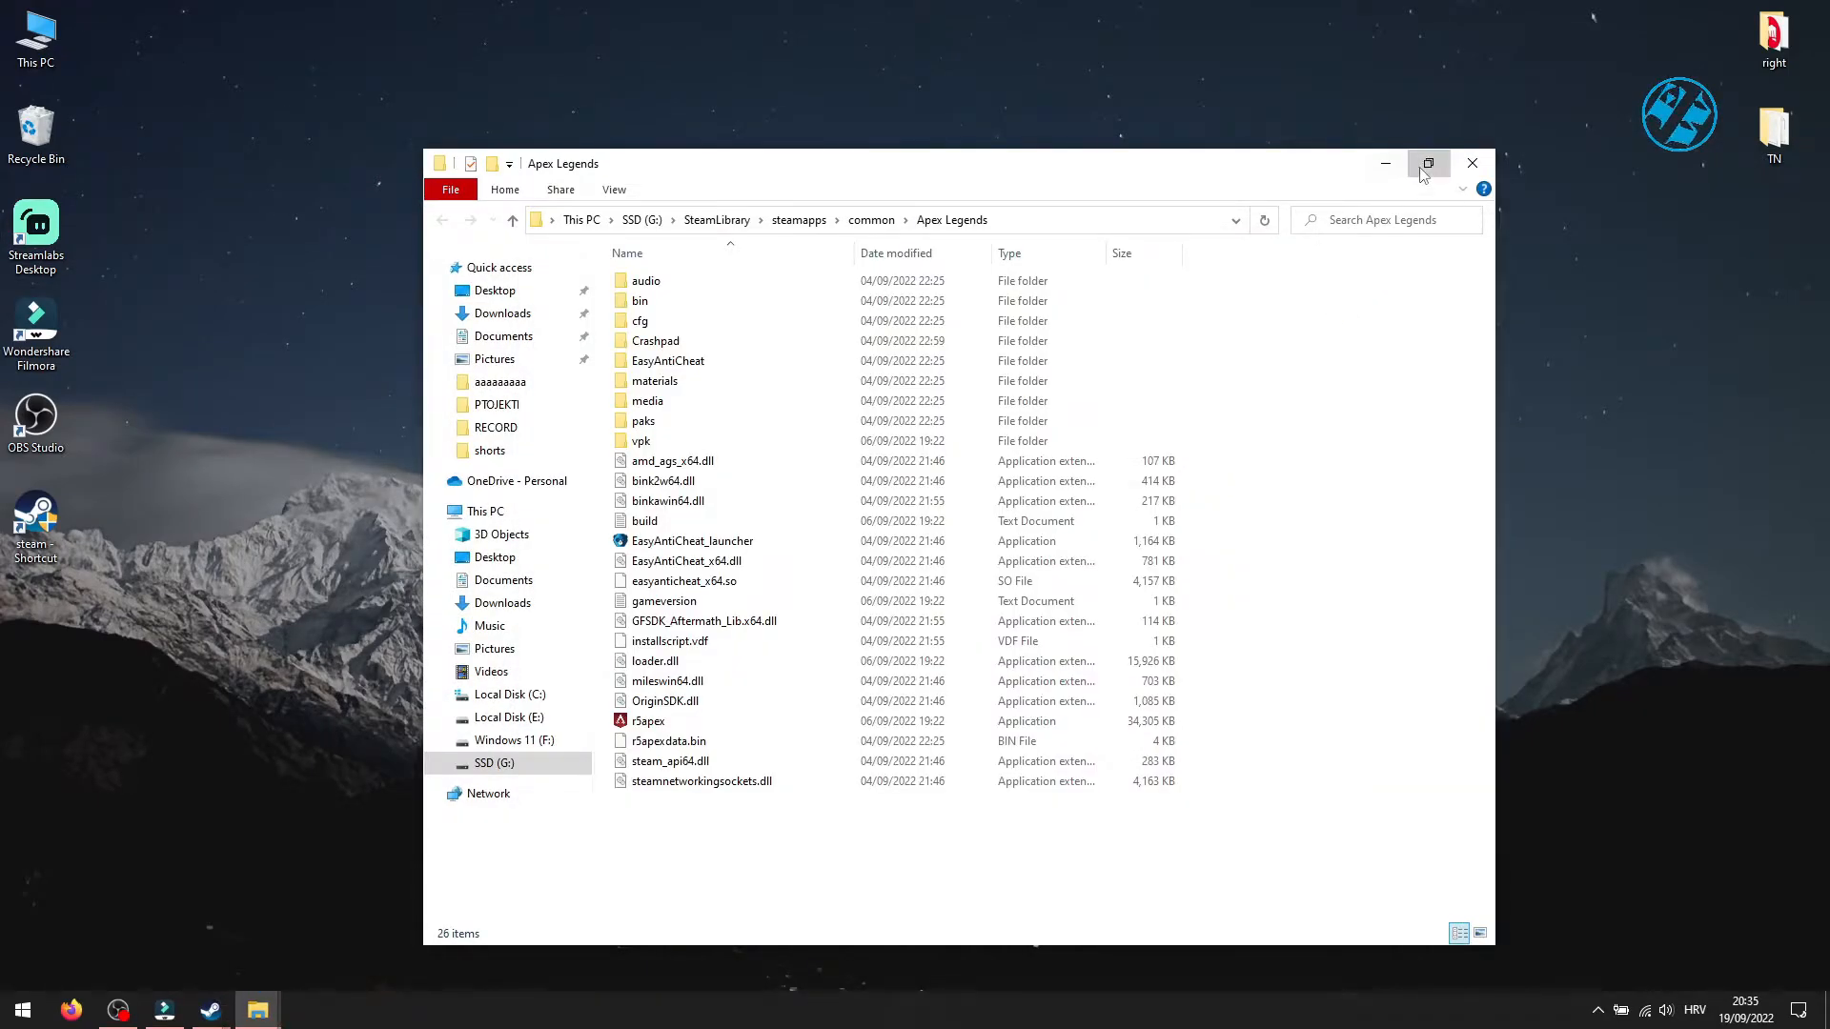
Maximize the Apex Legends folder and bring up r5apex.exe's Properties
click(1429, 162)
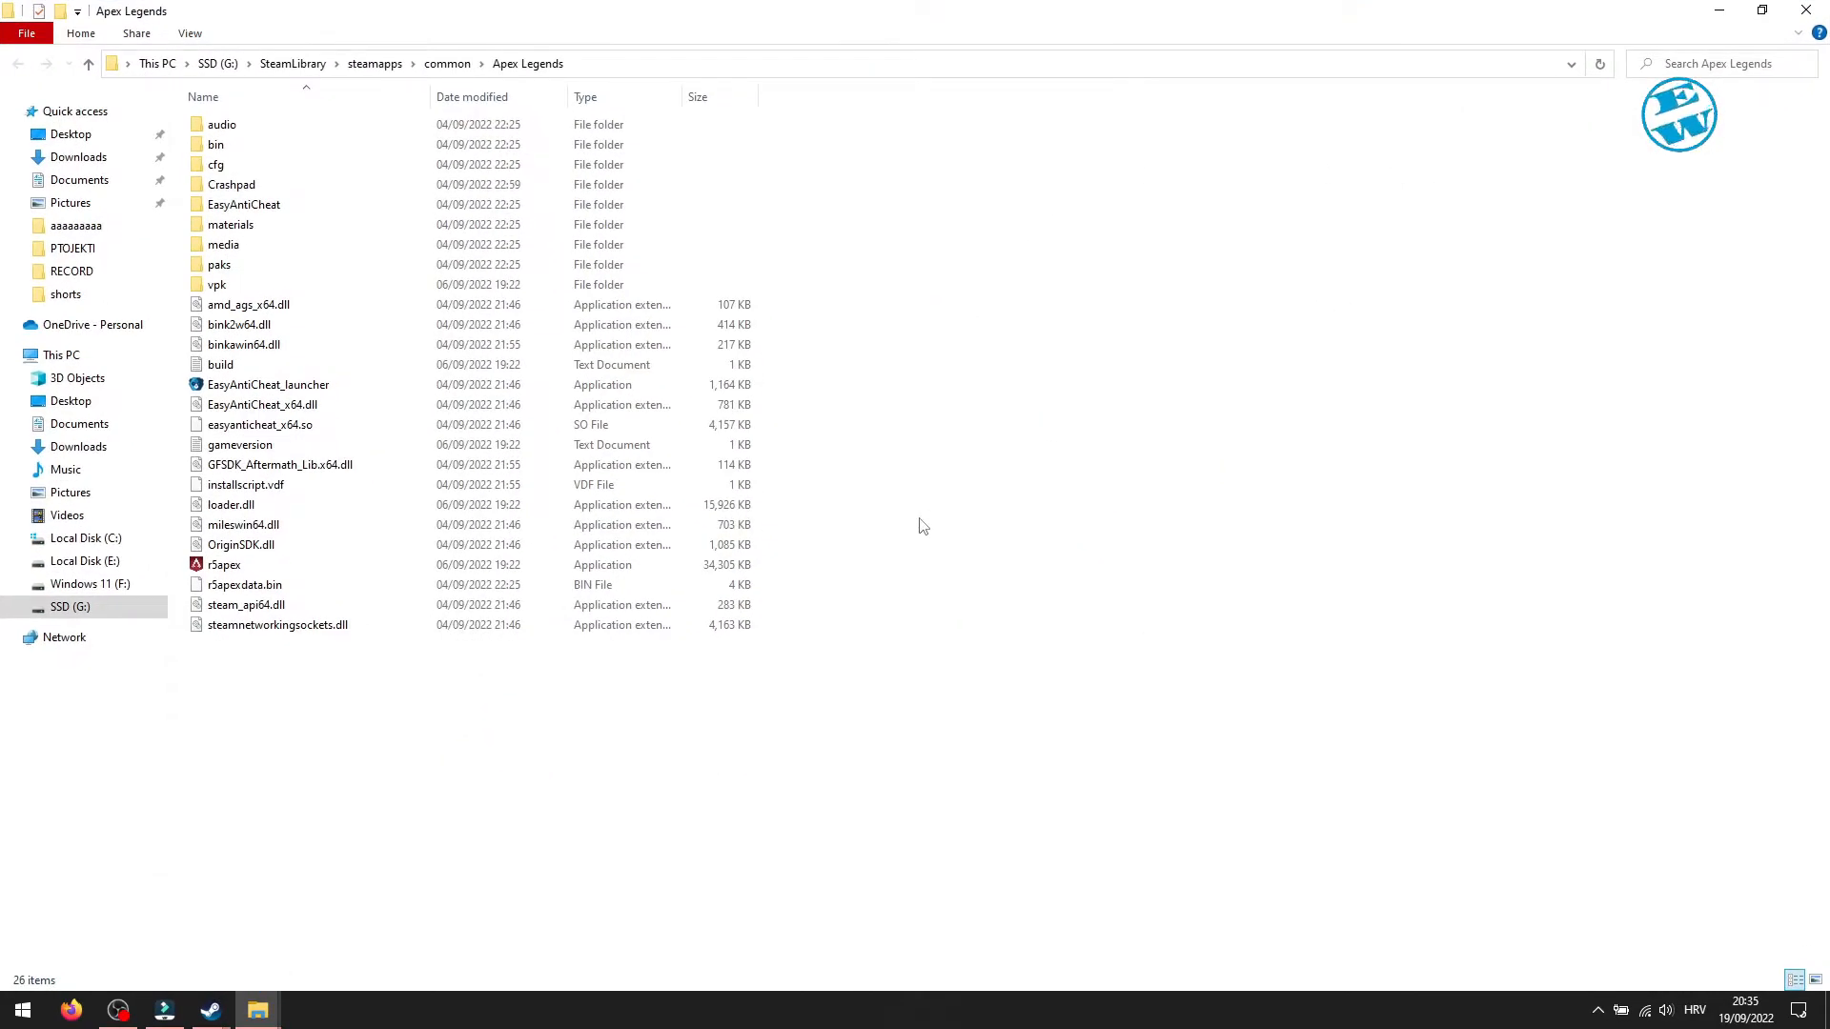
mouse_move(224, 565)
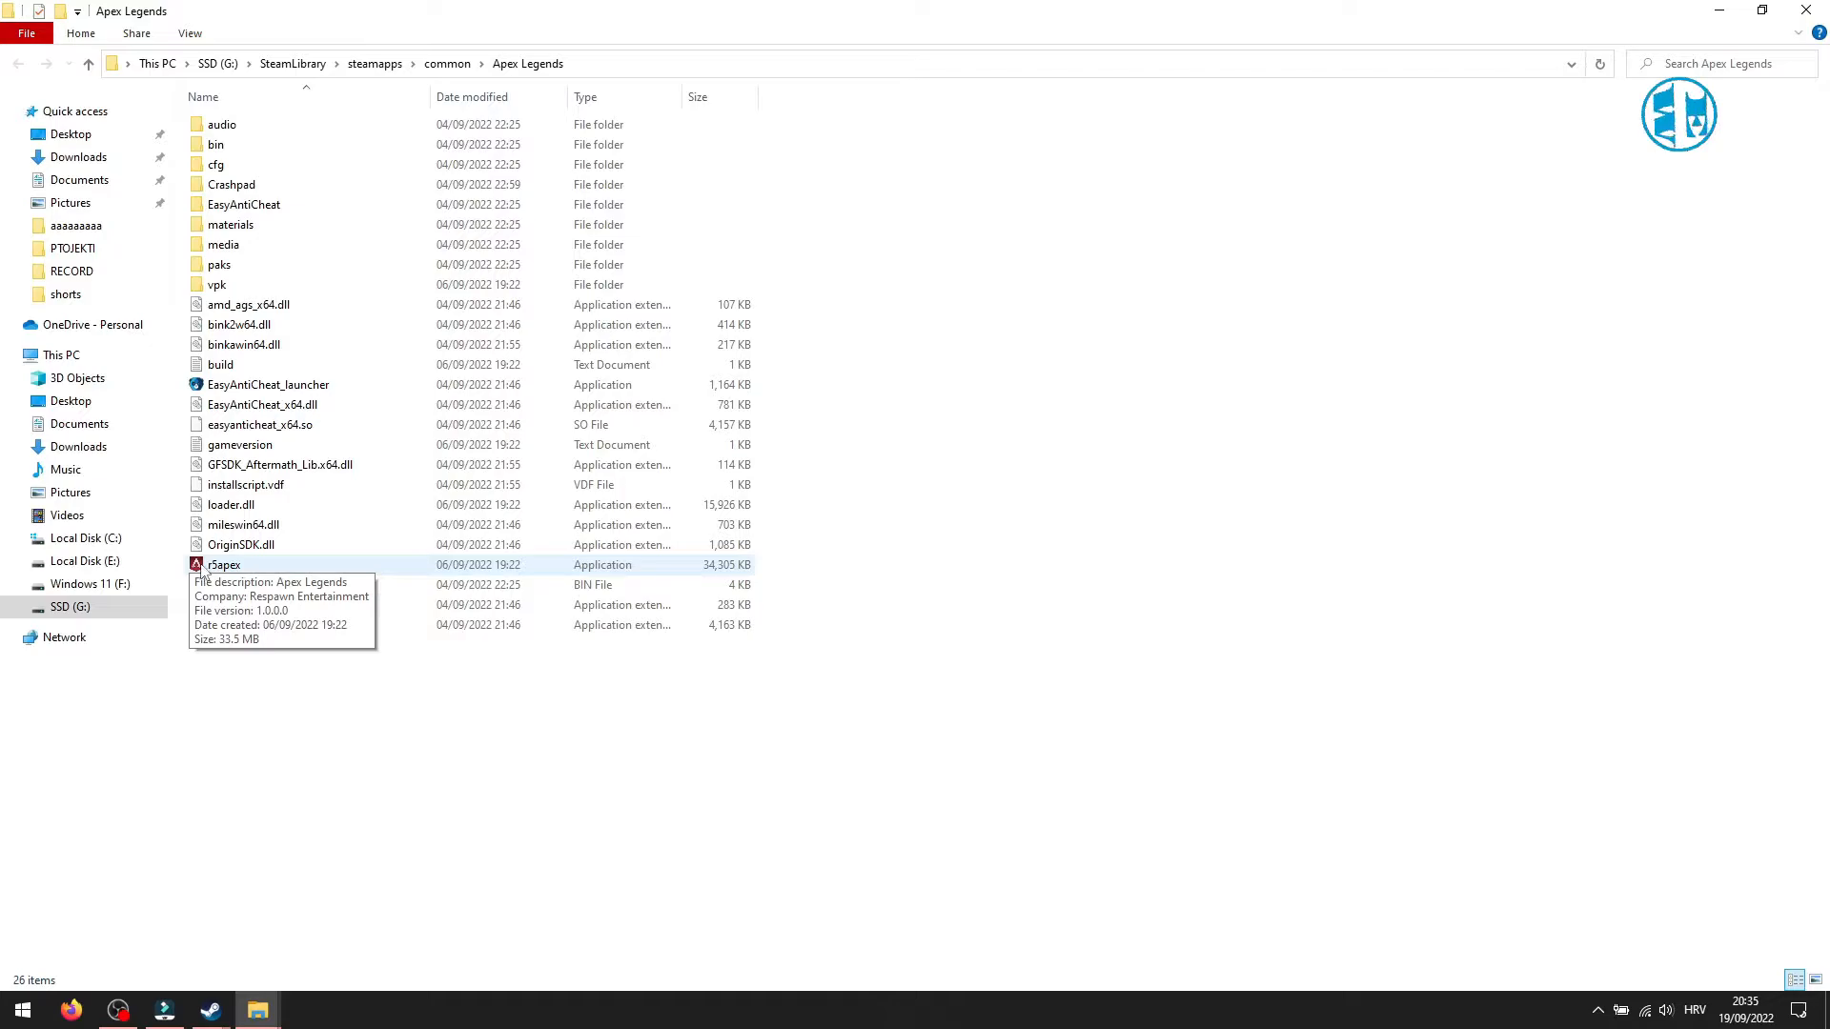
mouse_move(315, 732)
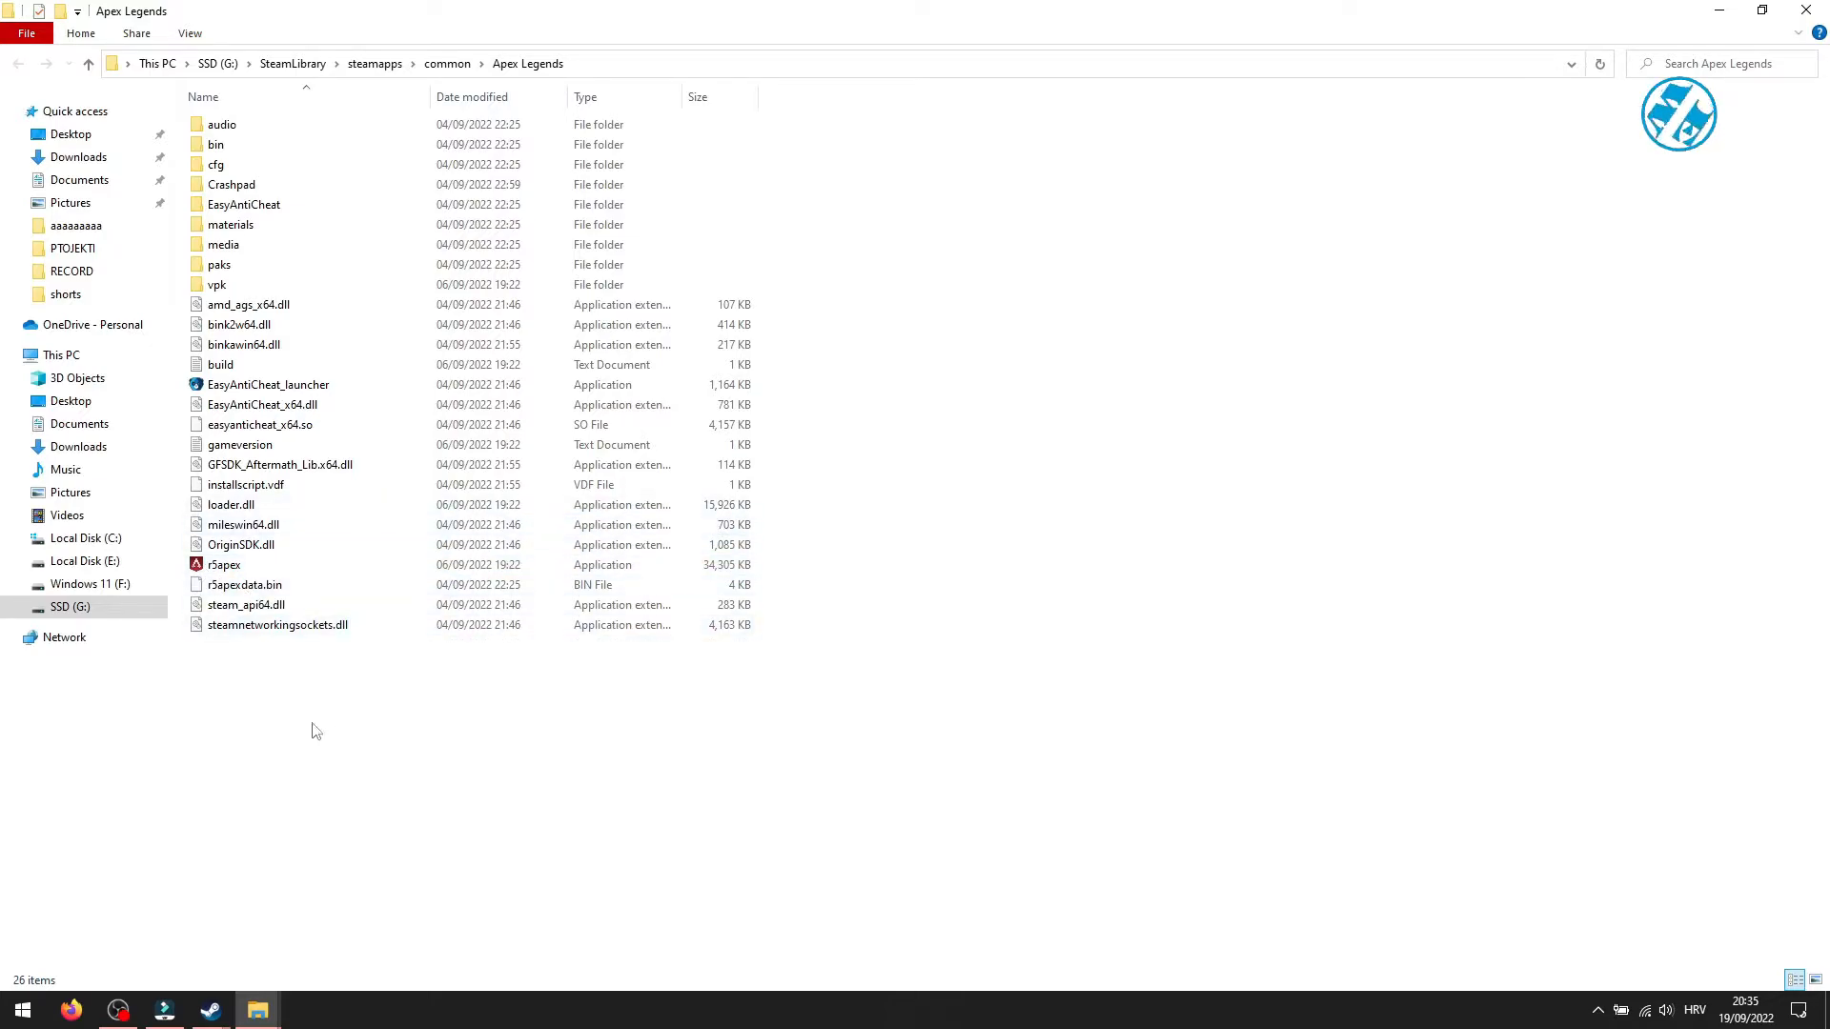
click(224, 566)
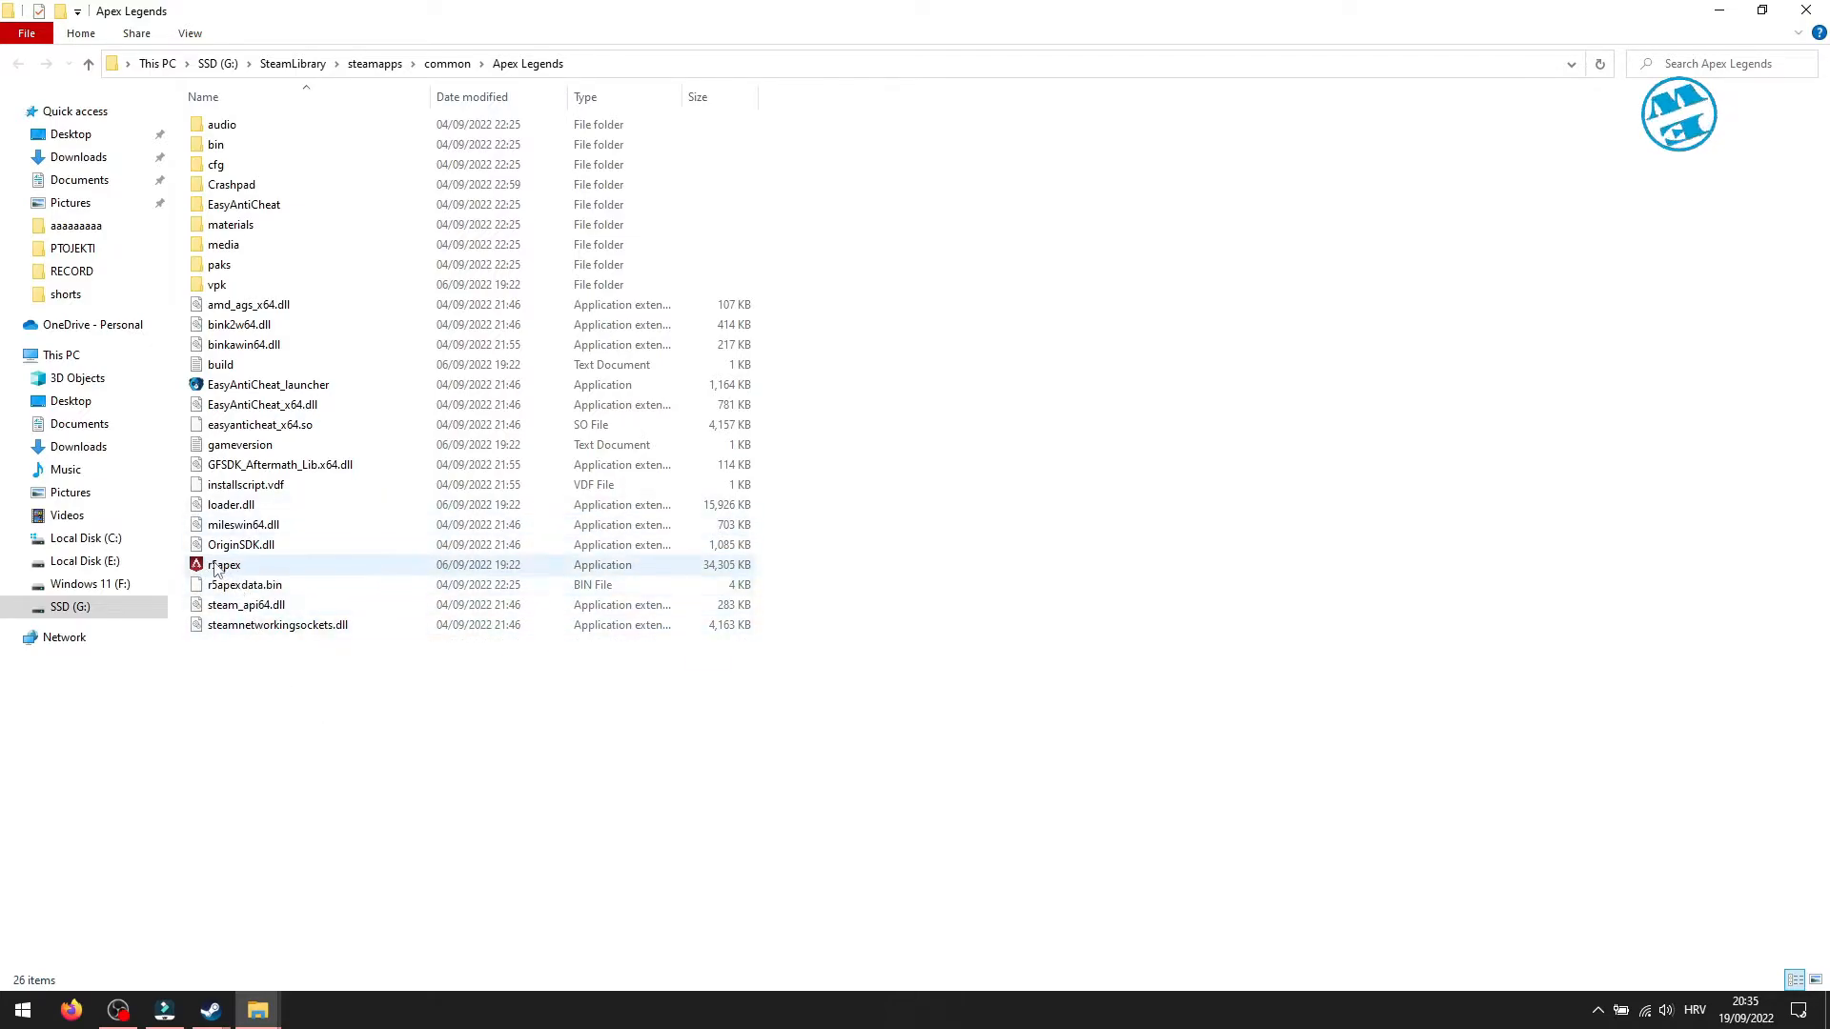
right_click(223, 565)
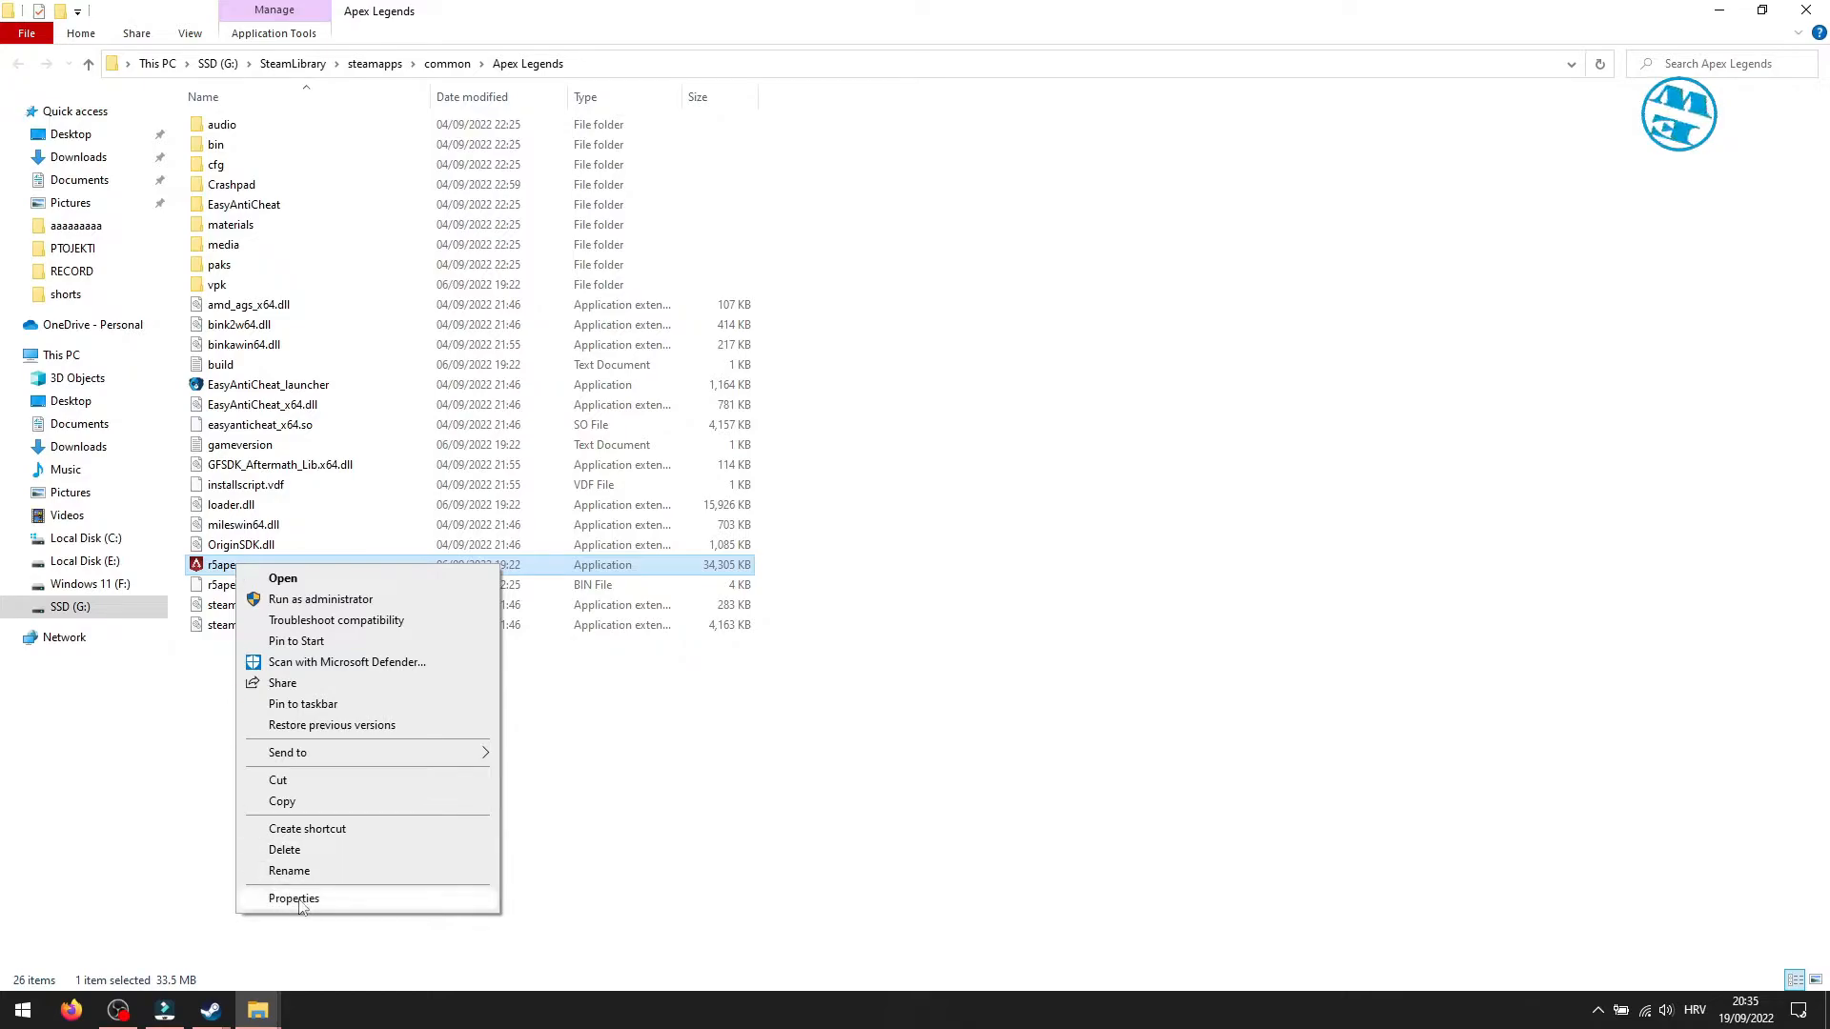
click(293, 899)
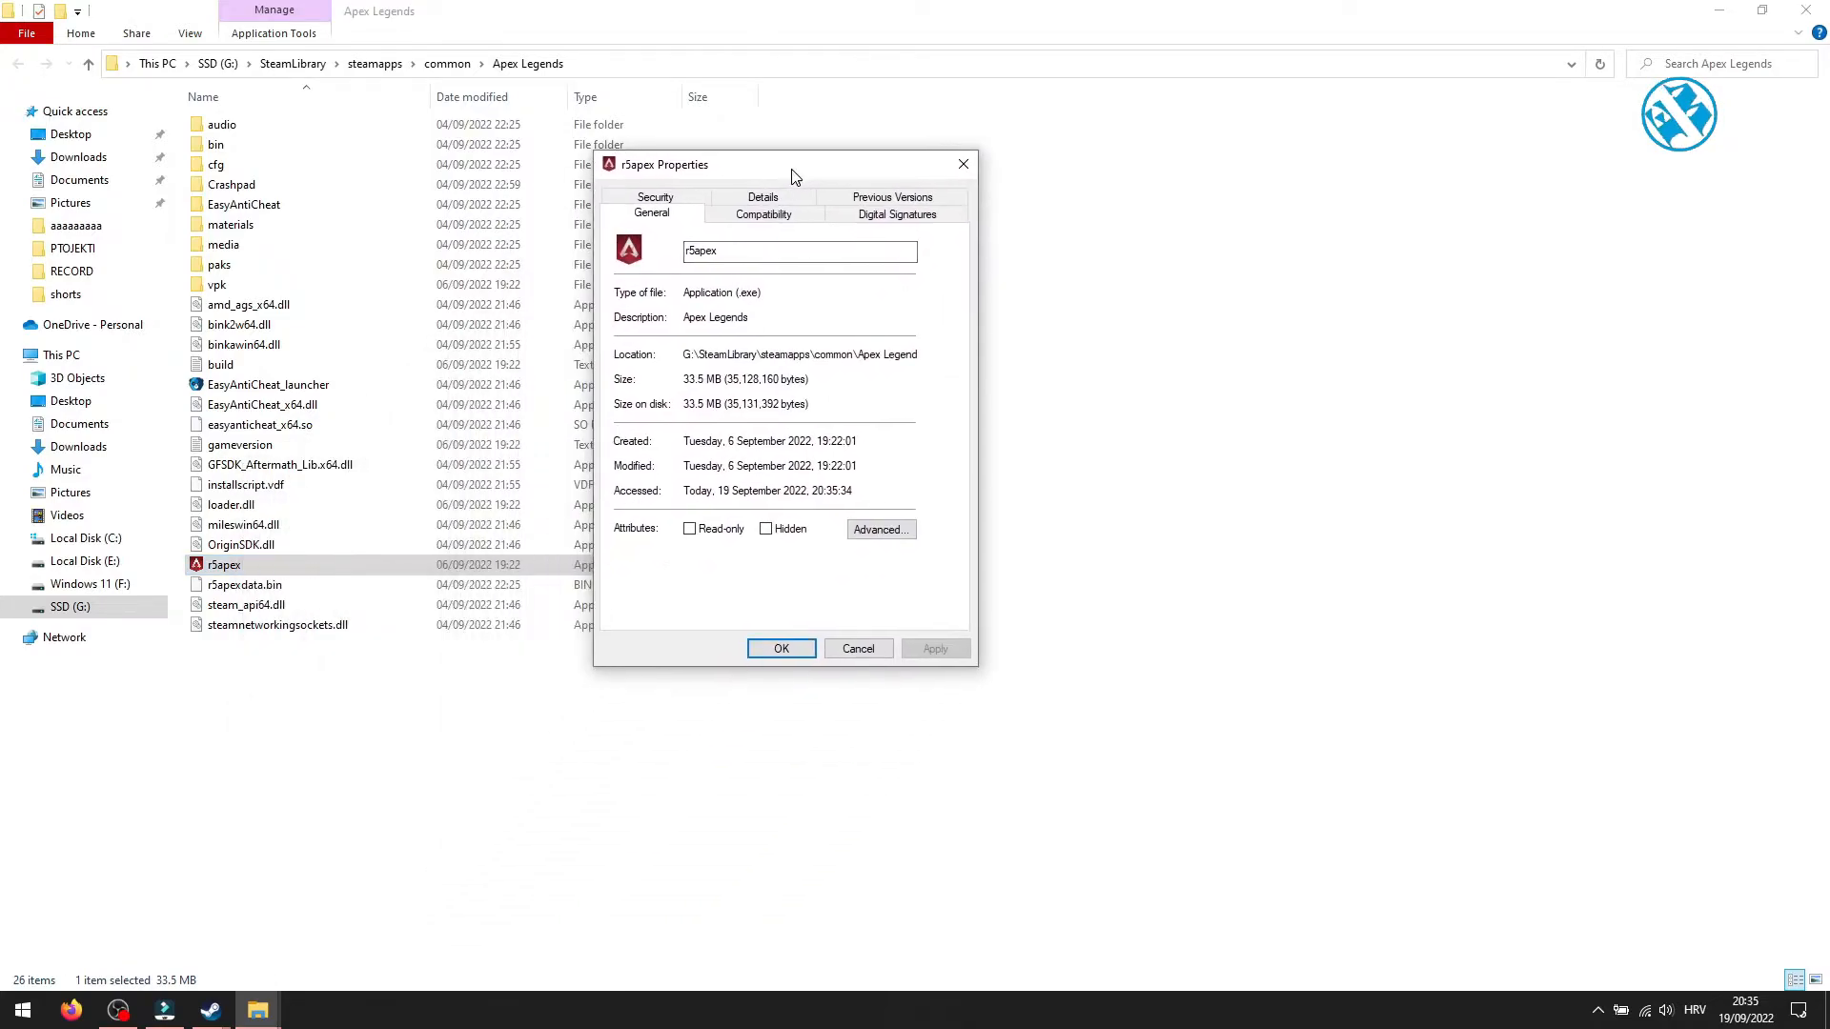
mouse_move(683, 294)
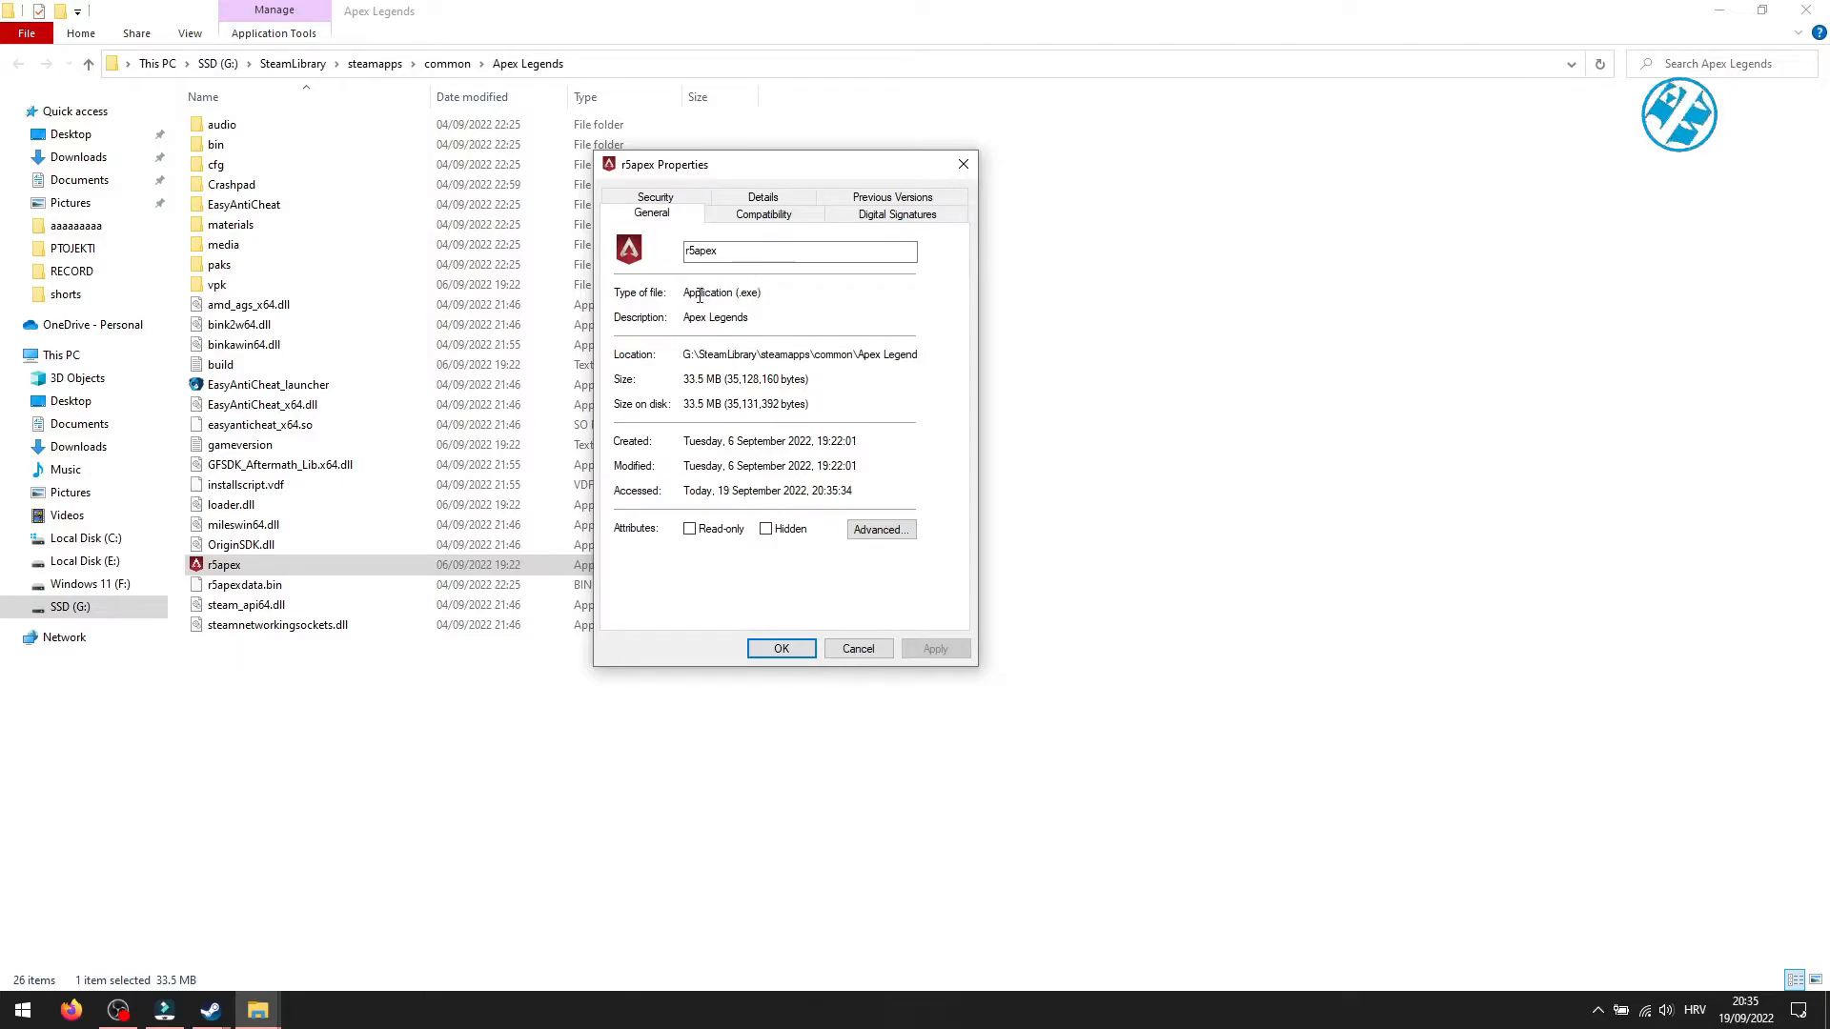
mouse_move(741, 293)
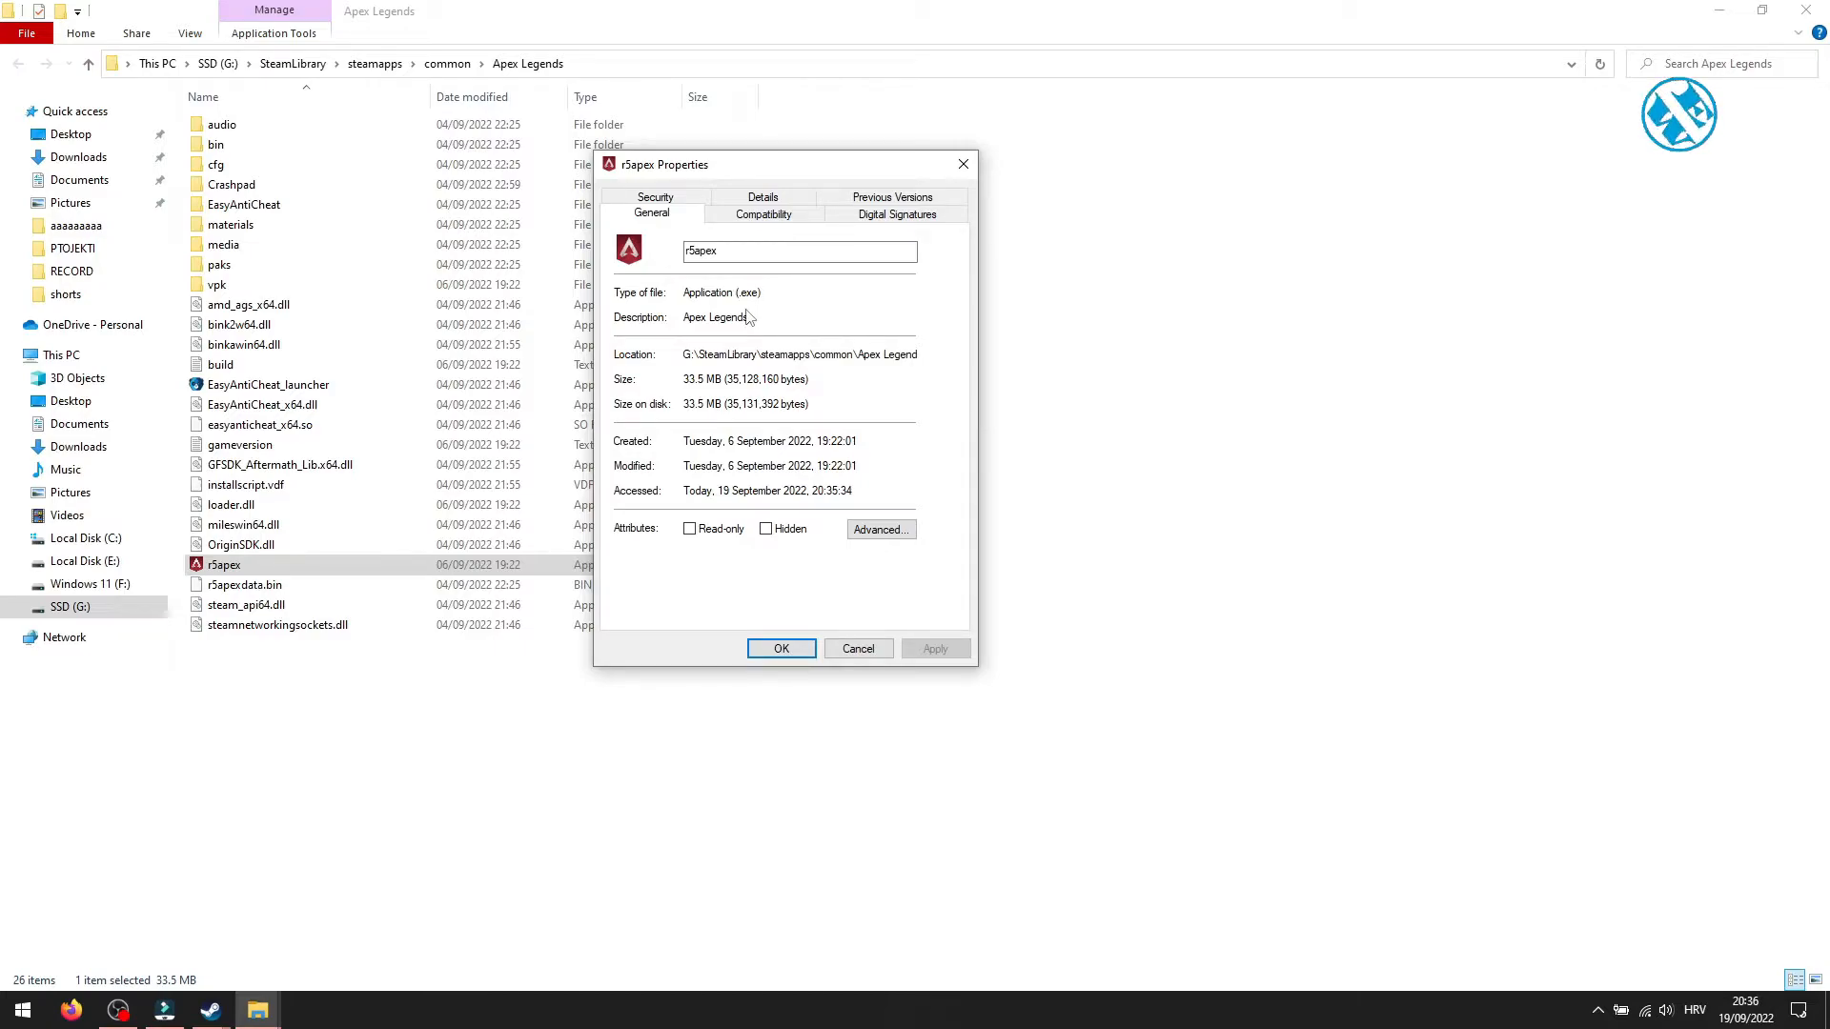
mouse_move(729, 295)
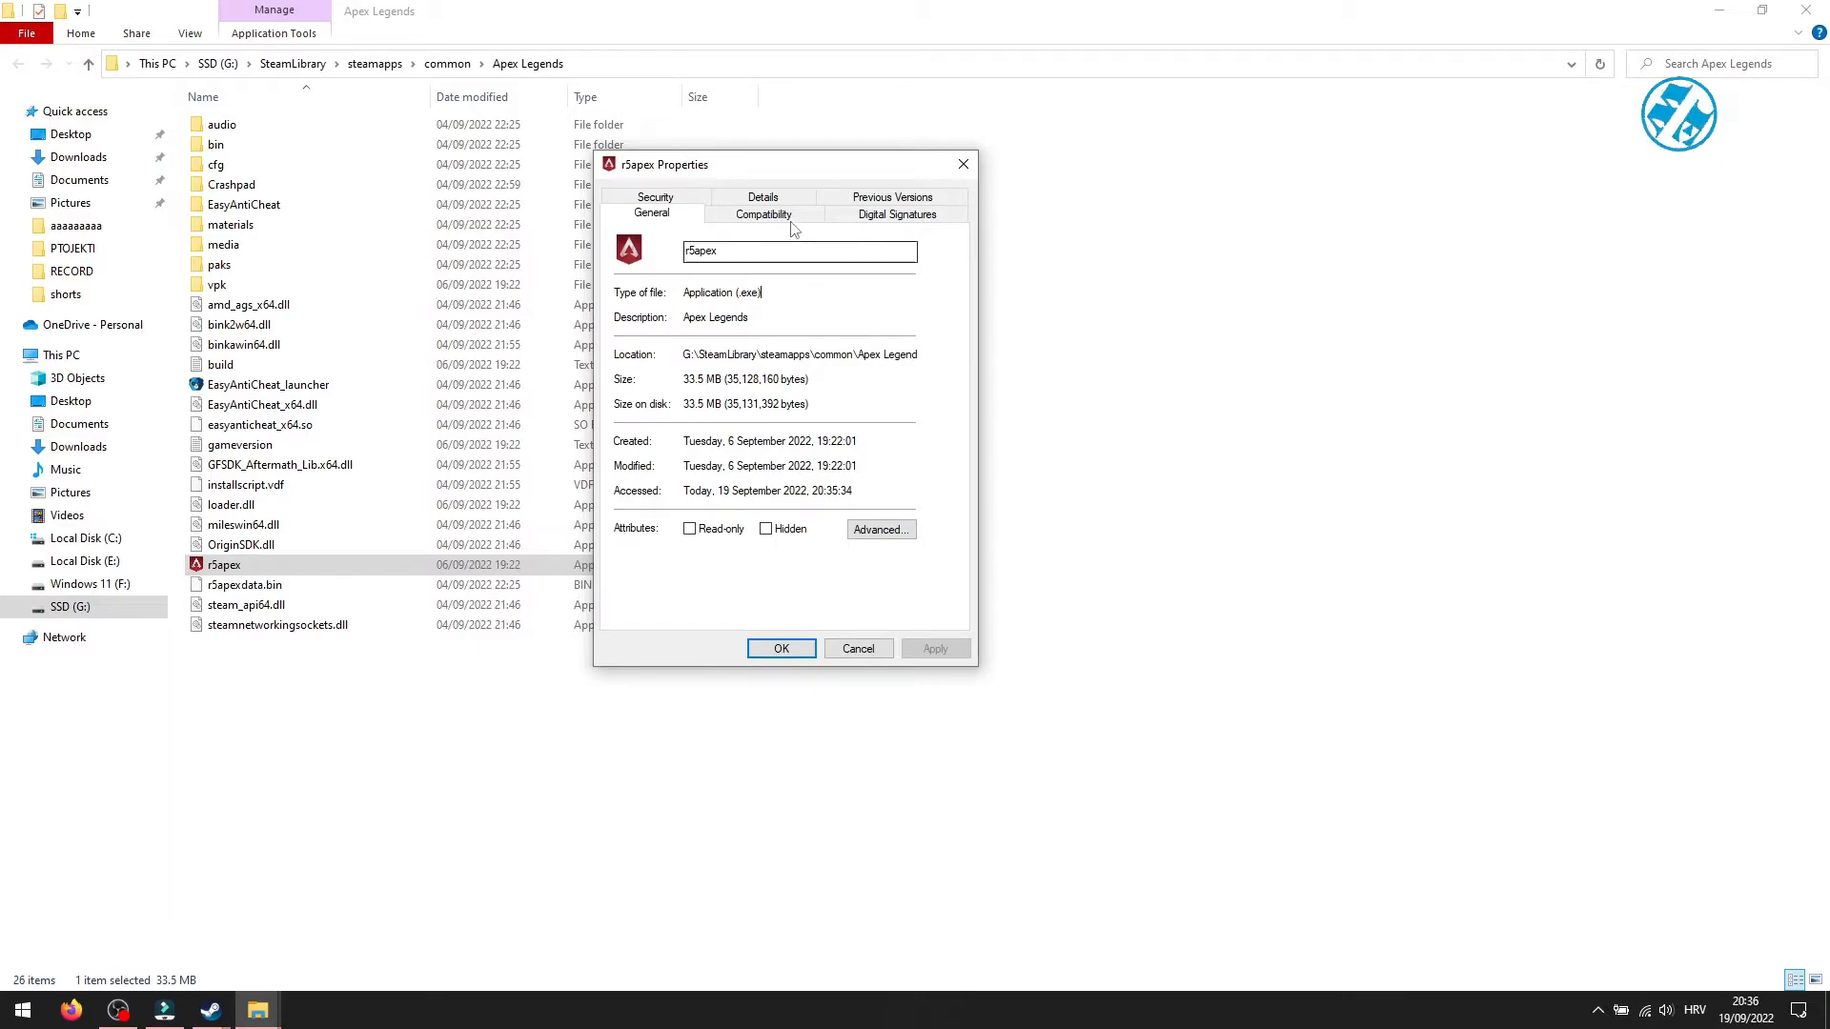
Test Run as administrator and fullscreen optimizations on r5apex's Compatibility tab, then apply
click(764, 214)
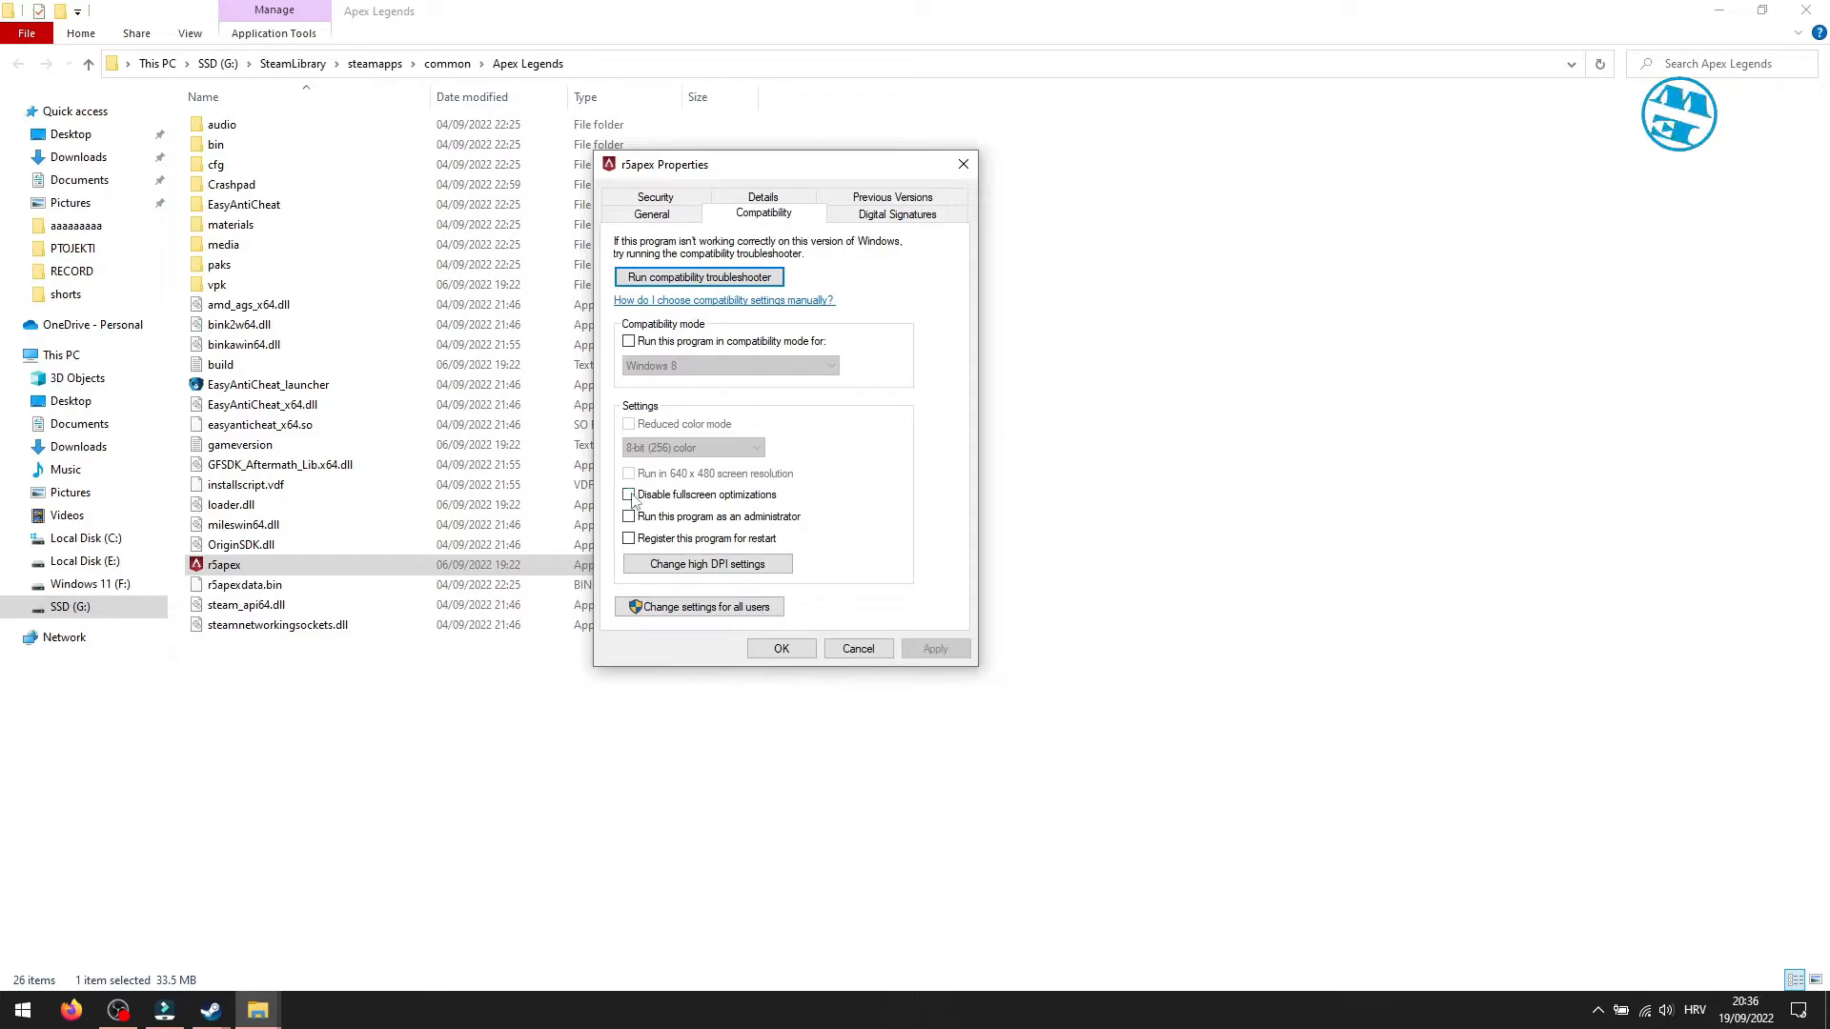
click(628, 516)
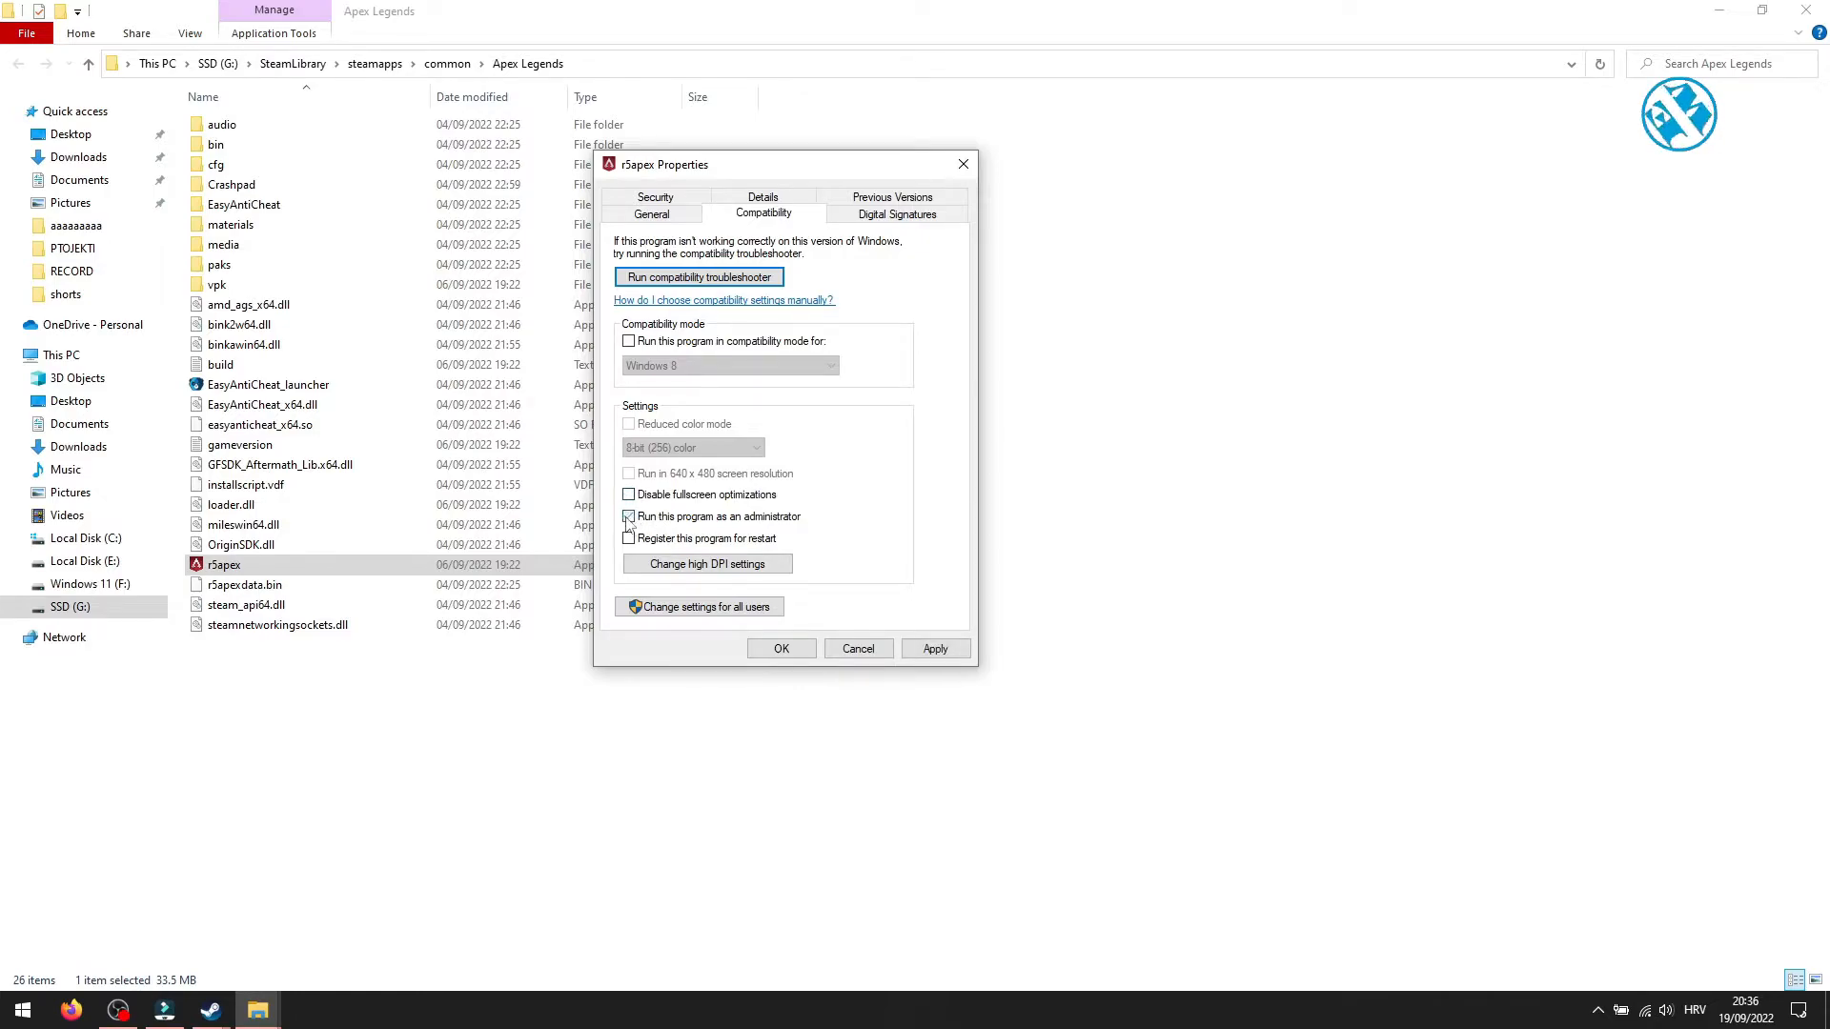
click(628, 516)
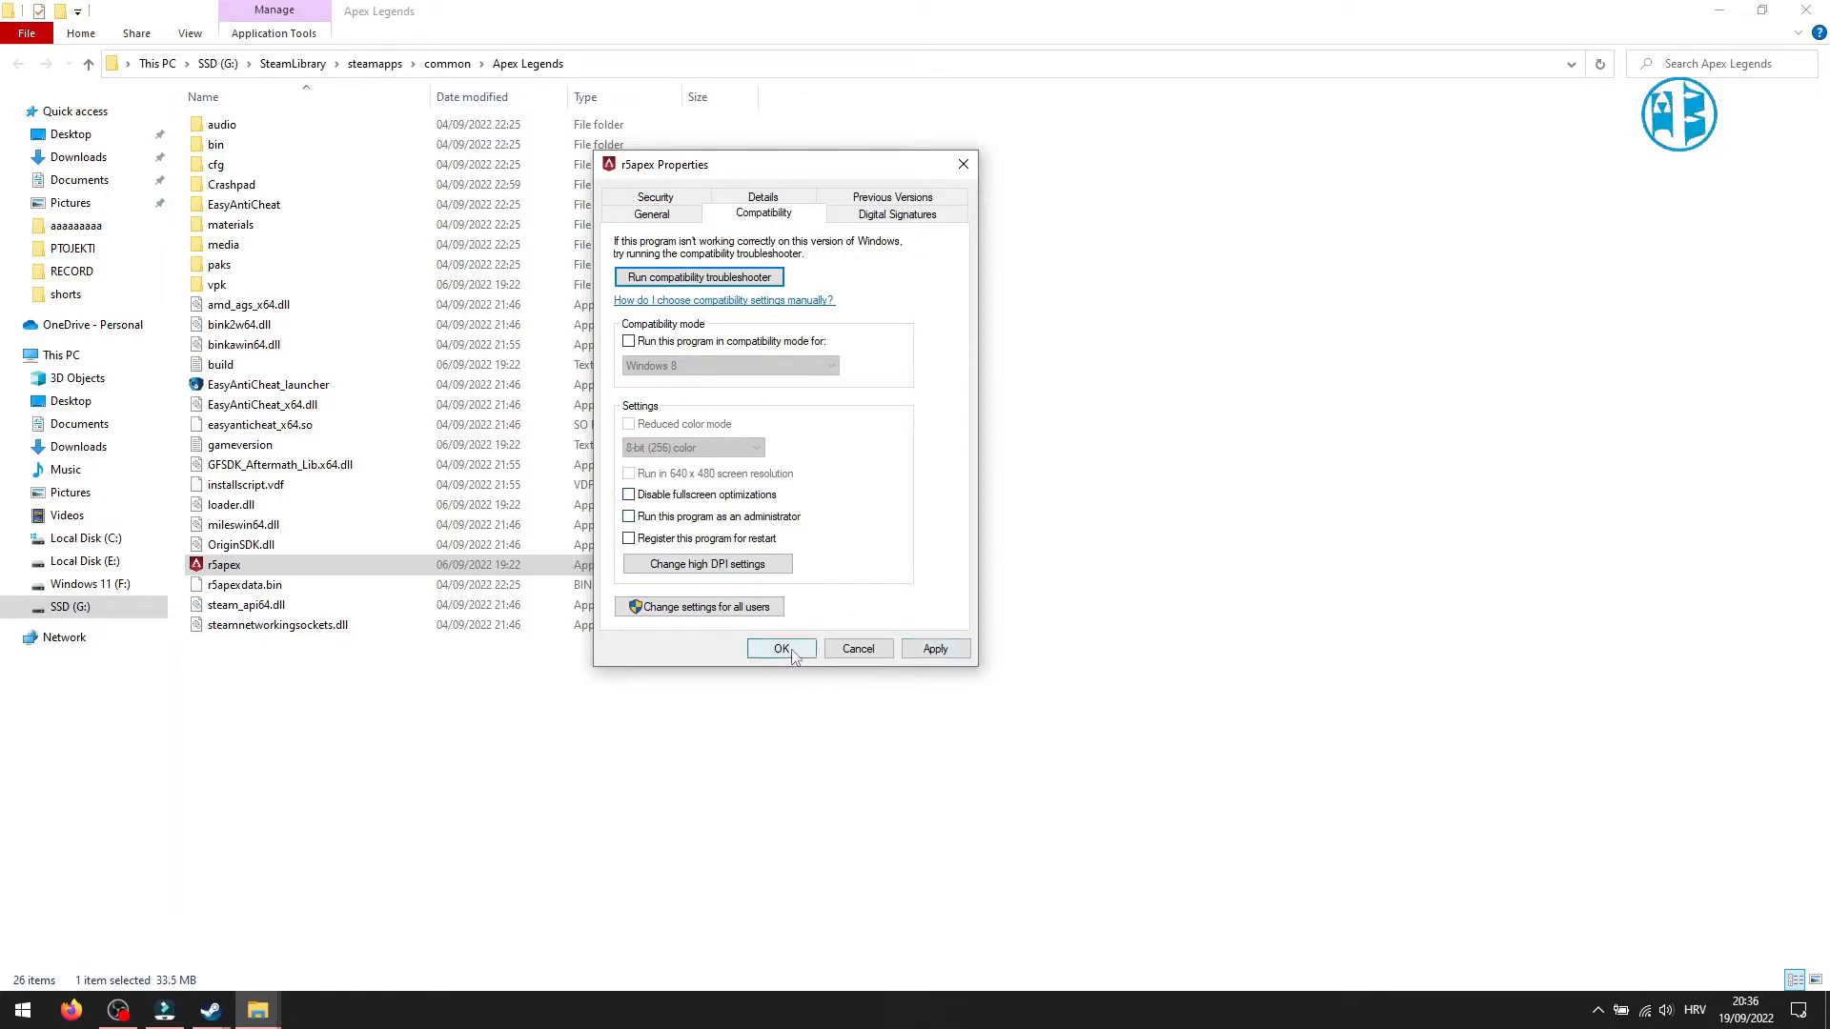
mouse_move(869, 540)
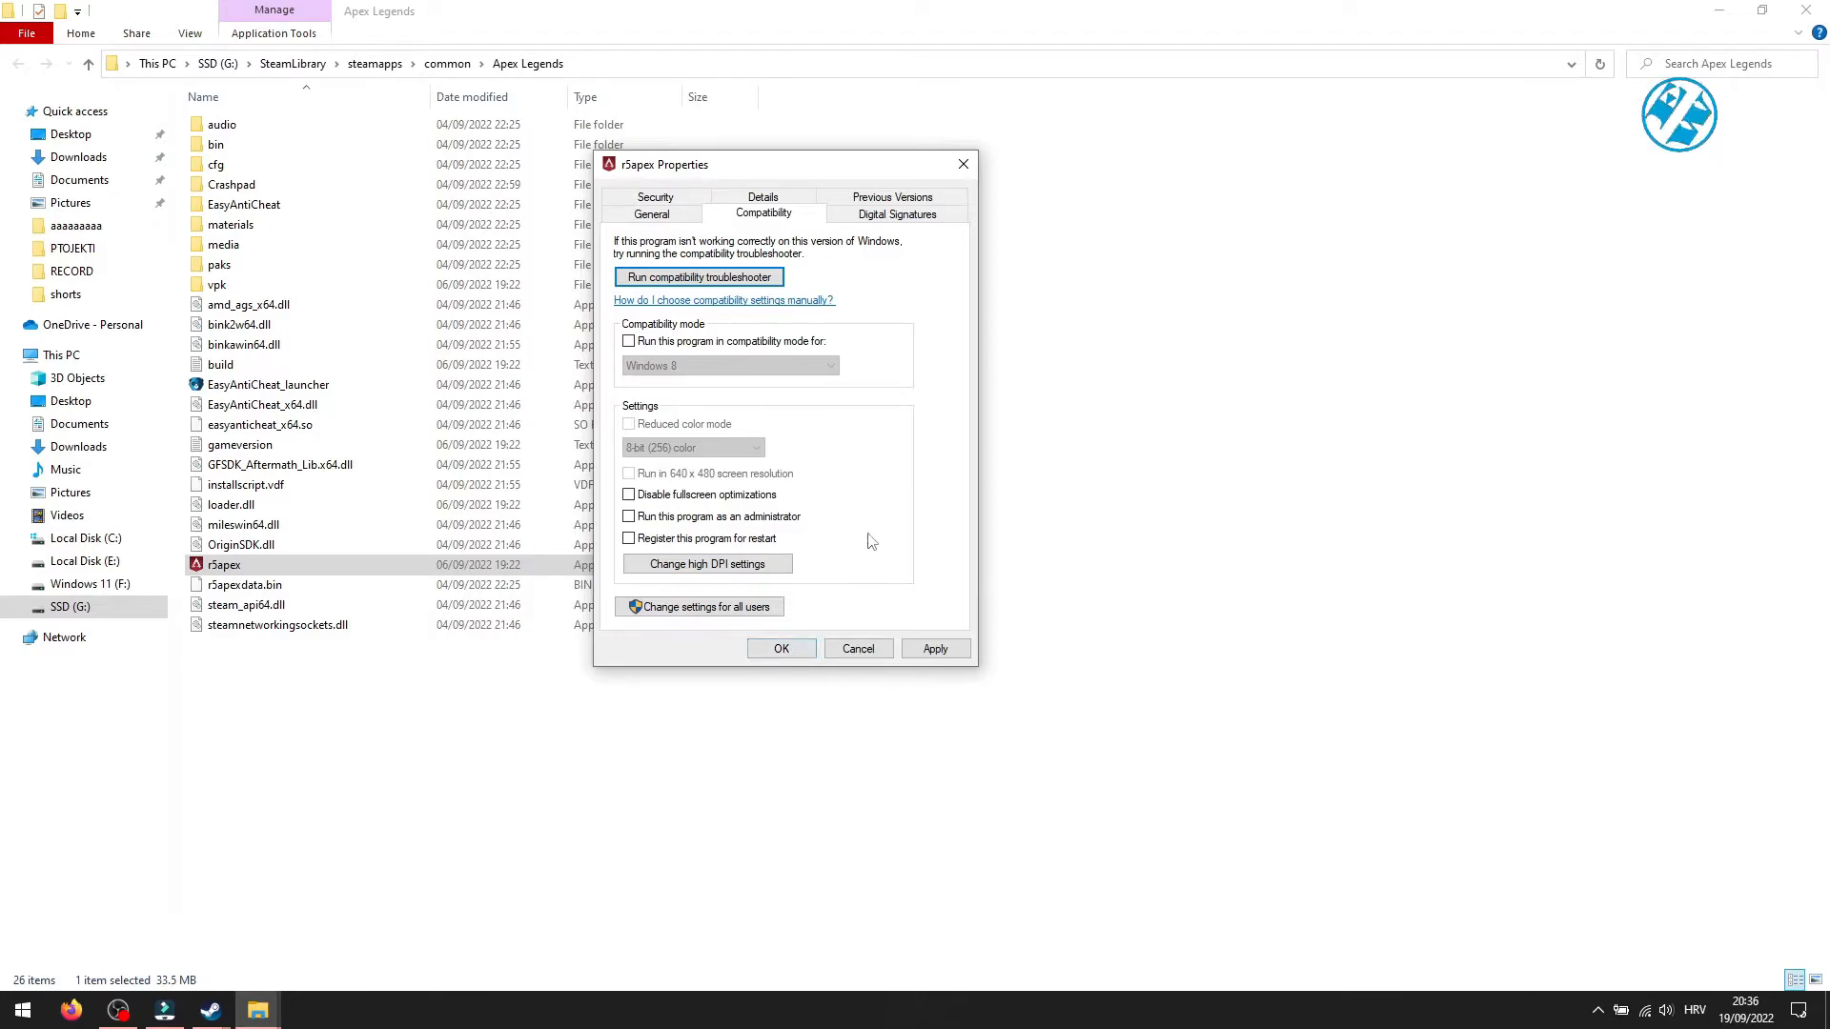
mouse_move(884, 539)
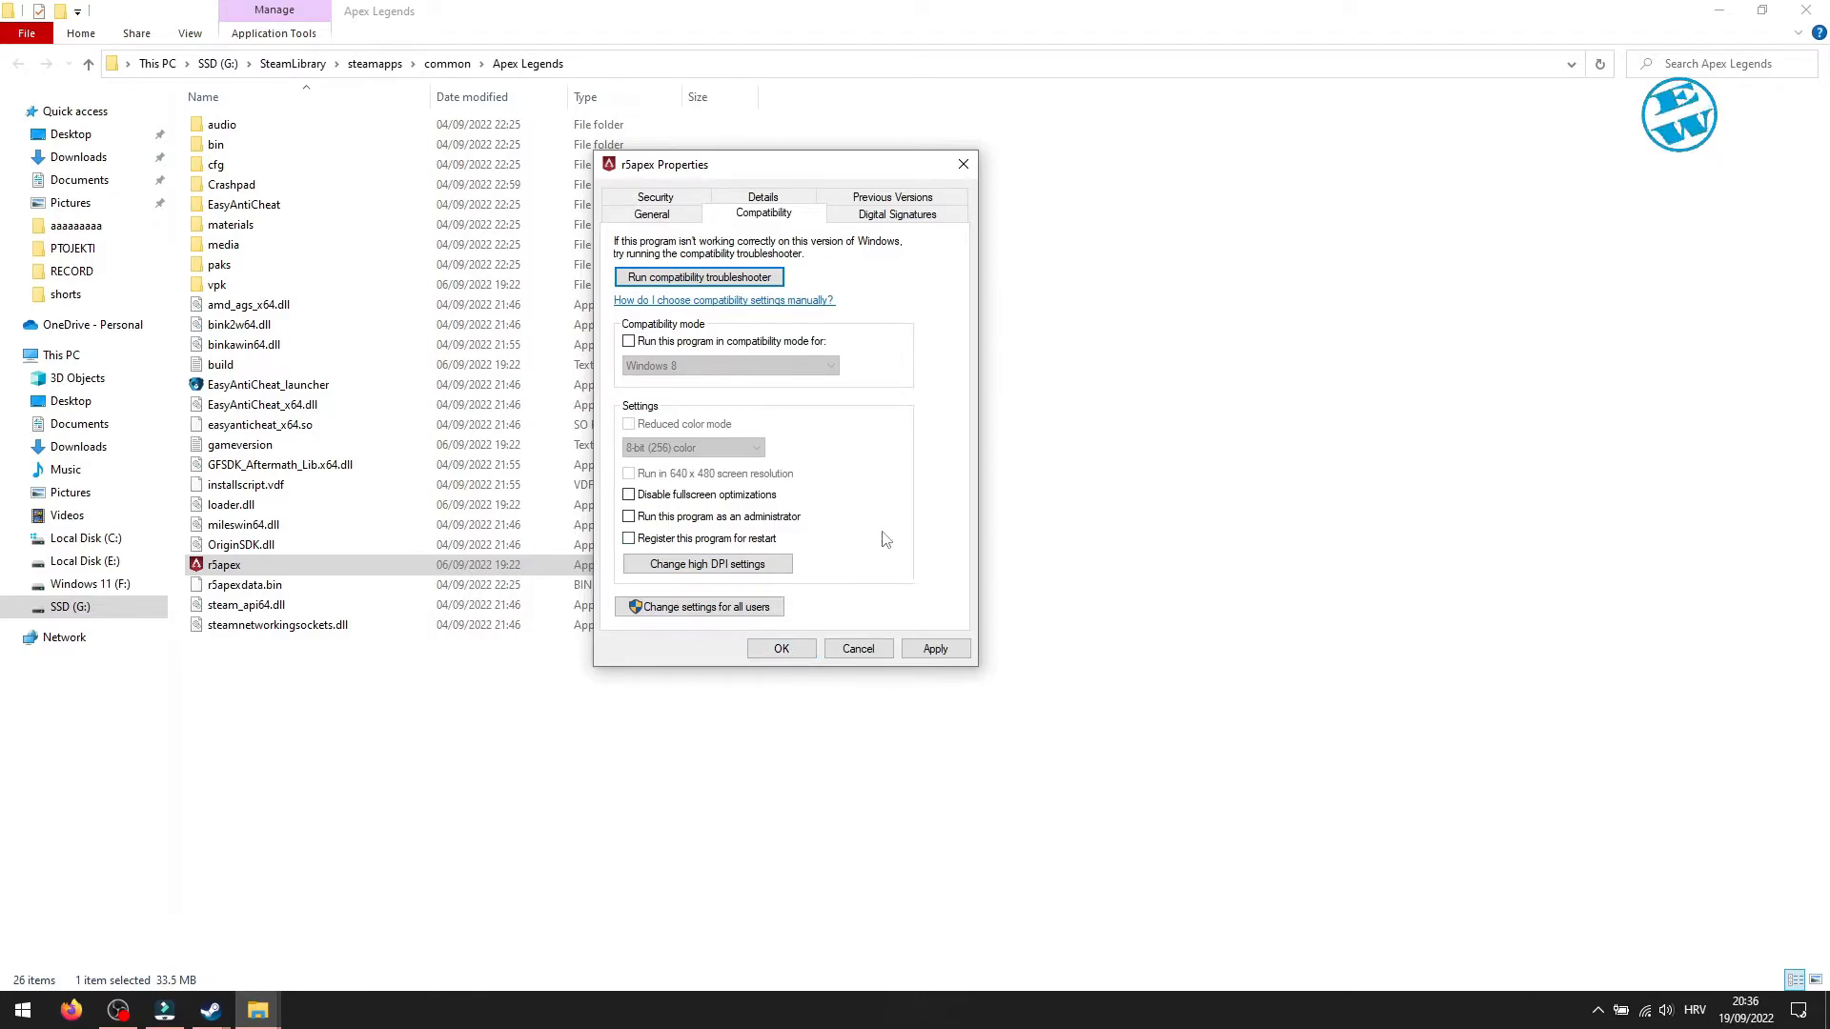
mouse_move(726, 488)
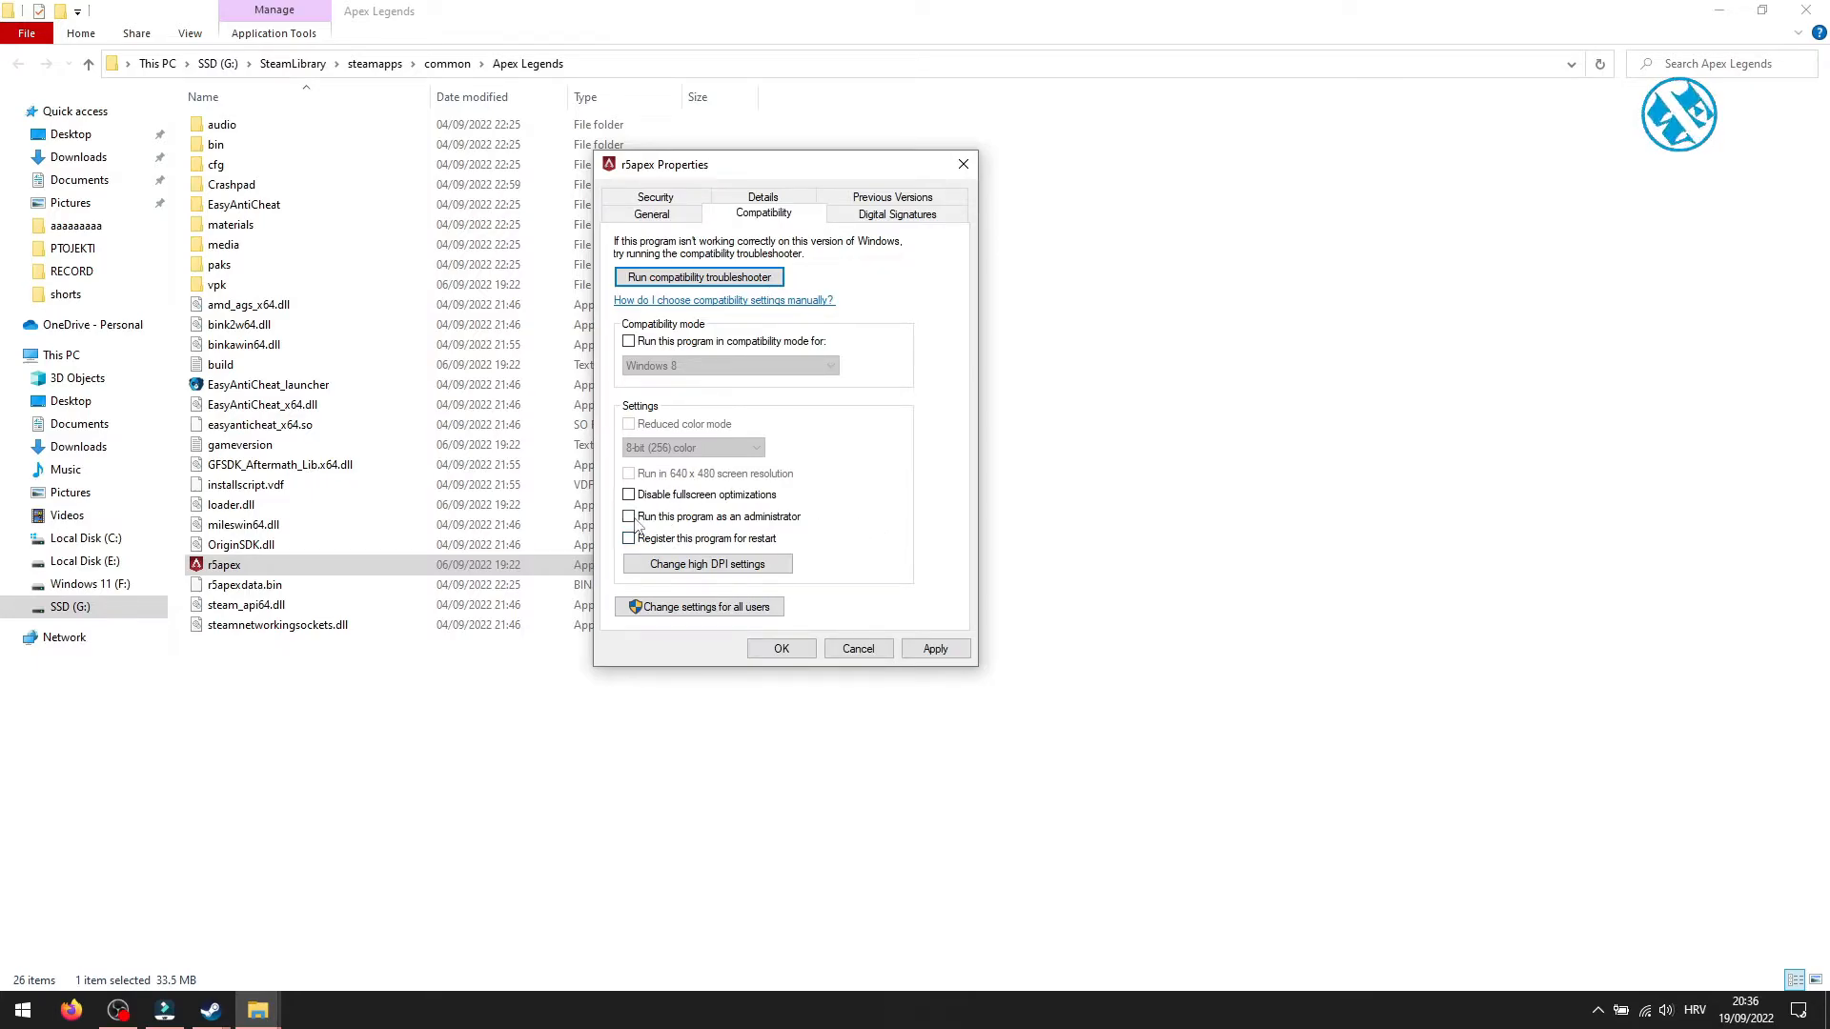
click(629, 516)
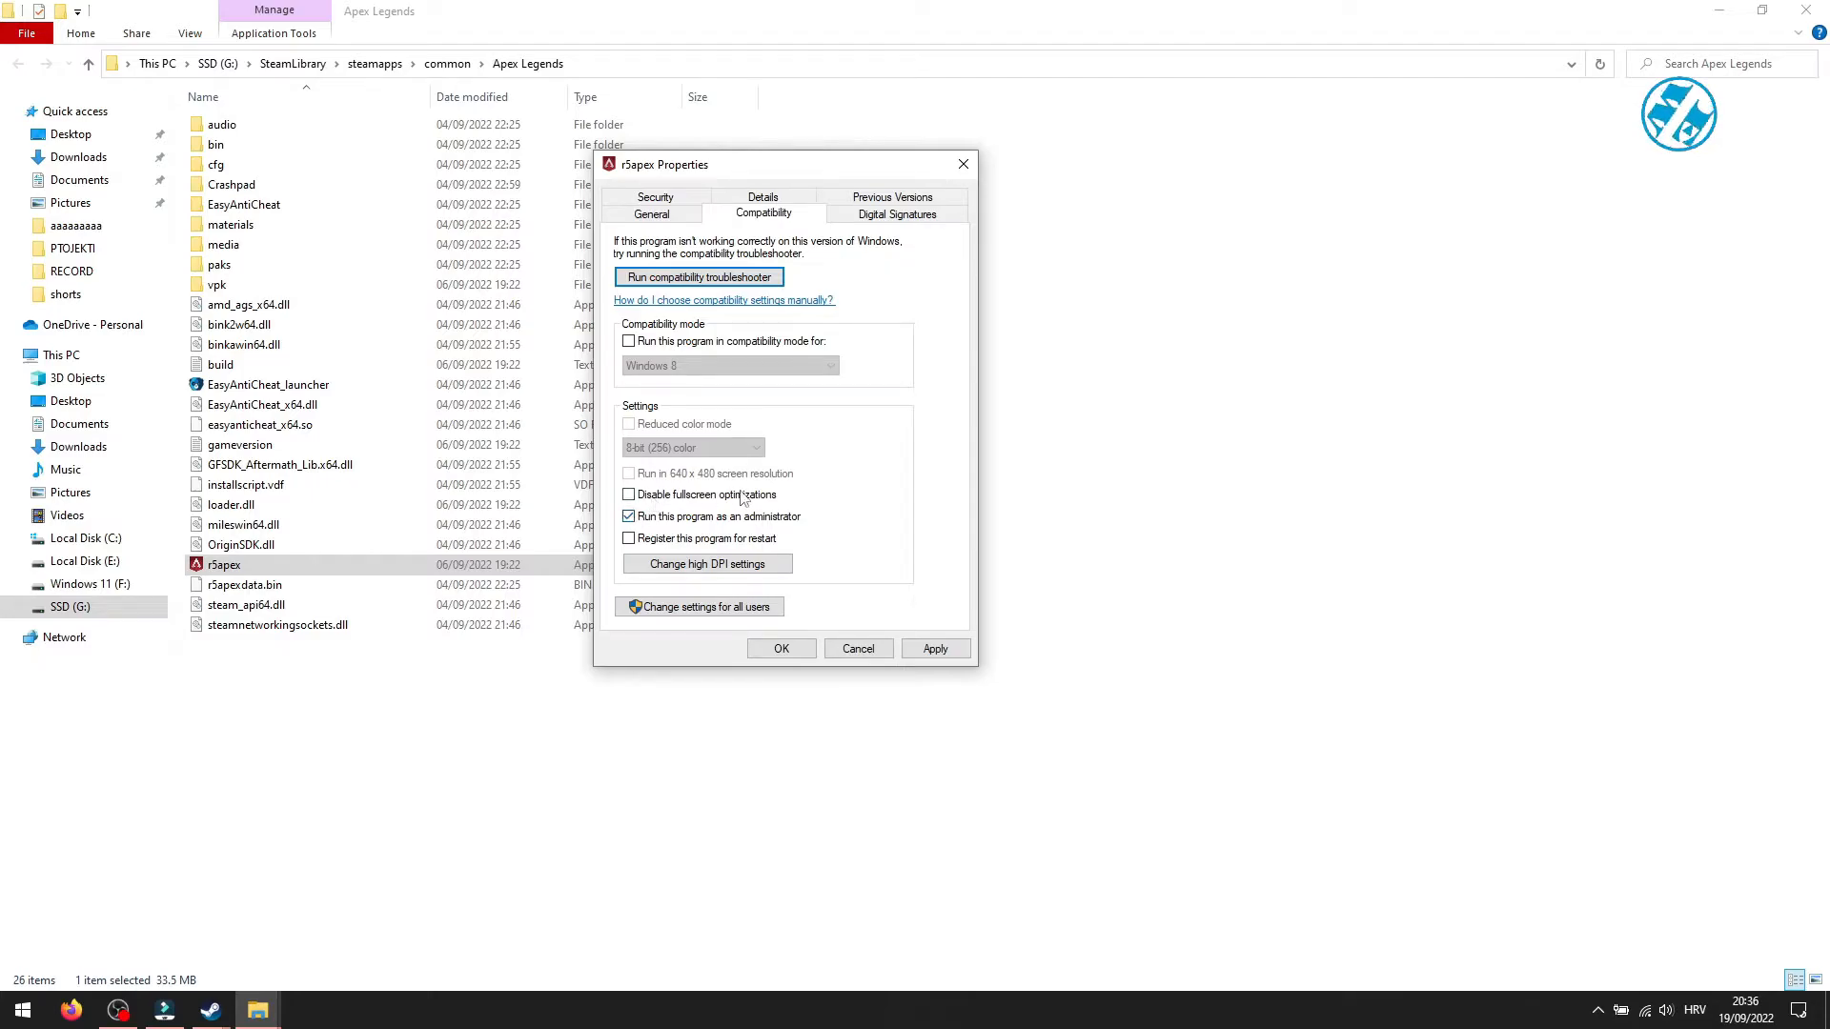
click(628, 494)
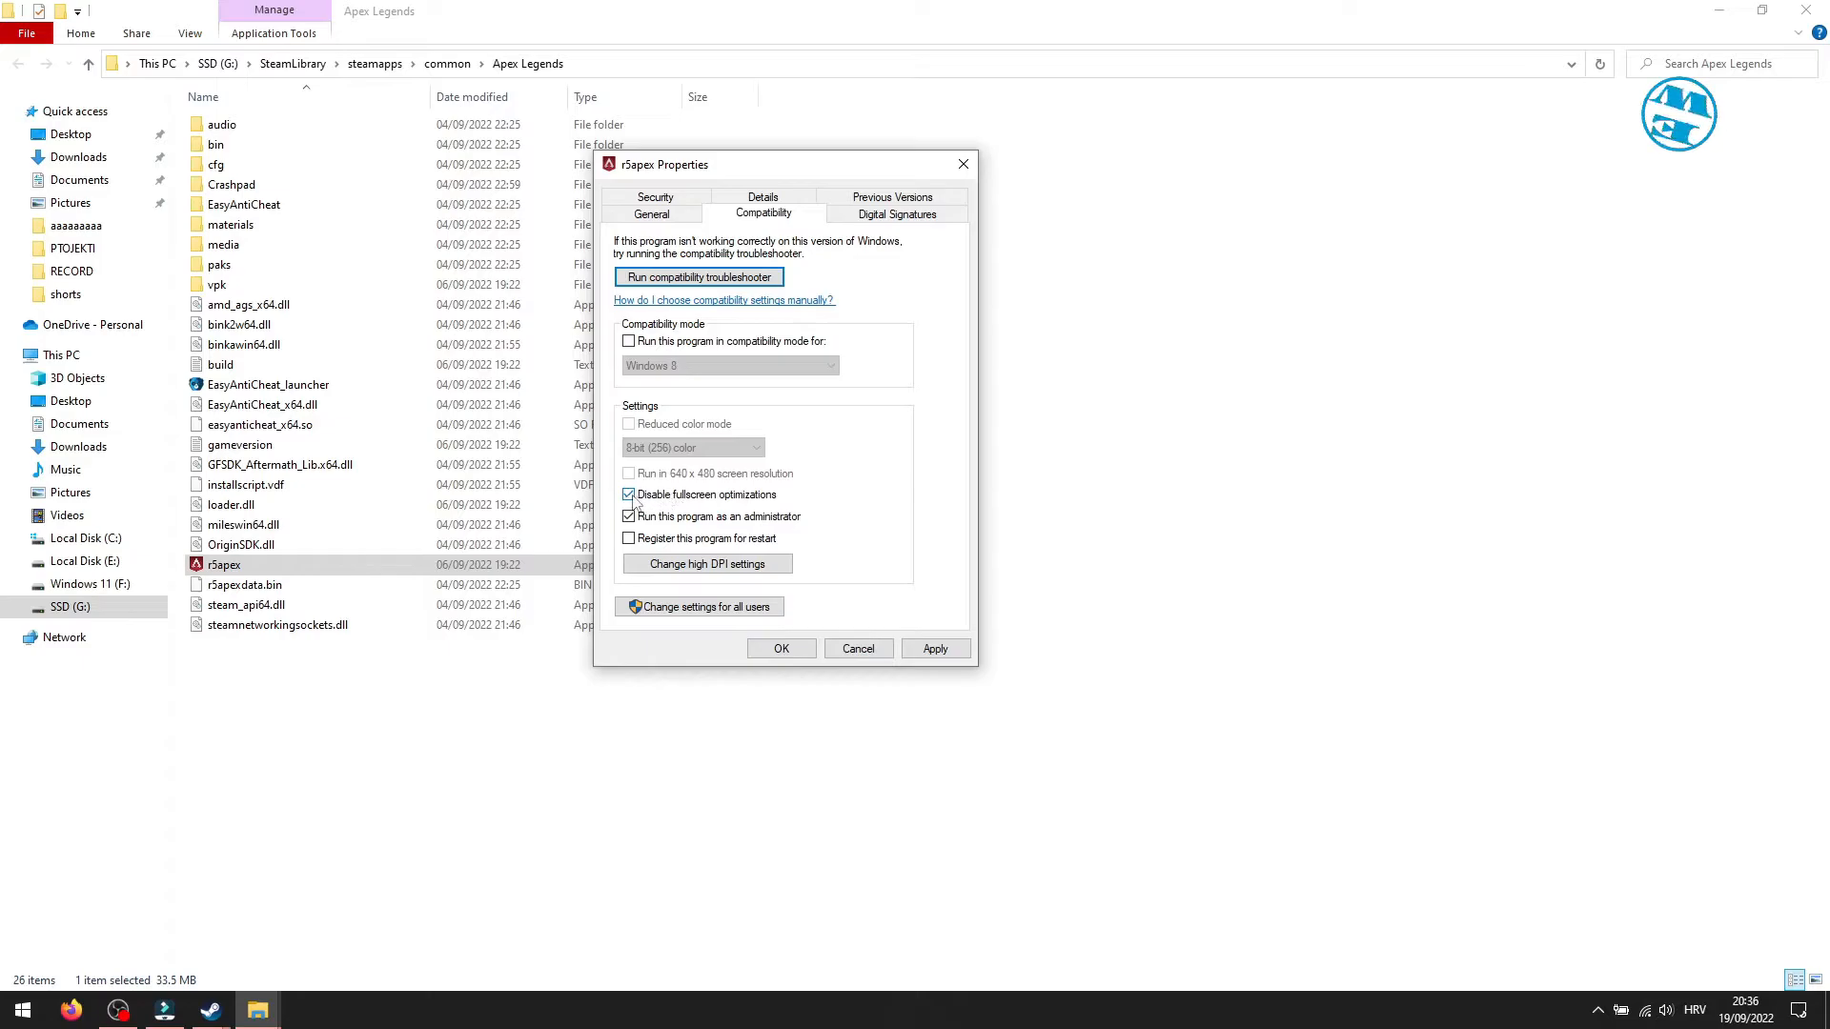
click(629, 494)
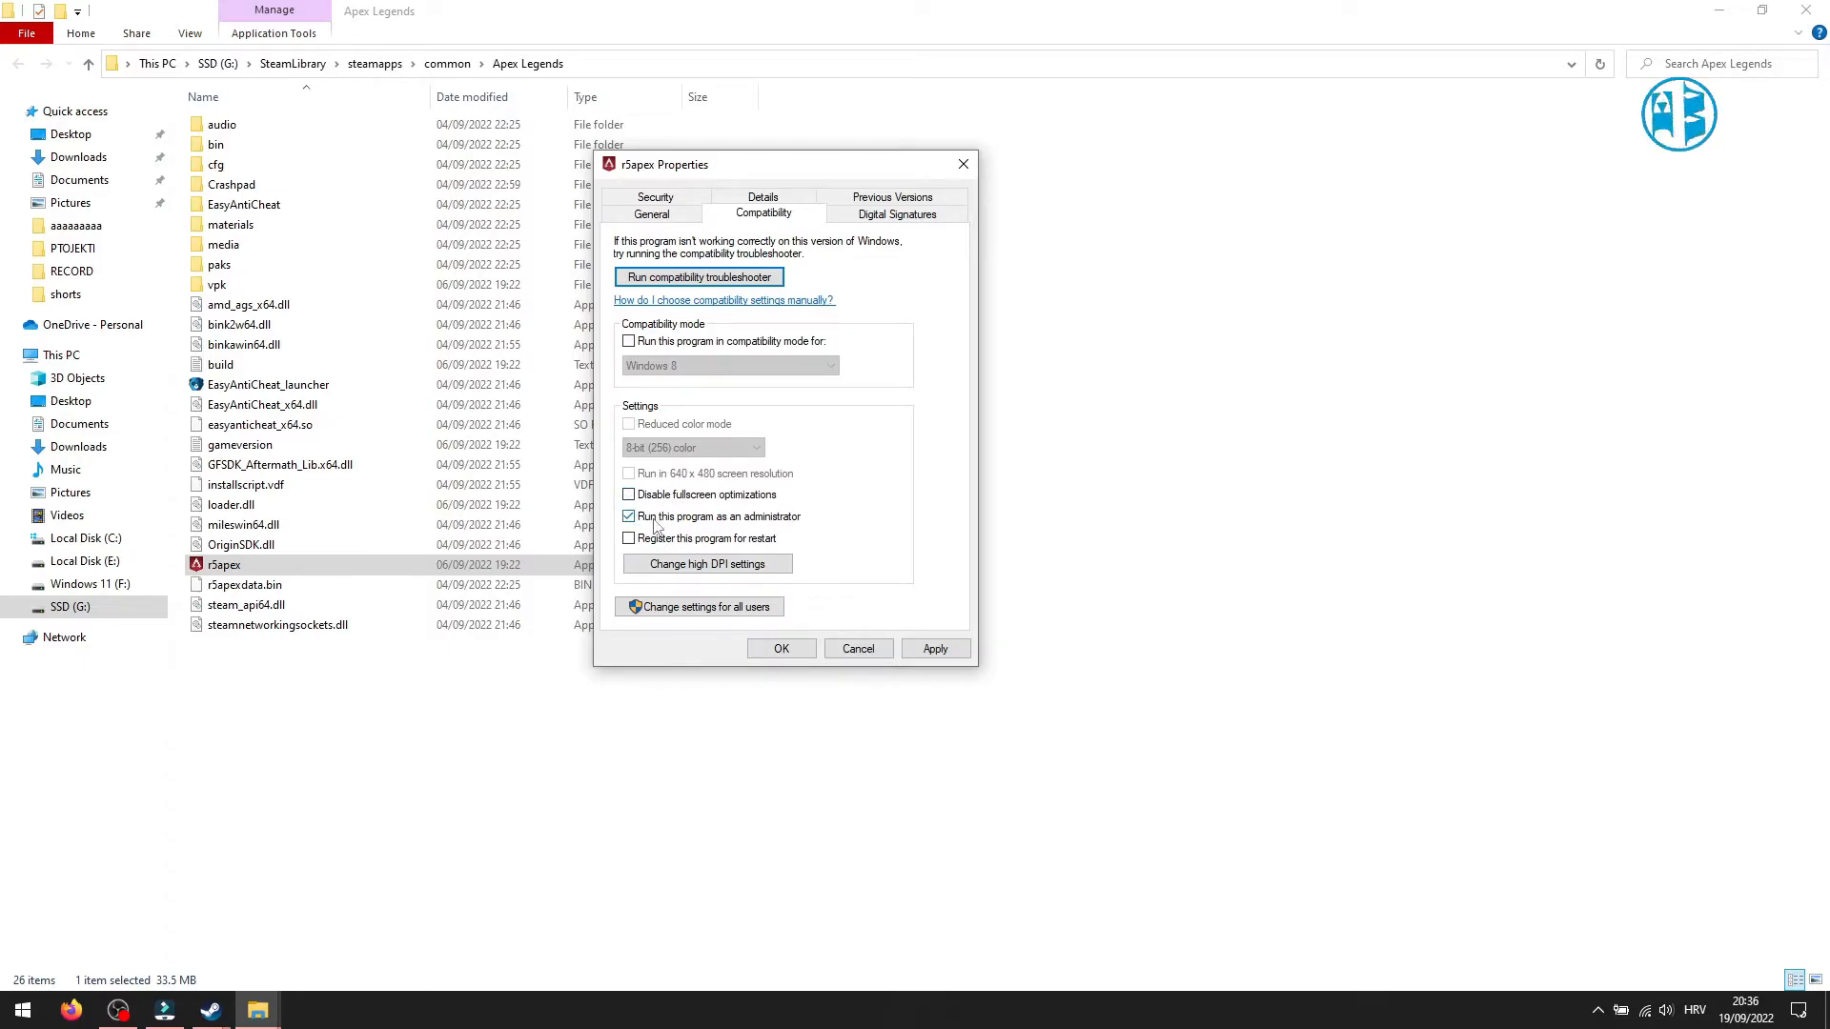
mouse_move(675, 520)
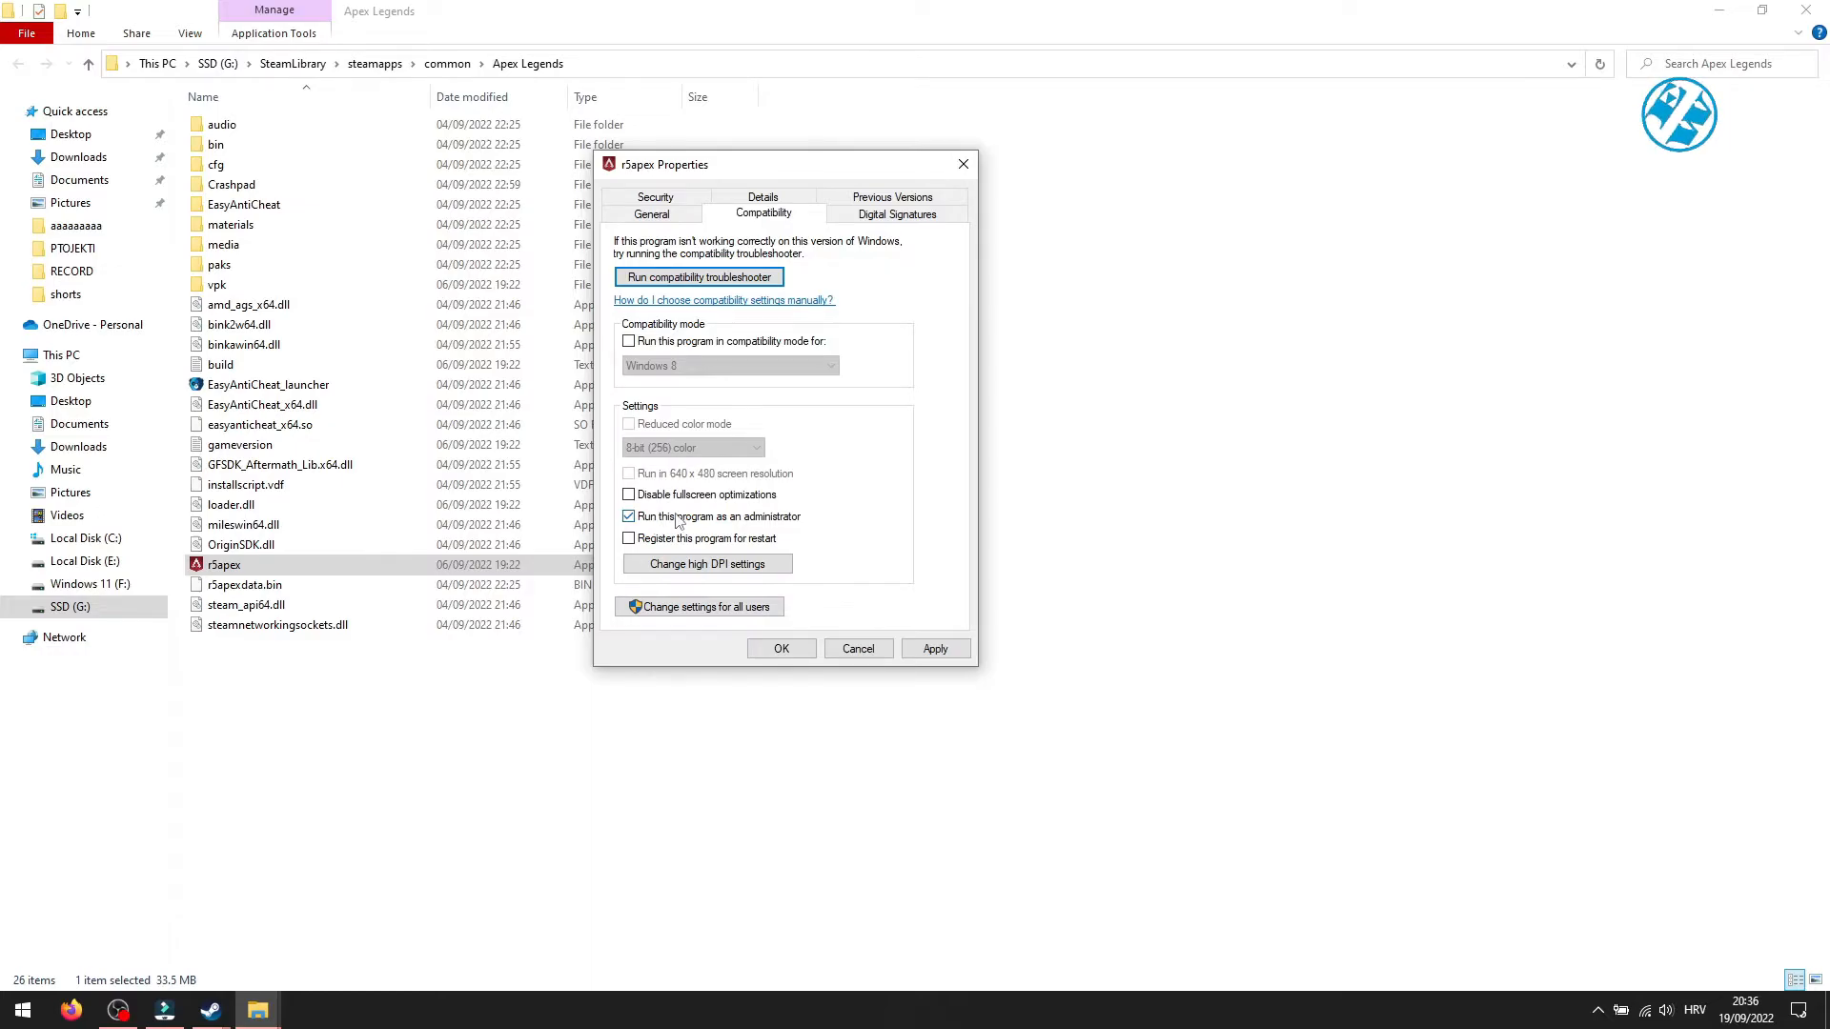
mouse_move(756, 532)
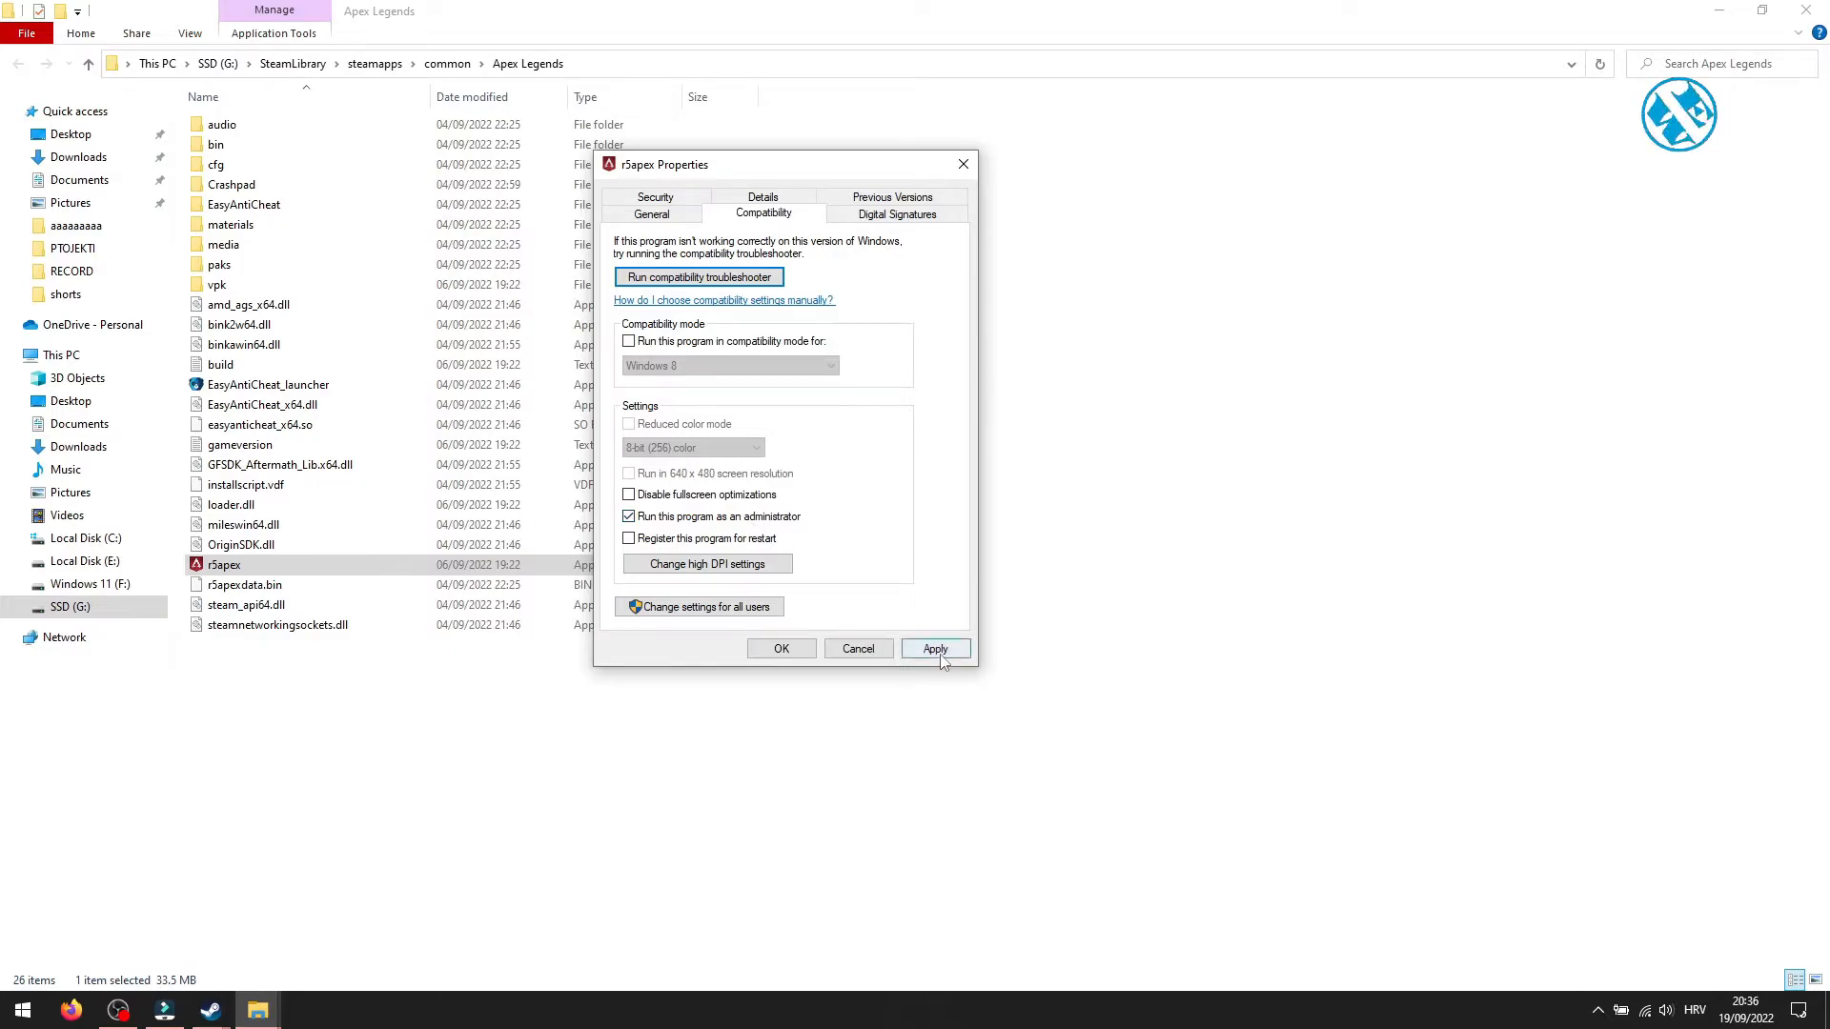
click(935, 648)
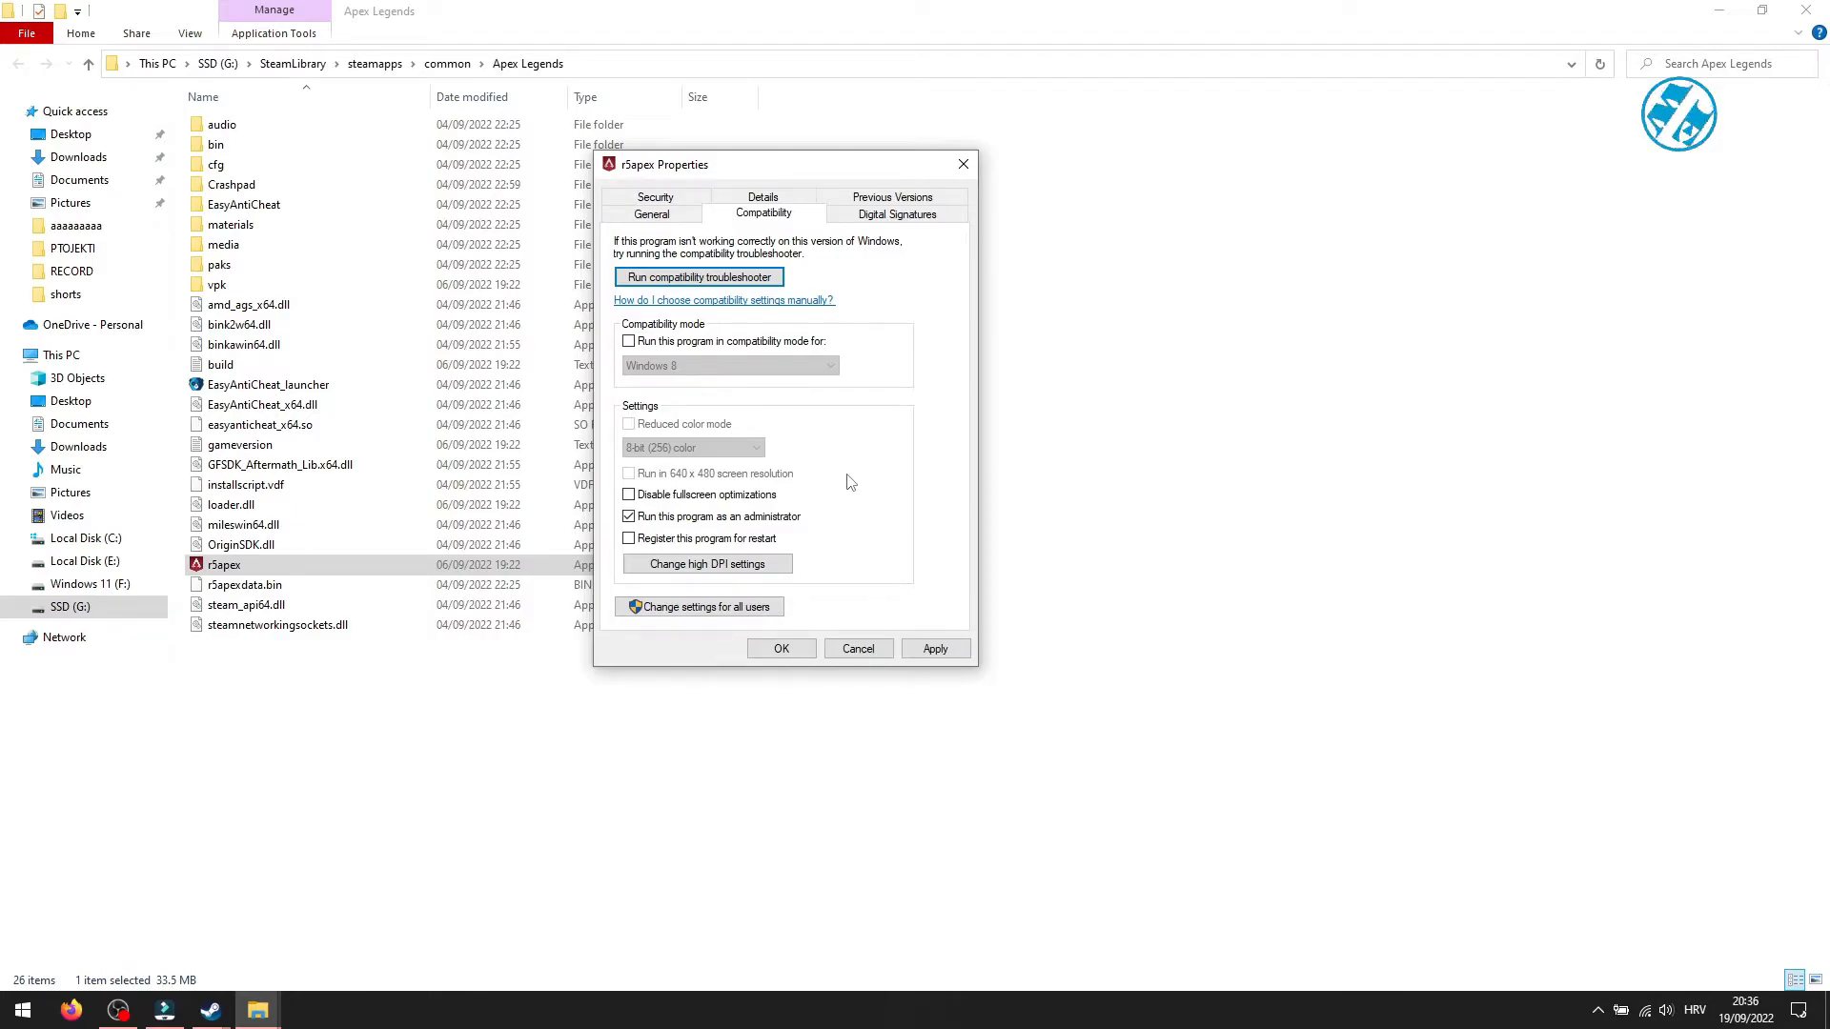
mouse_move(817, 455)
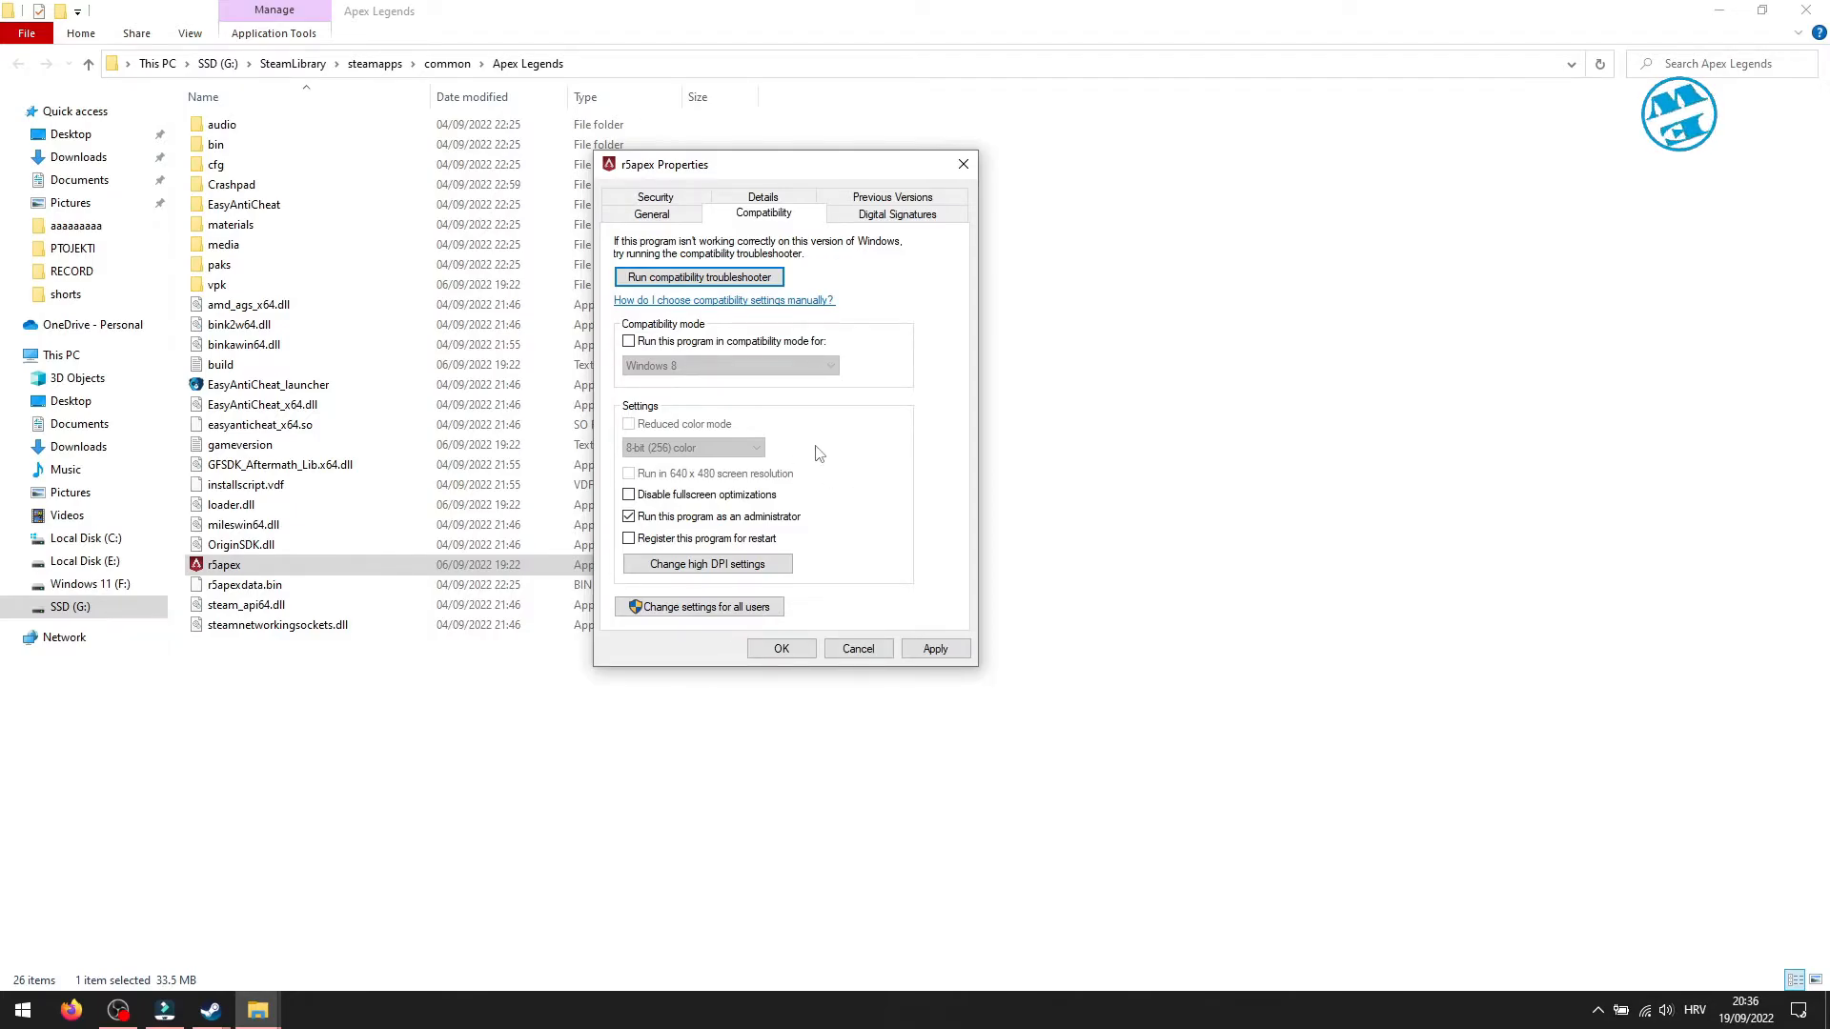
Uncheck Run as administrator, try Windows 8 compatibility mode, and confirm with OK
click(629, 516)
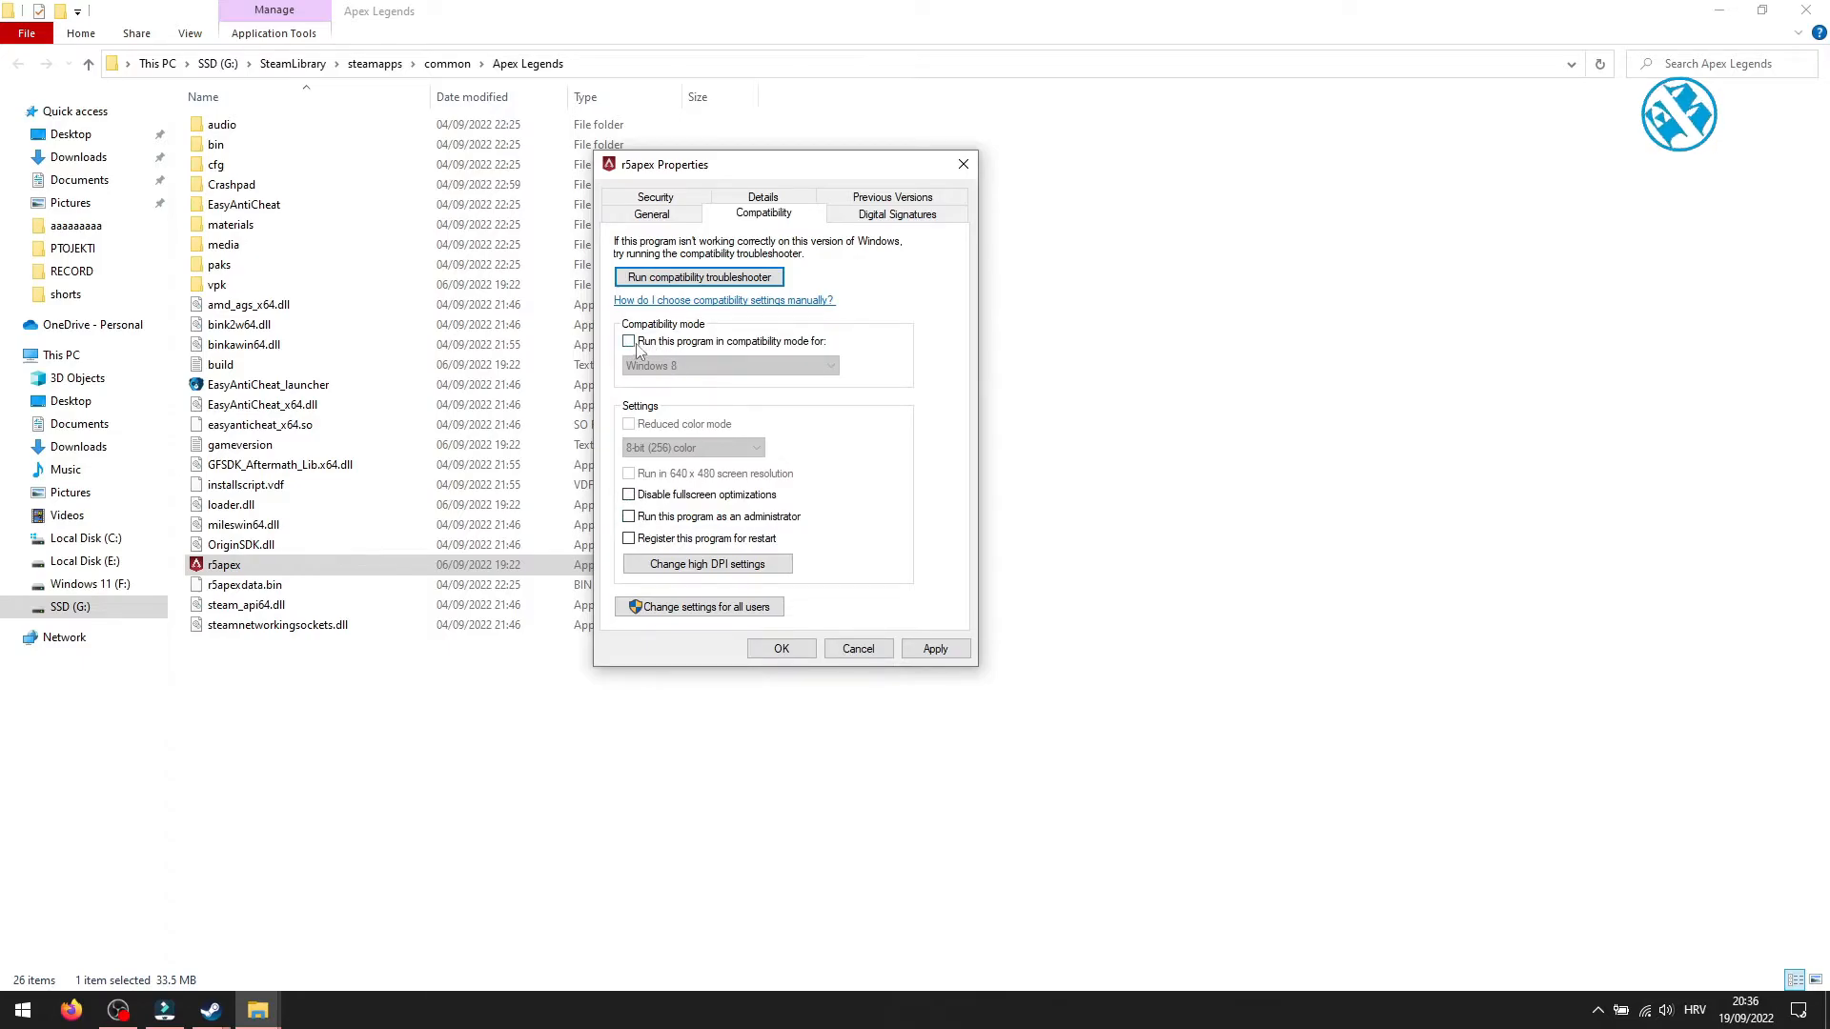
click(628, 341)
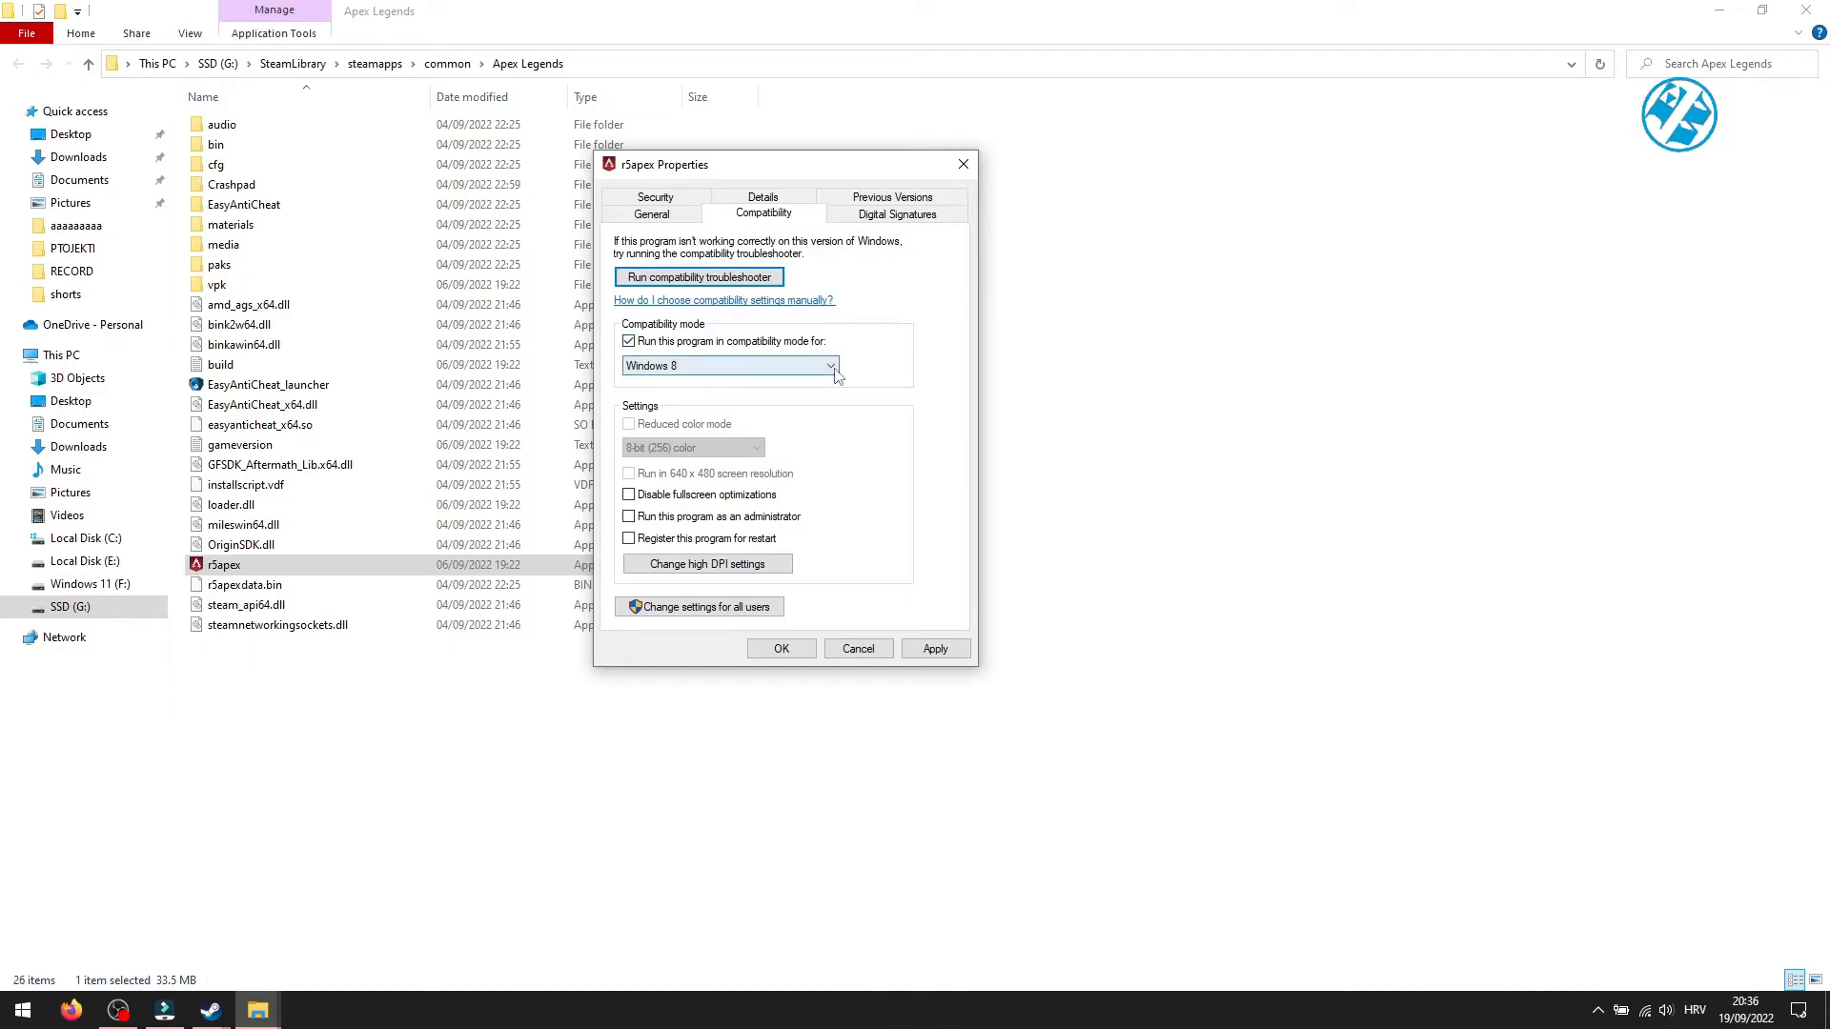
click(830, 365)
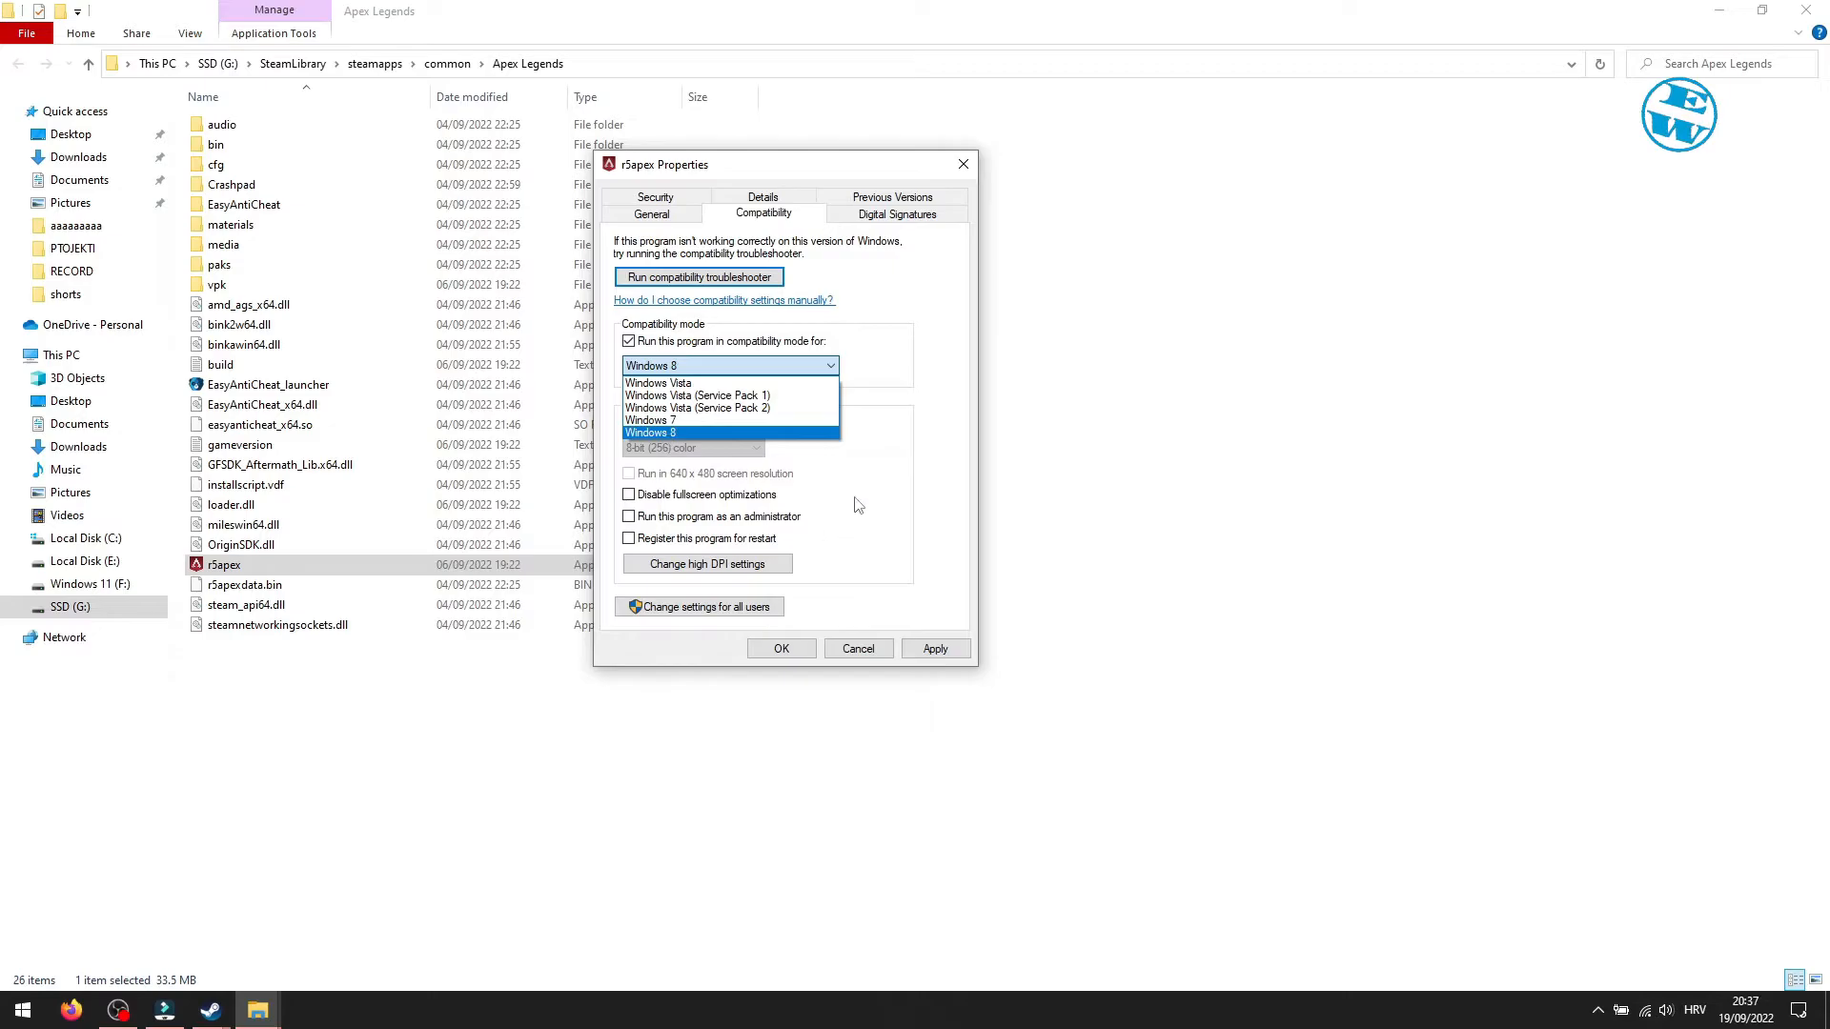
click(652, 433)
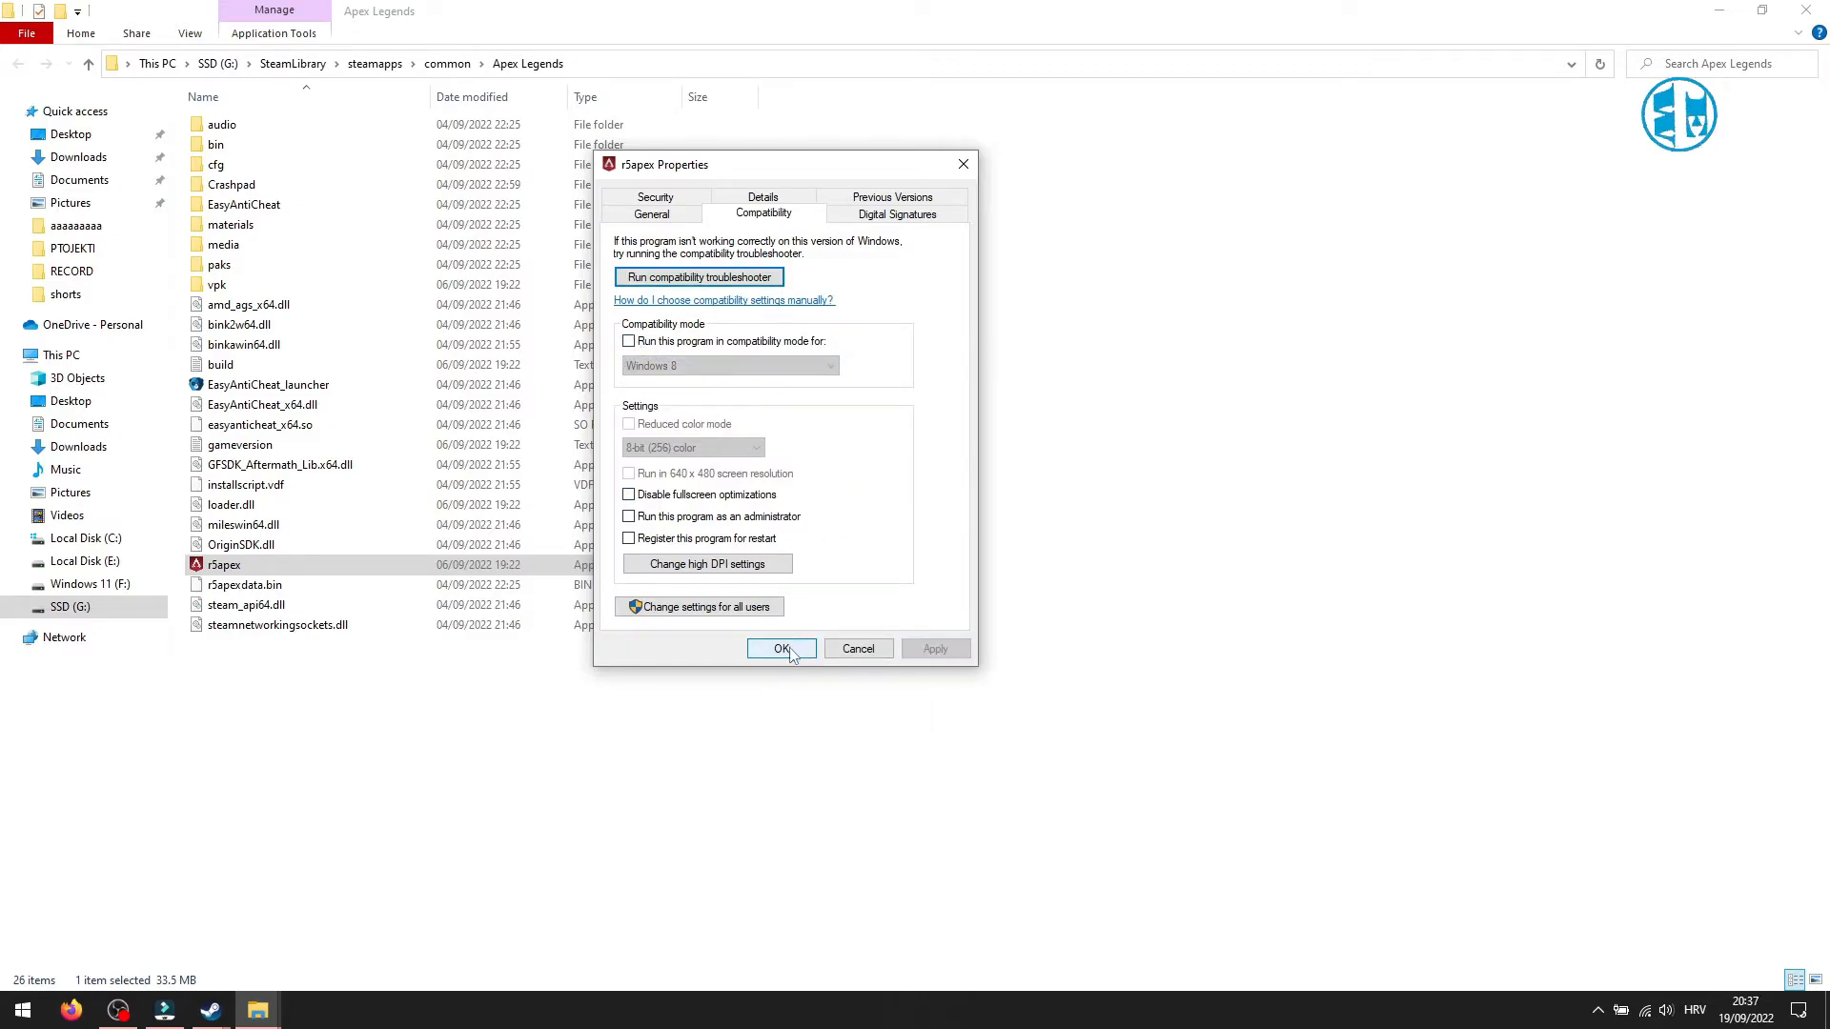
click(781, 648)
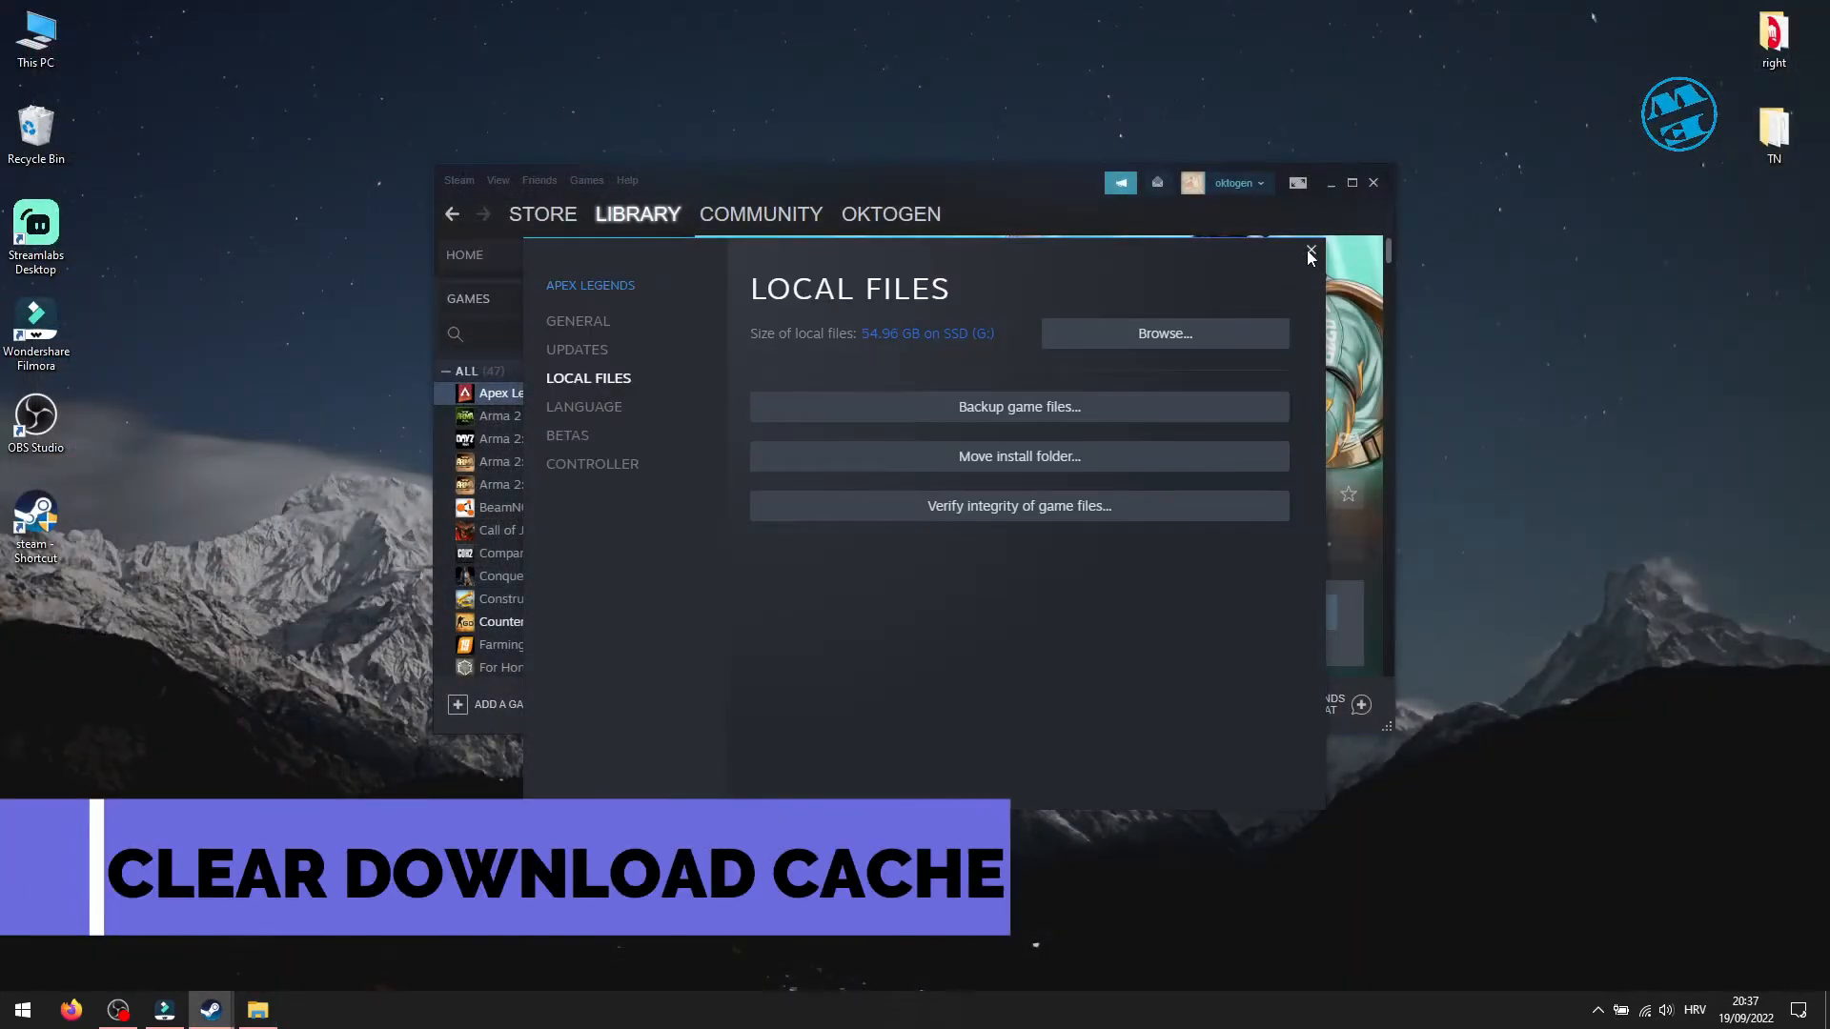
Close the Local Files properties and clear the download cache in Steam Settings > Downloads
click(1309, 253)
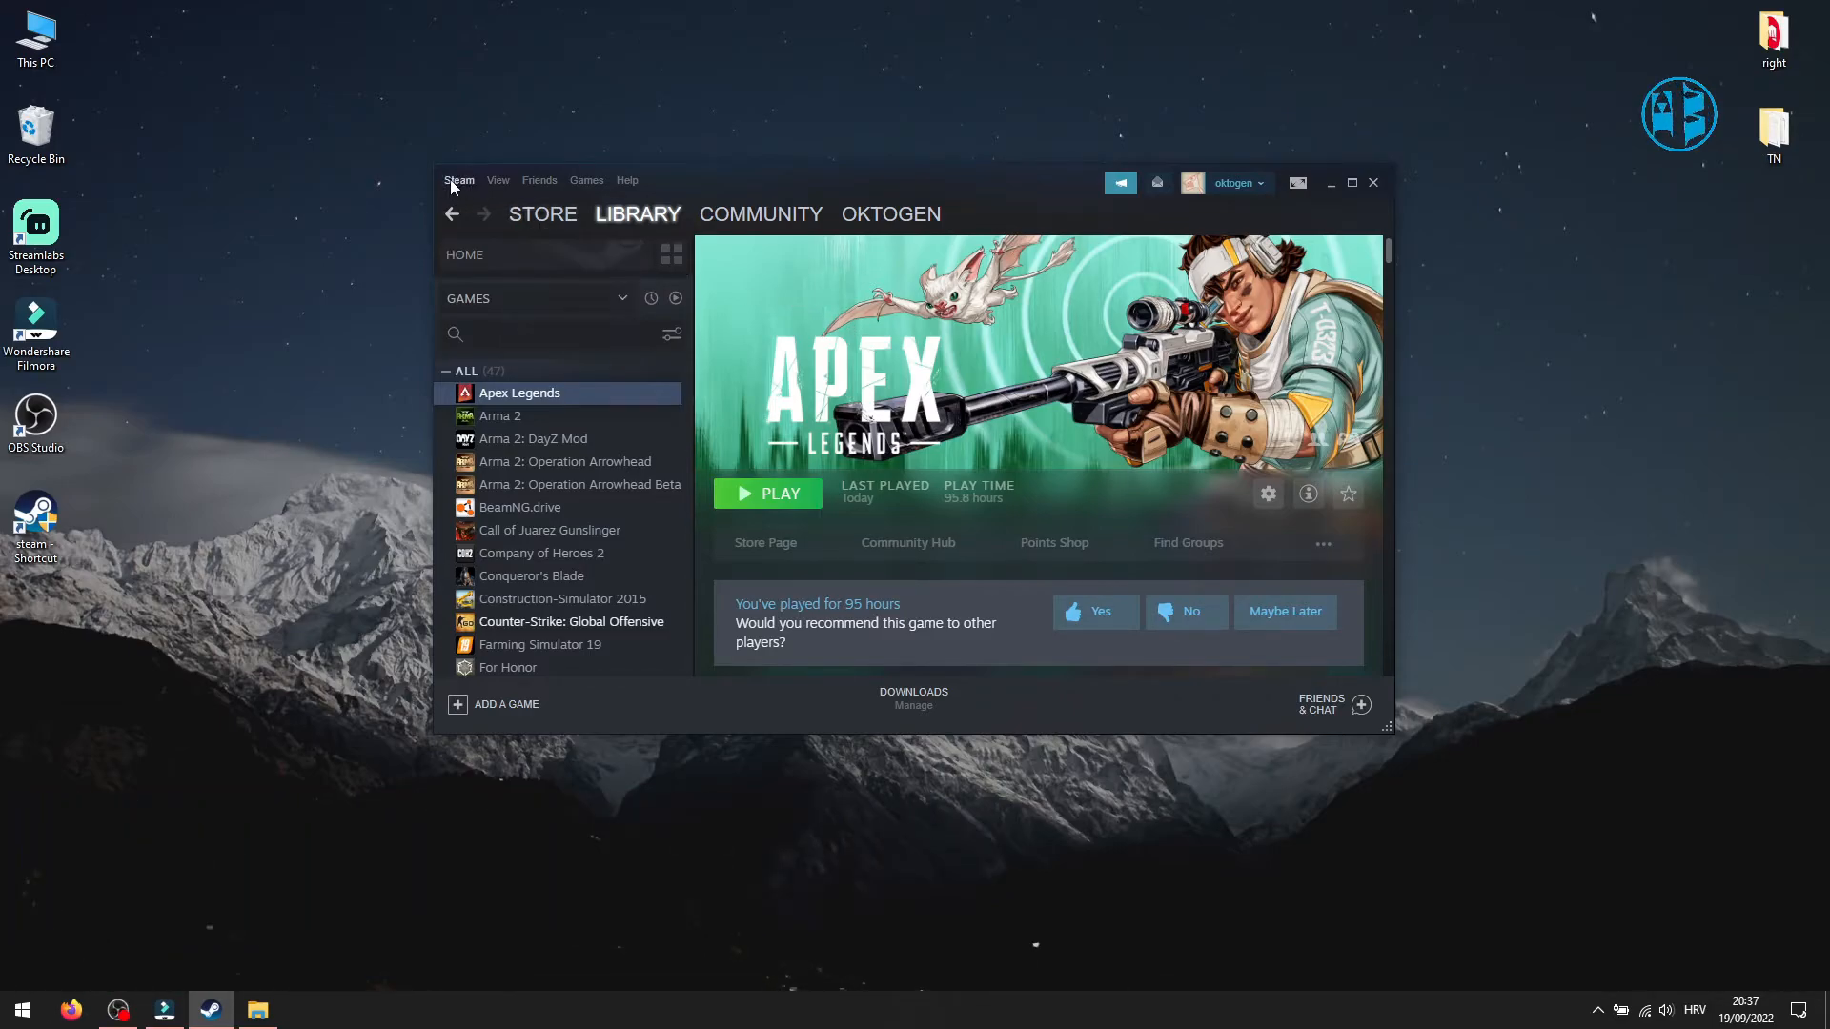
click(459, 180)
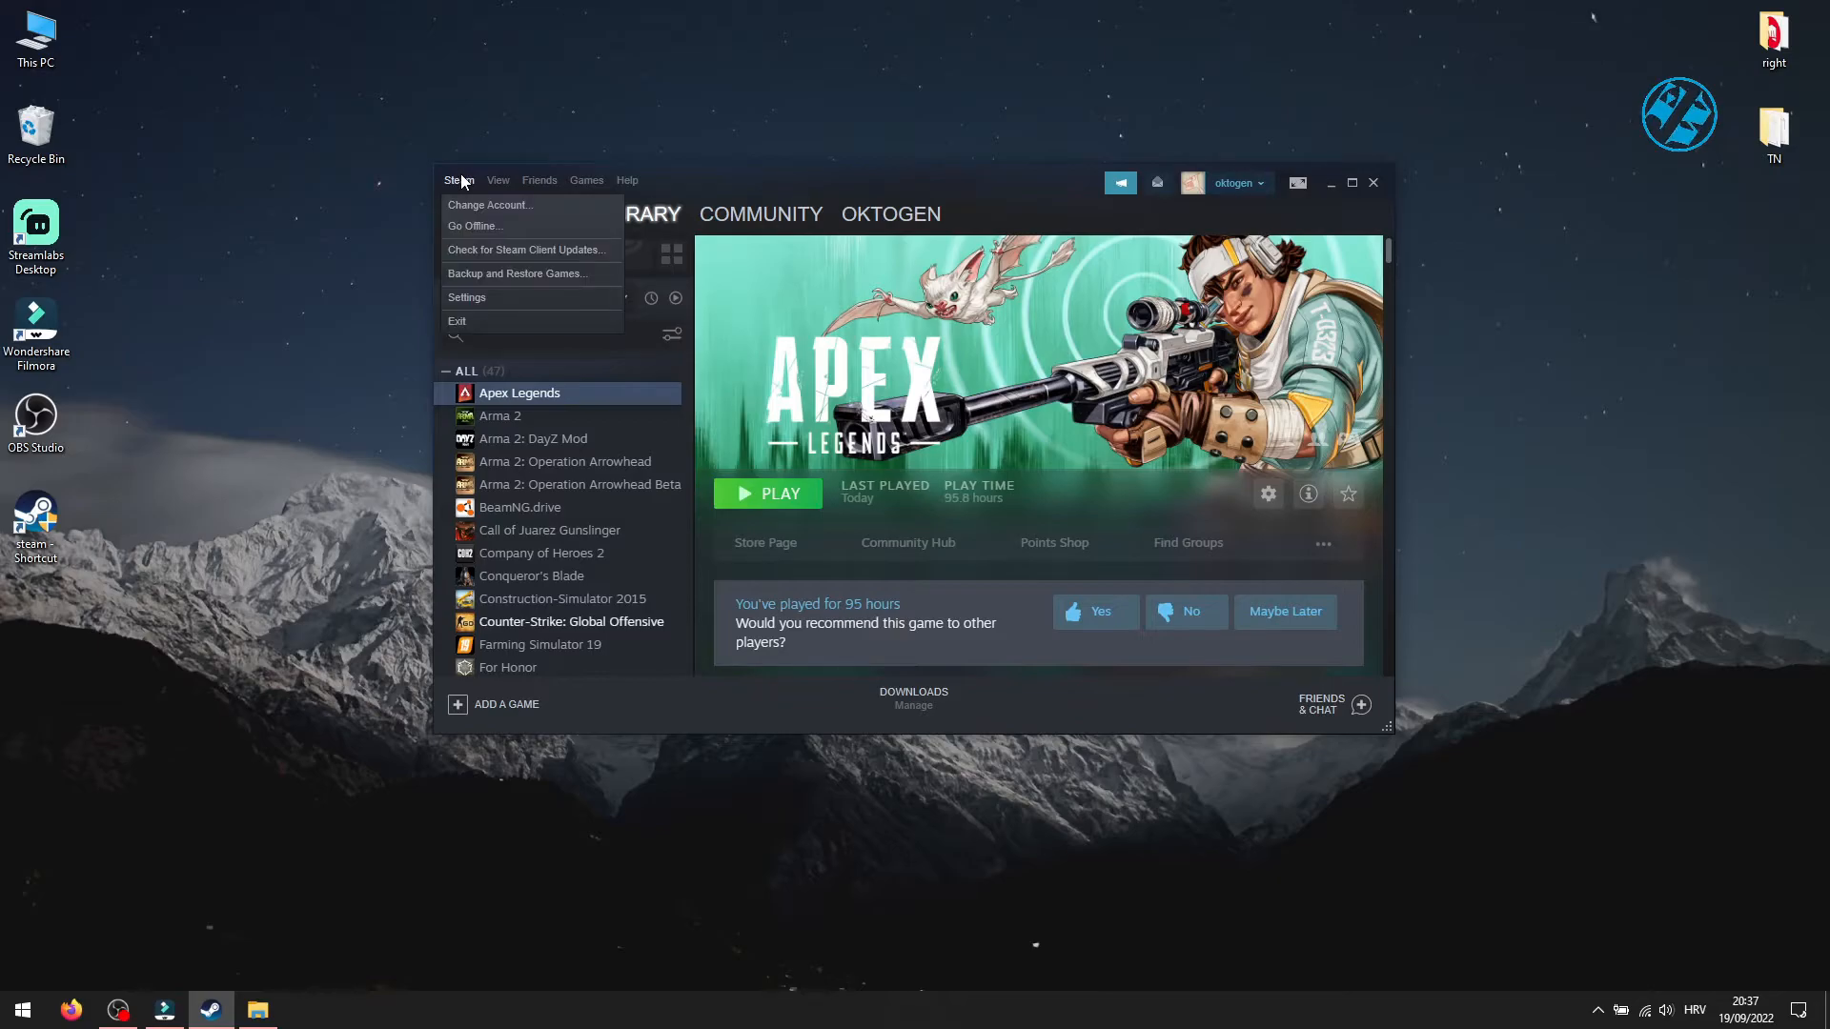
click(466, 298)
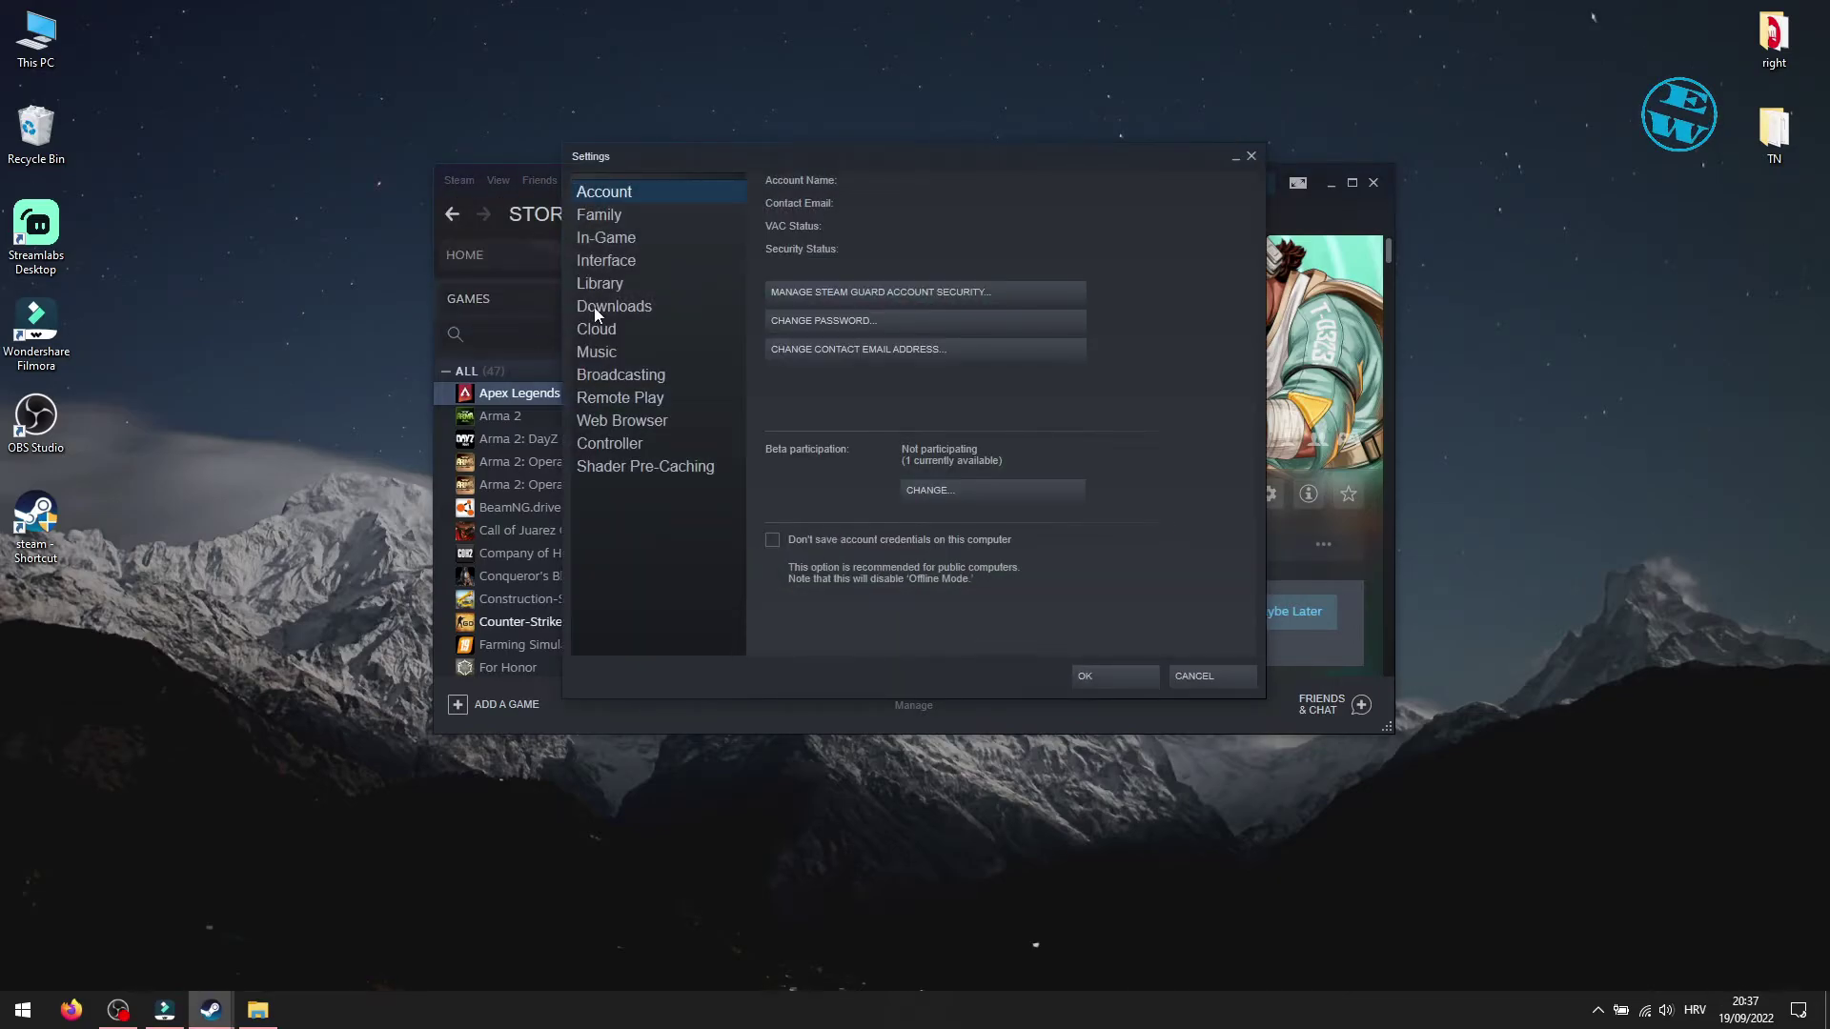
click(613, 306)
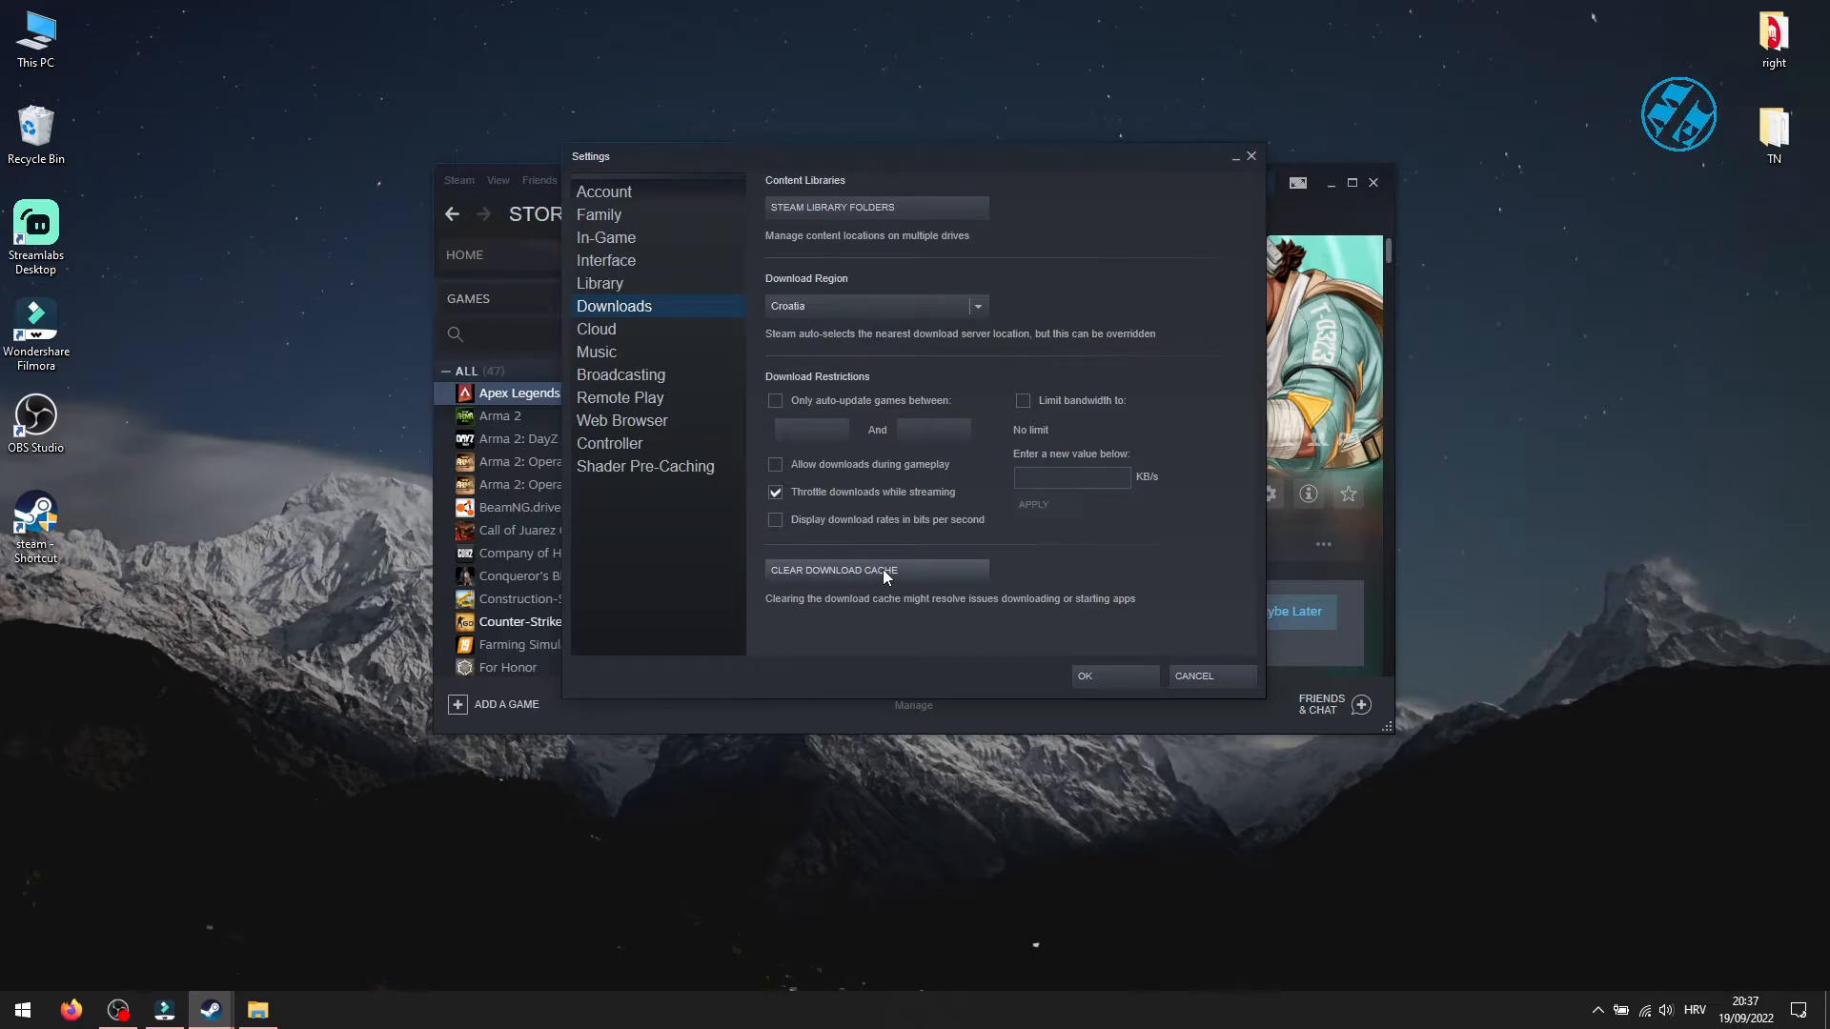
click(831, 571)
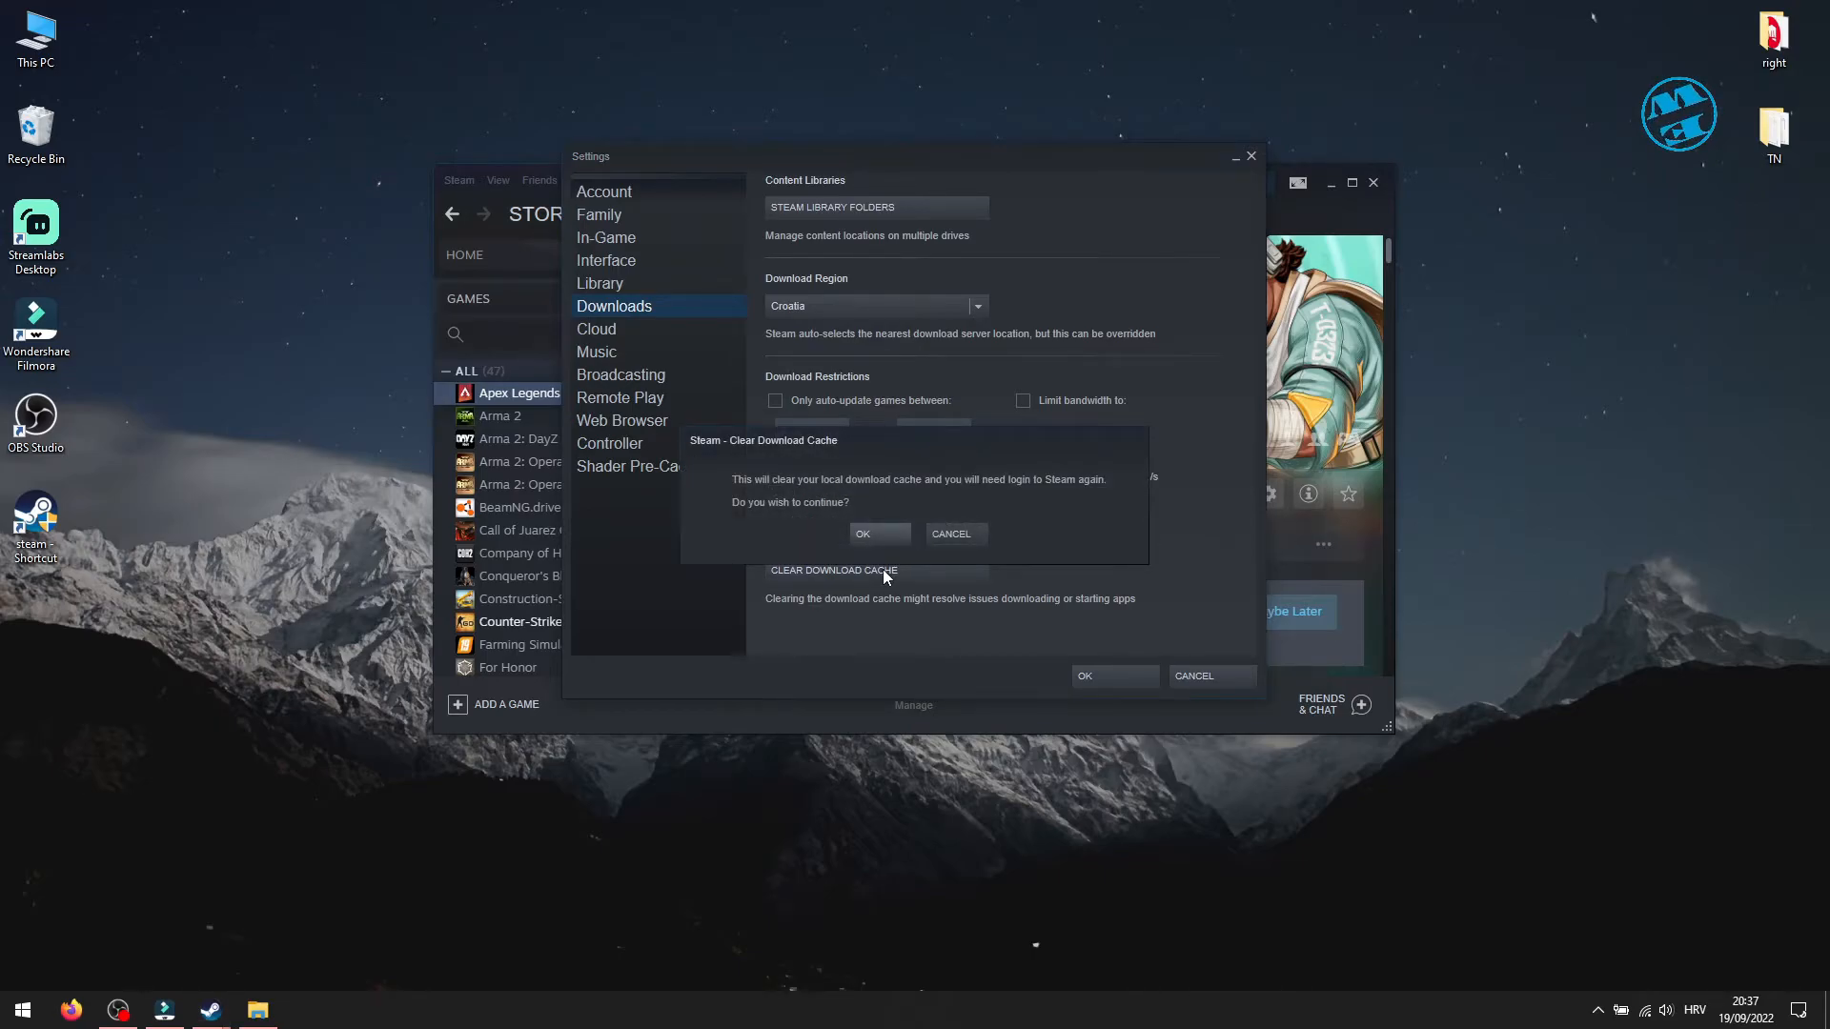
mouse_move(945, 490)
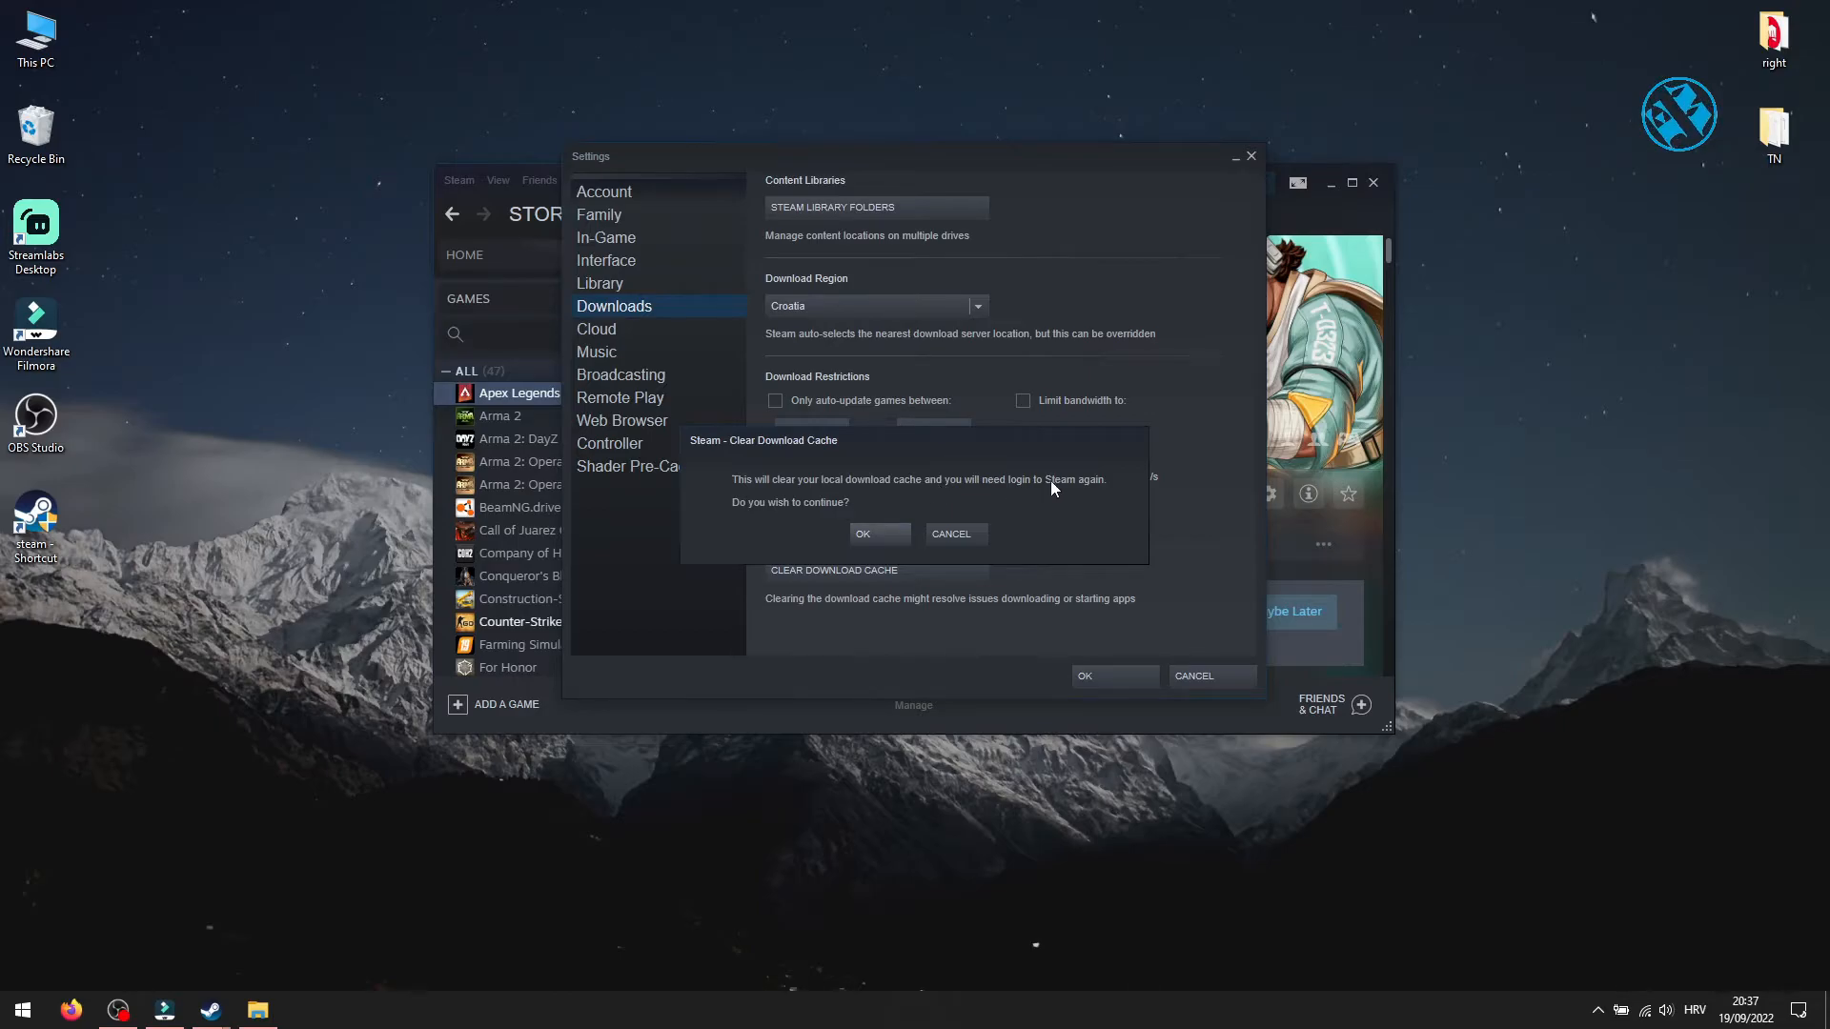
mouse_move(864, 535)
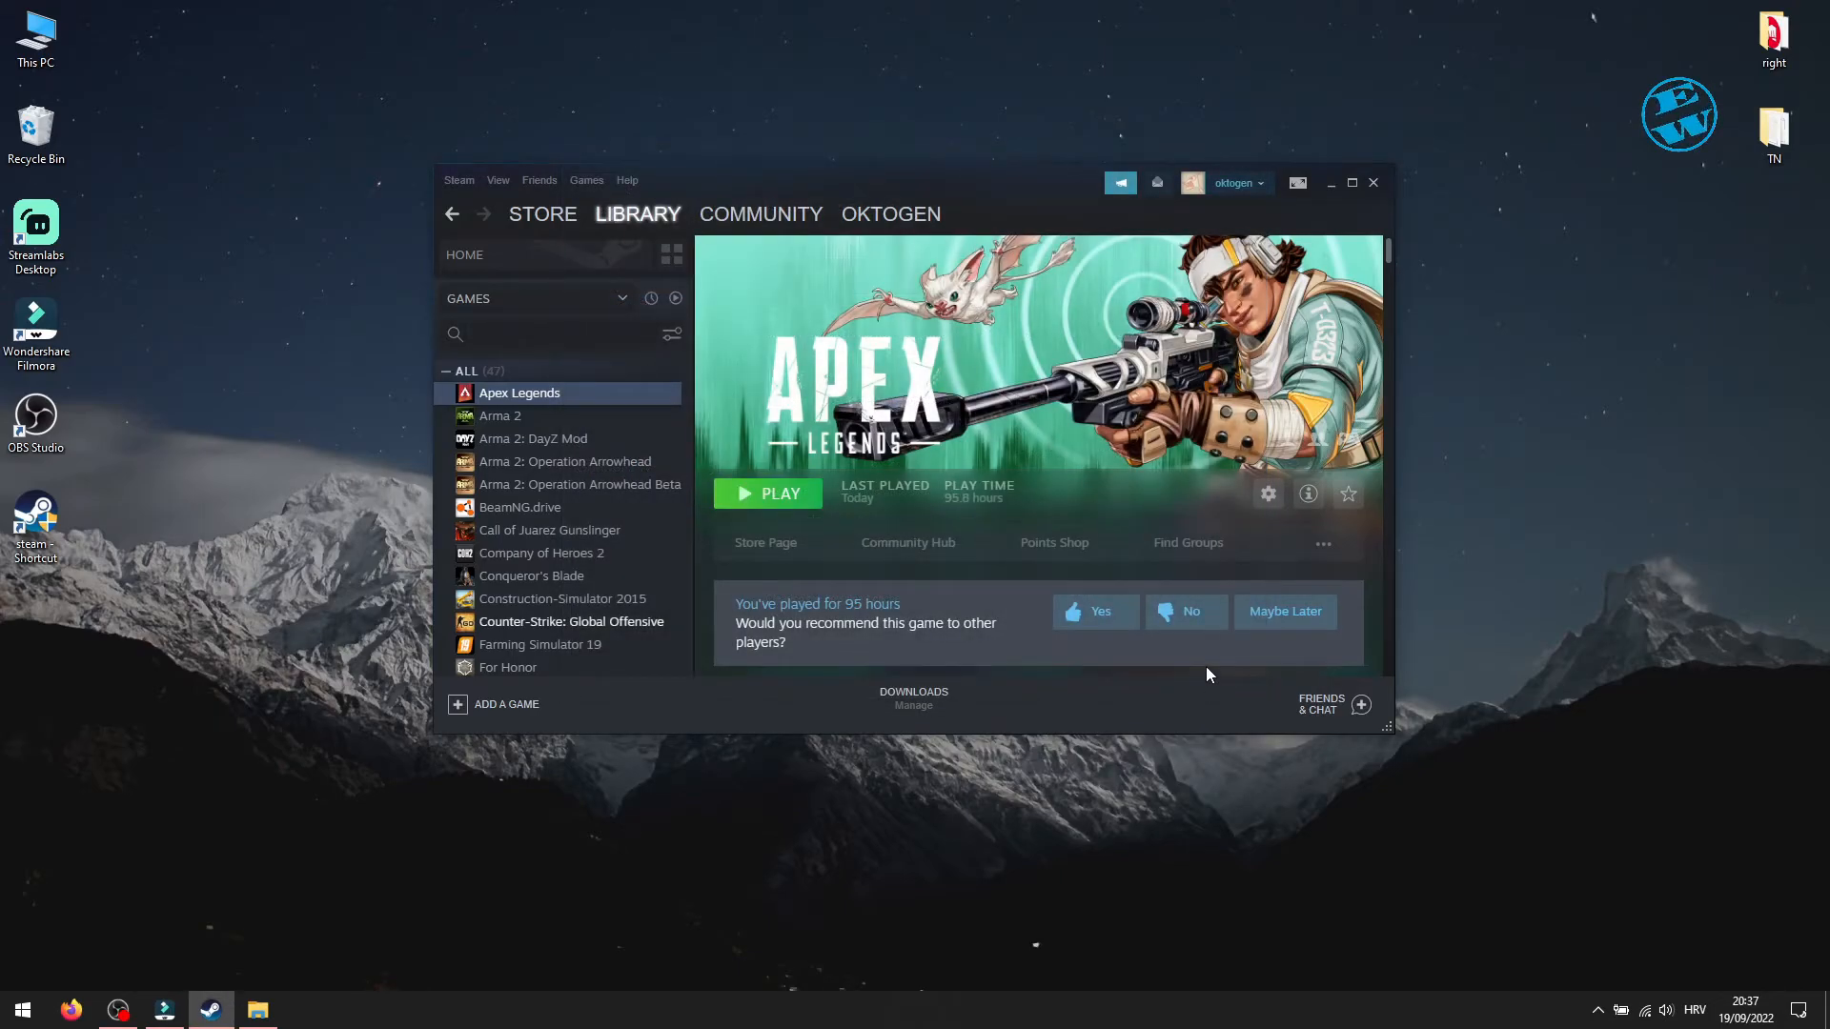
mouse_move(770, 483)
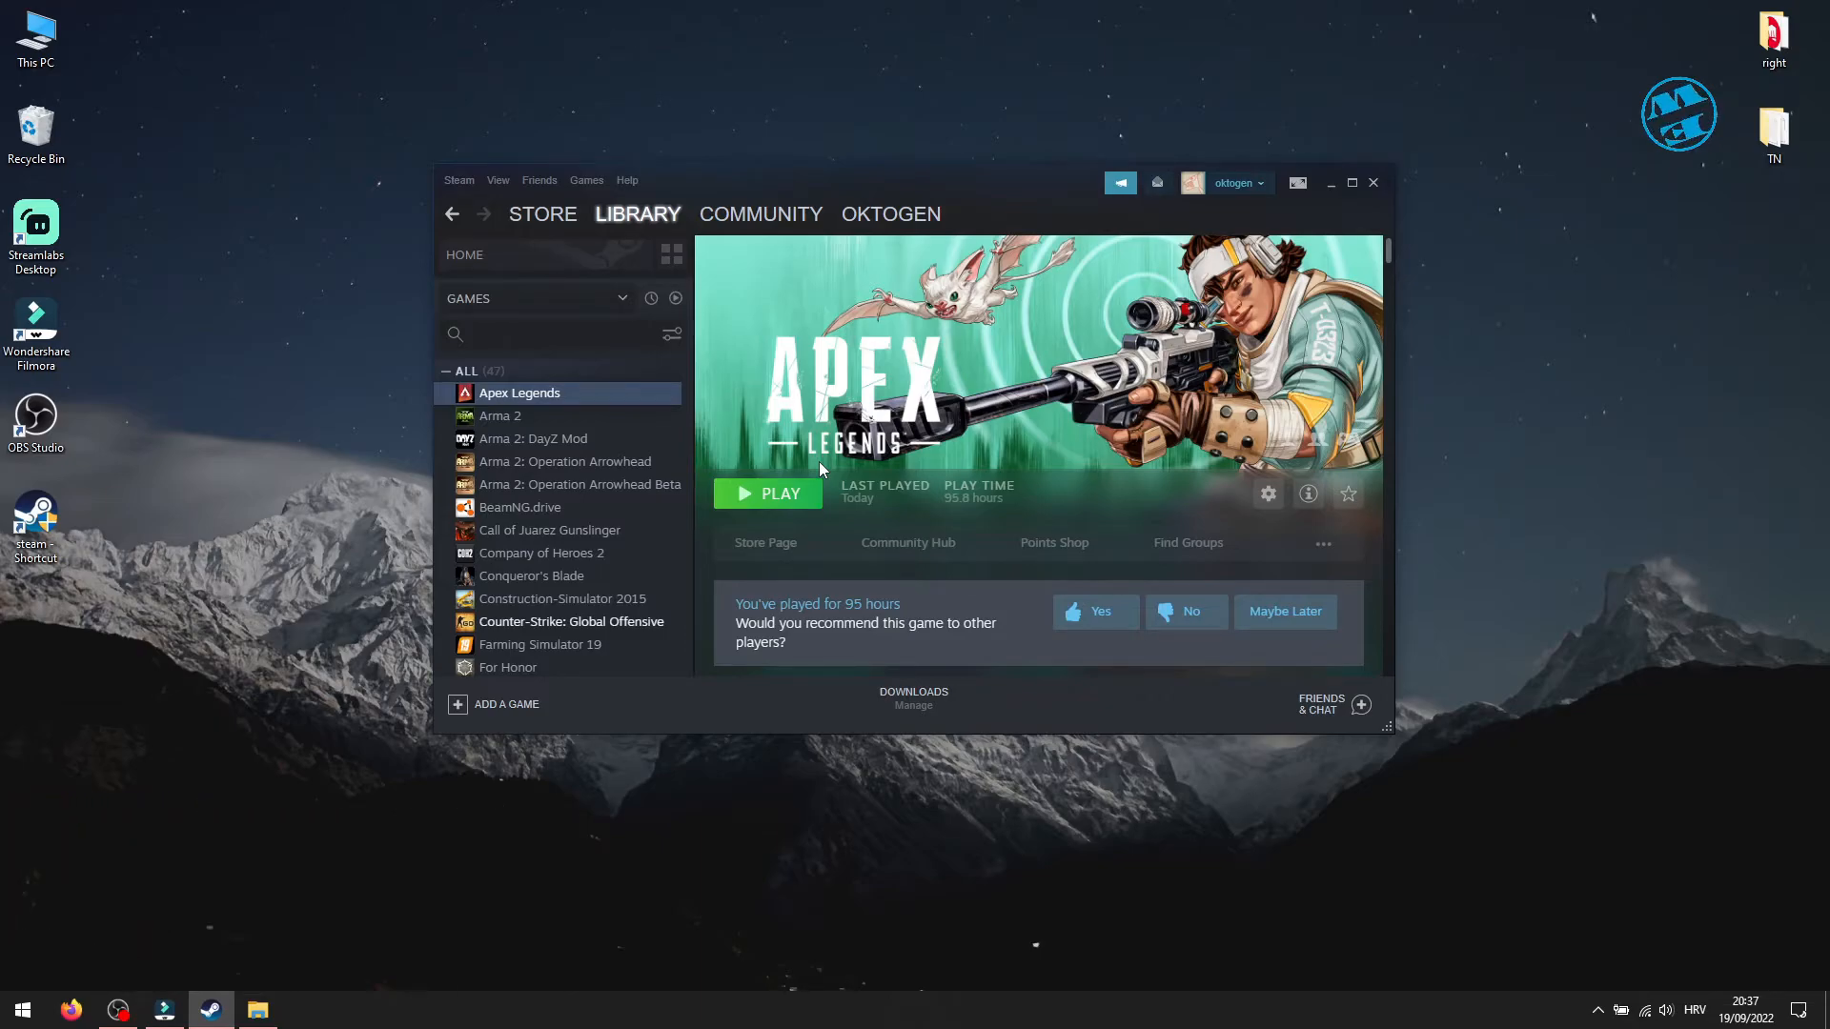
mouse_move(925, 467)
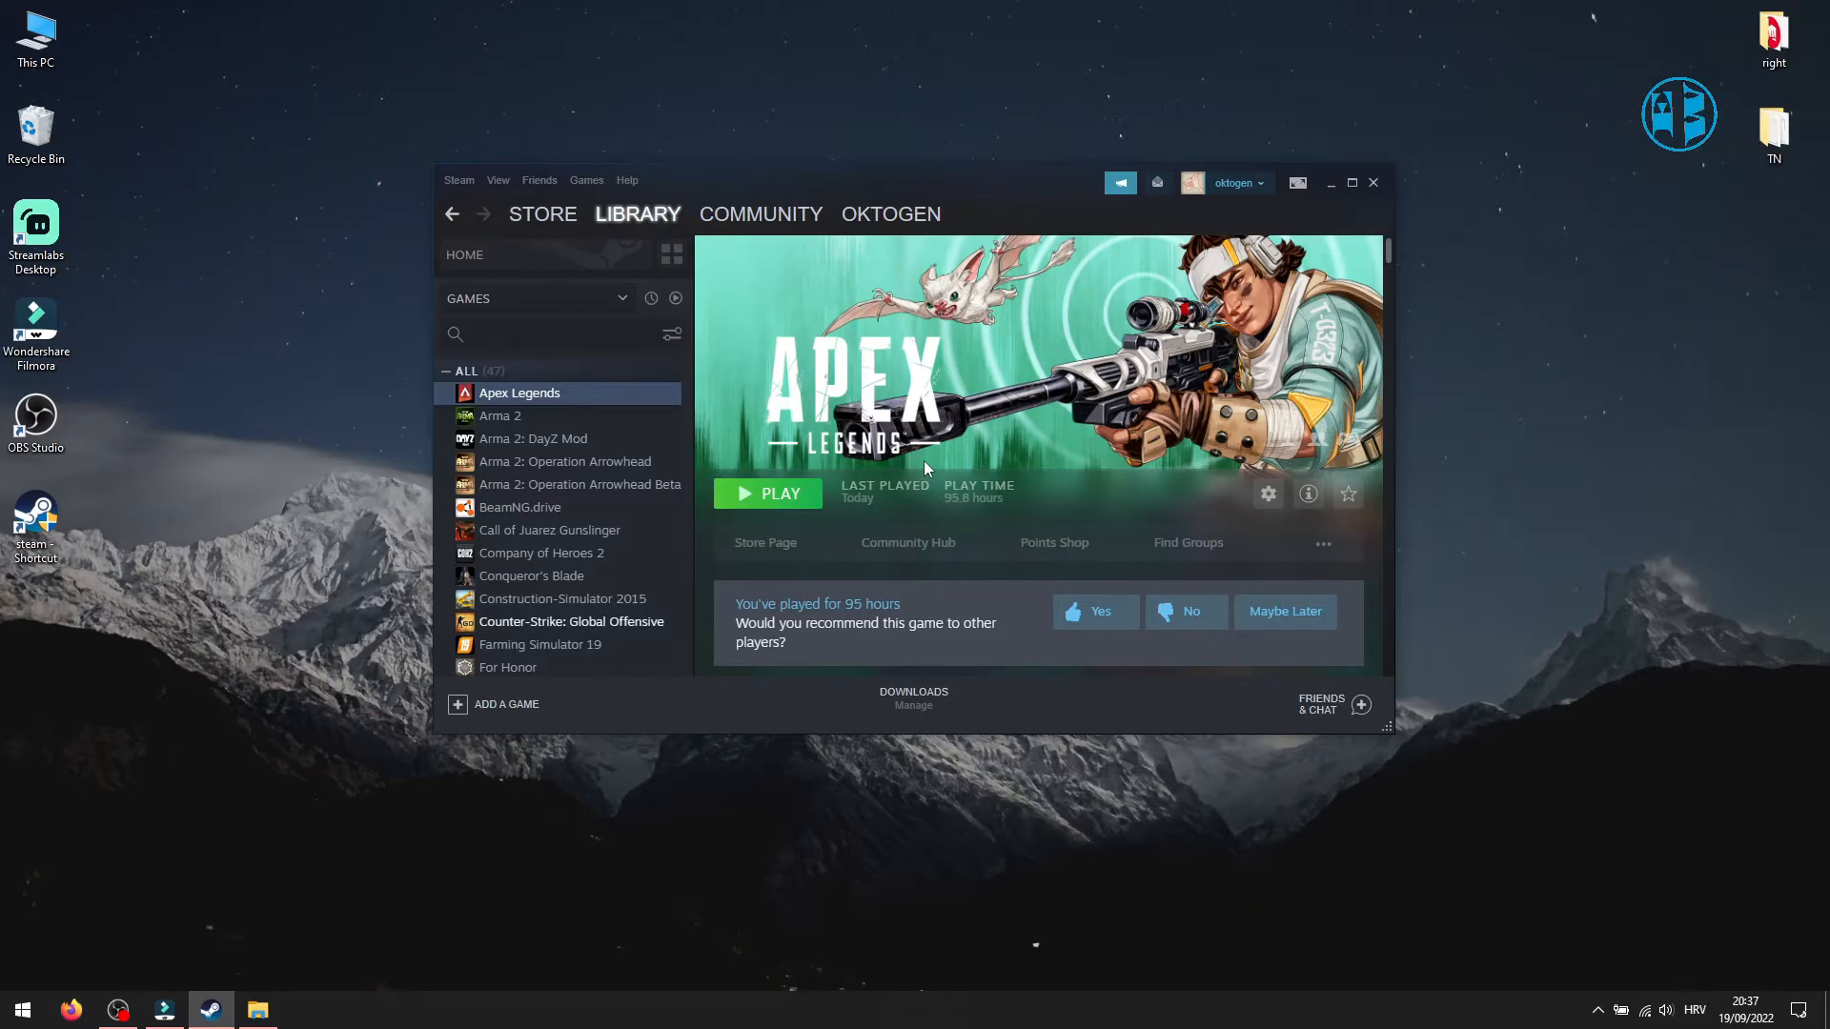
mouse_move(904, 459)
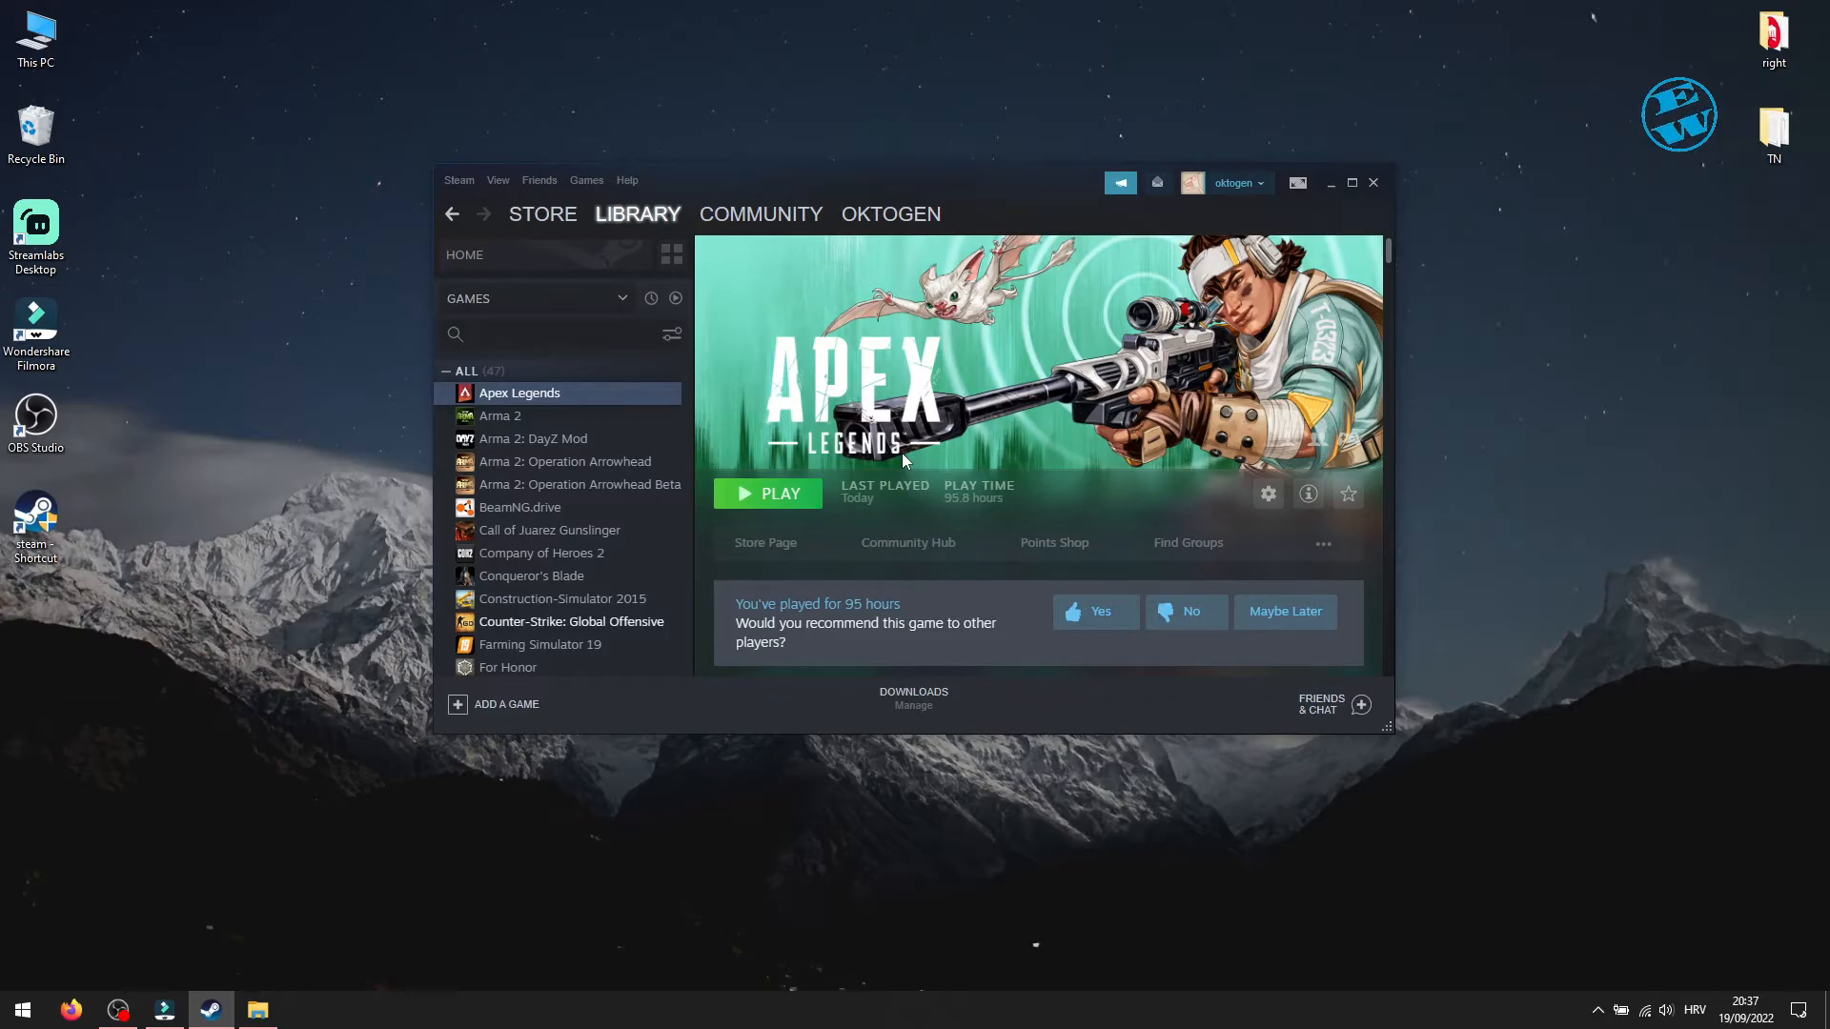
Browse Apex Legends' local files, go up to the common folder, then return to Steam properties
right_click(519, 391)
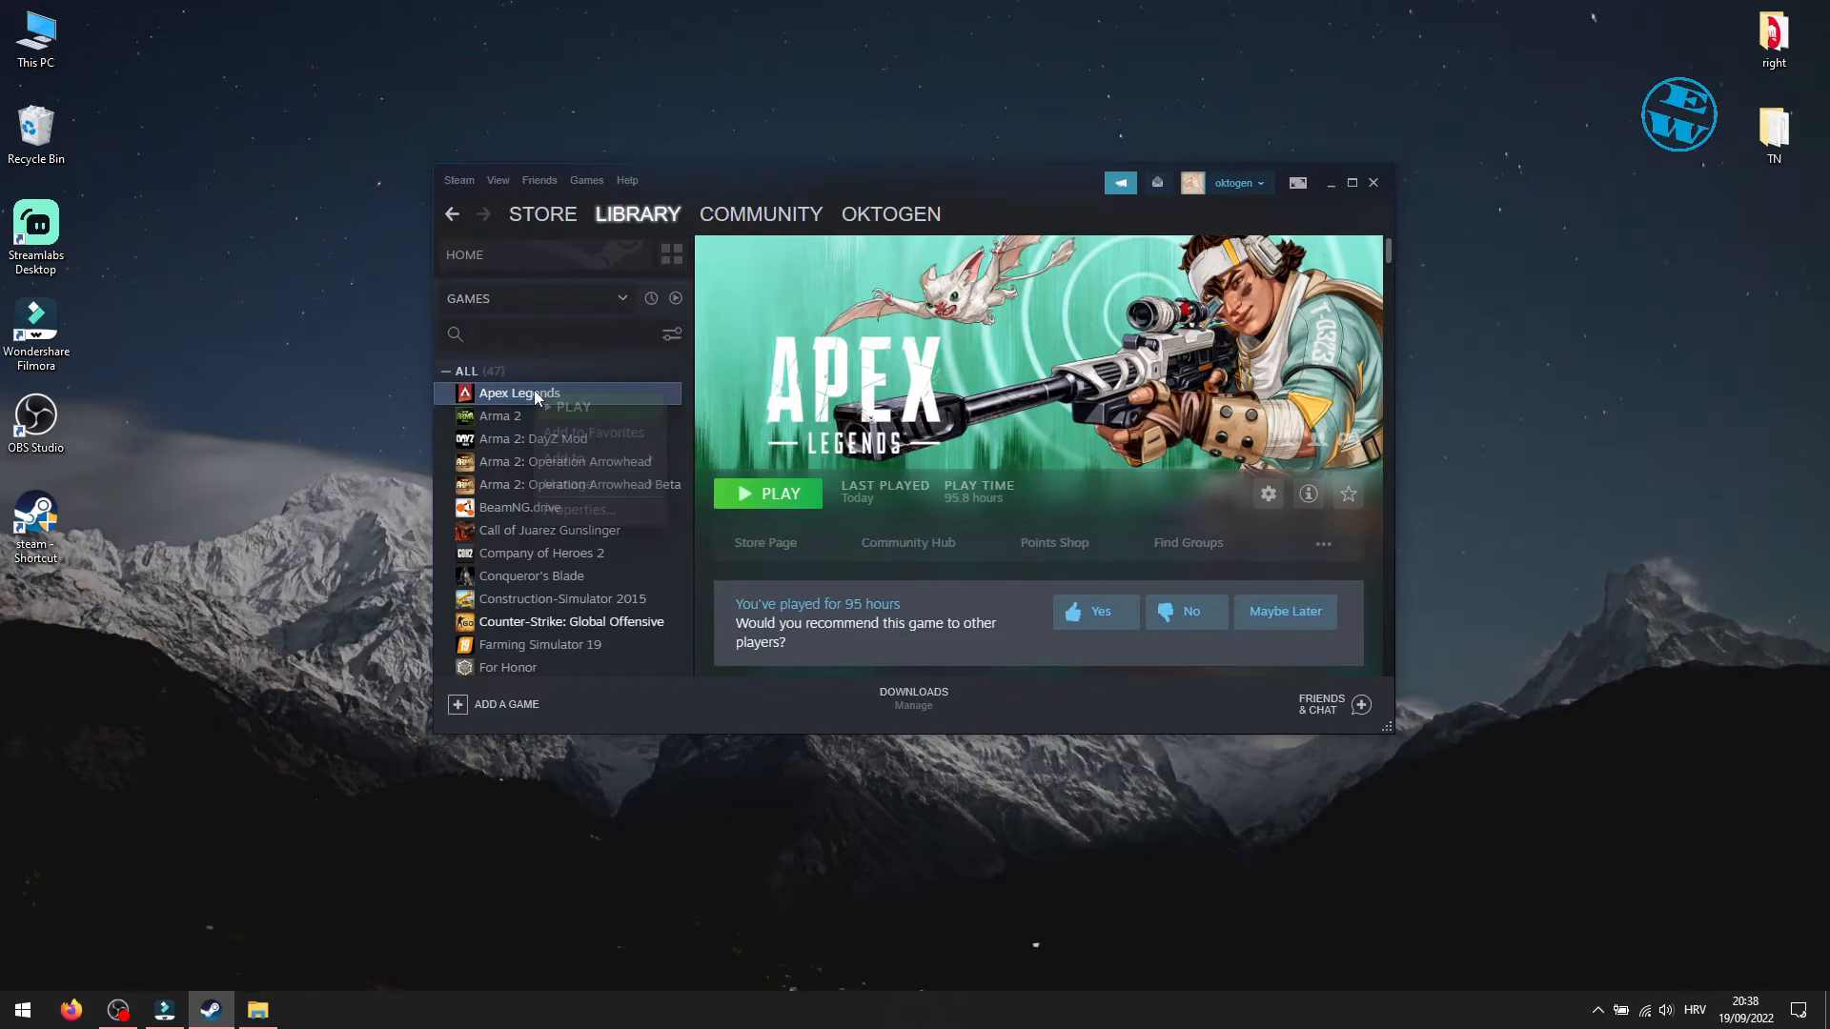
click(579, 509)
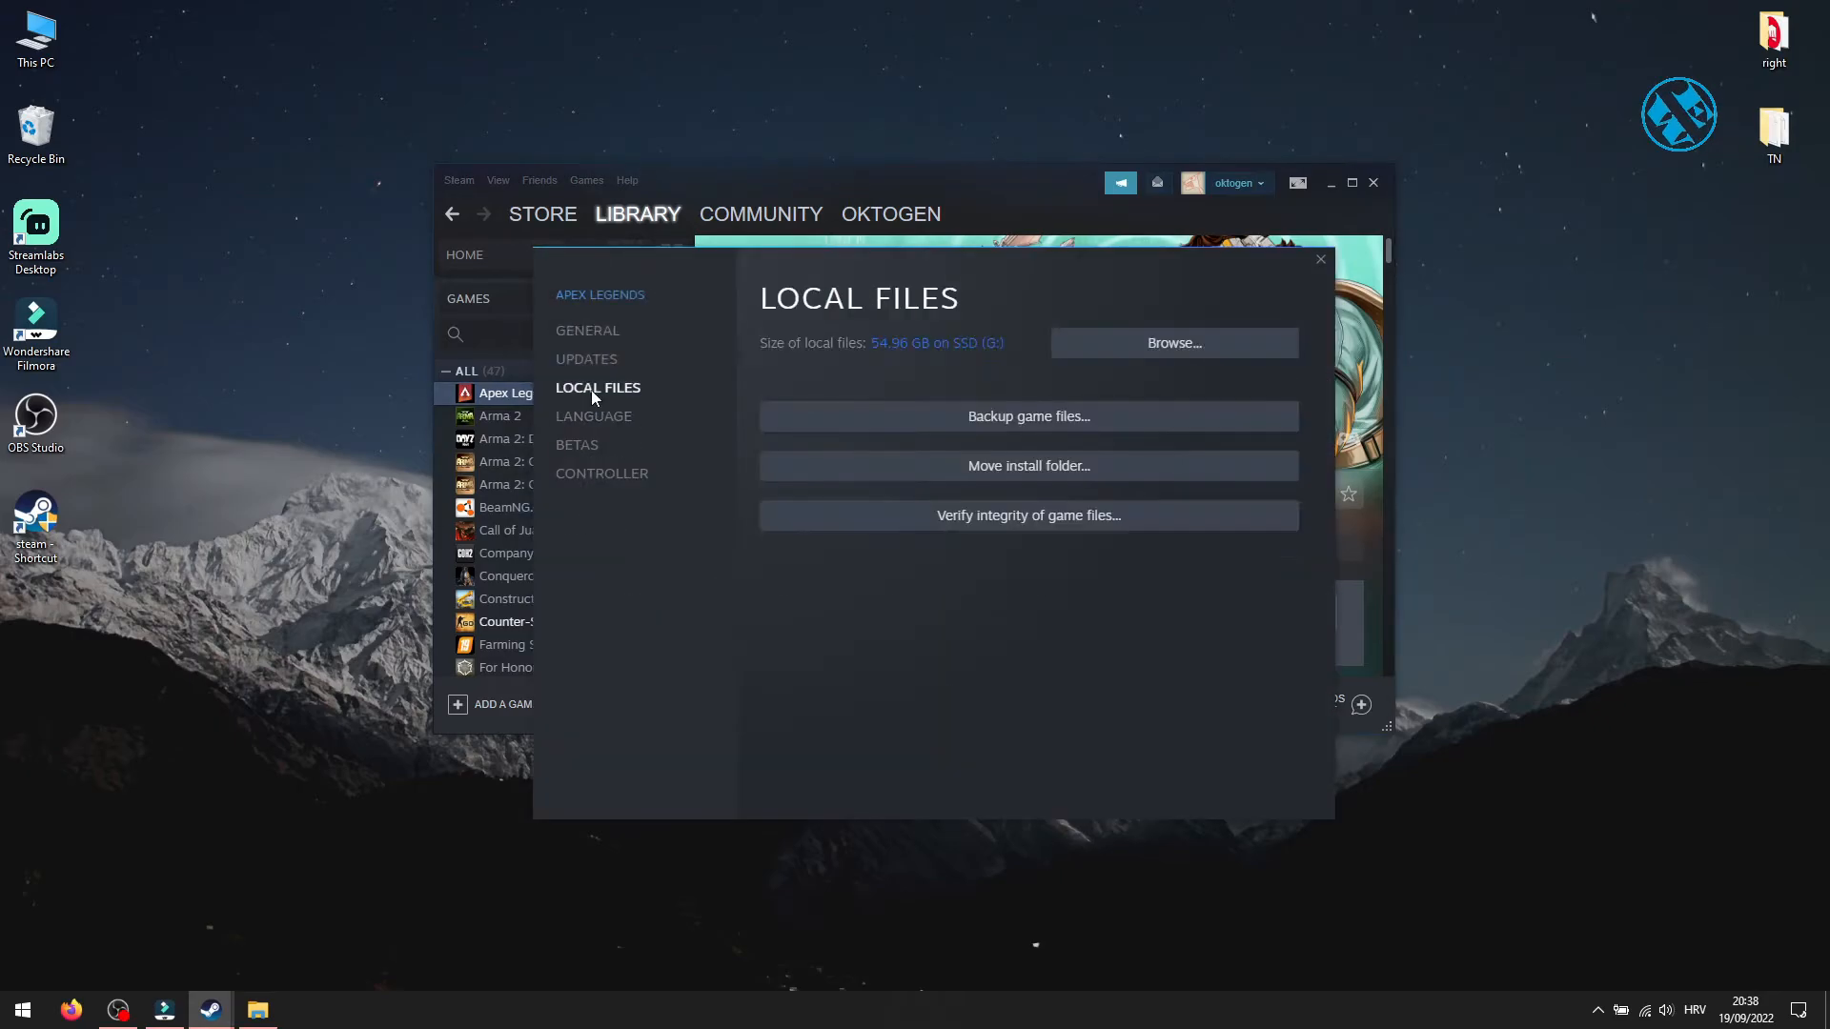
click(1171, 343)
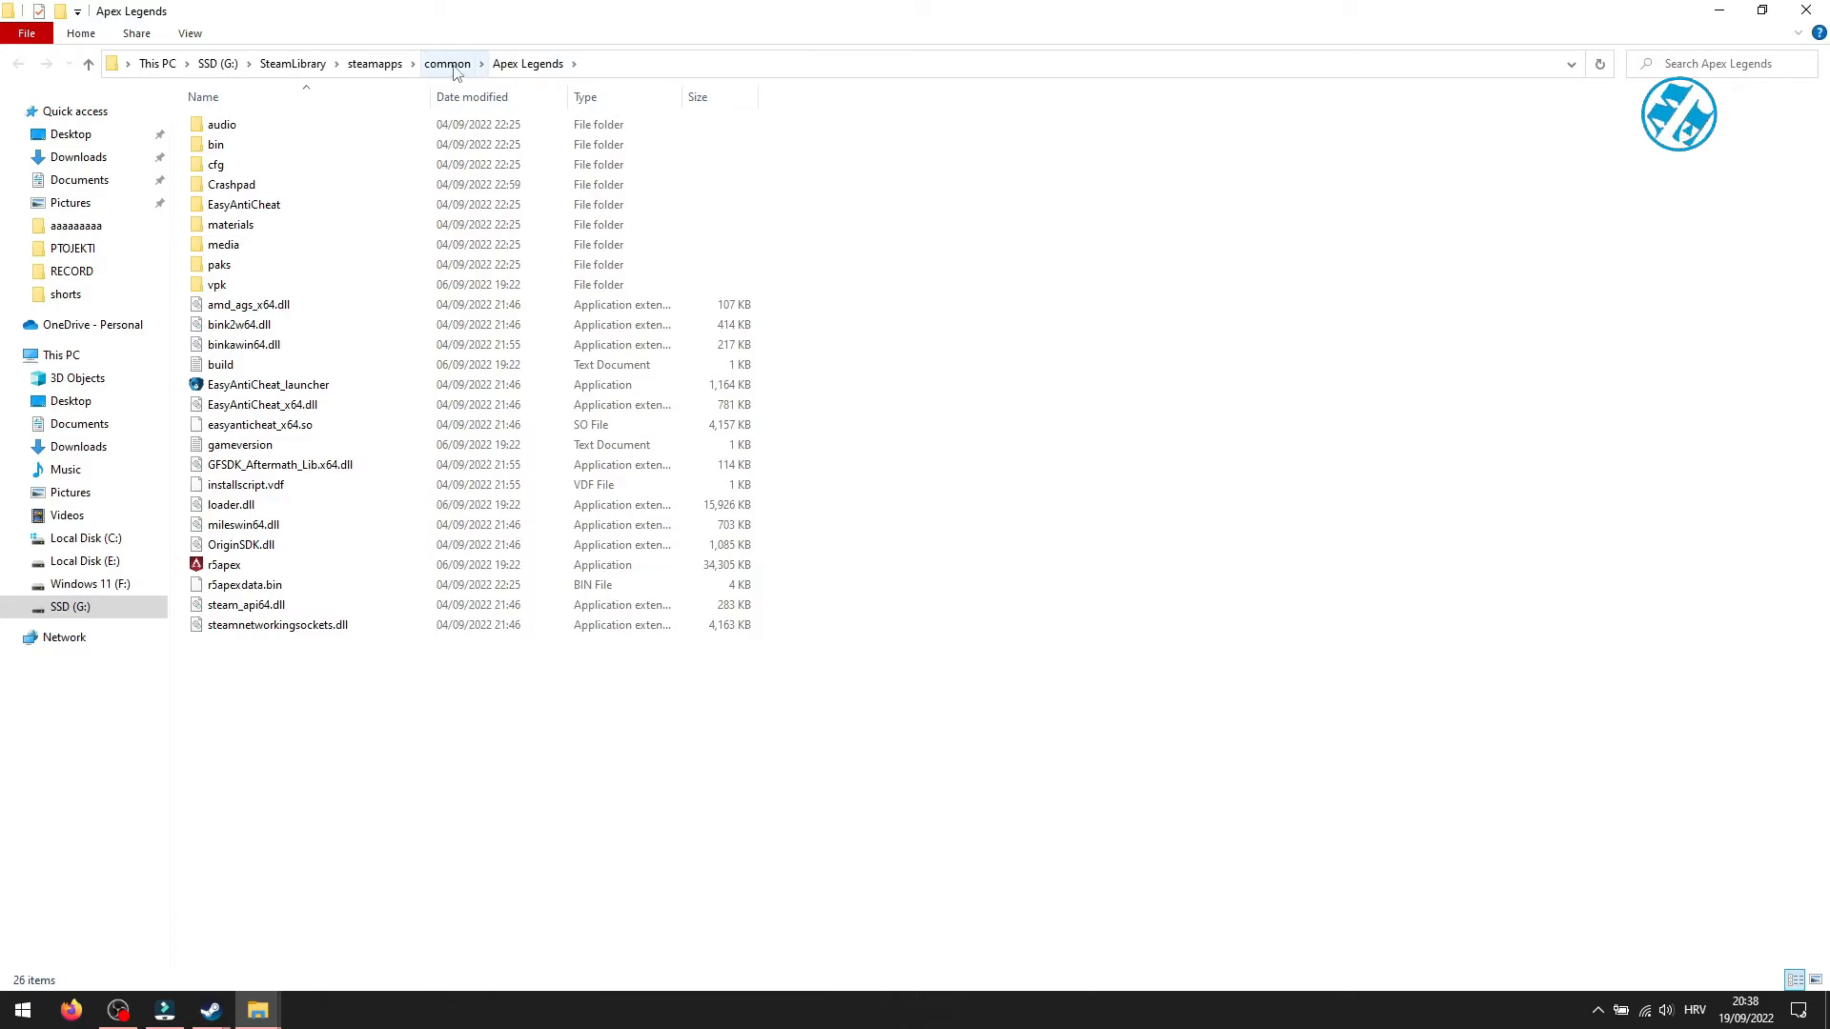
click(447, 62)
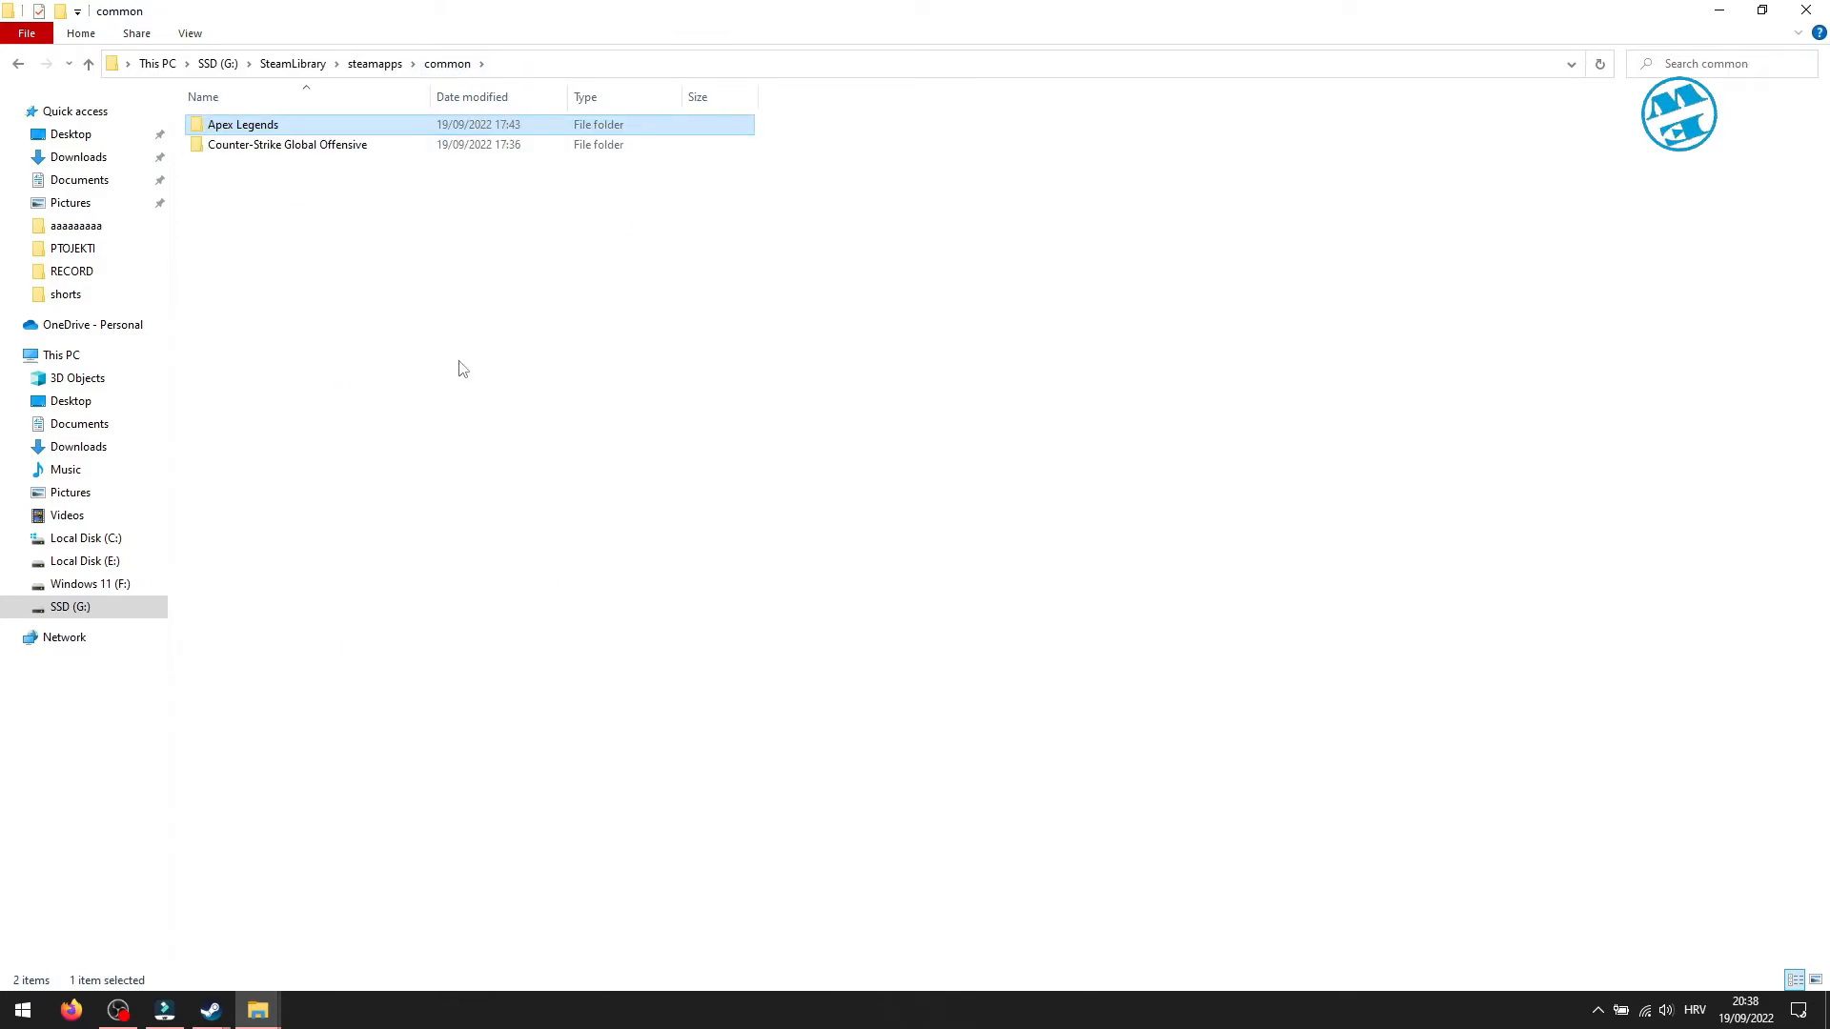
click(210, 1009)
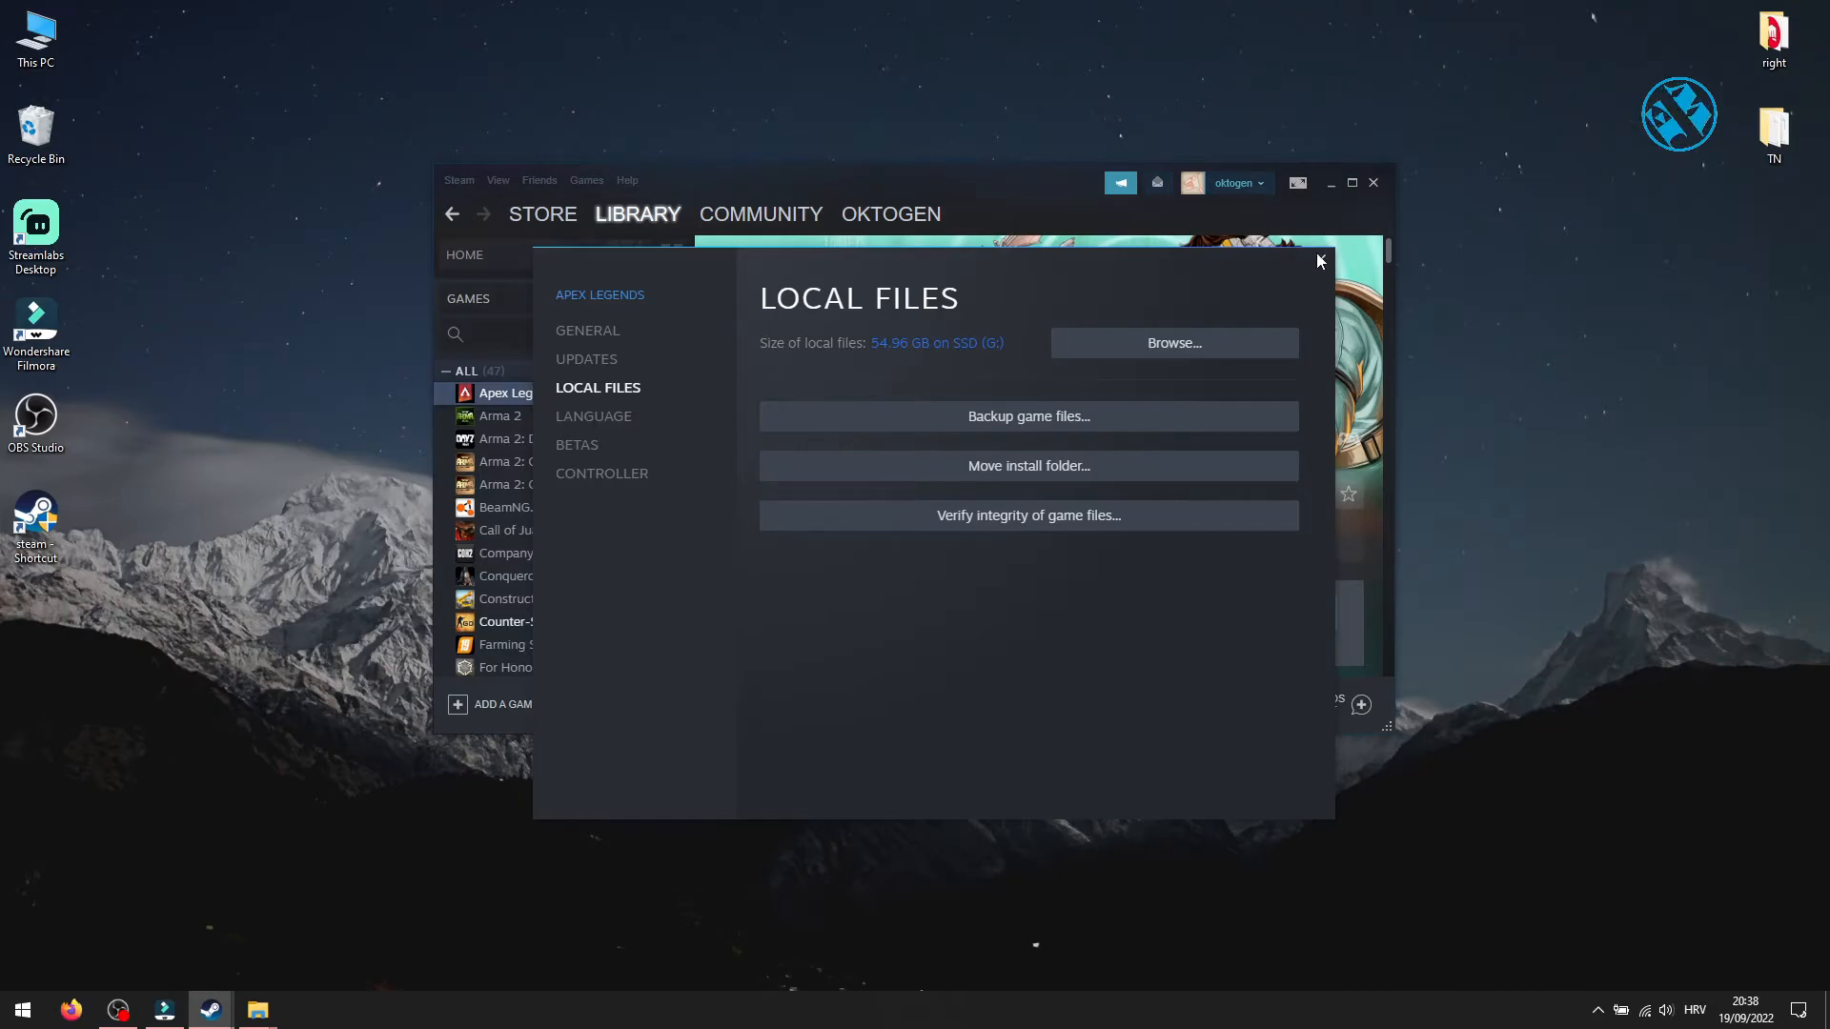
Close the Apex Legends properties and open the game's options menu in the library
click(1319, 261)
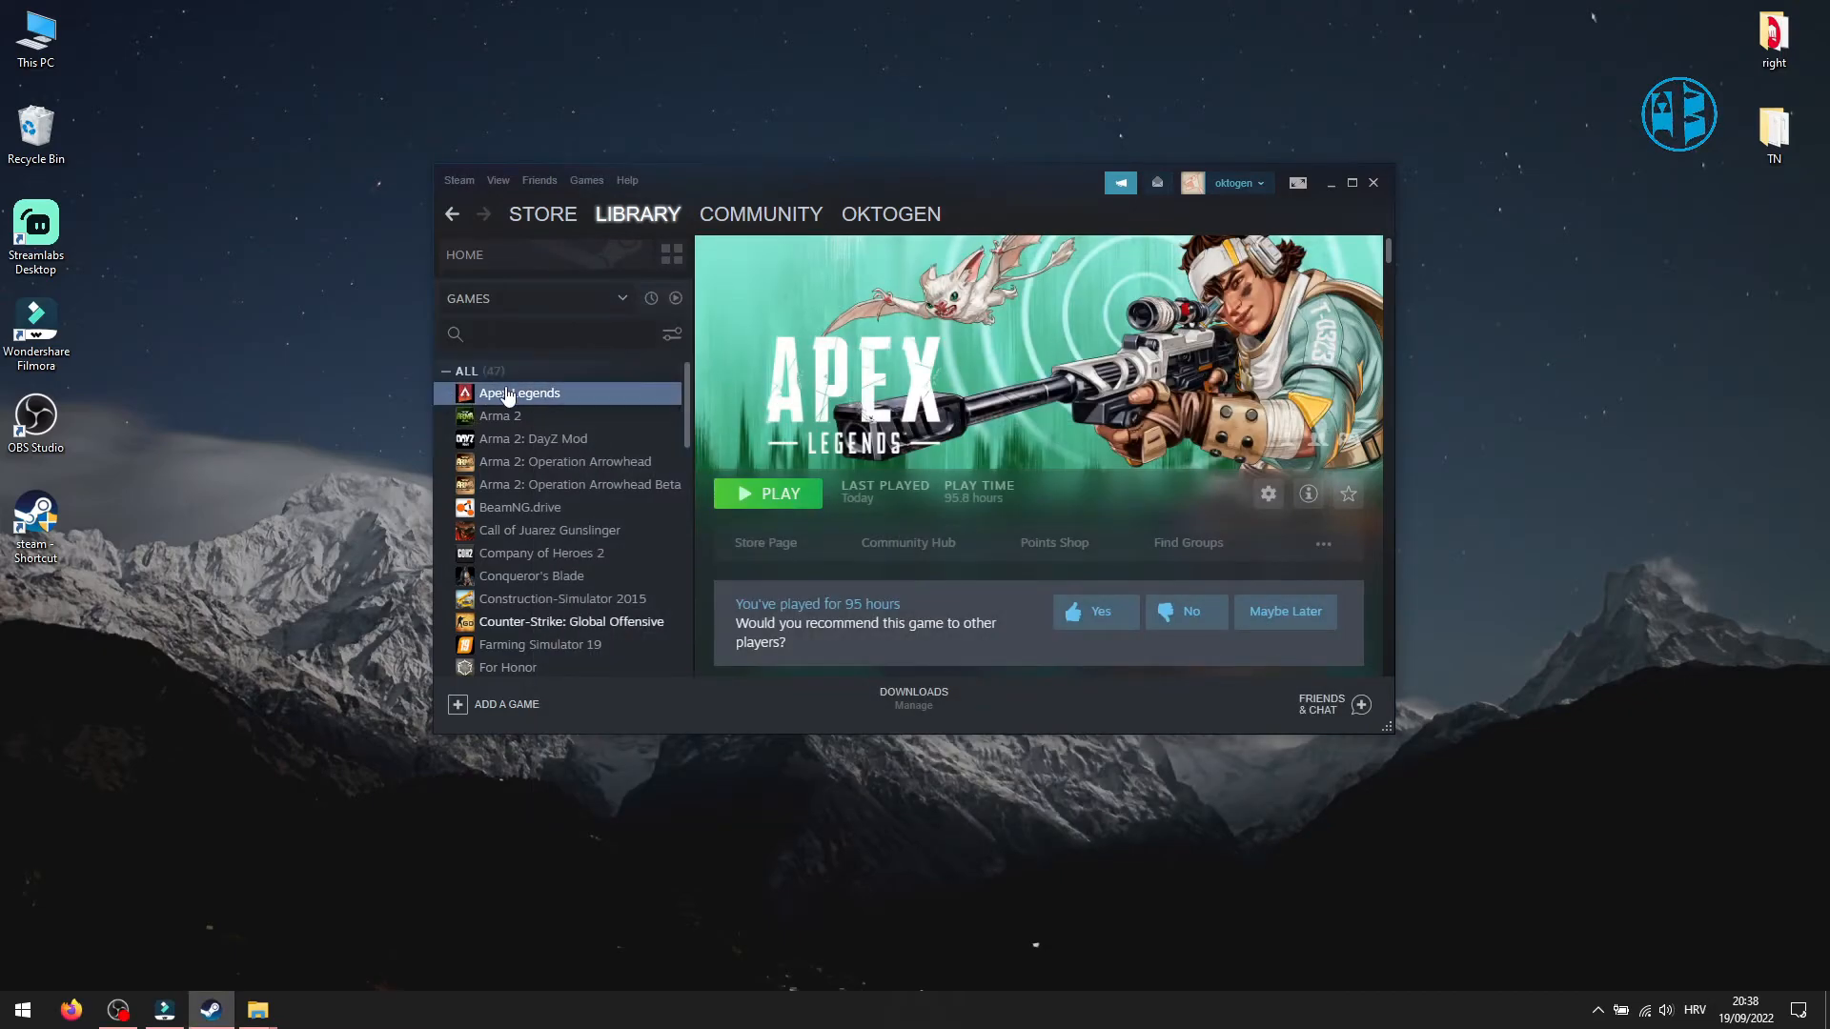
right_click(520, 394)
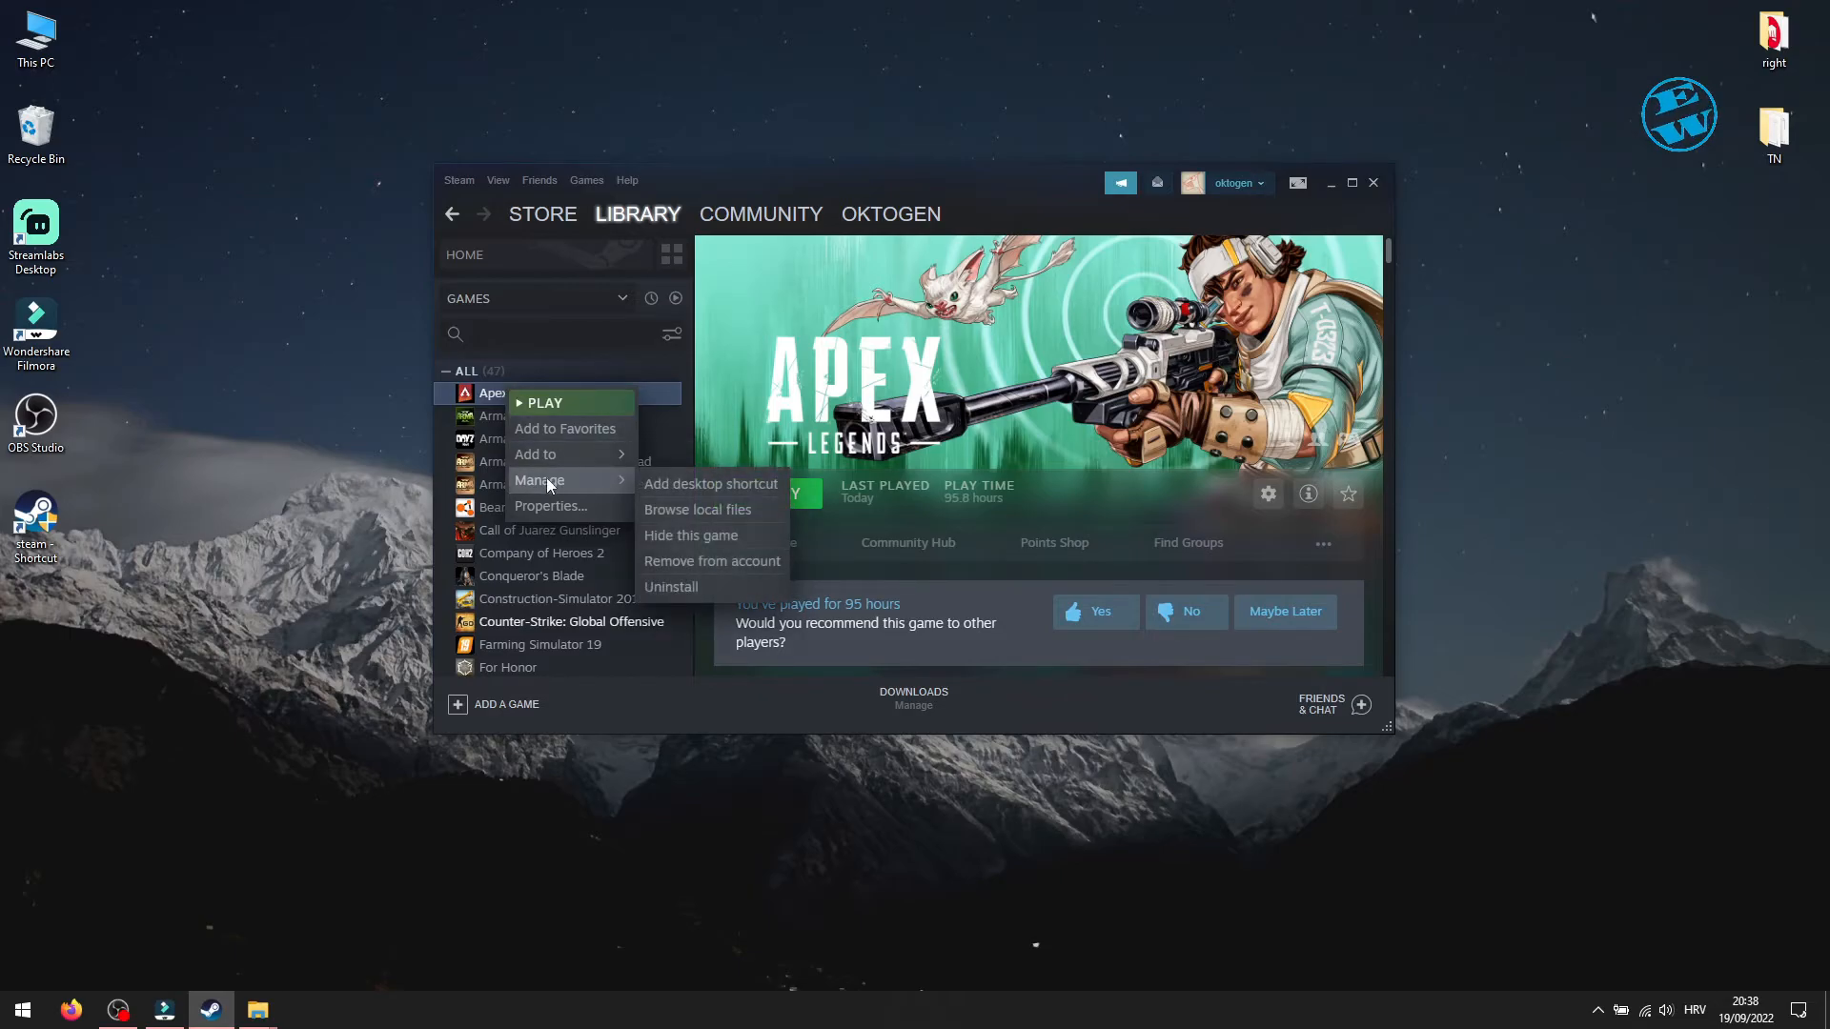
mouse_move(692, 588)
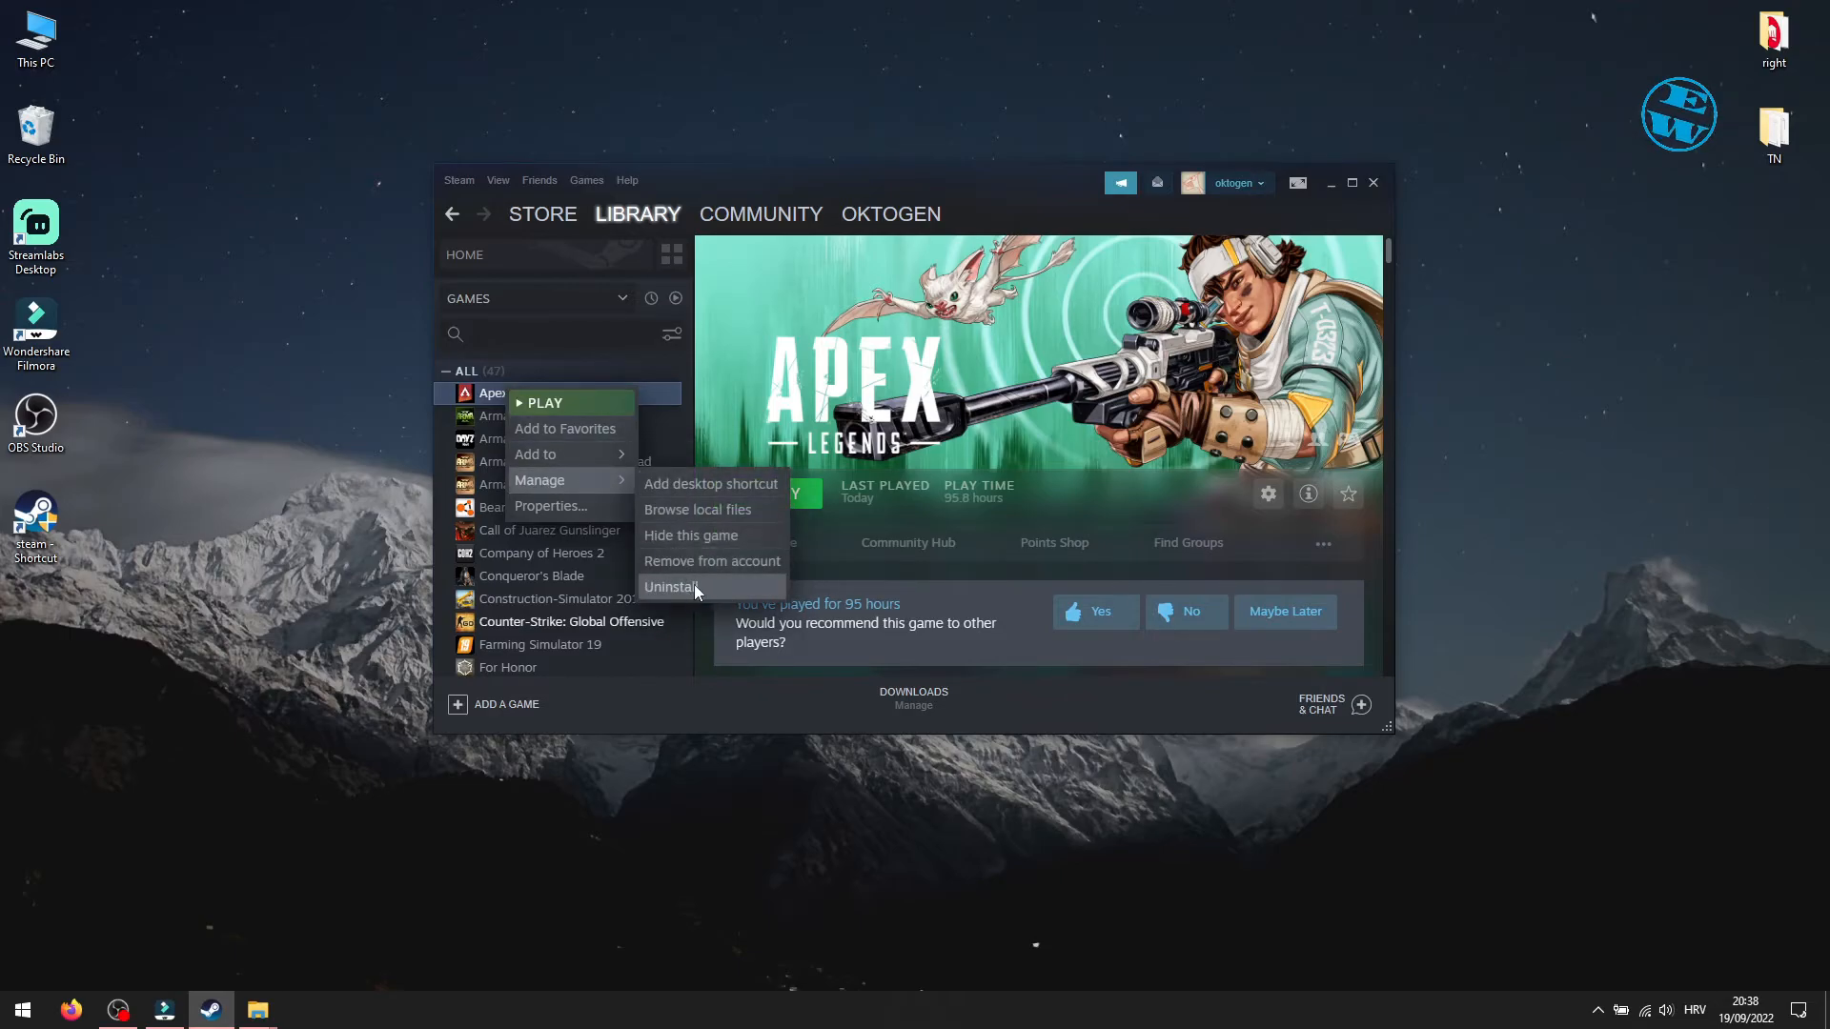
mouse_move(683, 837)
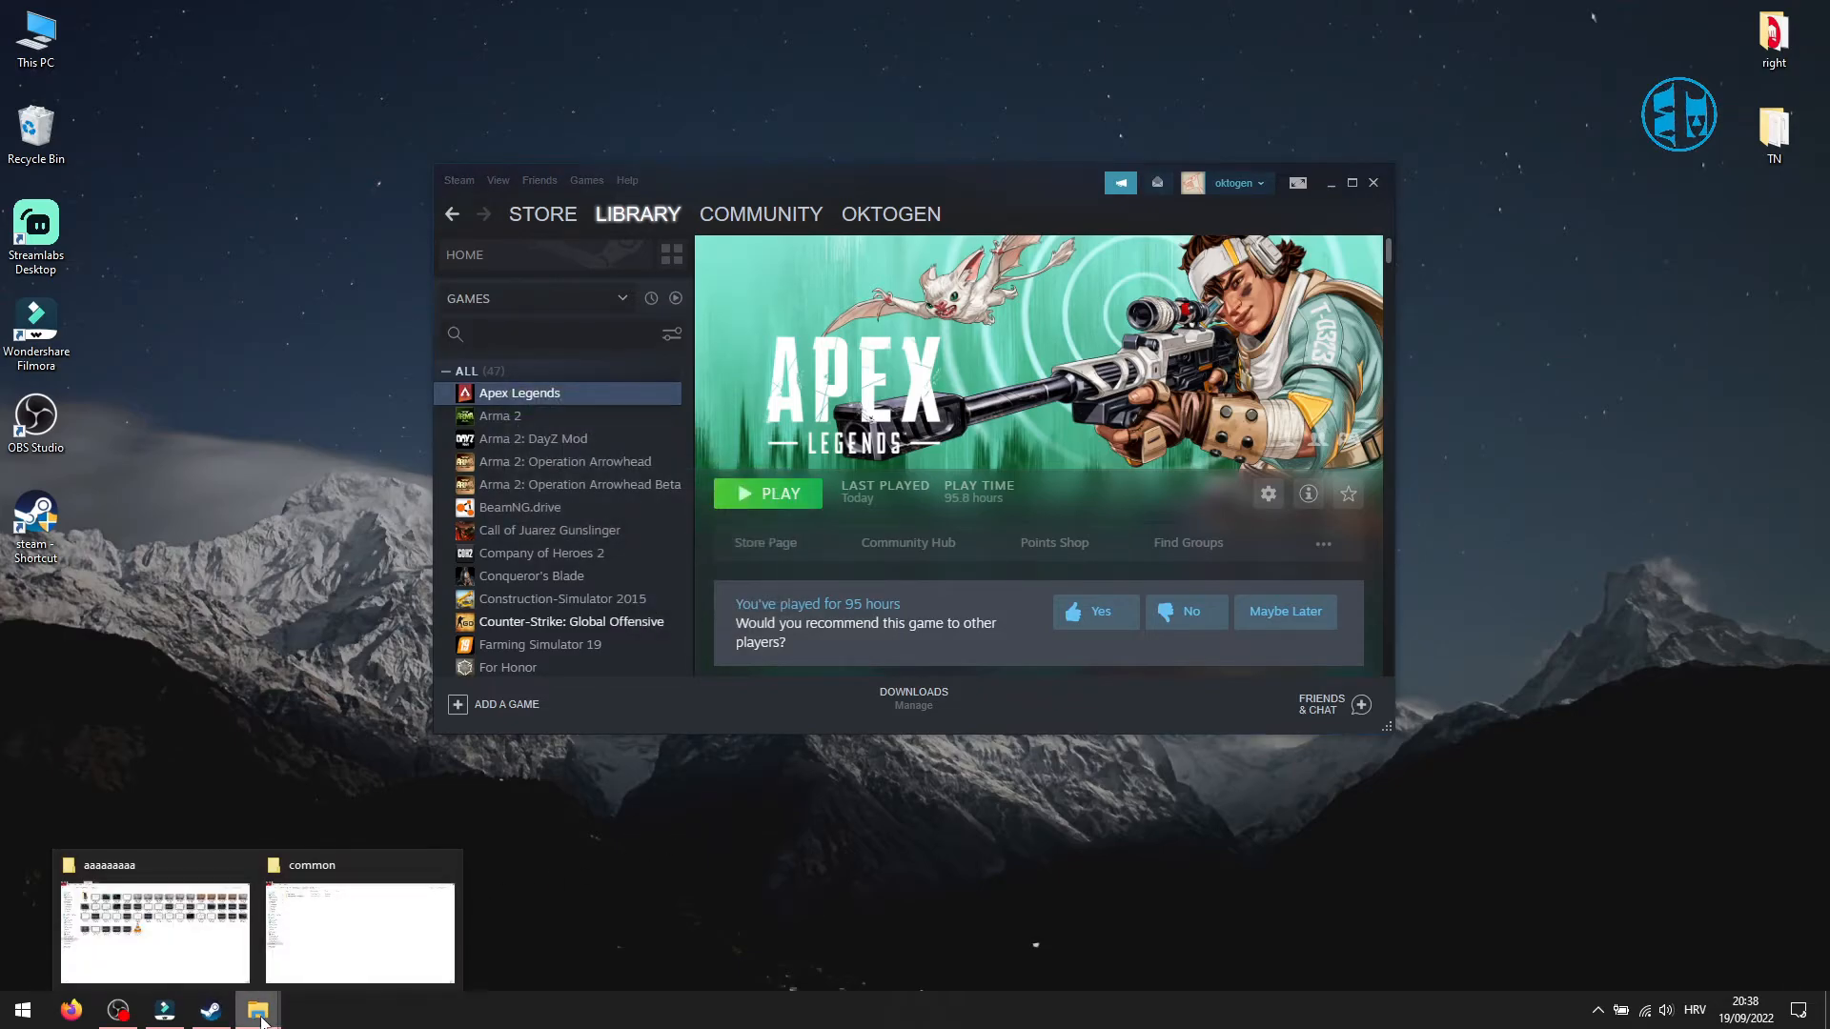
Revisit the common folder, select the 54.9 GB Apex Legends folder and open it
click(359, 934)
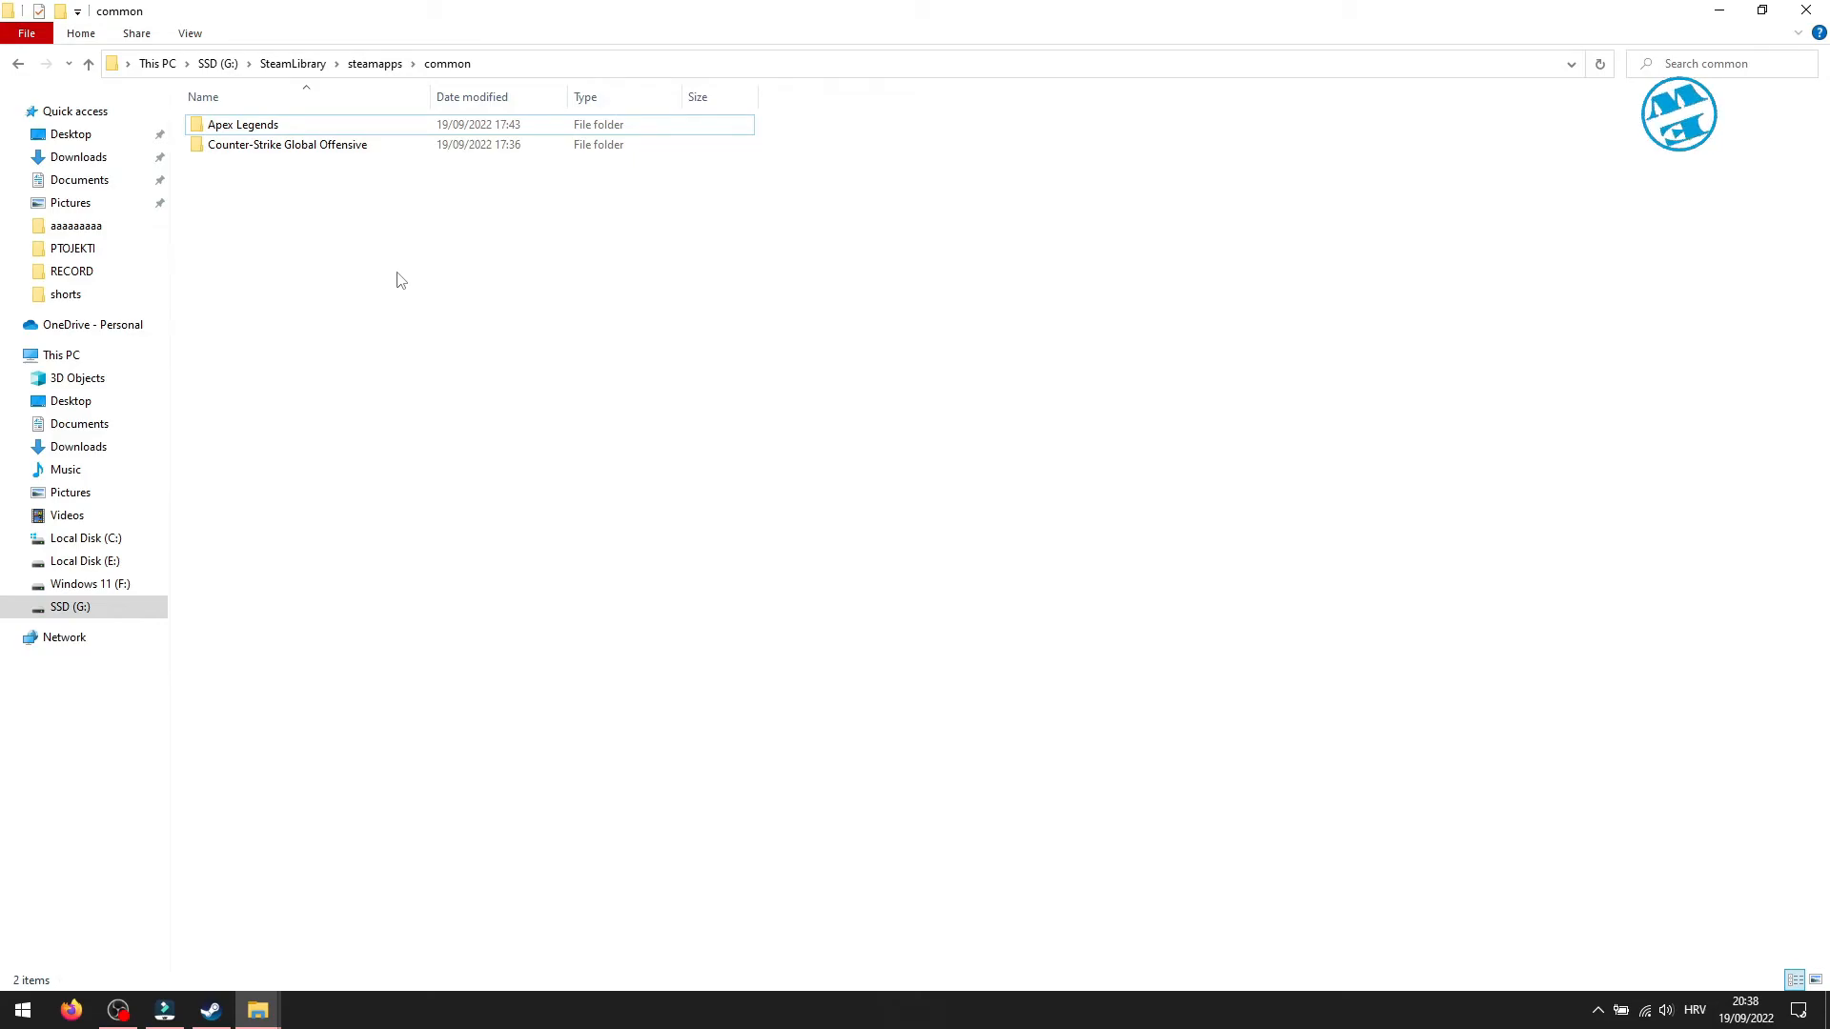
click(243, 125)
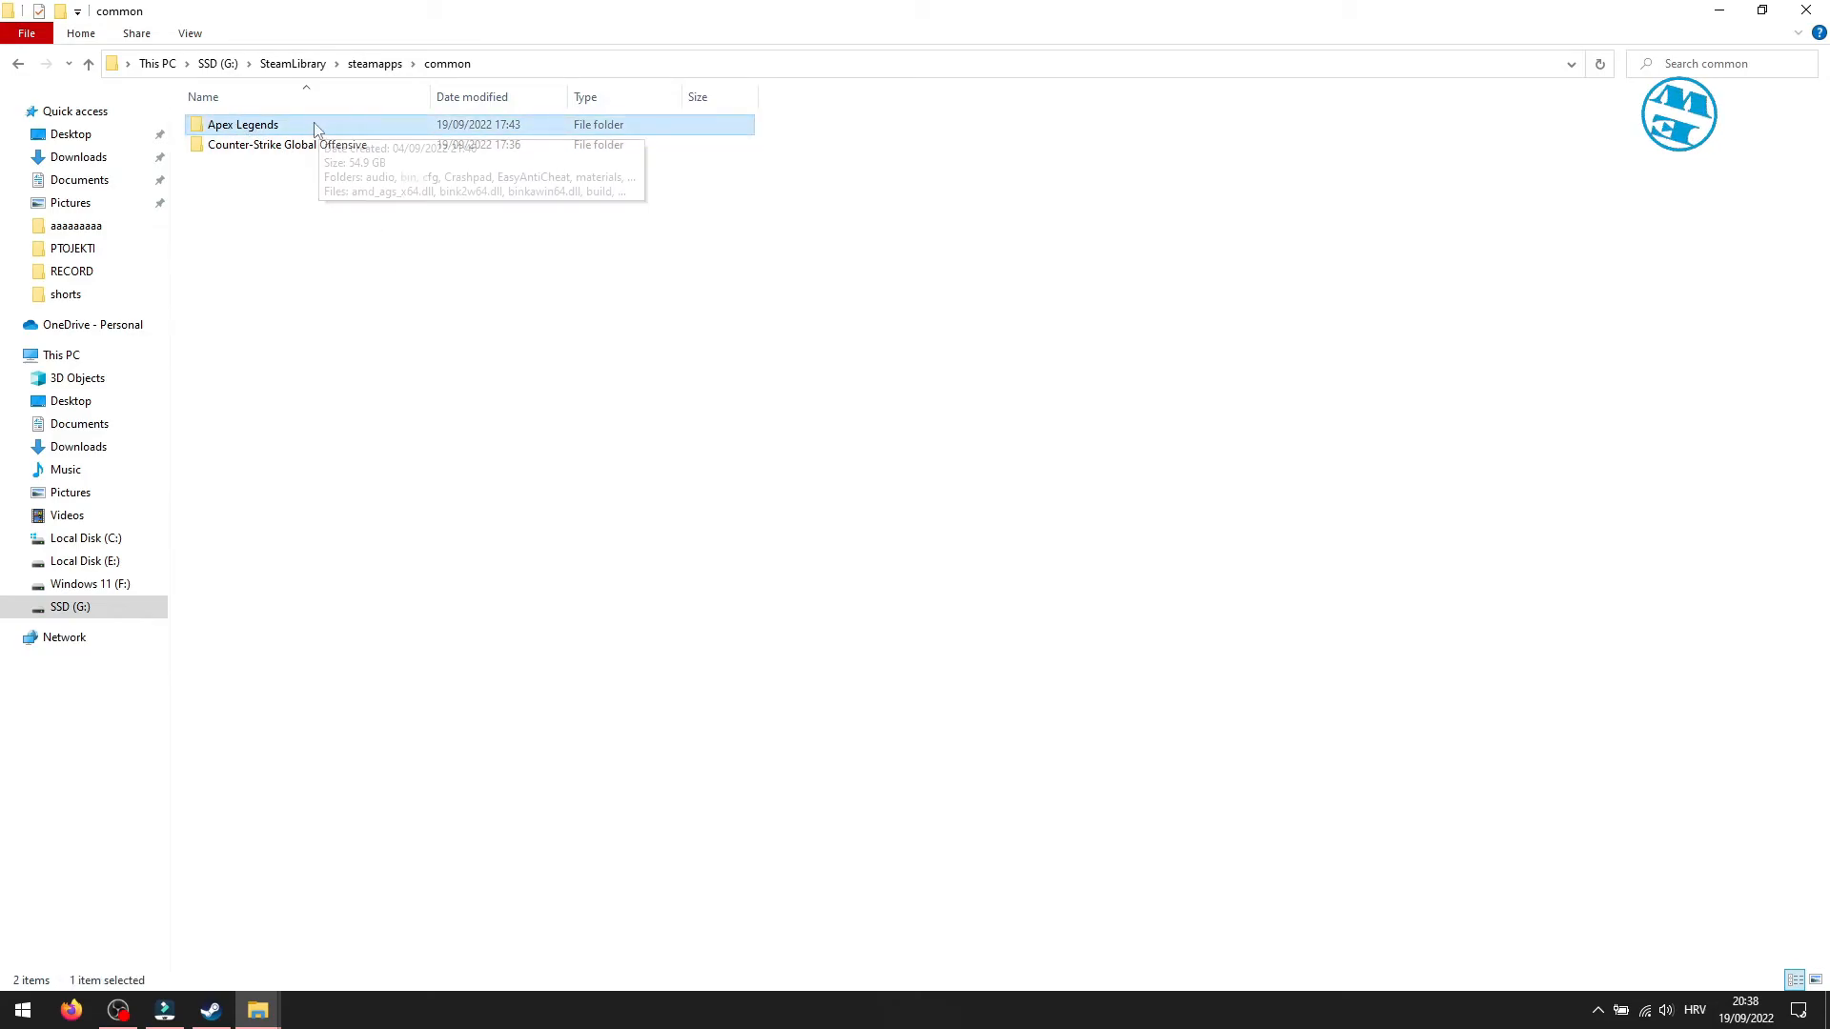
mouse_move(241, 125)
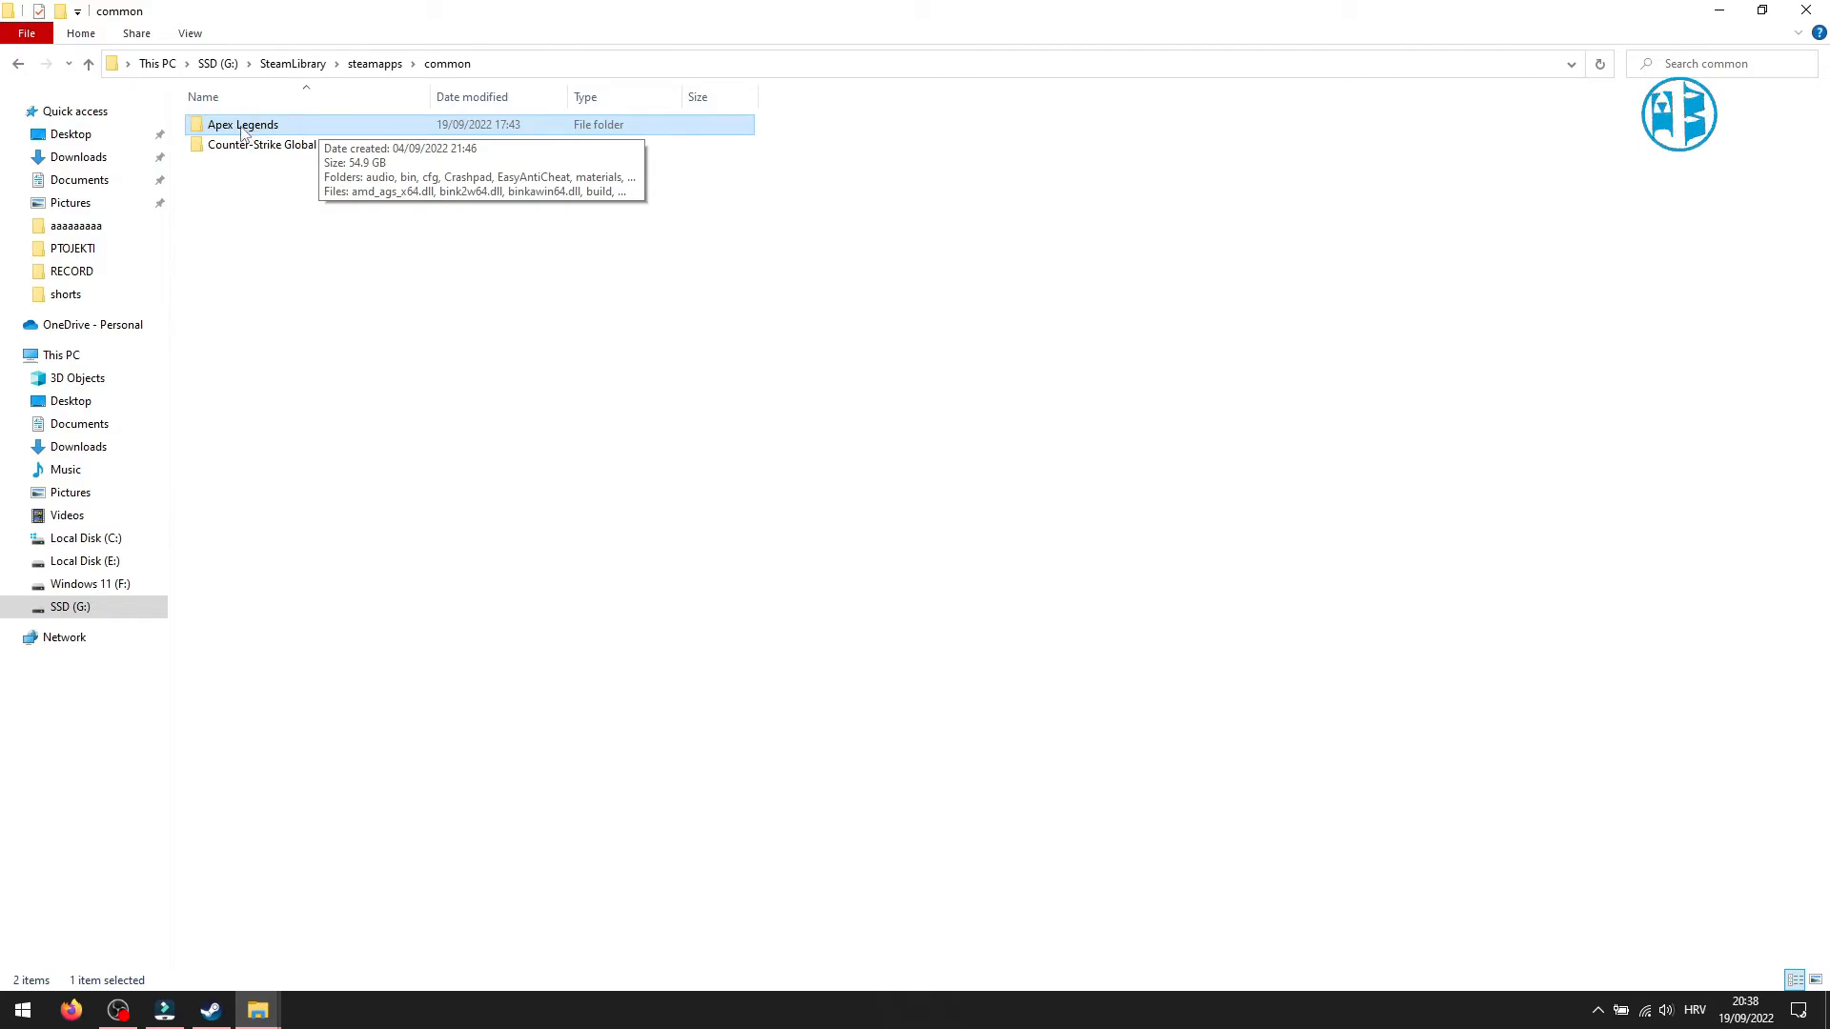
right_click(241, 124)
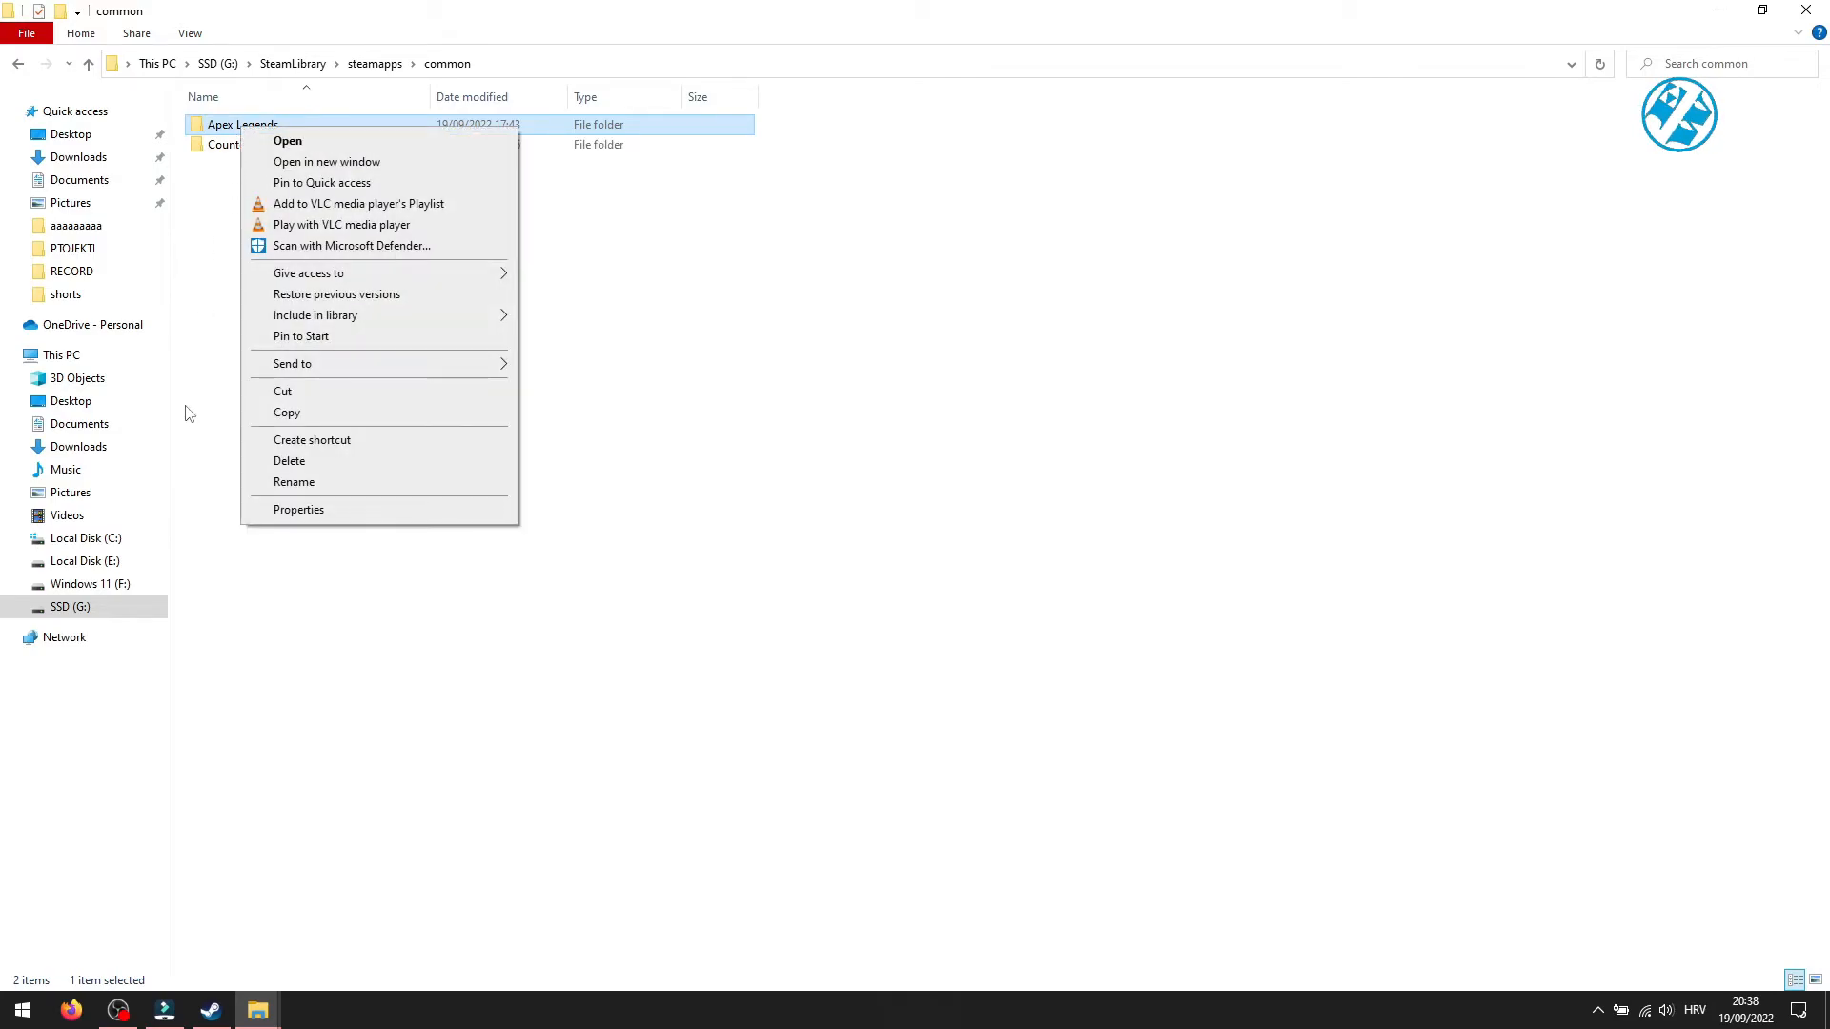
click(760, 414)
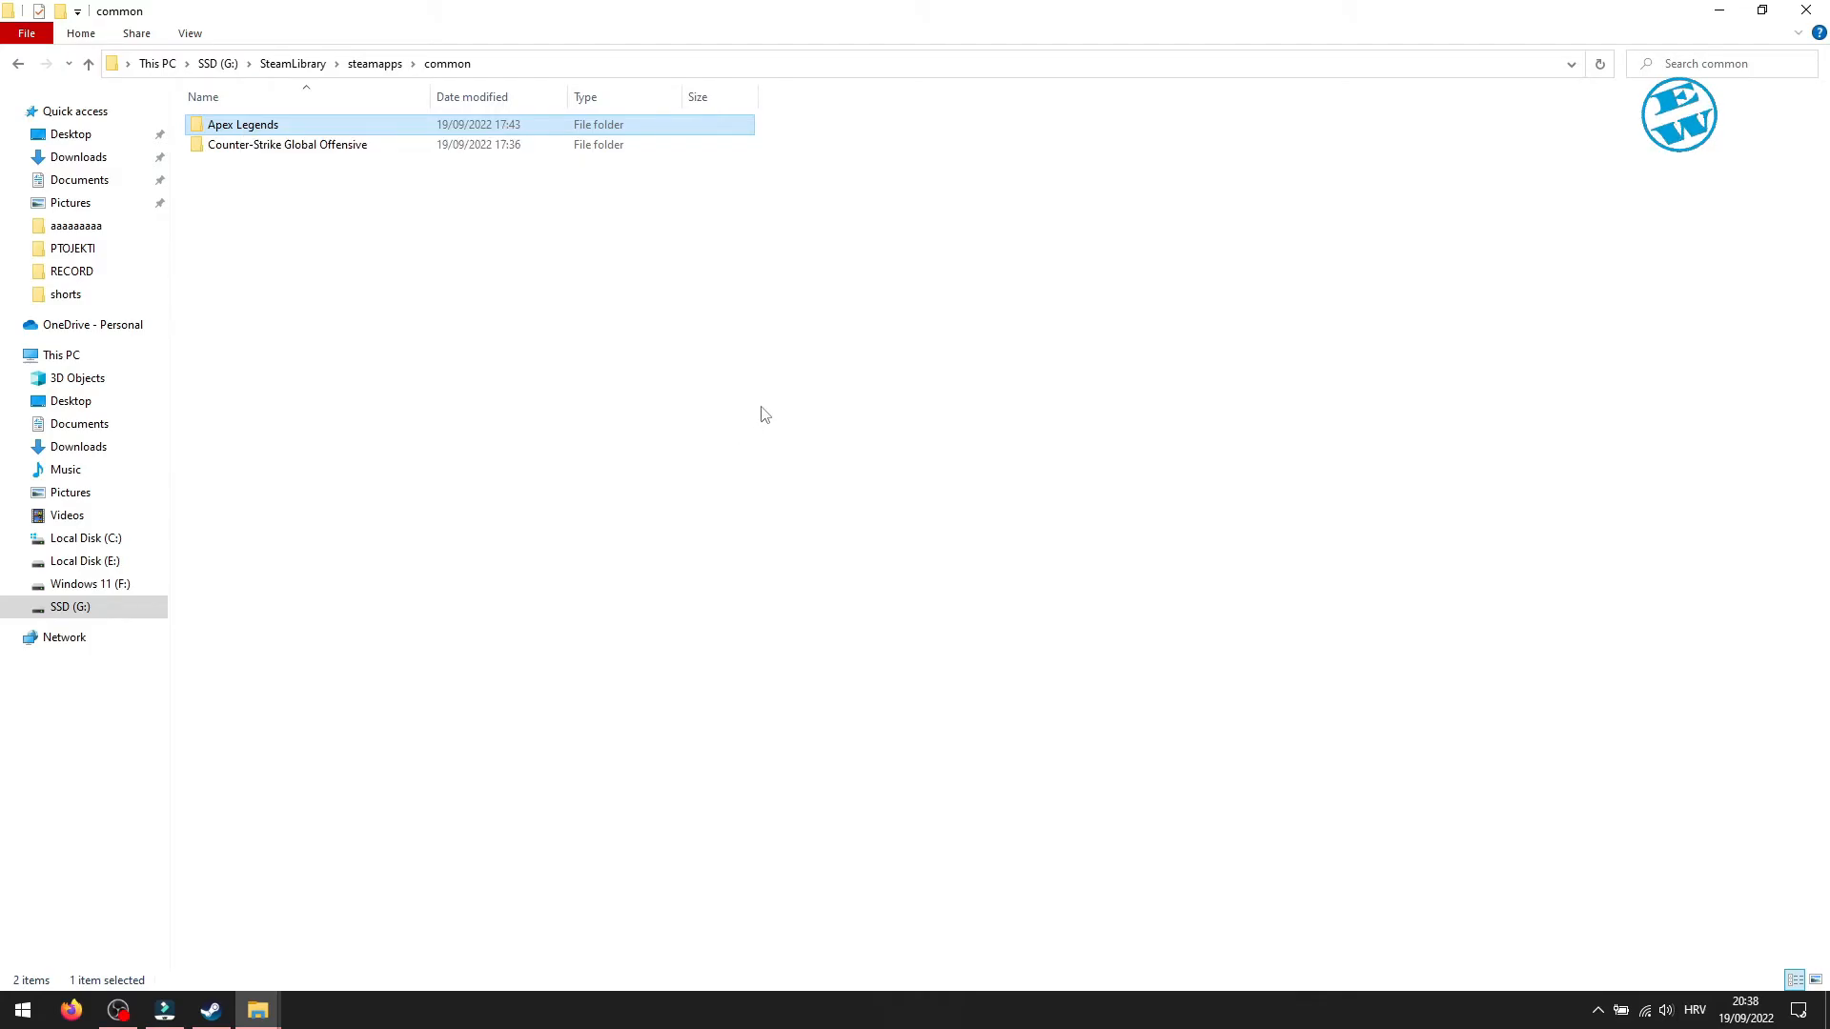
double_click(241, 124)
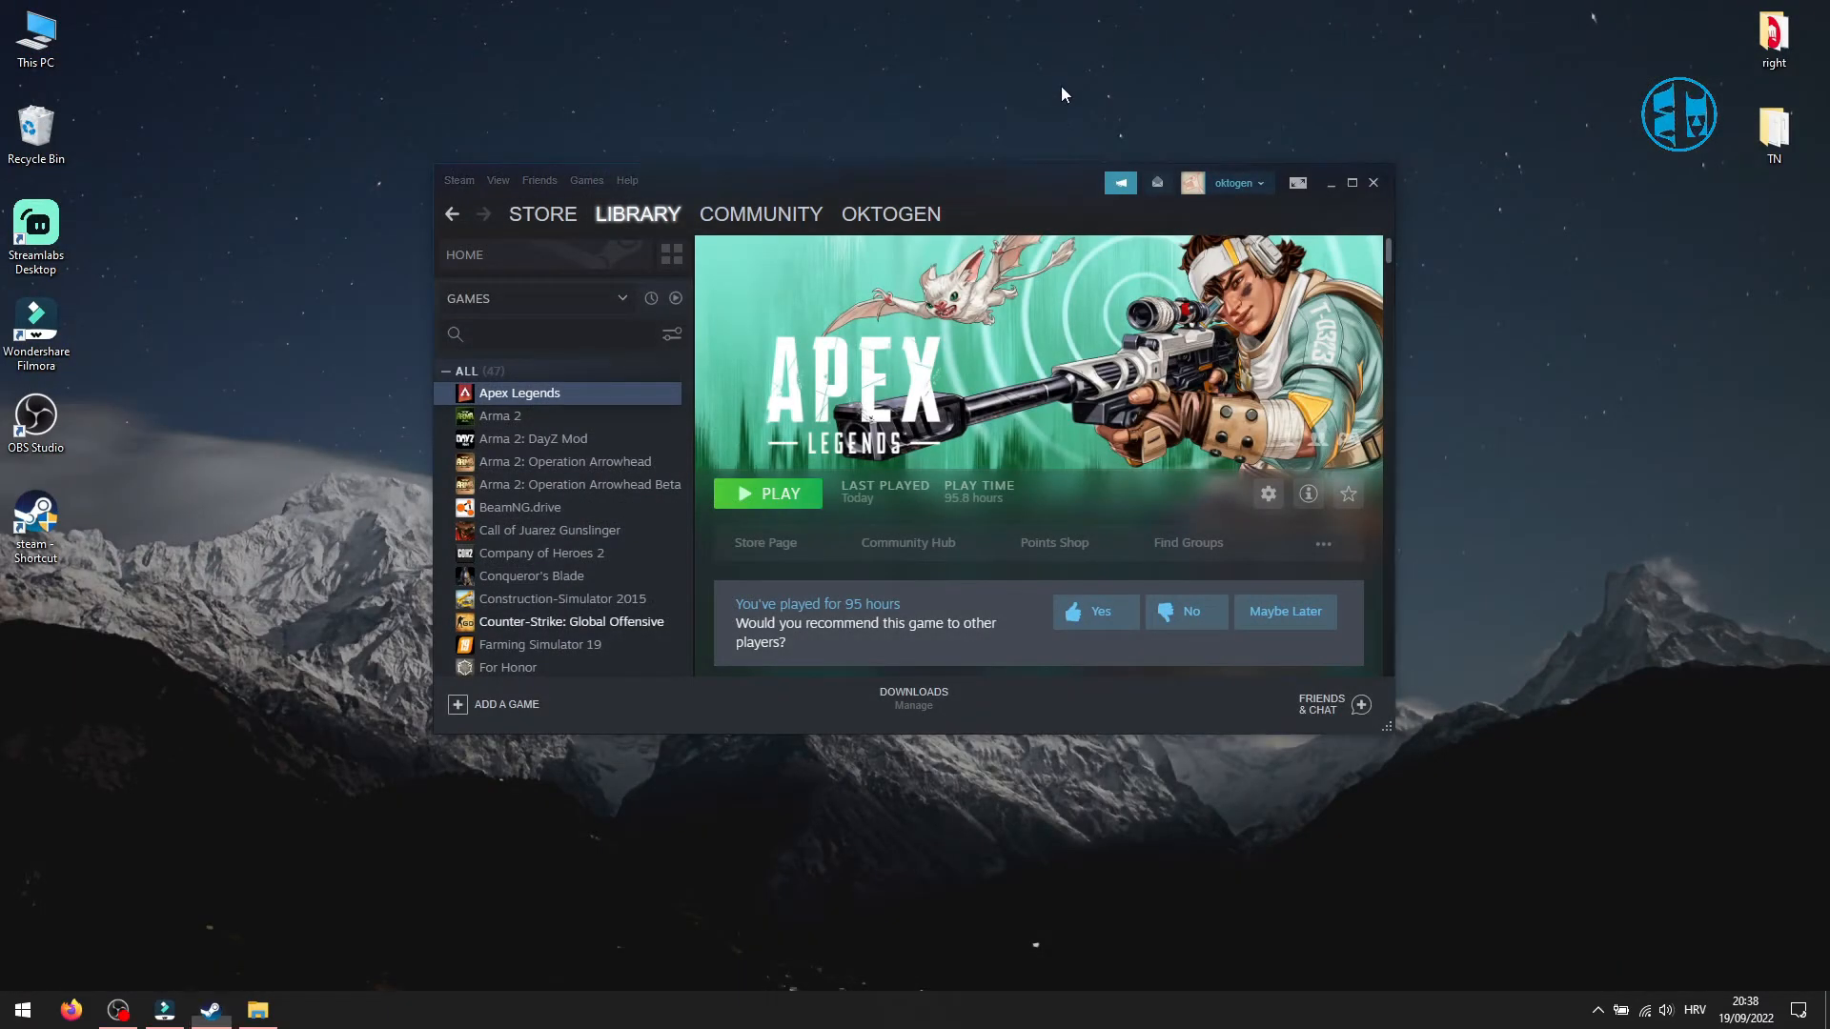
mouse_move(957, 151)
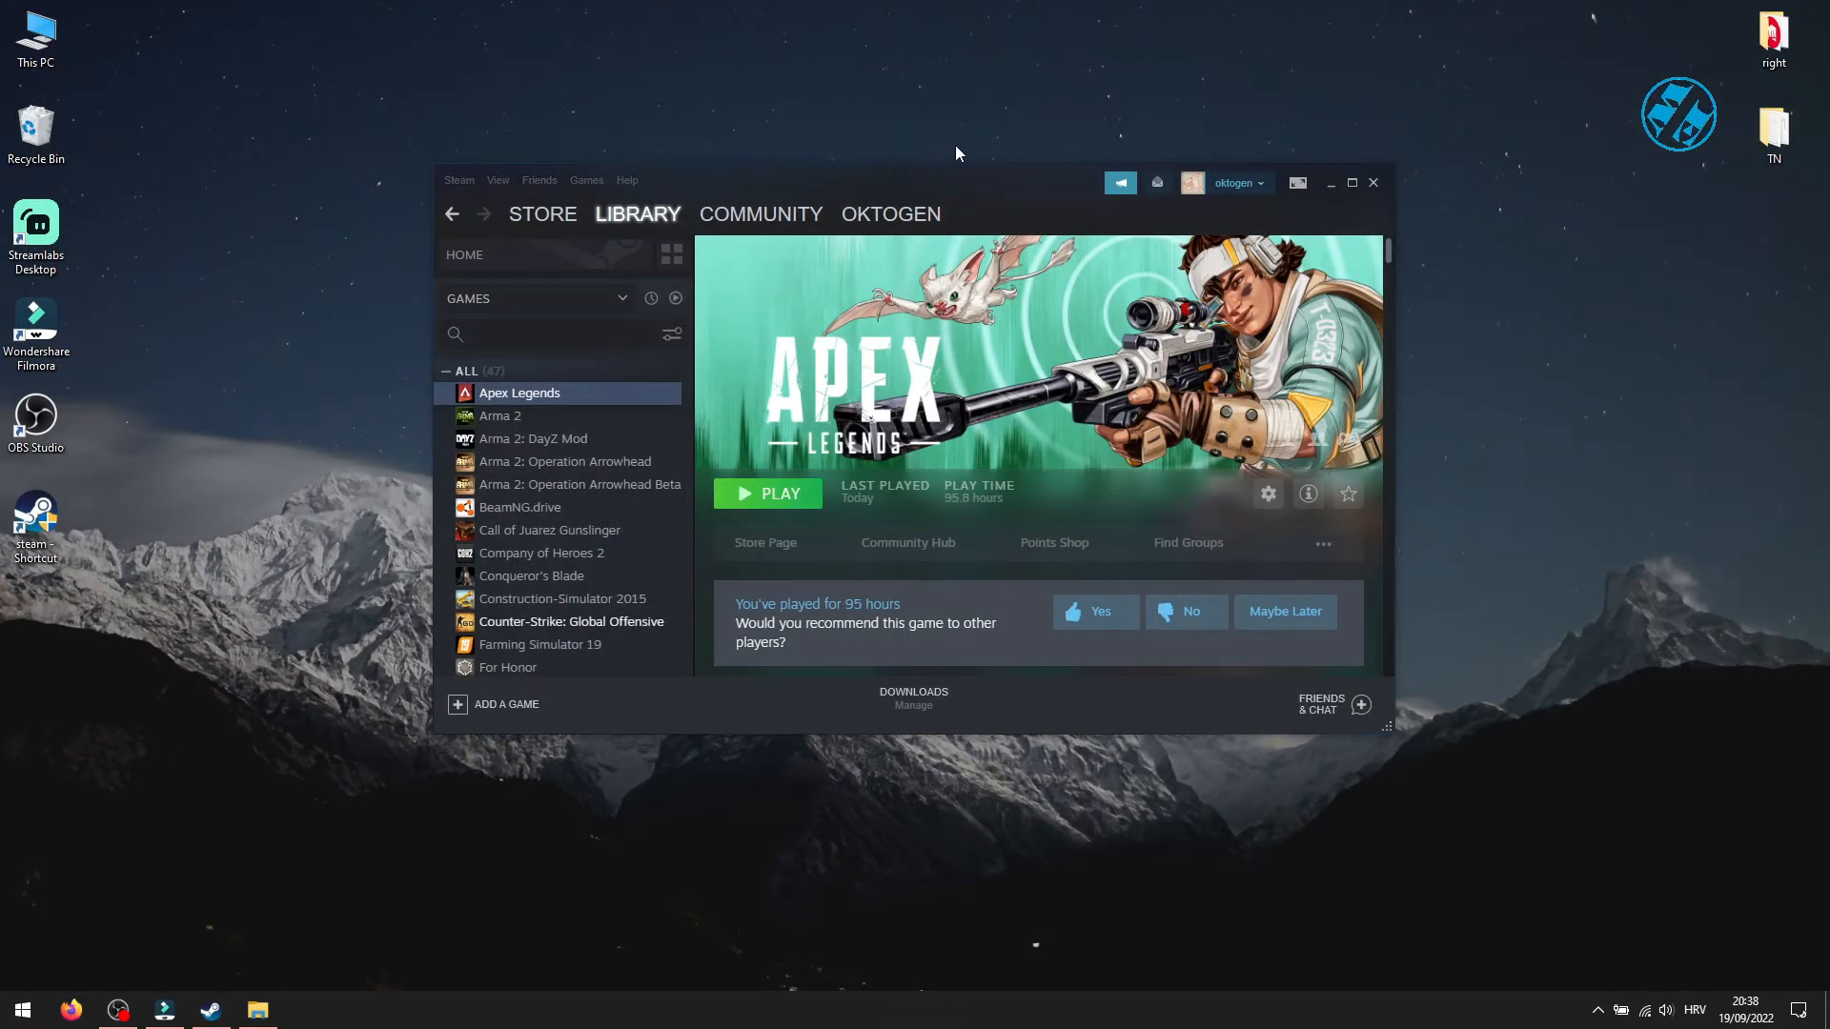
mouse_move(887, 438)
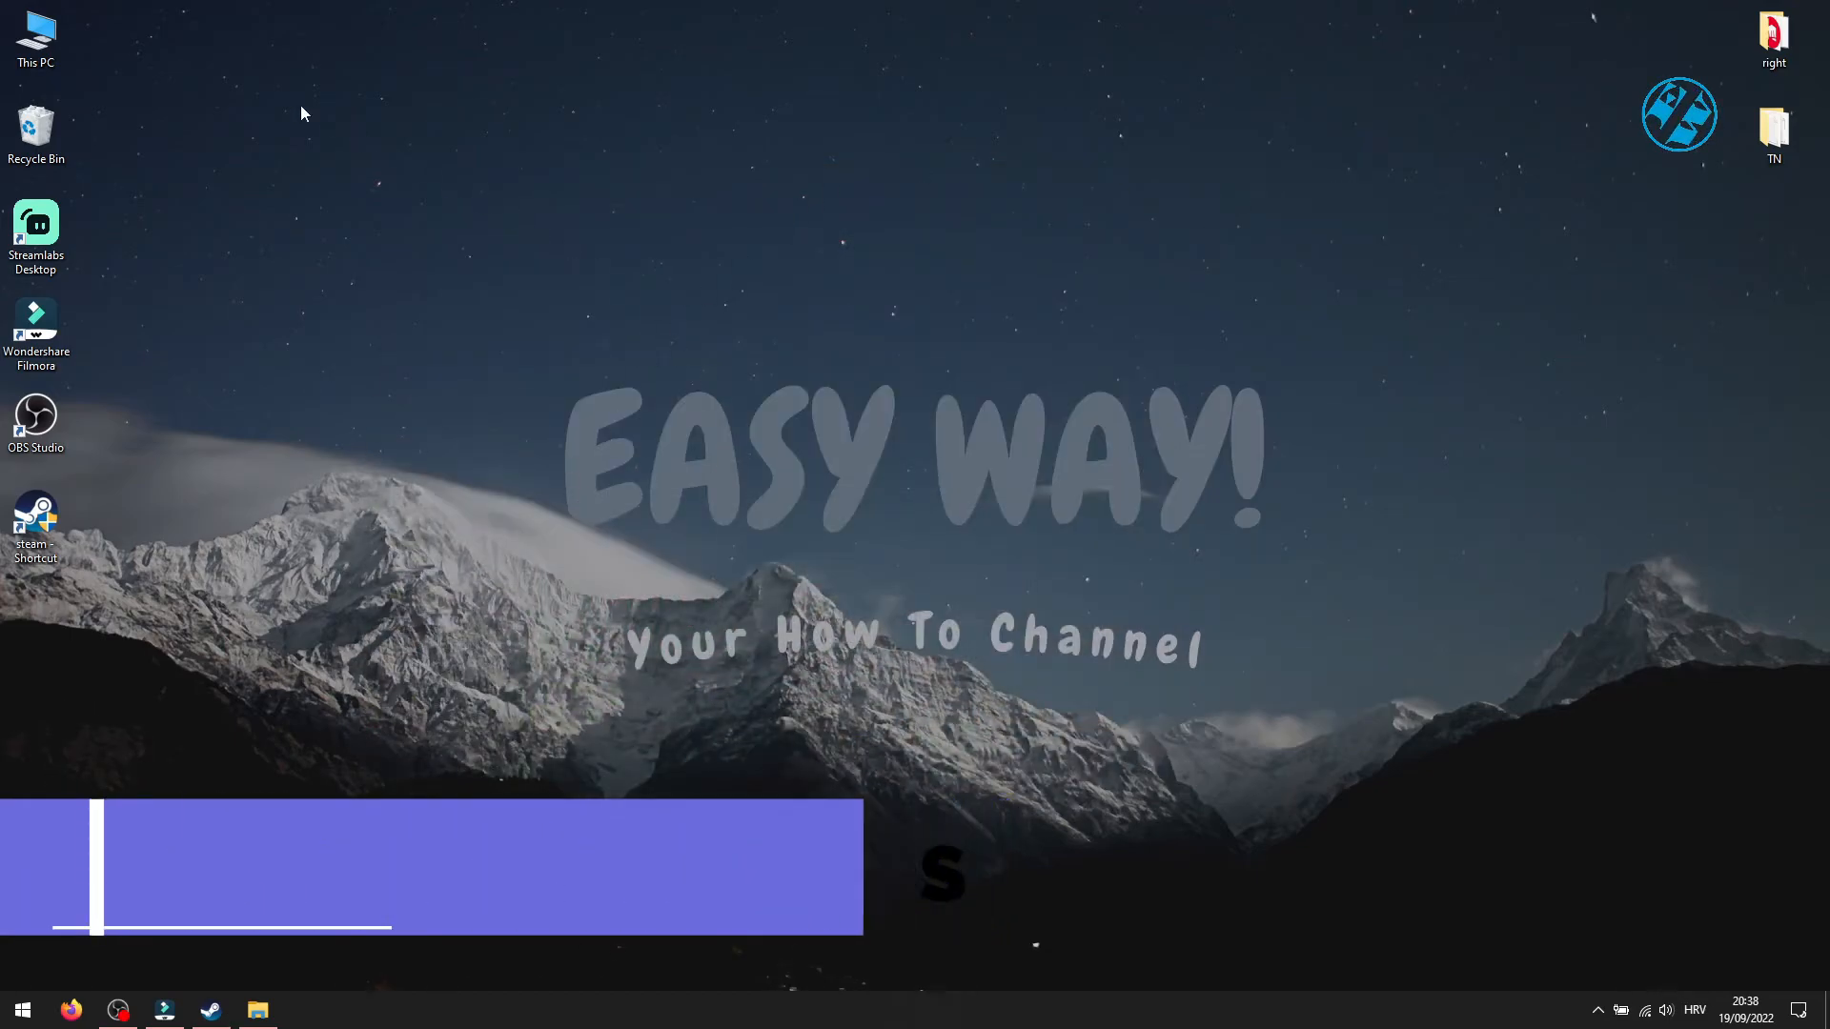
Open This PC from the desktop and select the SSD (G:) drive with 340 GB free
double_click(35, 35)
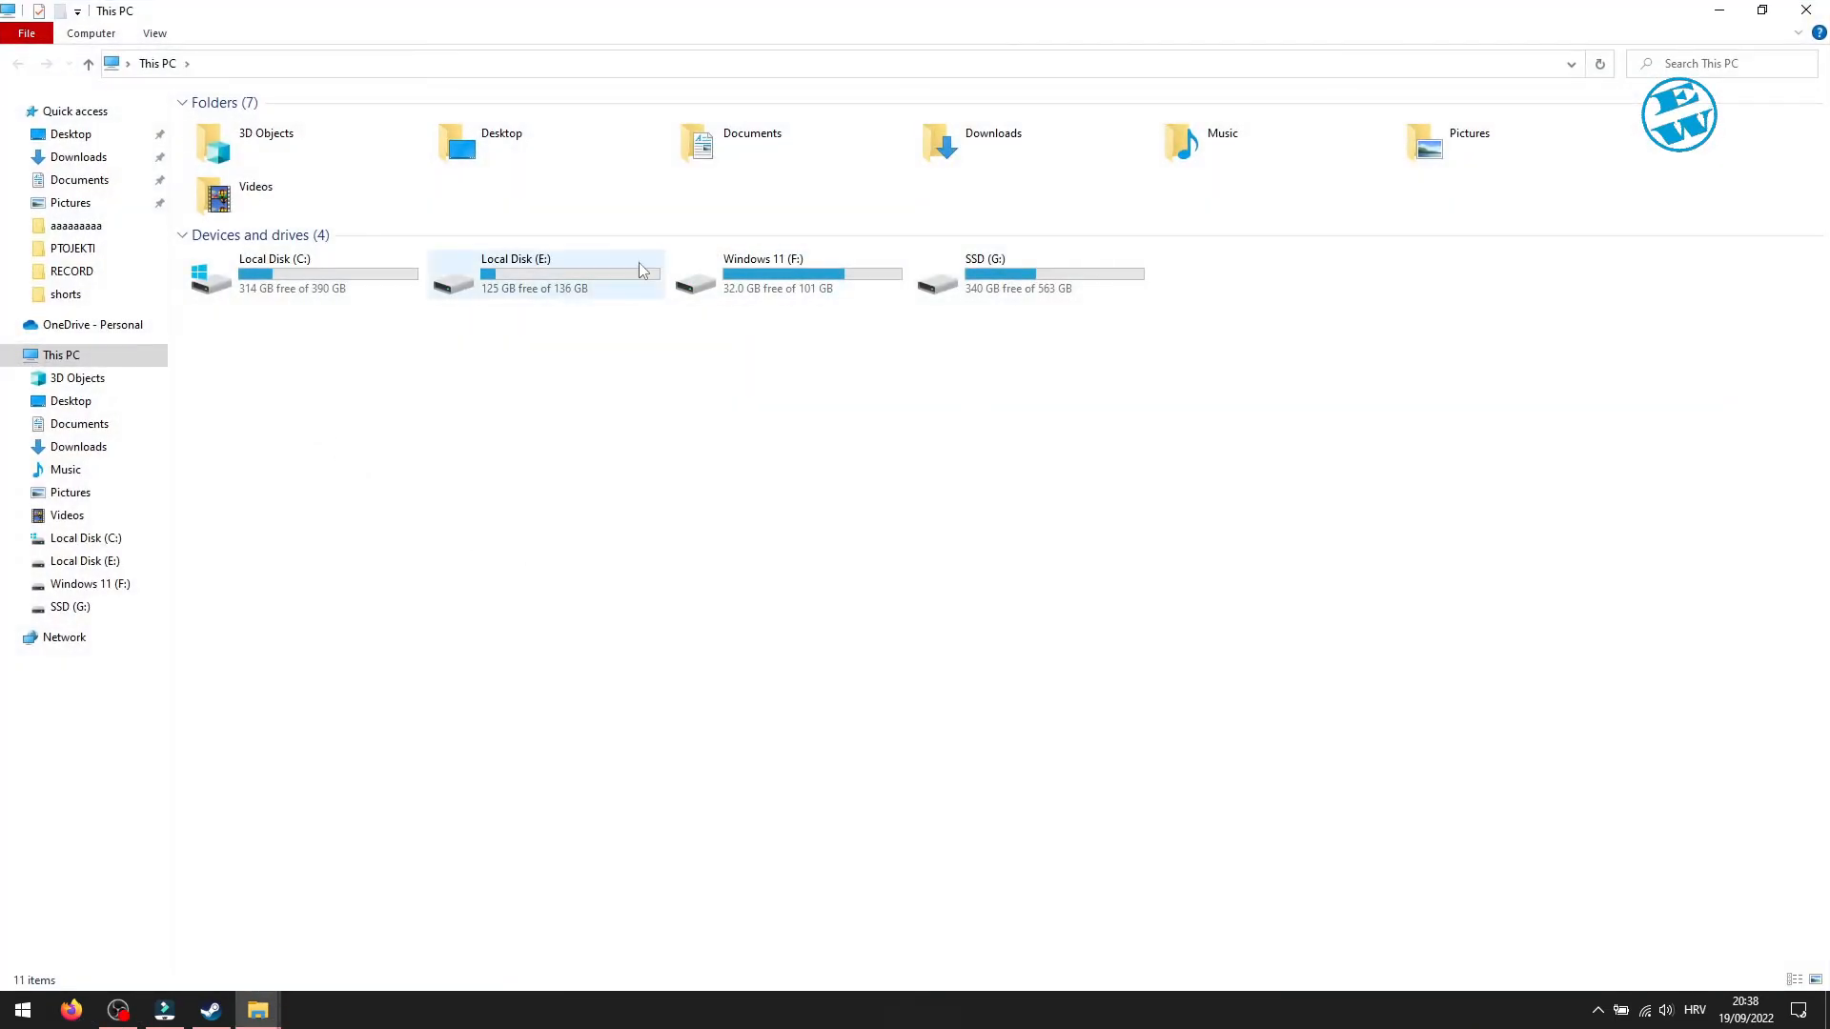
click(1030, 273)
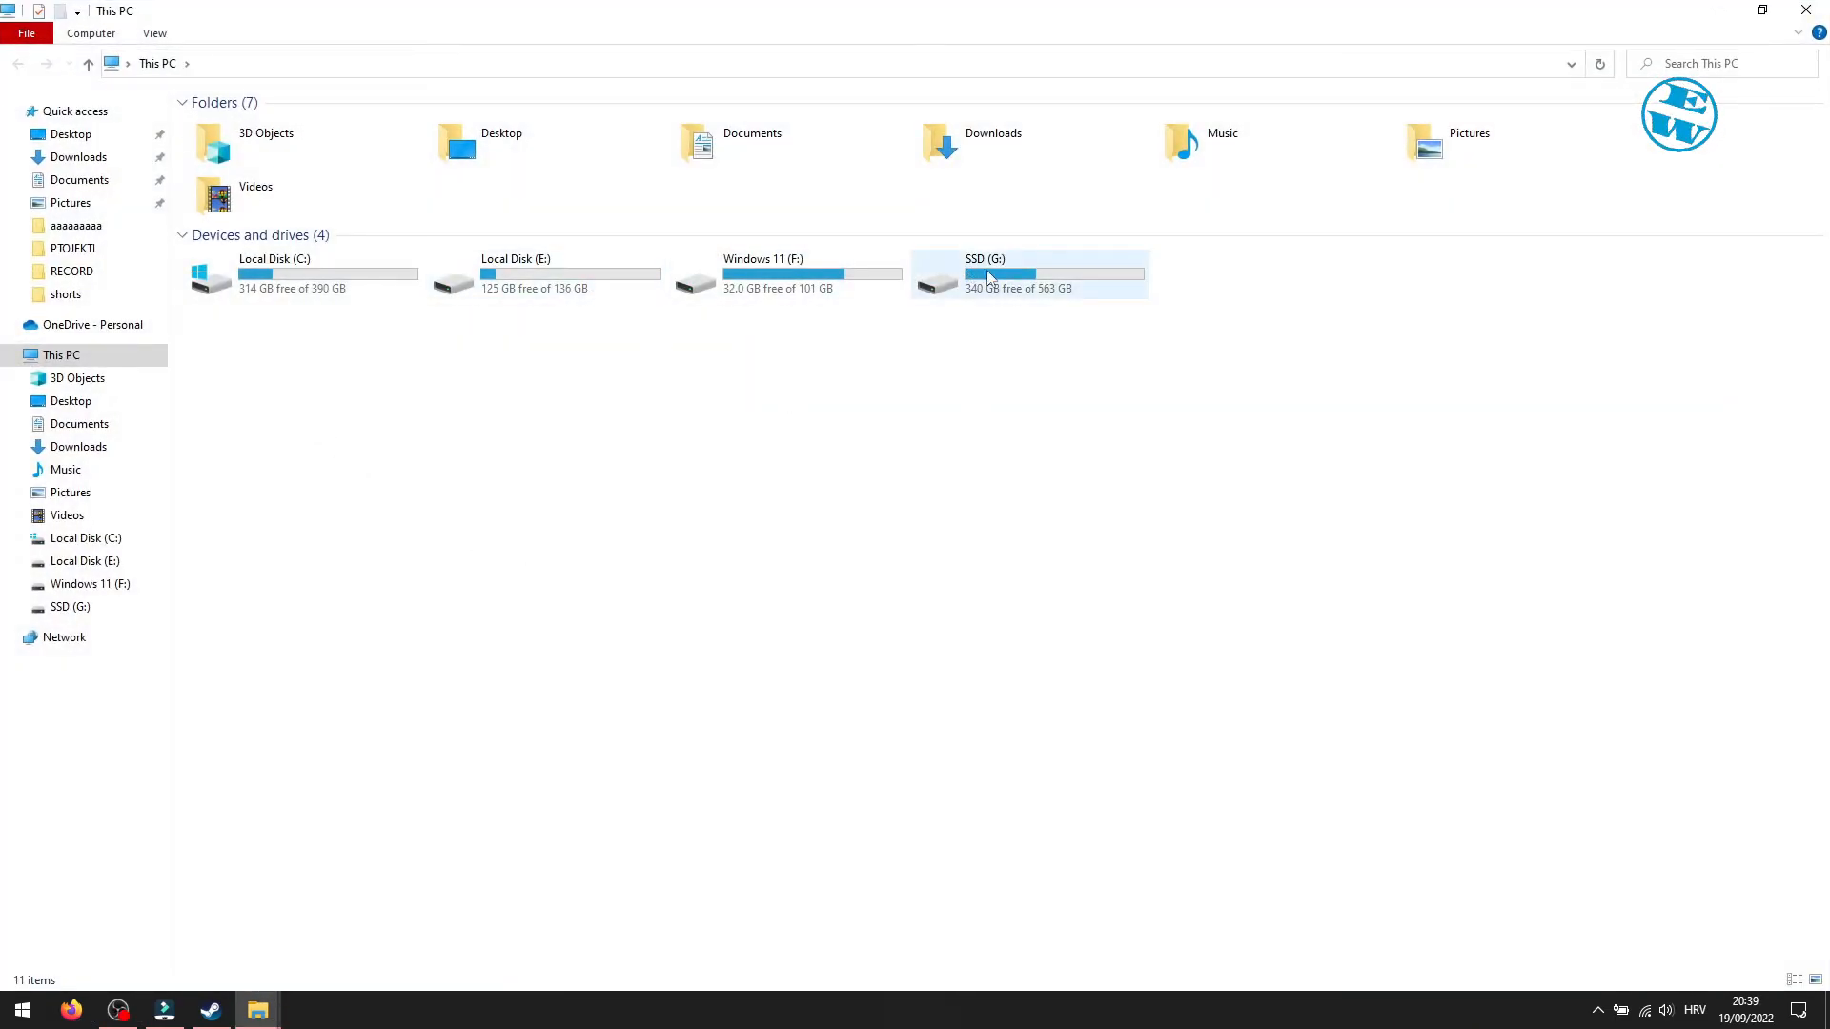
mouse_move(1028, 297)
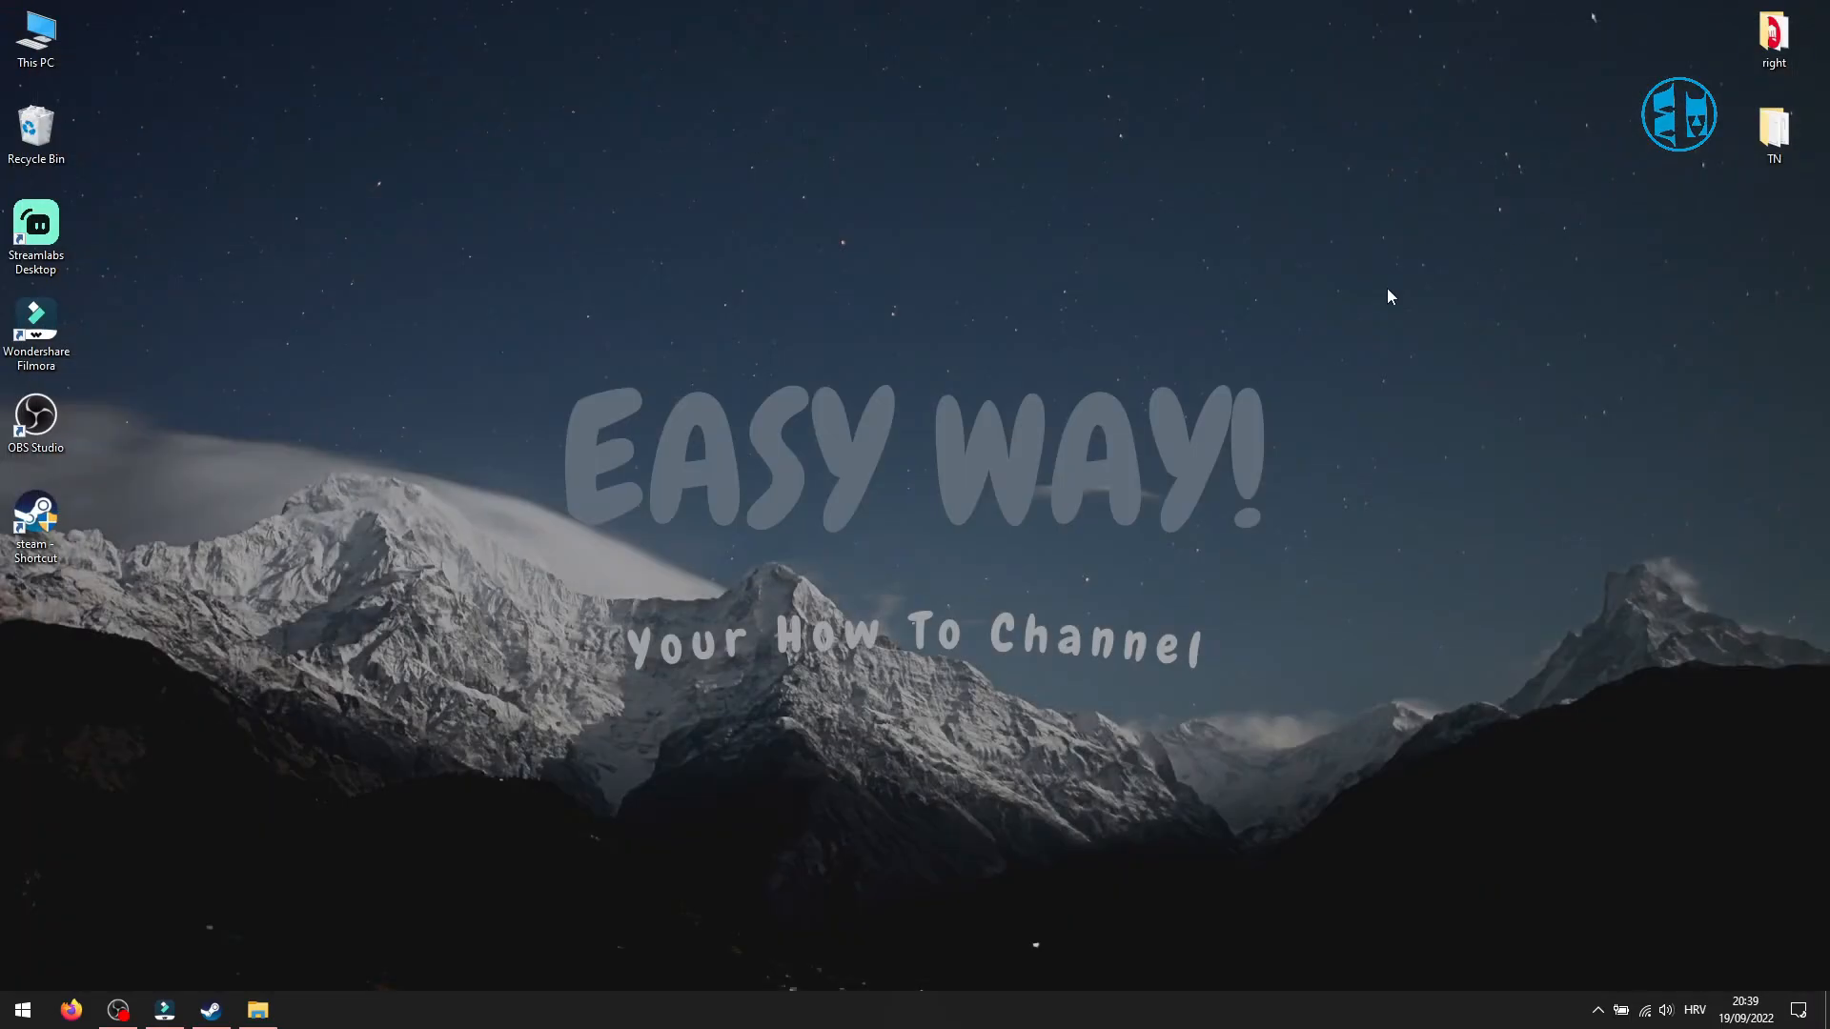
mouse_move(875, 476)
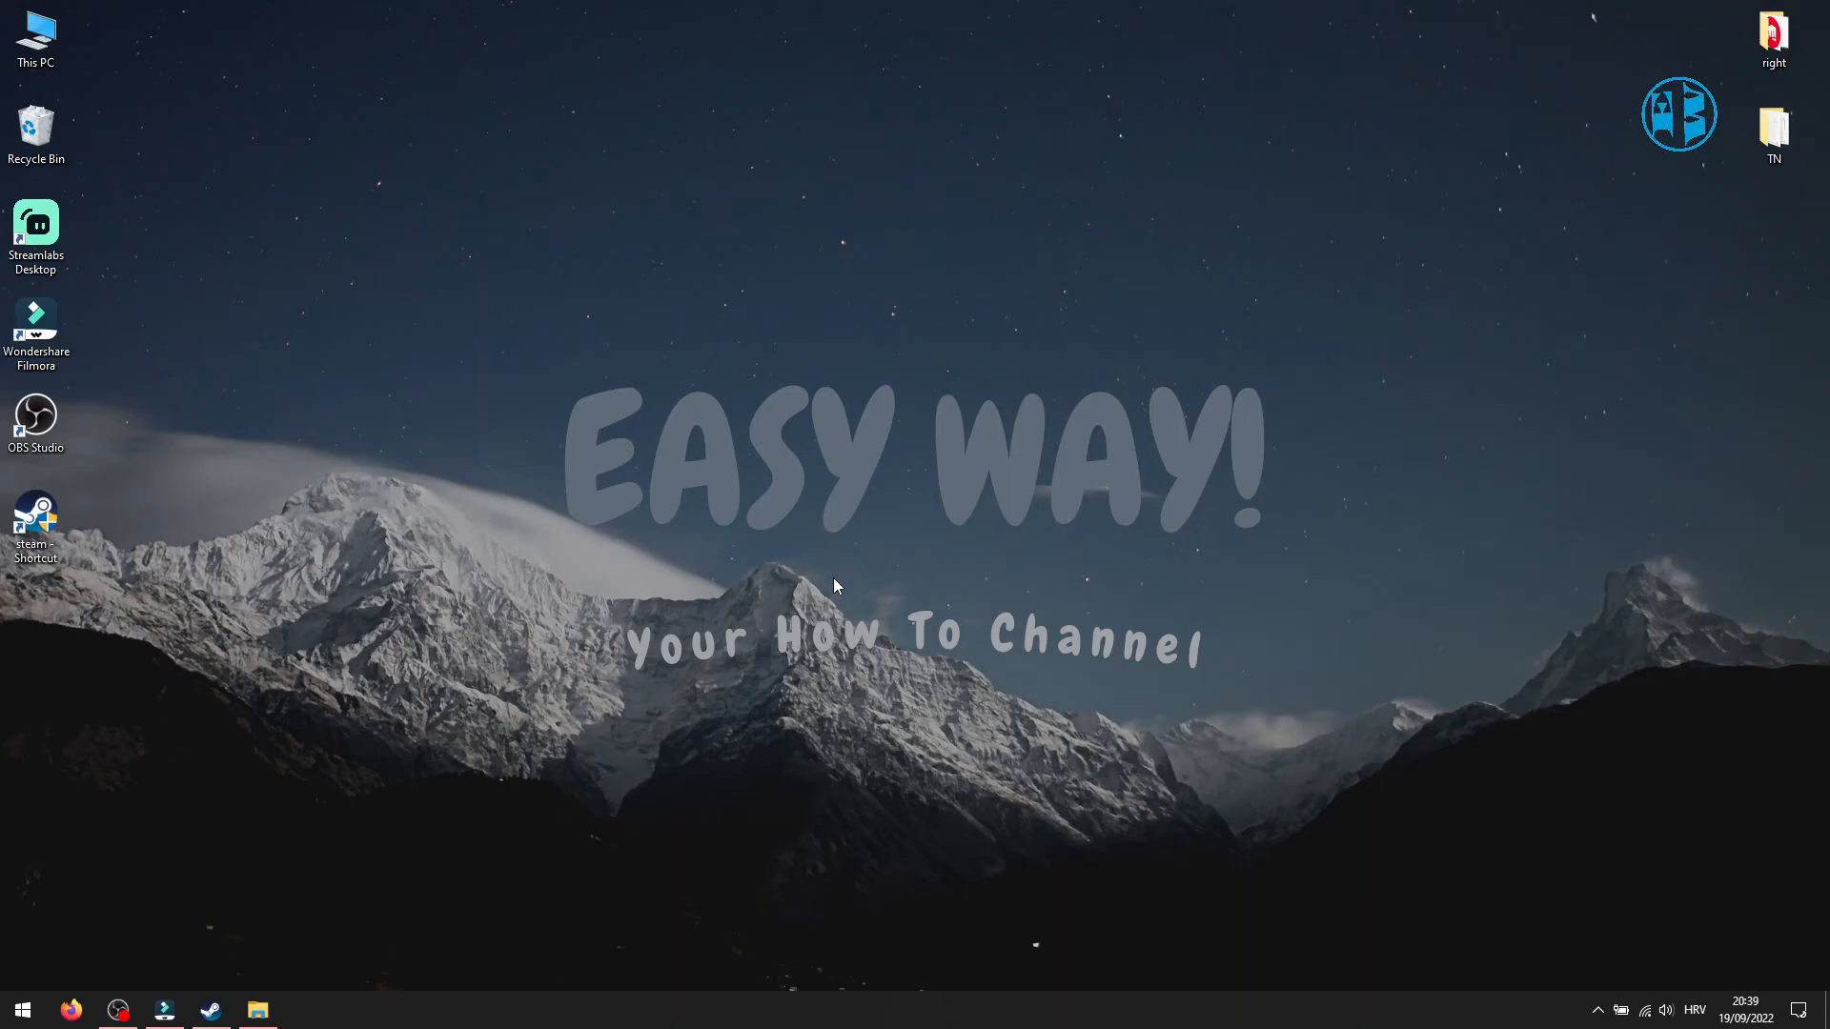
mouse_move(951, 724)
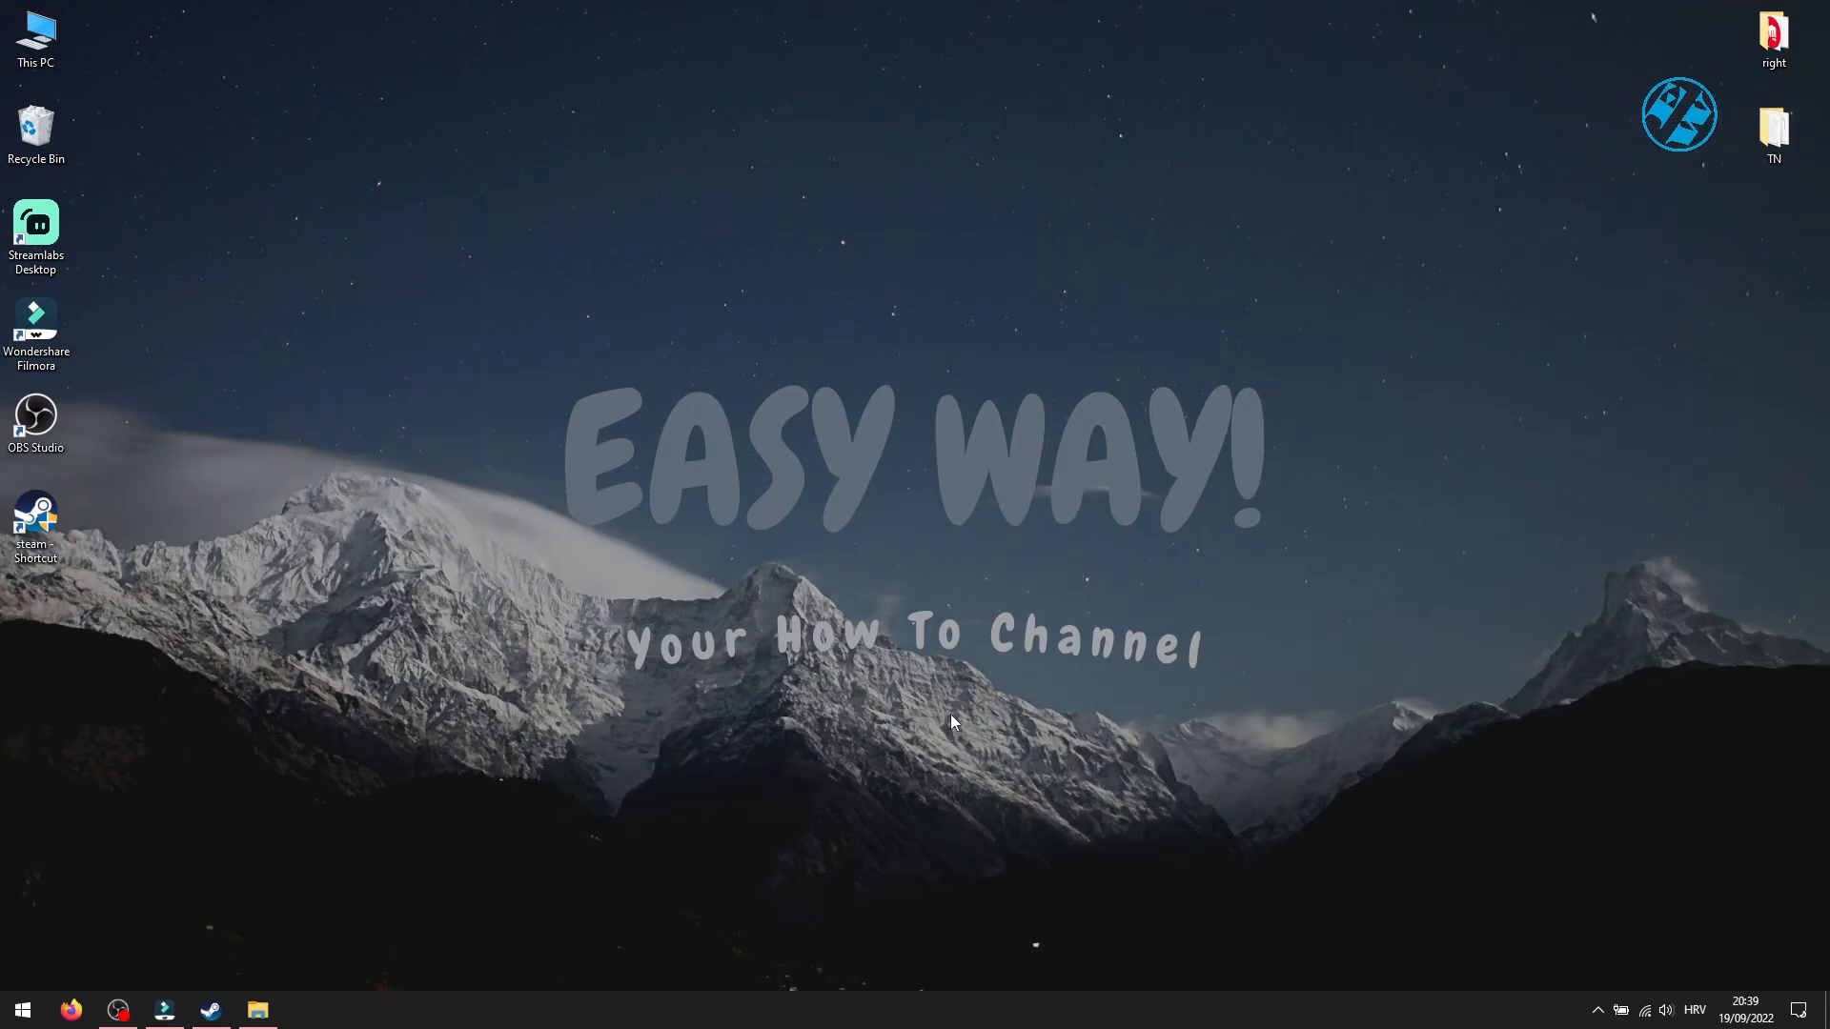